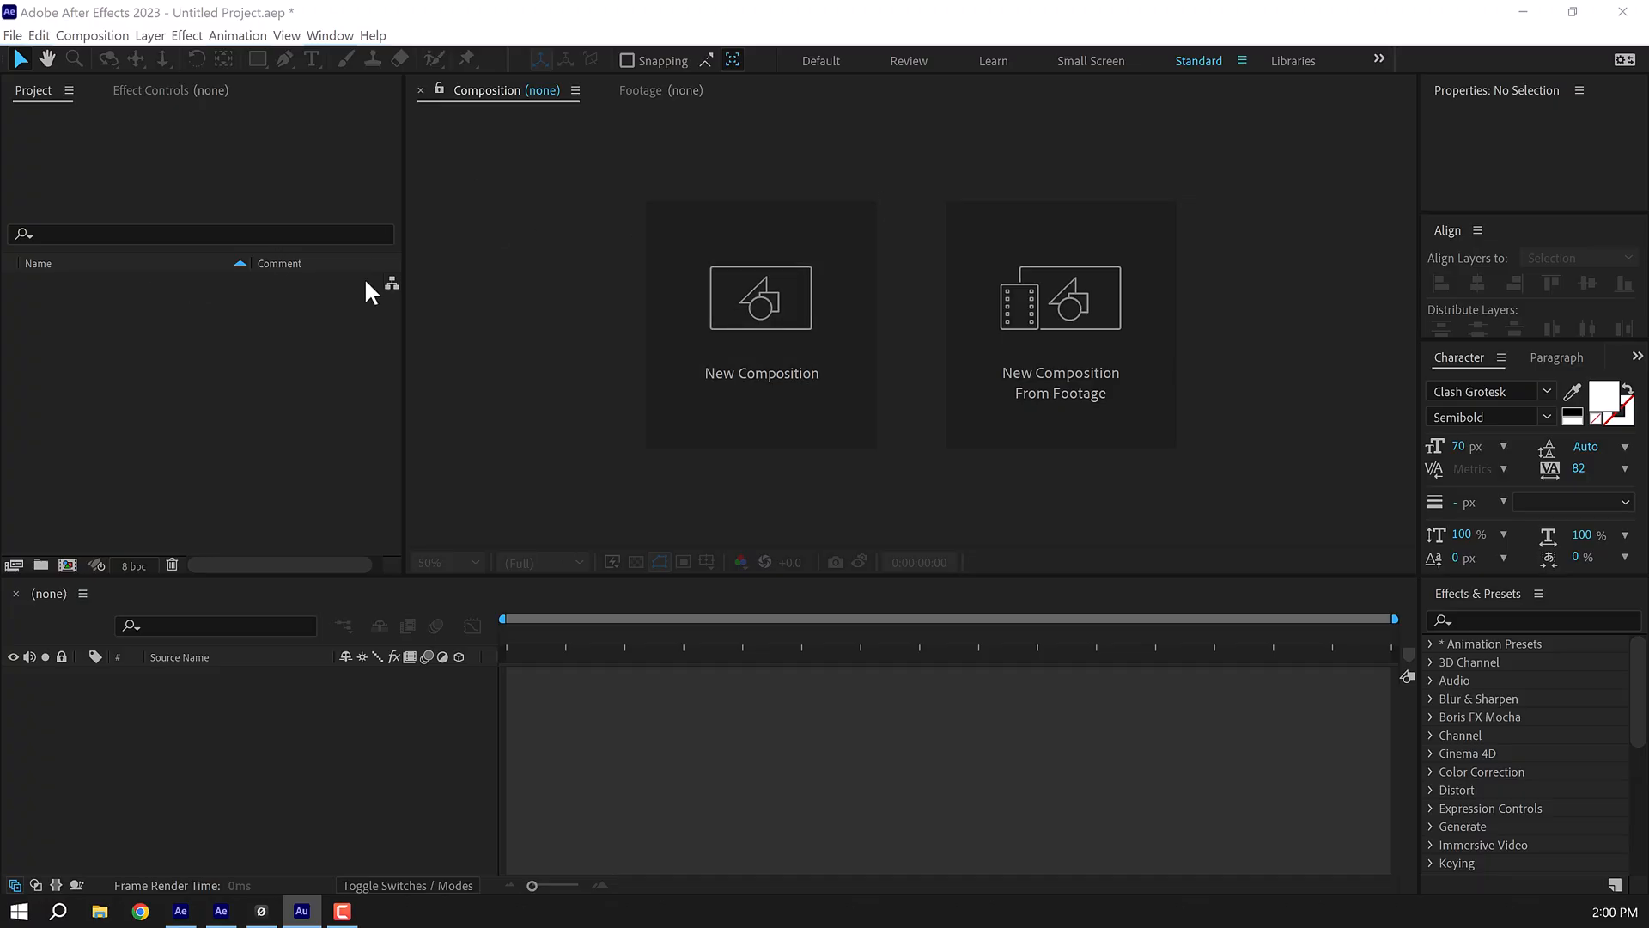
pyautogui.moveTo(561, 451)
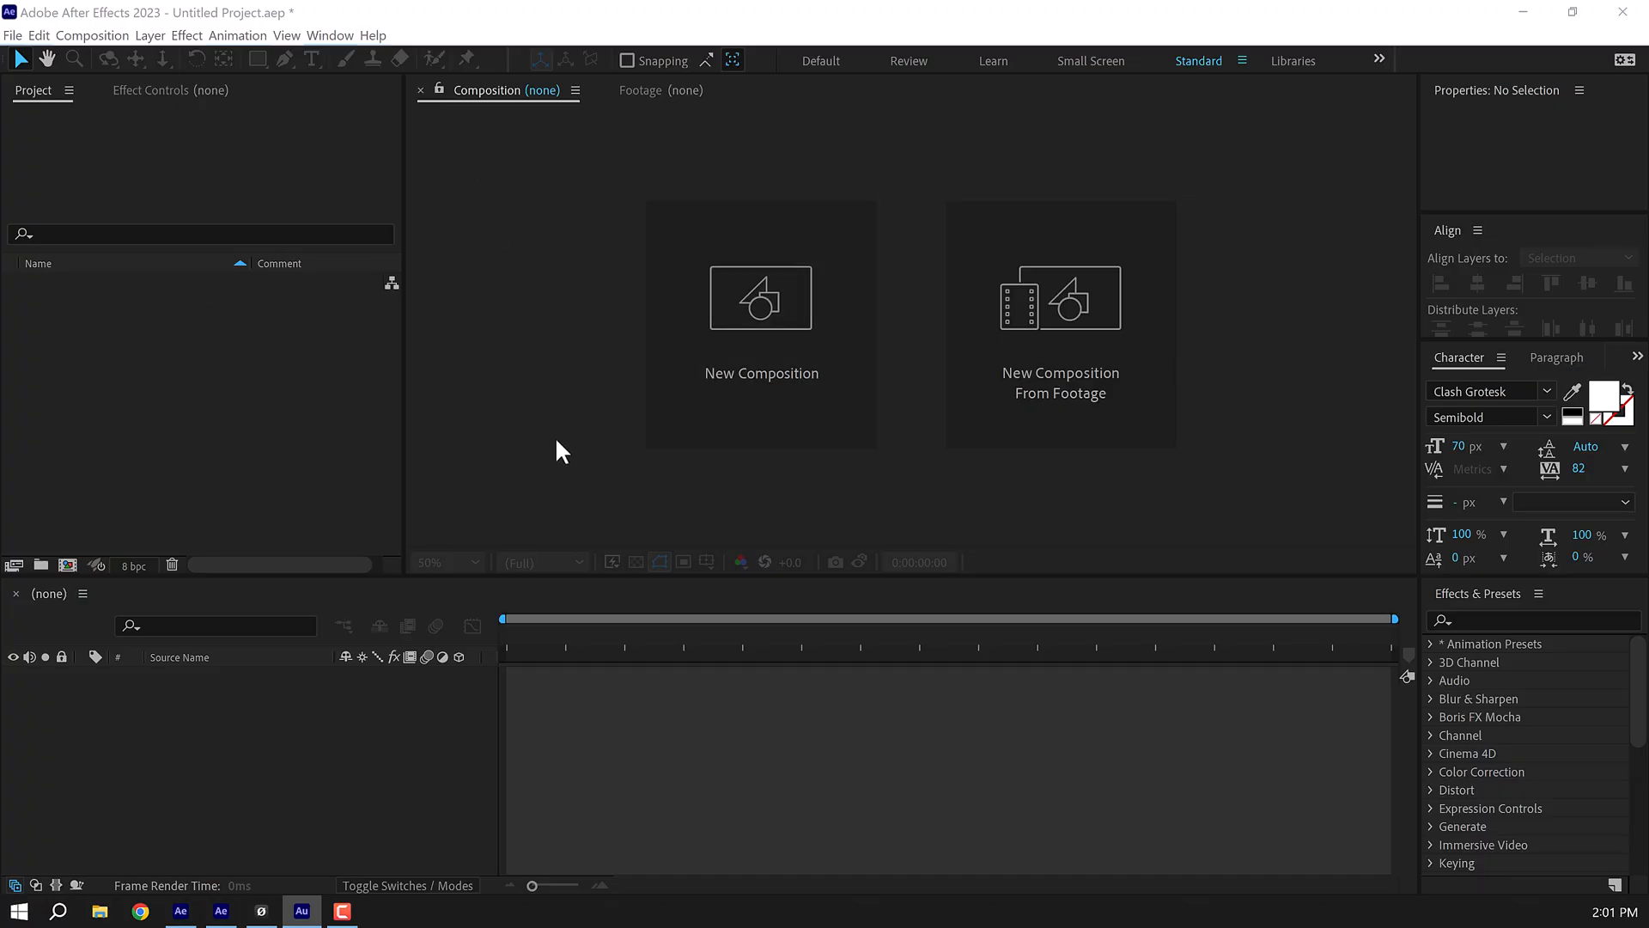
# Create black 2560×1440, 30 fps, 10-second compositions named 'Render' and then 'Text'.
pyautogui.click(760, 323)
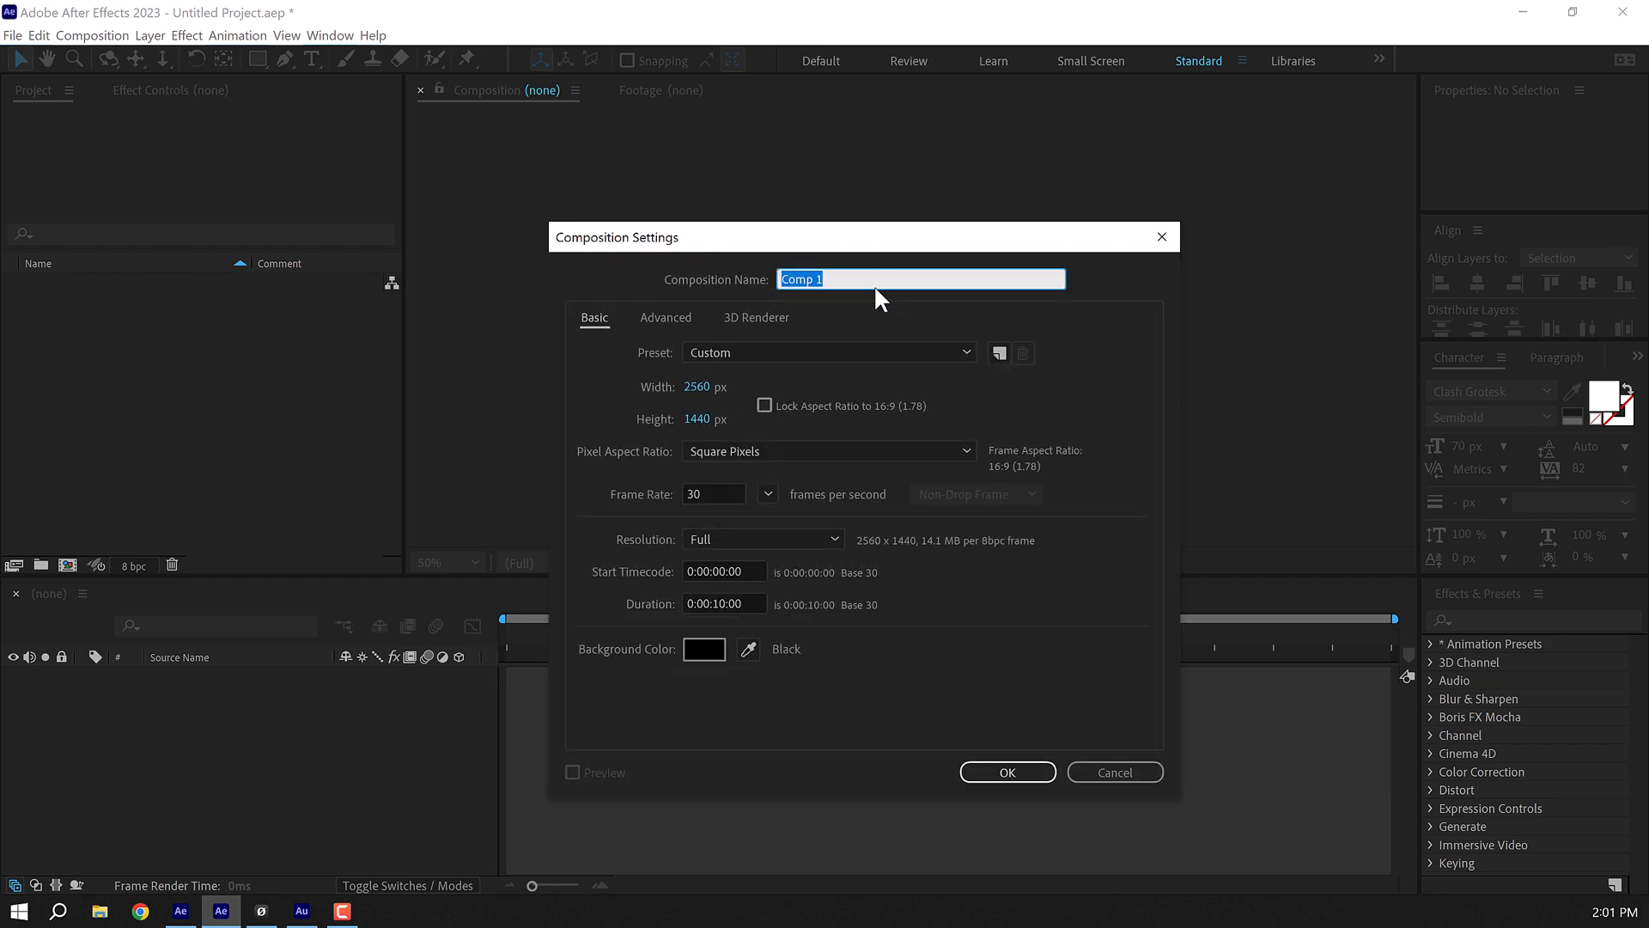
pyautogui.write('Render')
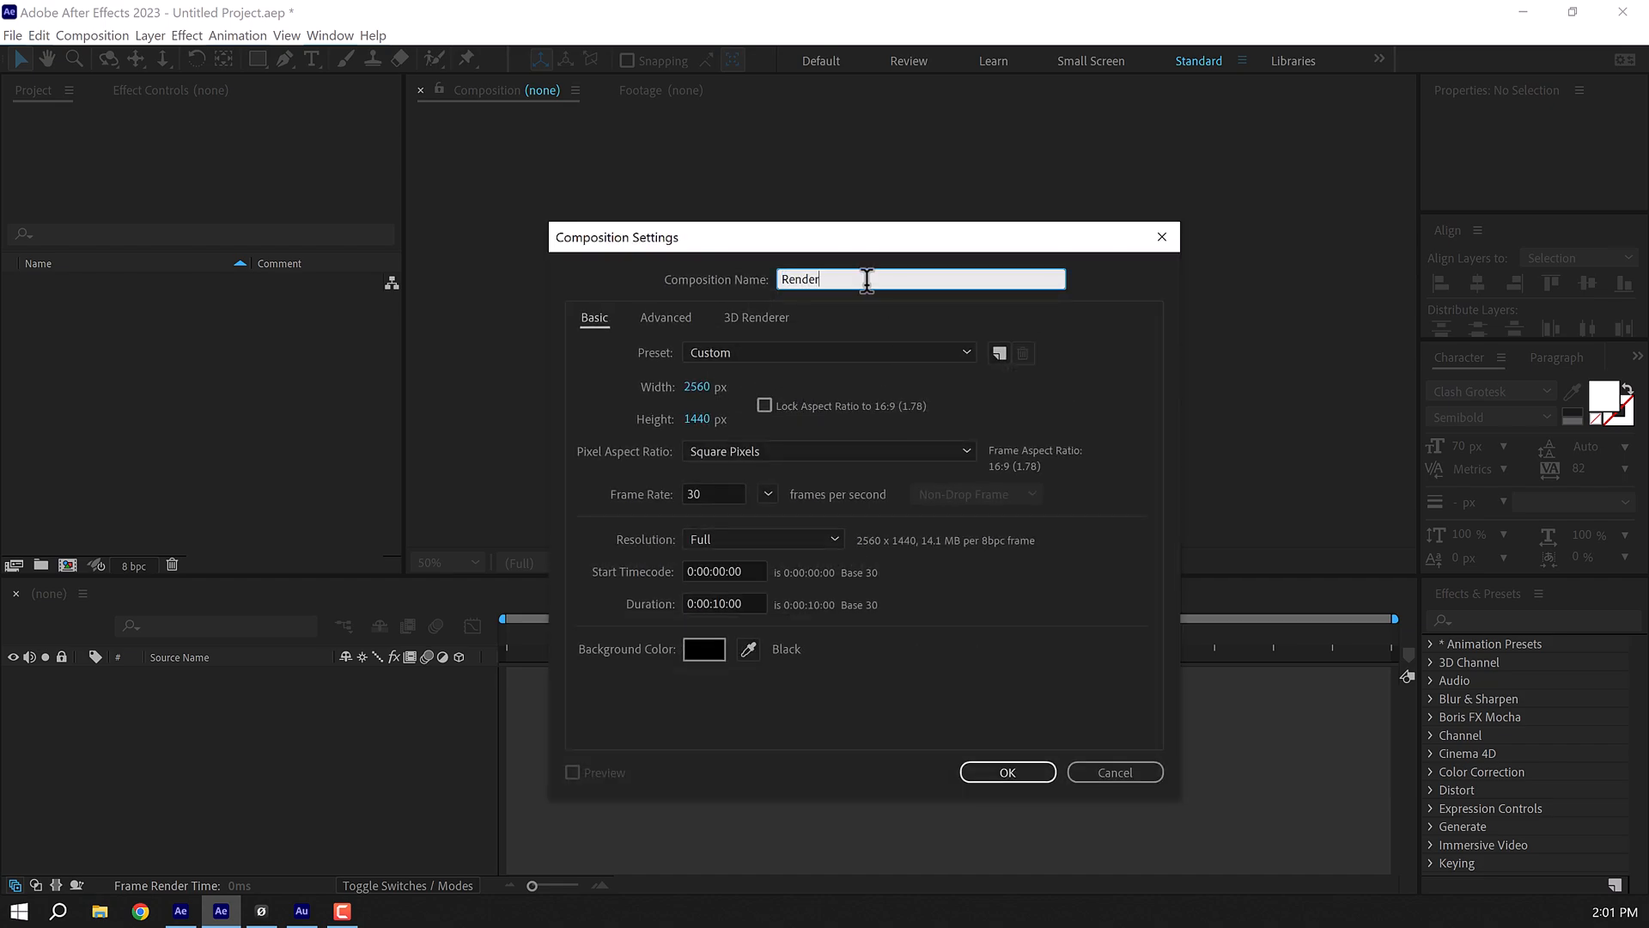
pyautogui.moveTo(697, 387)
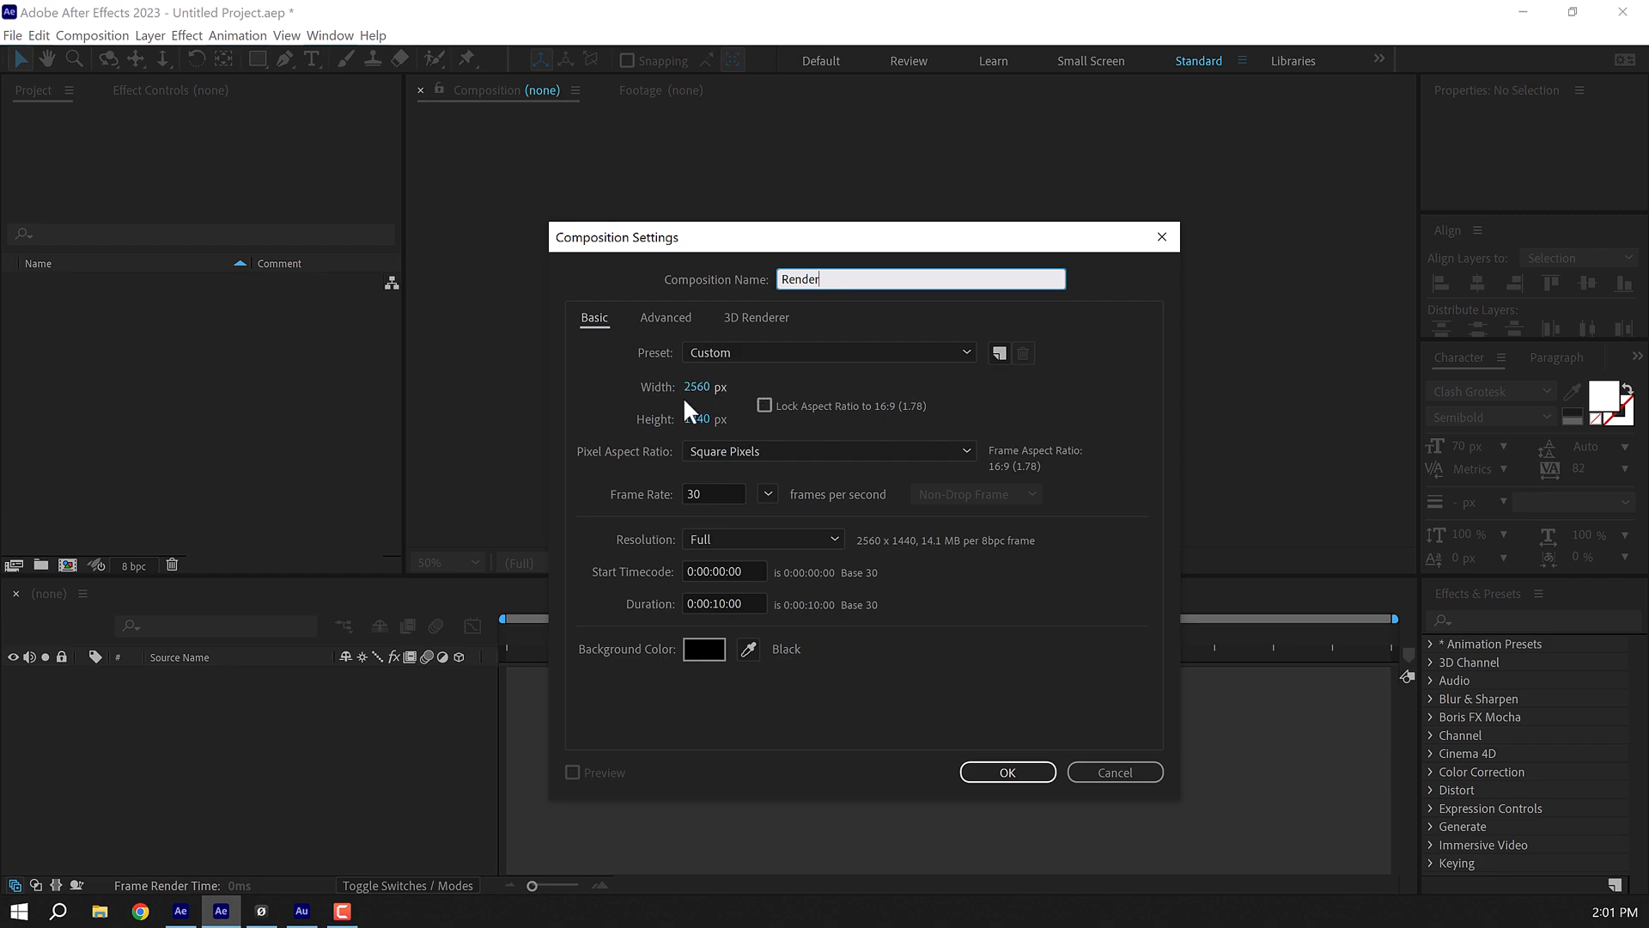
pyautogui.moveTo(720, 431)
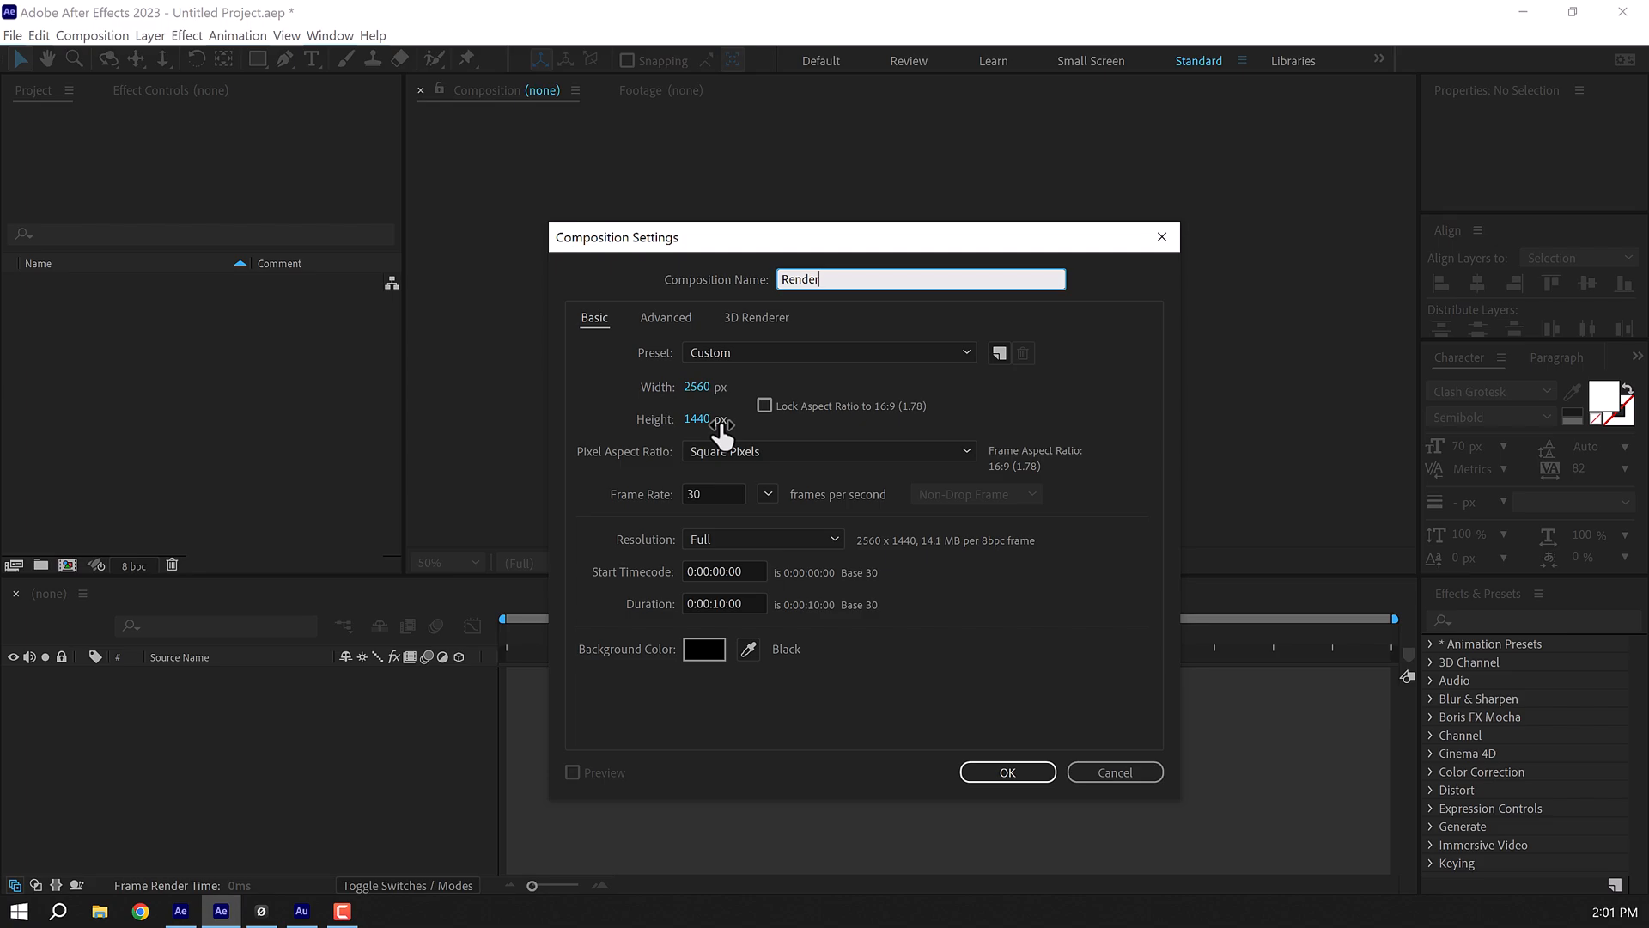
pyautogui.moveTo(687, 554)
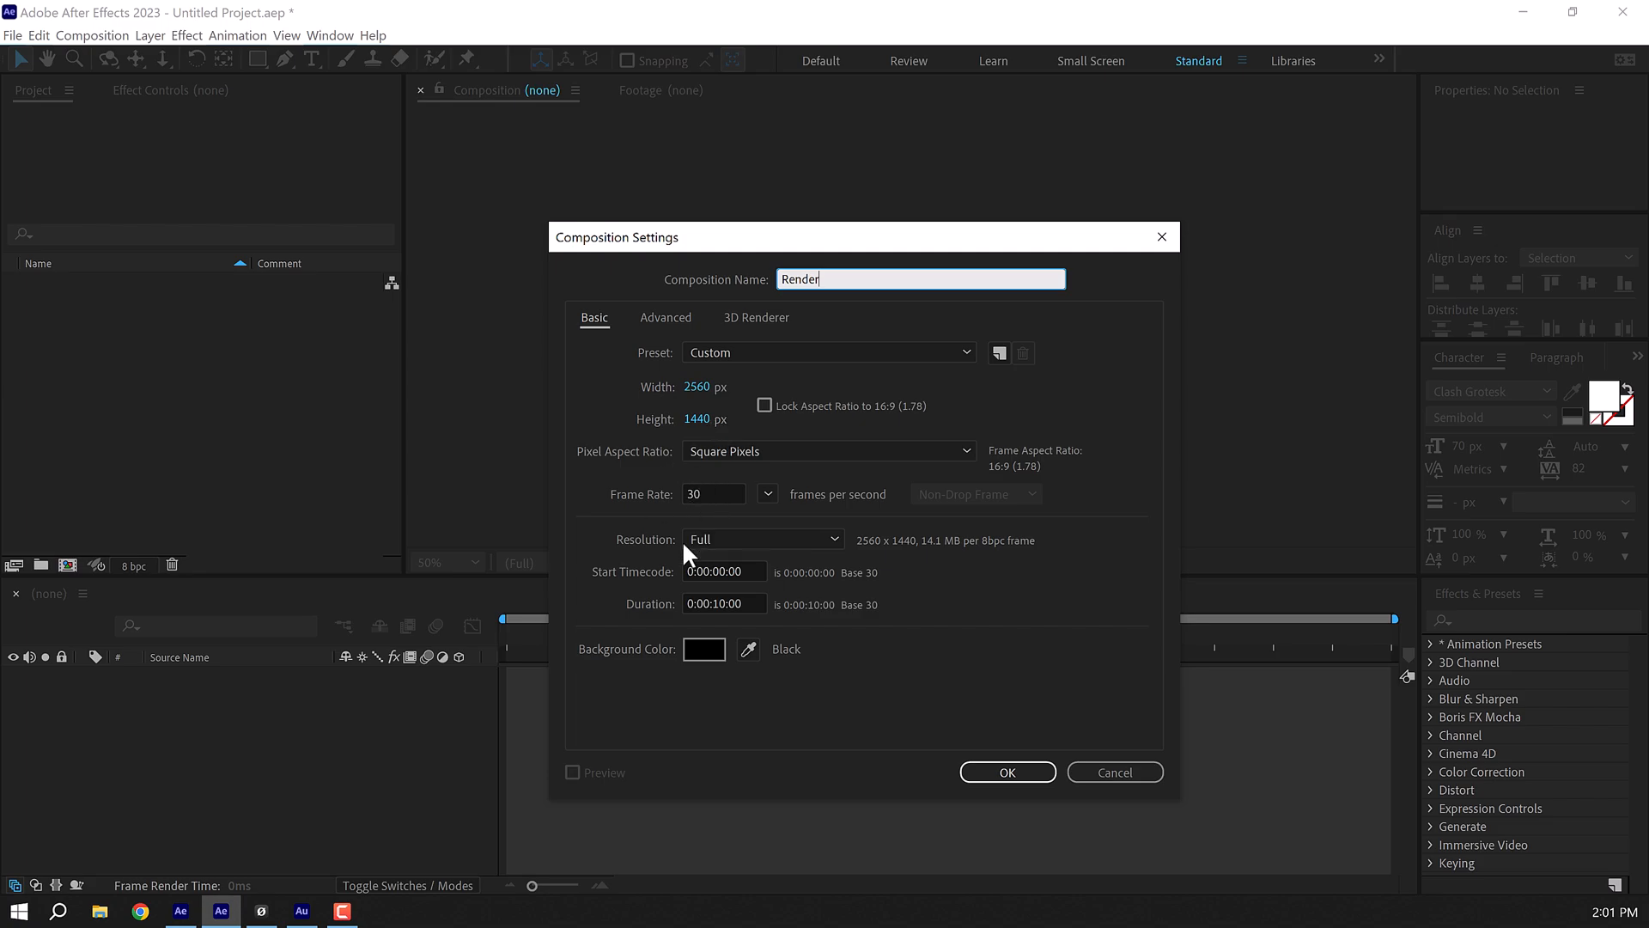
pyautogui.click(1006, 771)
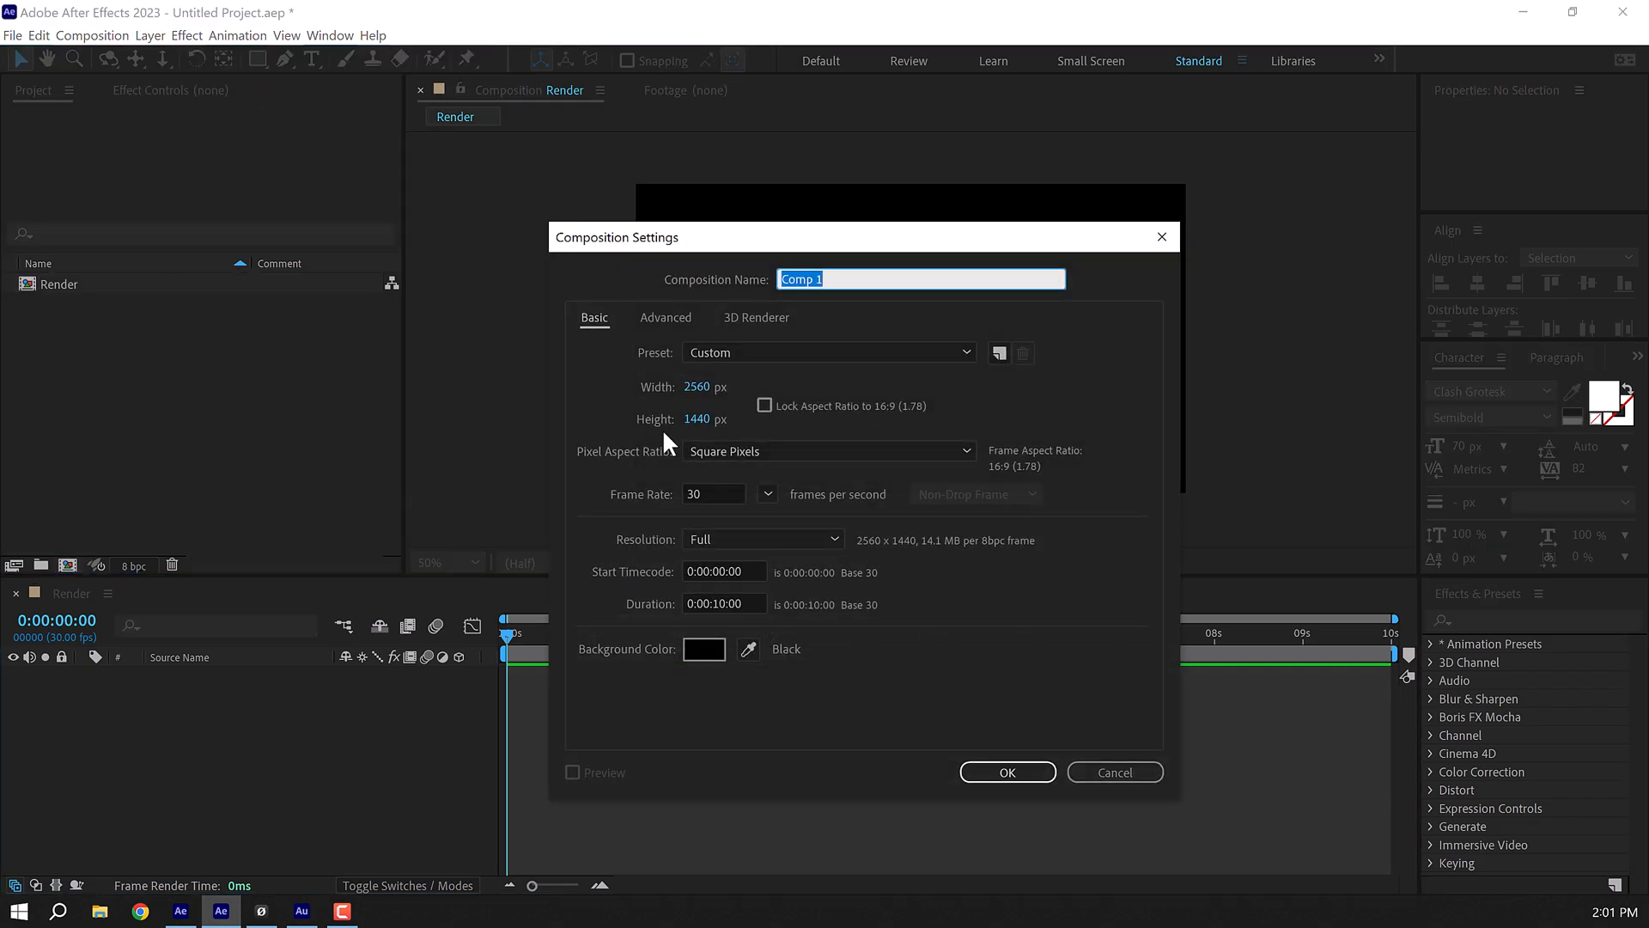
pyautogui.write('Text')
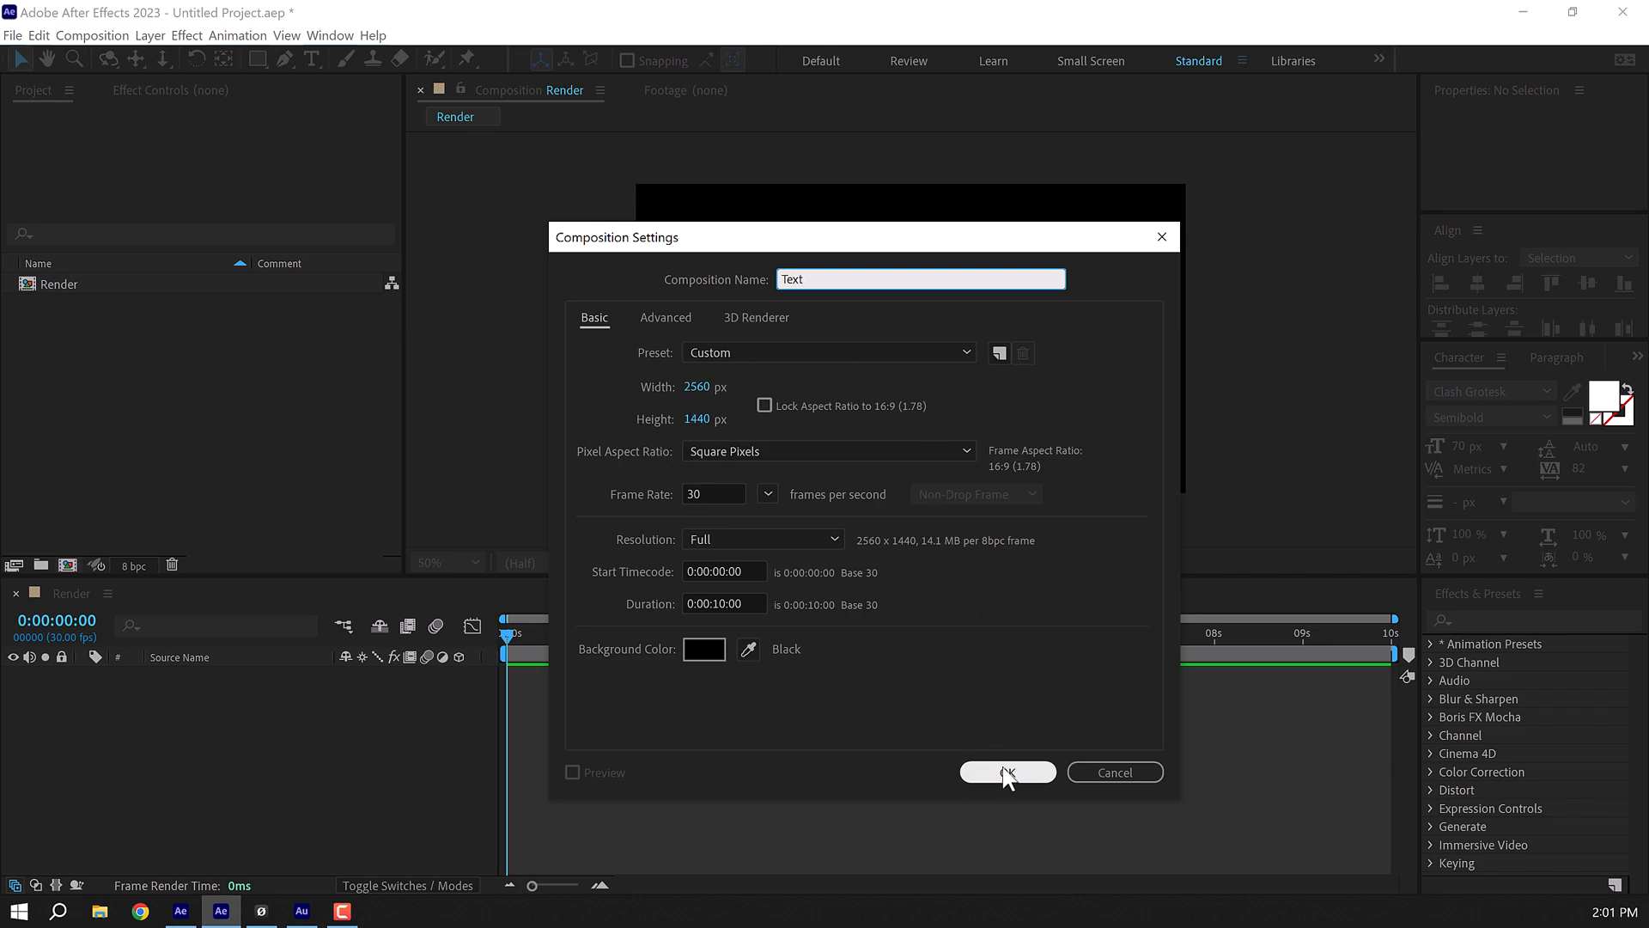
pyautogui.click(1006, 771)
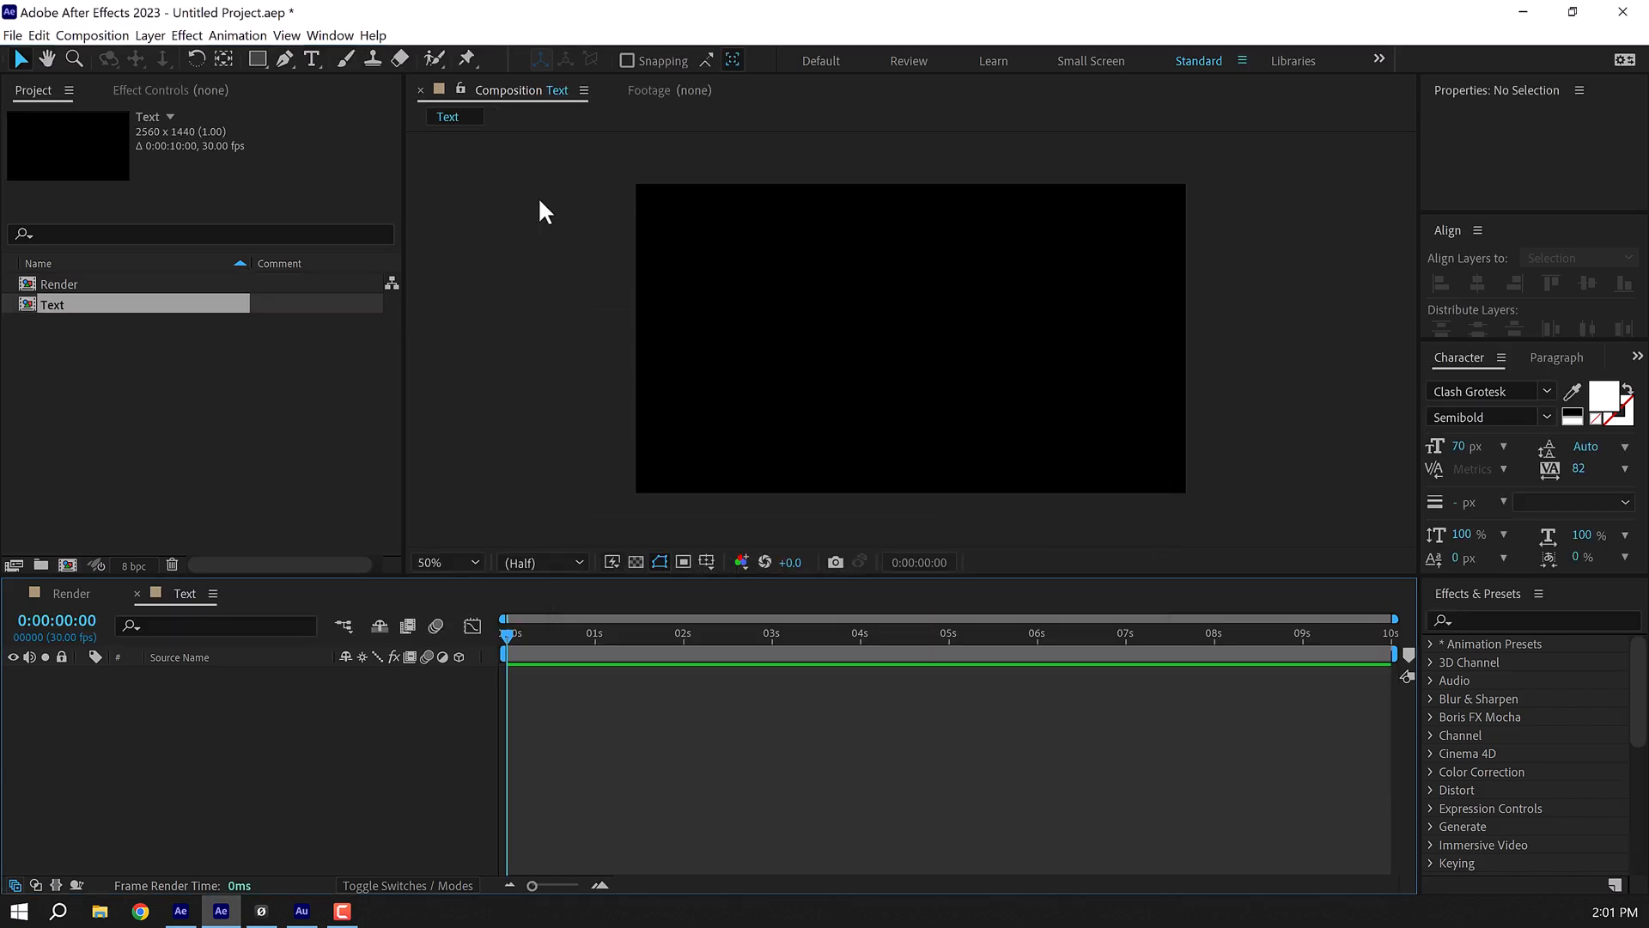
# Type 'GRAPHIC DESIGNER' in Dharma Gothic Rounded Bold at 376 px, tracking 0.
pyautogui.click(819, 328)
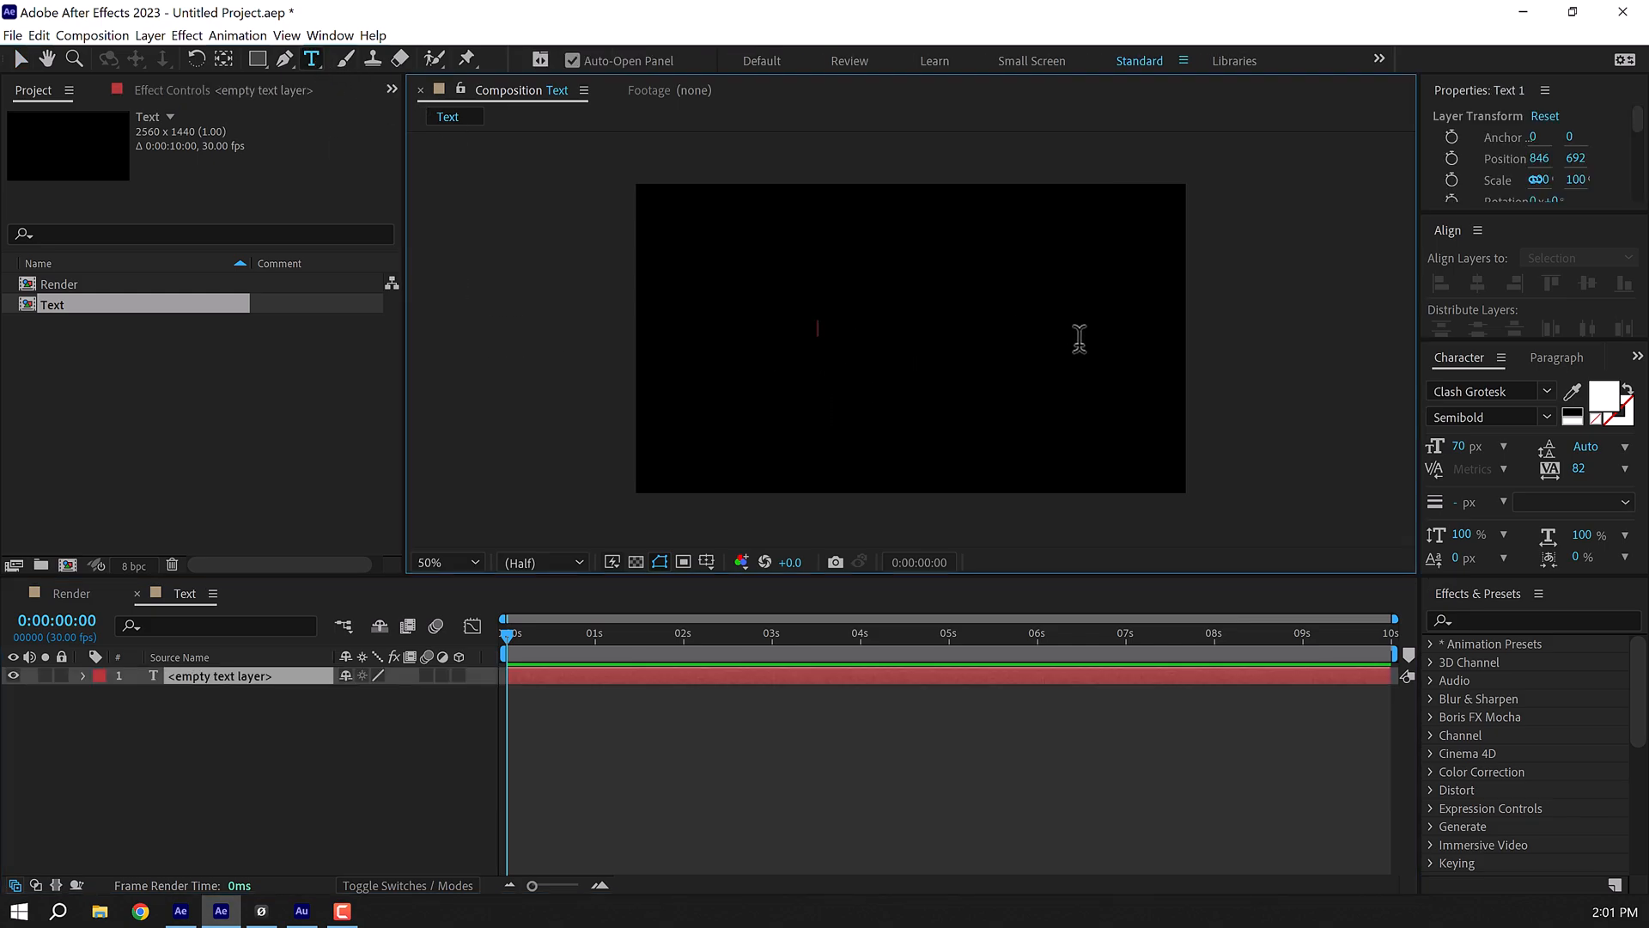
pyautogui.write('GRA')
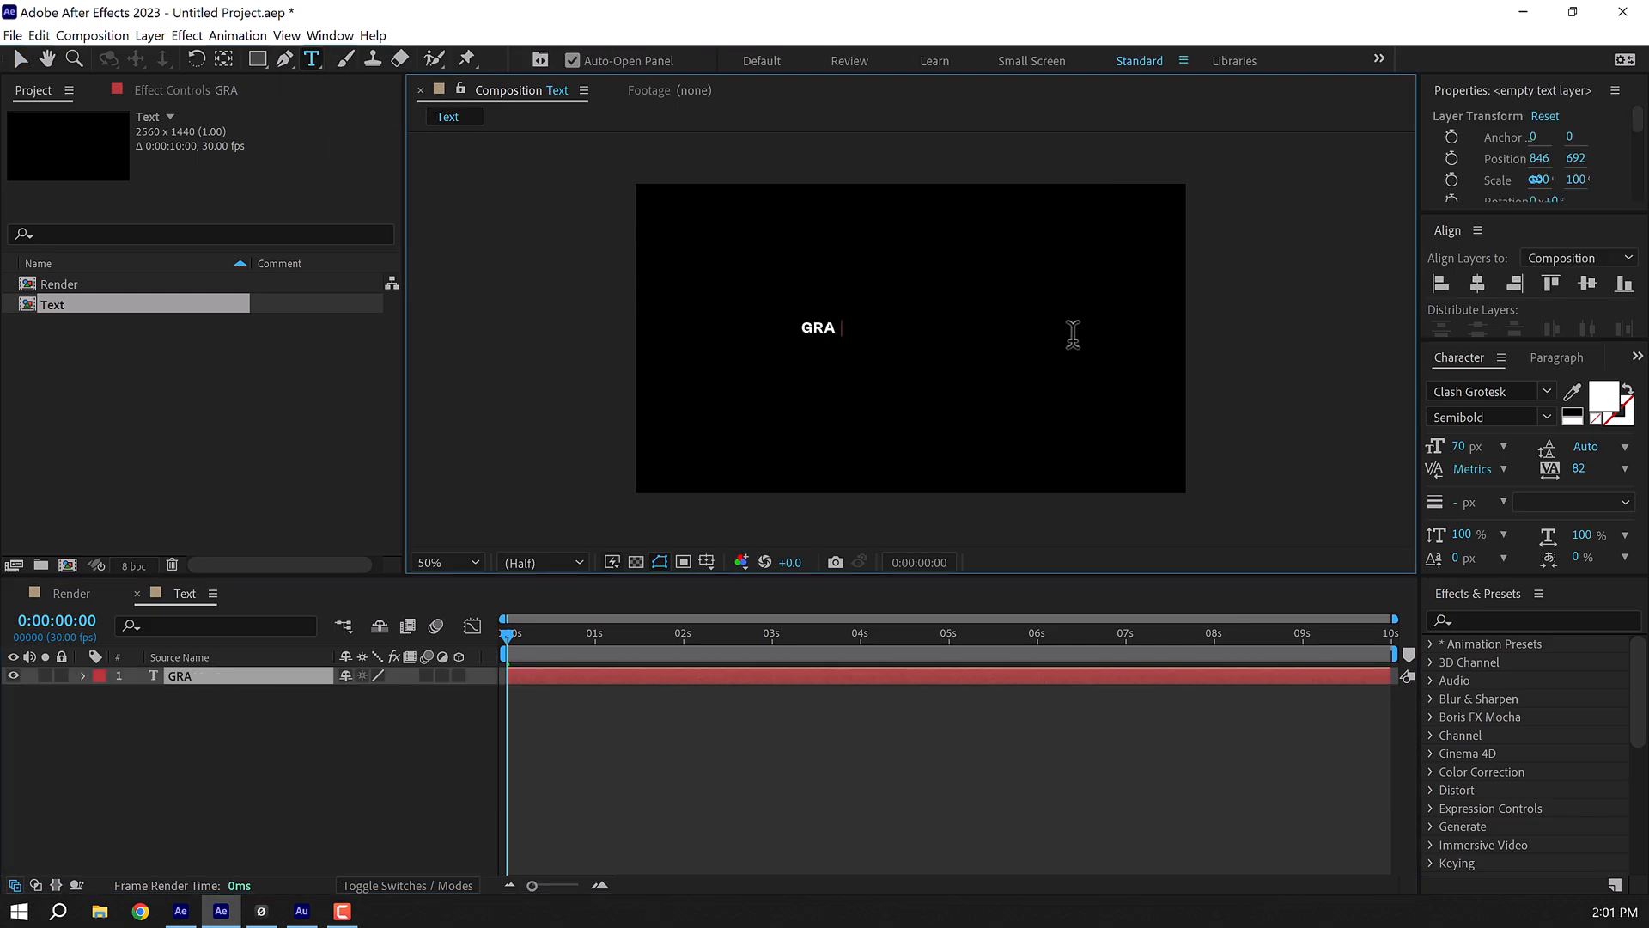
pyautogui.write('PHIC DESIGNER')
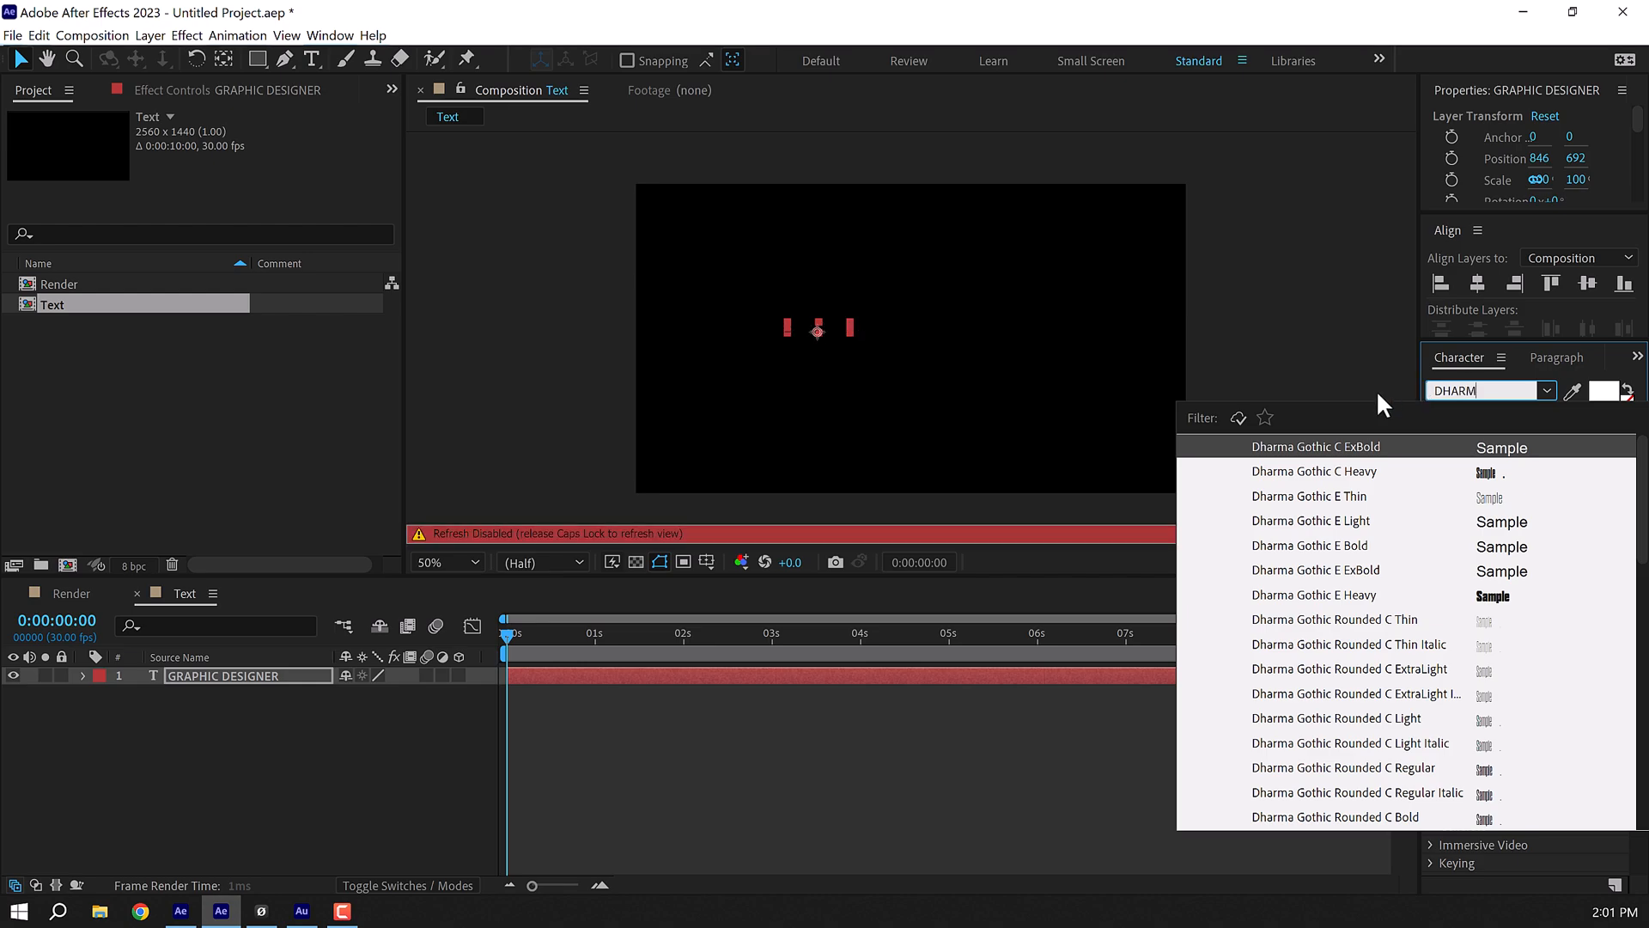
pyautogui.scroll(-3)
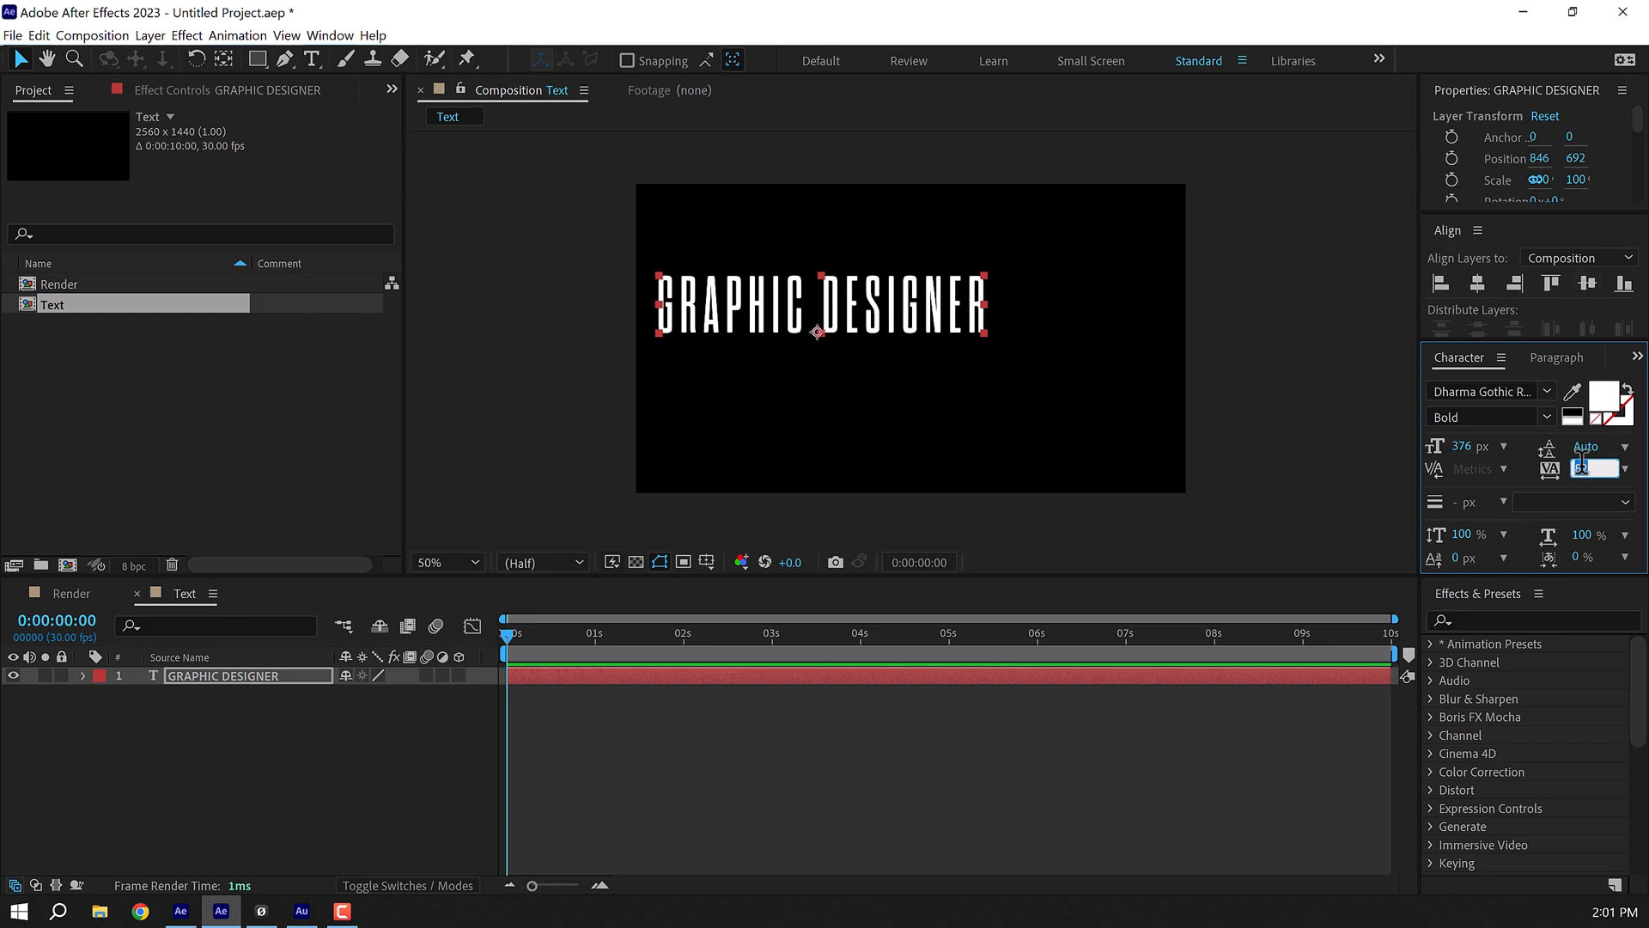
# Center the text horizontally and vertically, view at 100%, and expand the layer.
pyautogui.click(1550, 282)
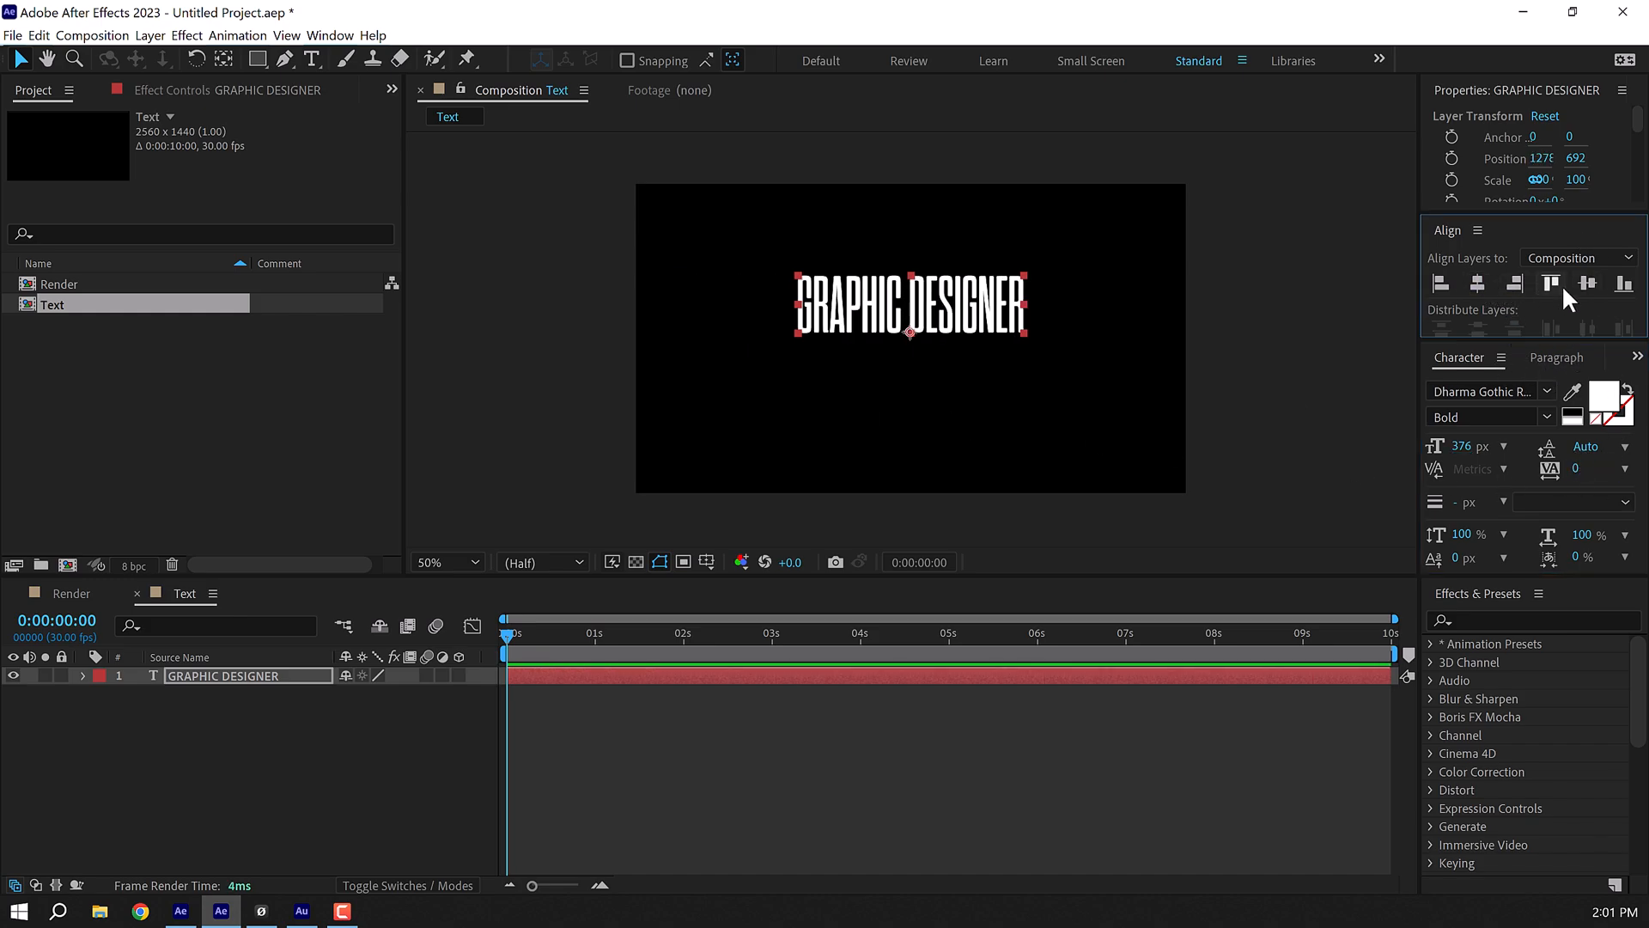
pyautogui.click(907, 284)
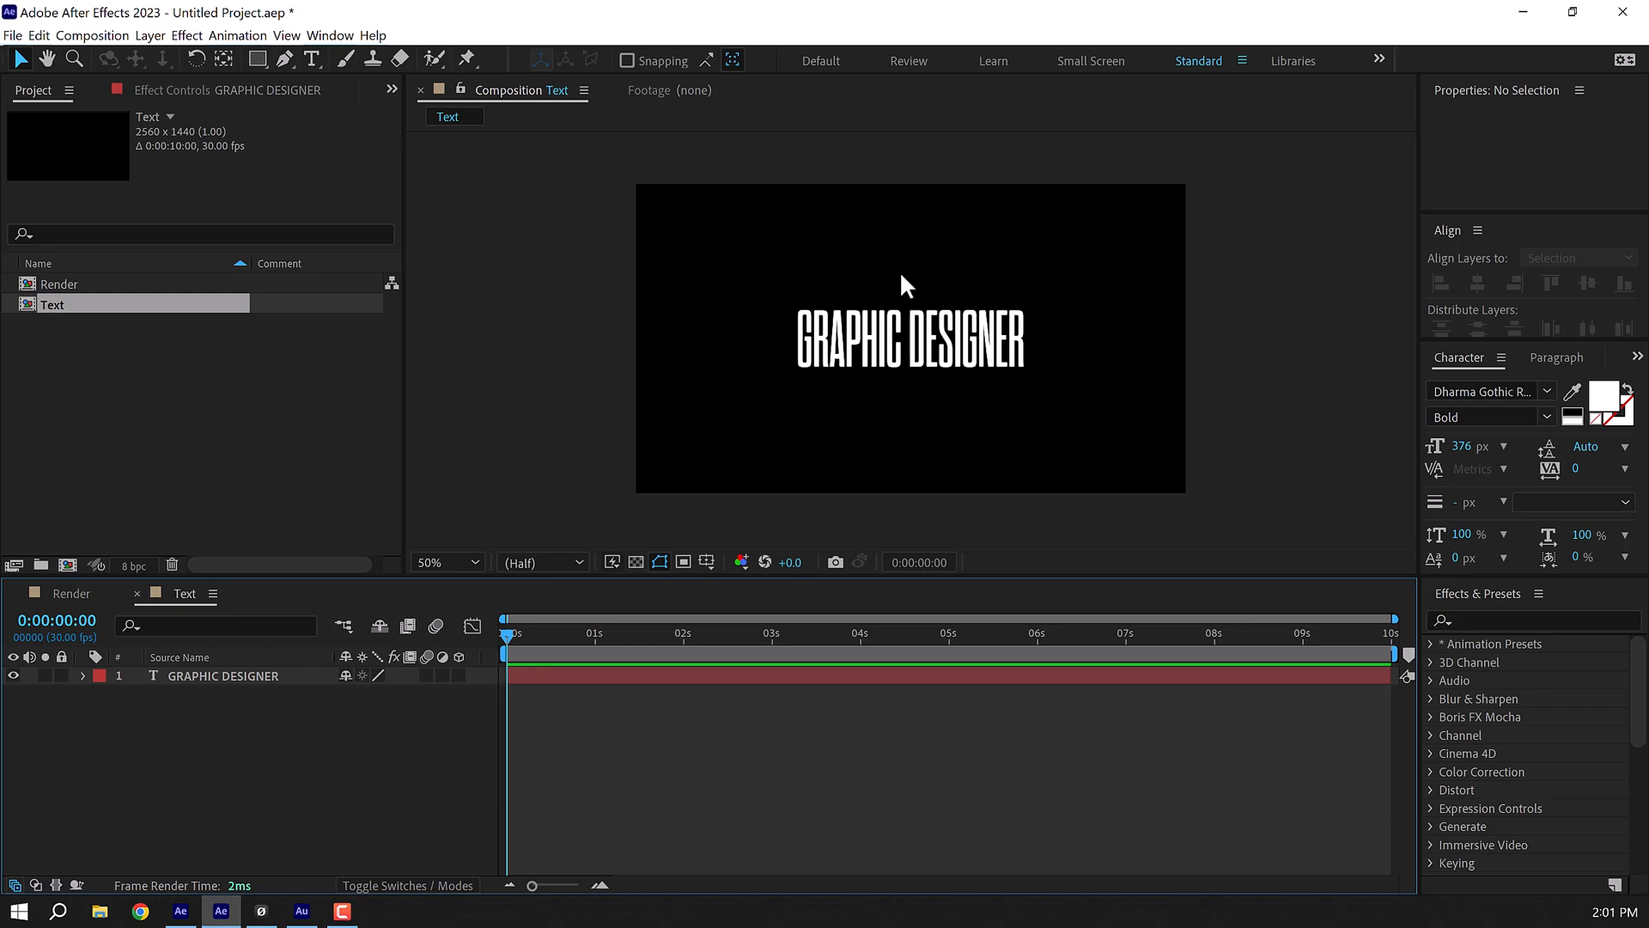
pyautogui.click(441, 562)
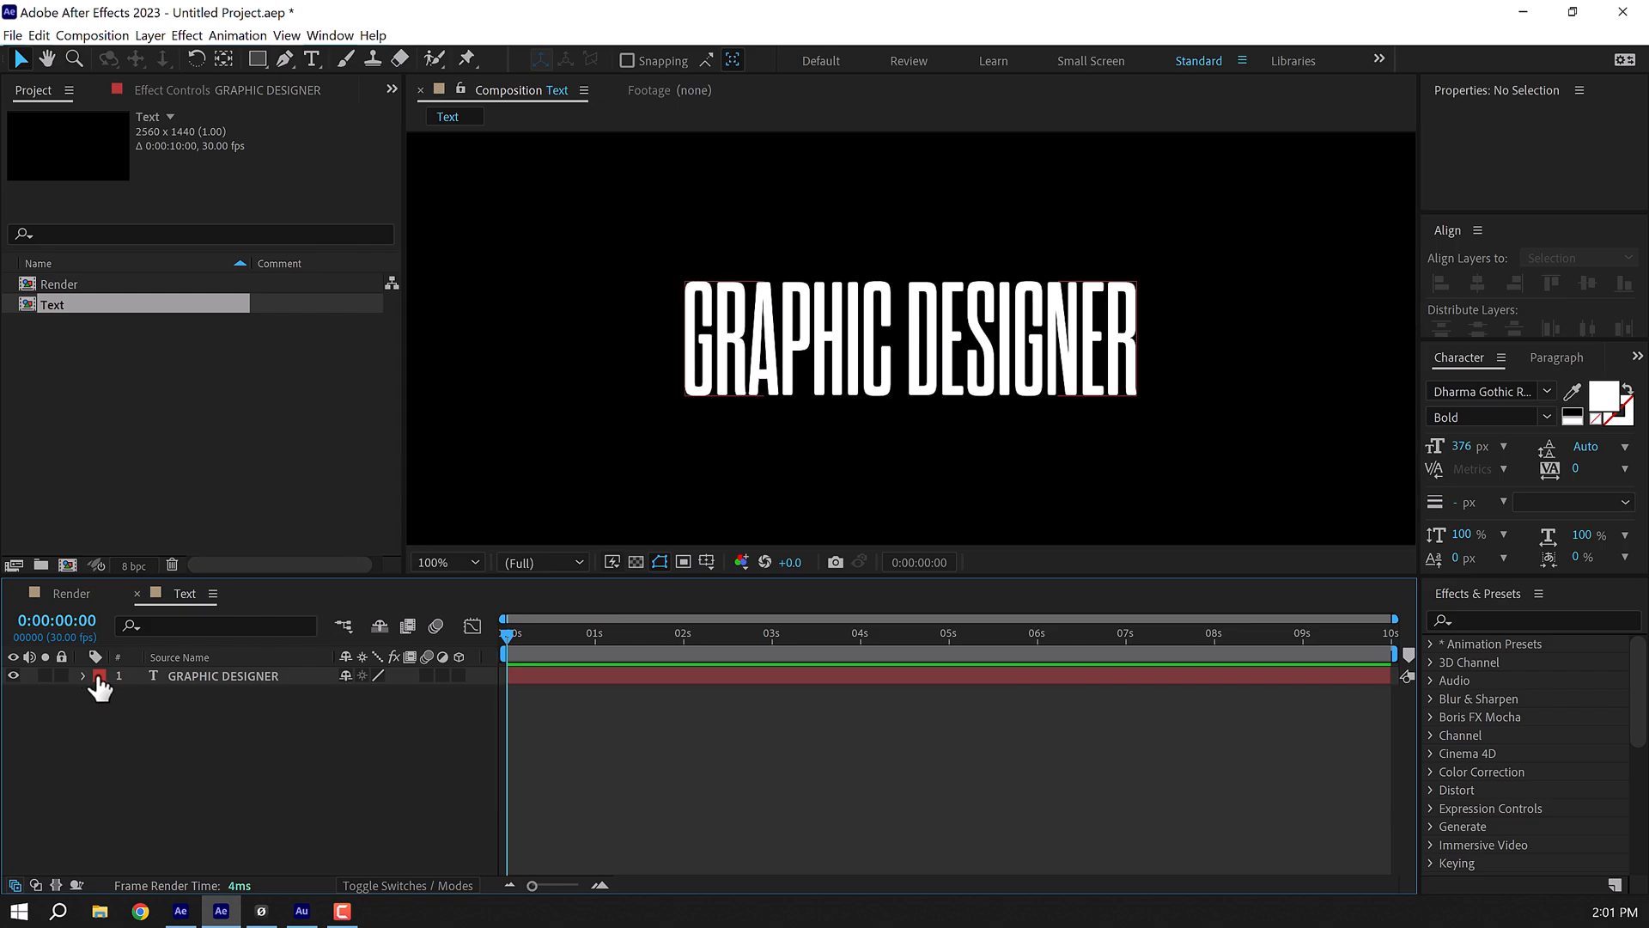
pyautogui.click(83, 675)
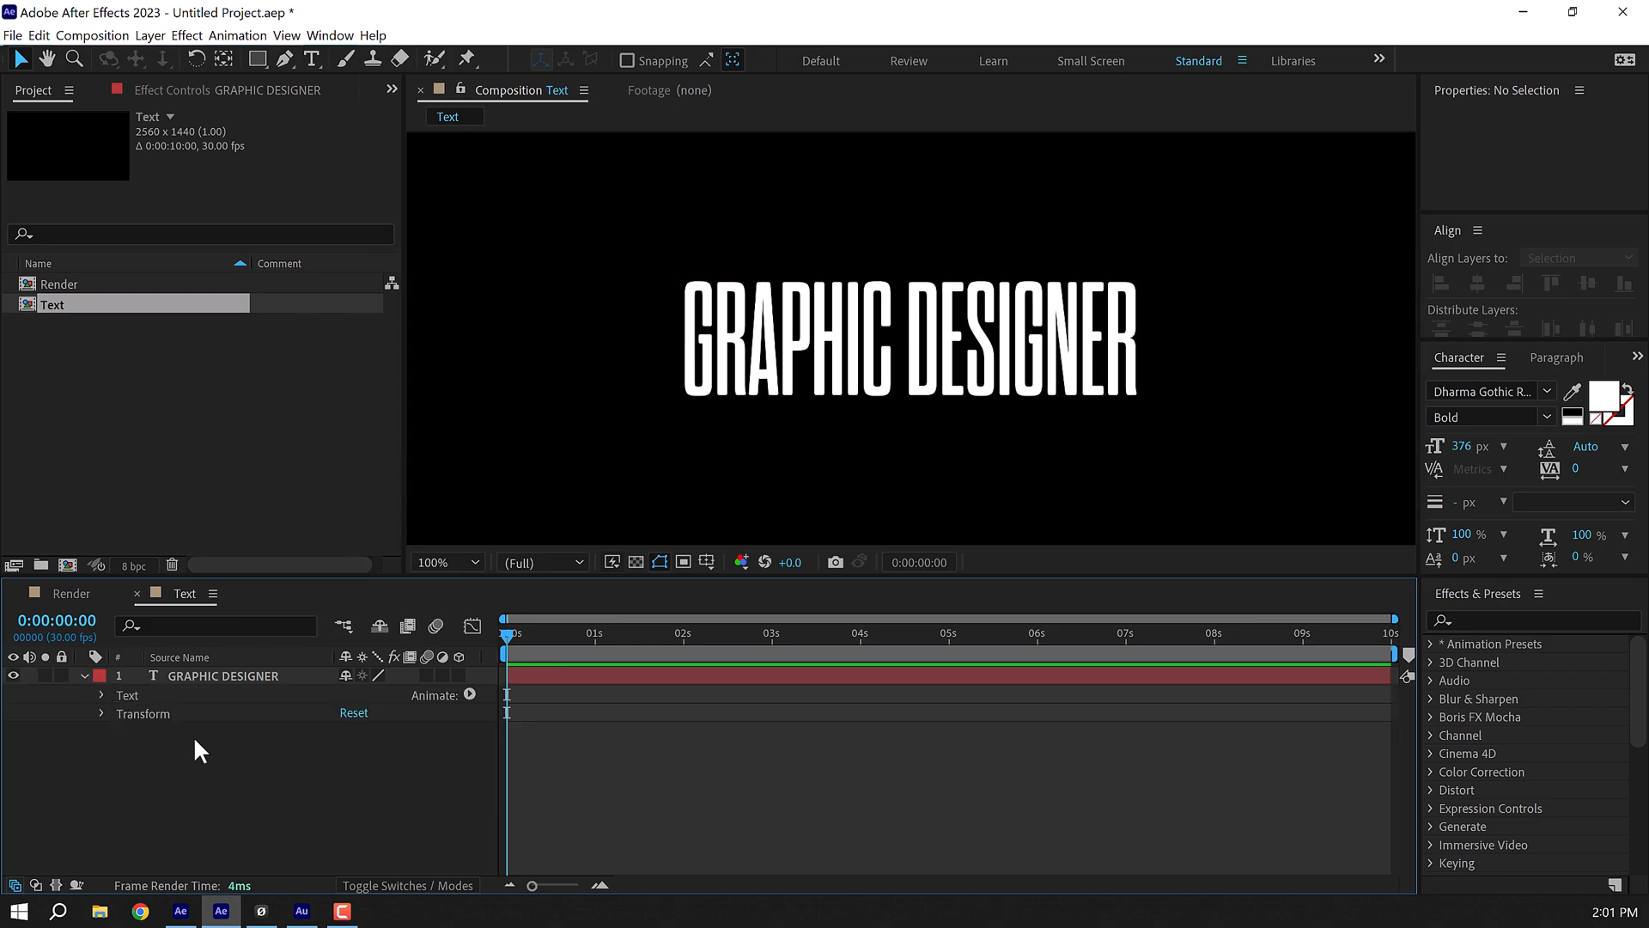
# Add a Position animator (800, 50) and keyframe Range Selector Offset from -100% to 100%.
pyautogui.click(470, 694)
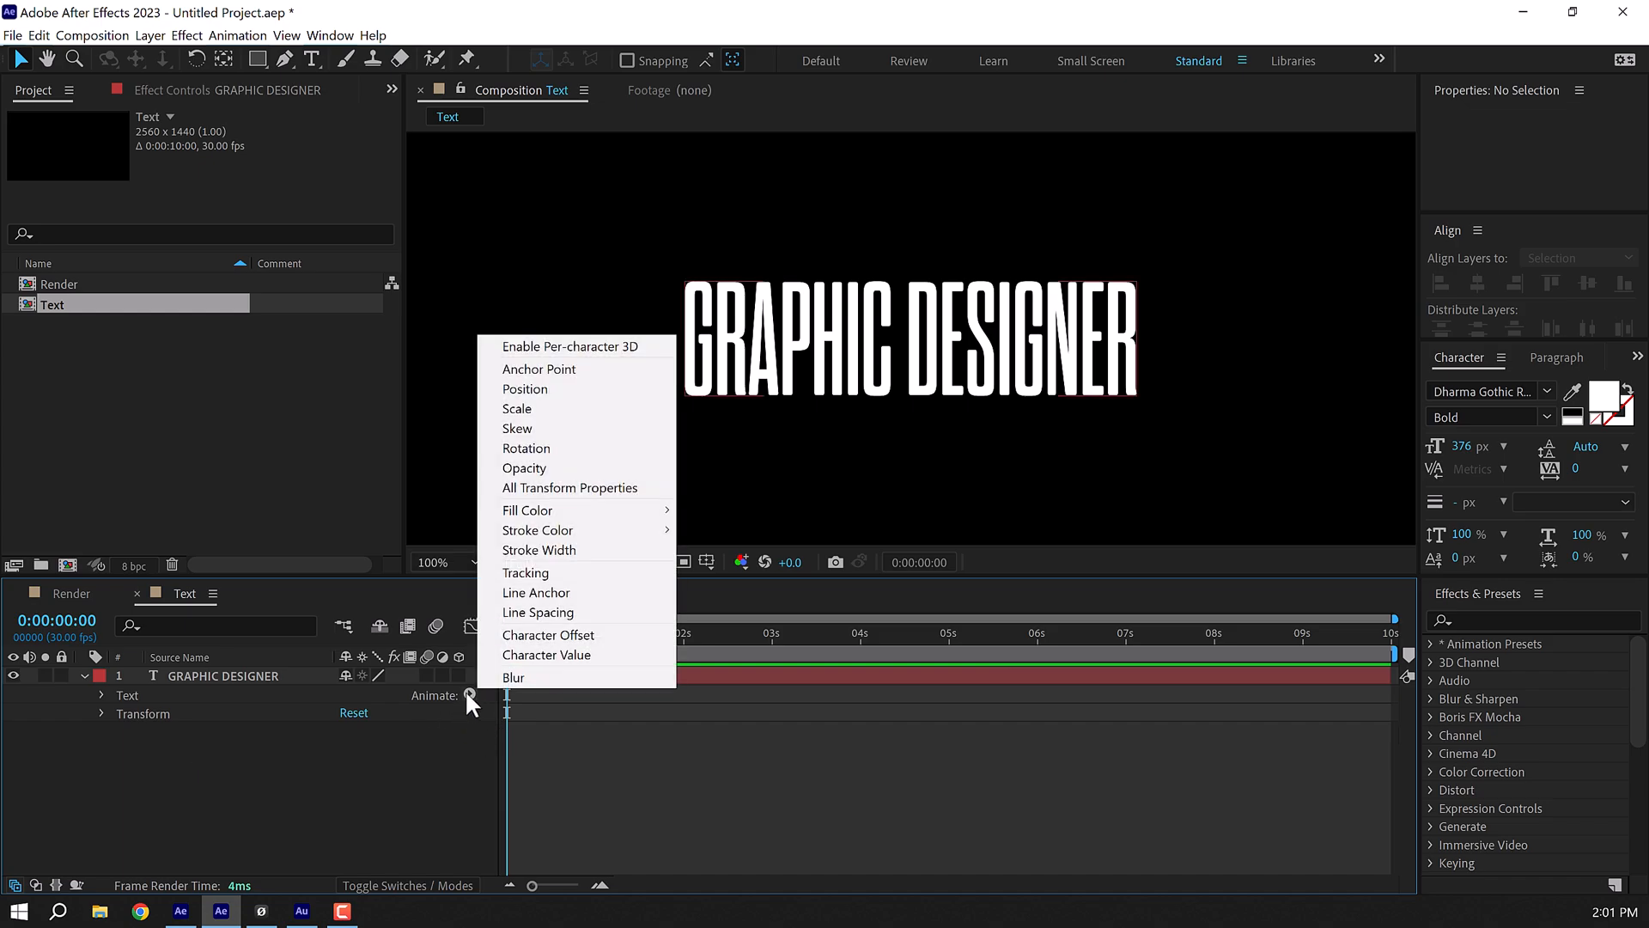
pyautogui.click(524, 388)
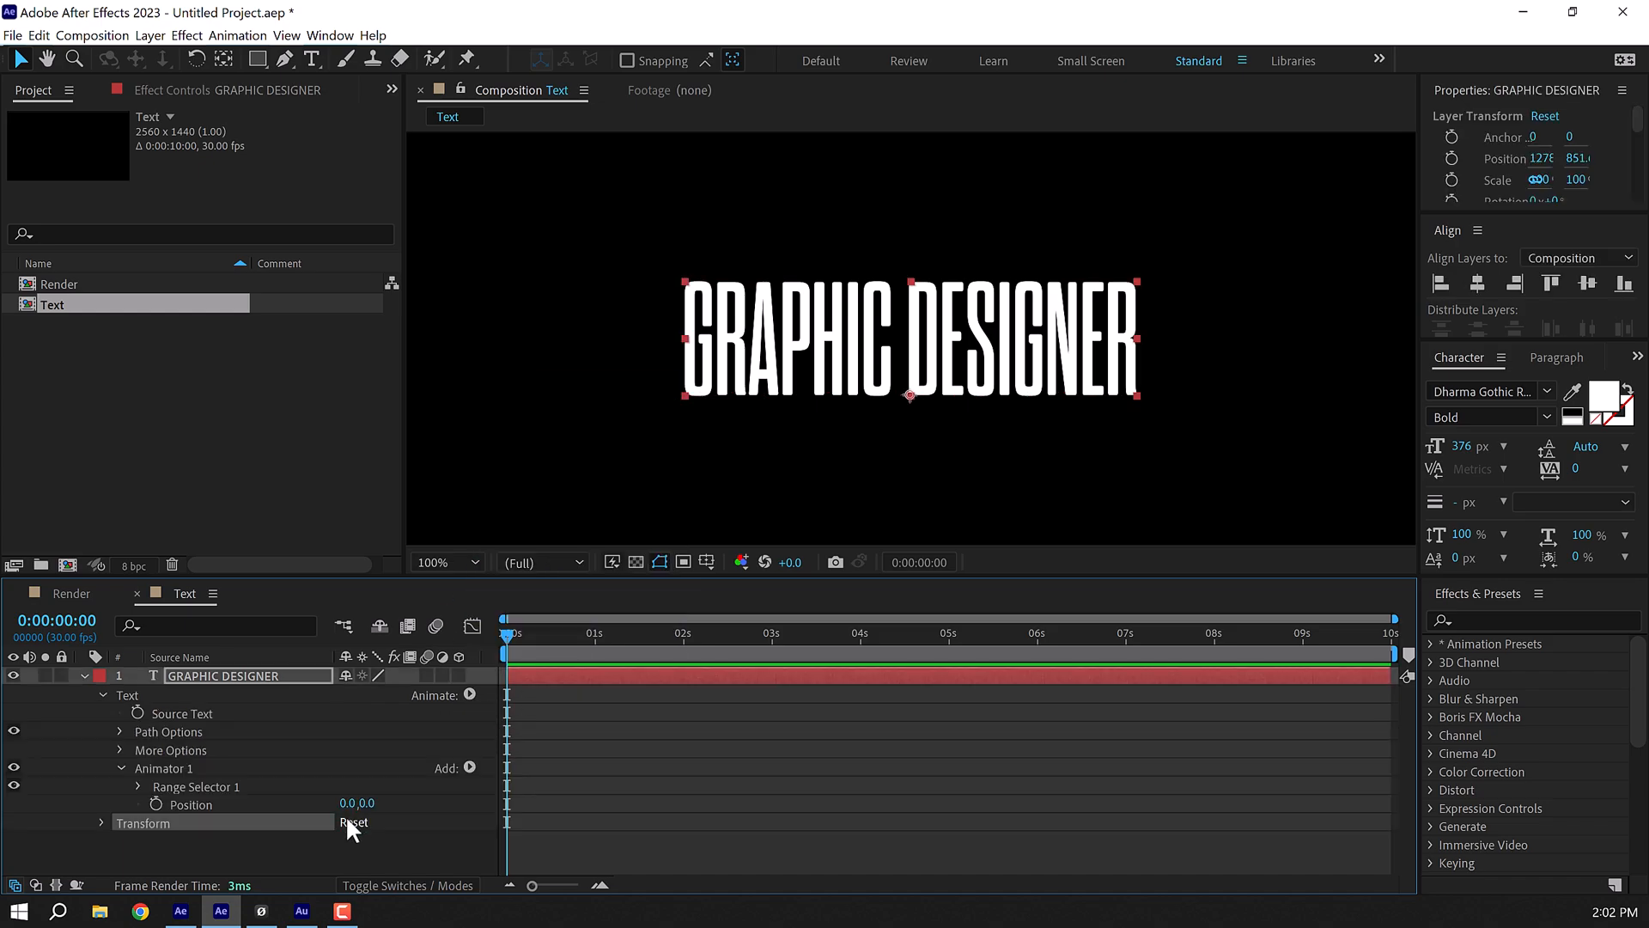
pyautogui.click(356, 802)
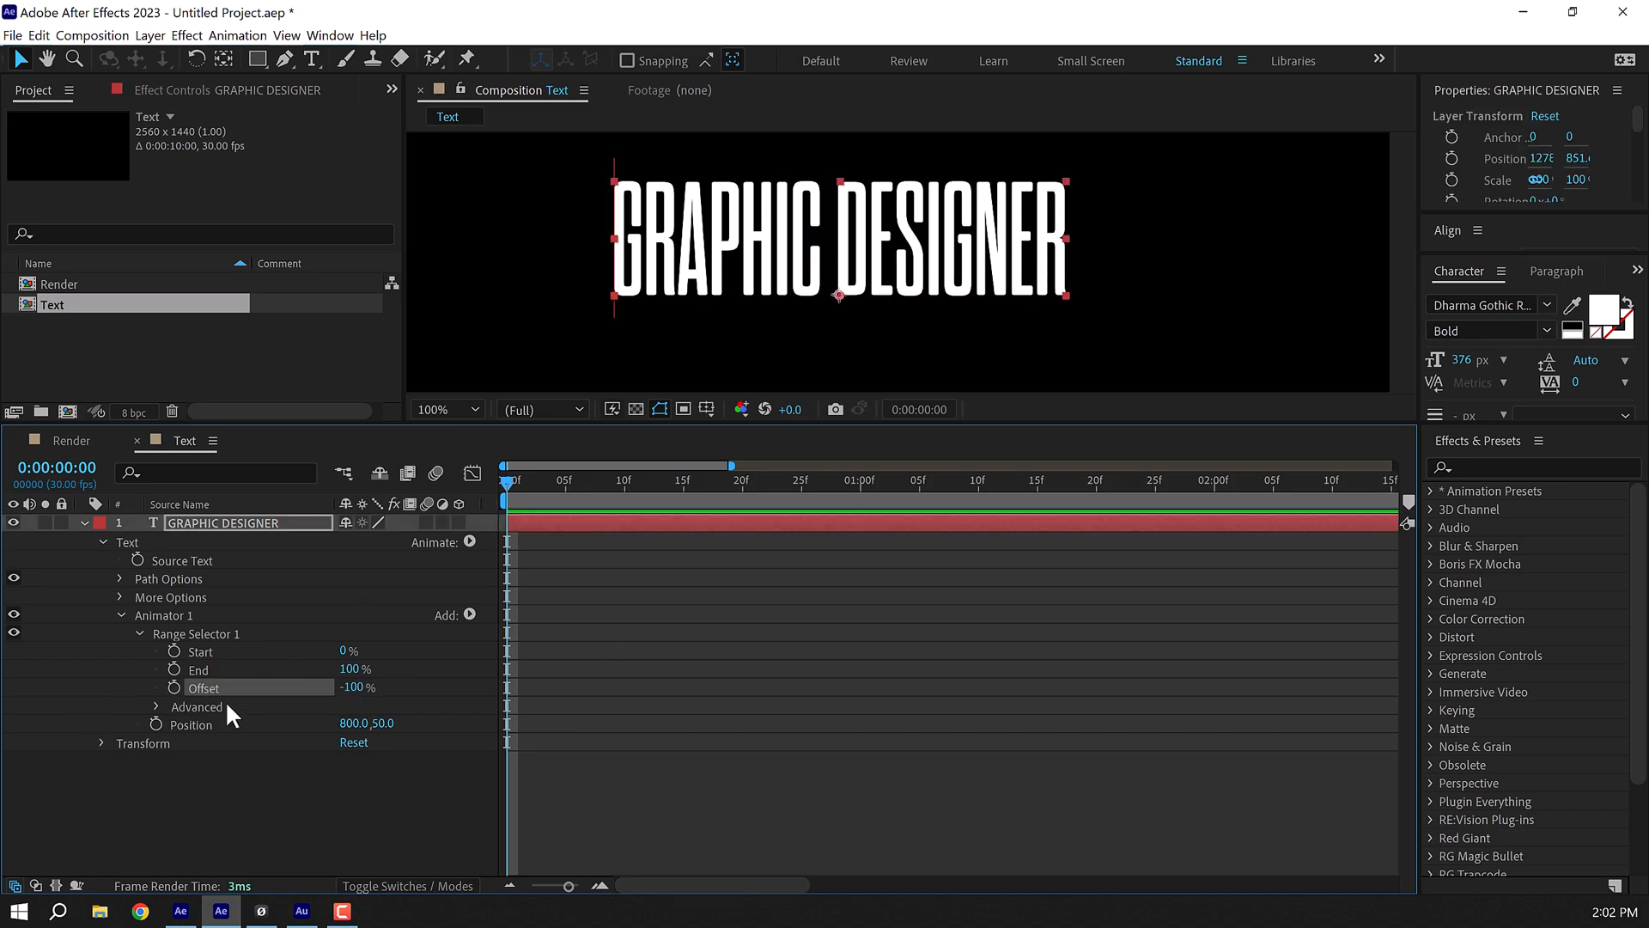
pyautogui.click(175, 688)
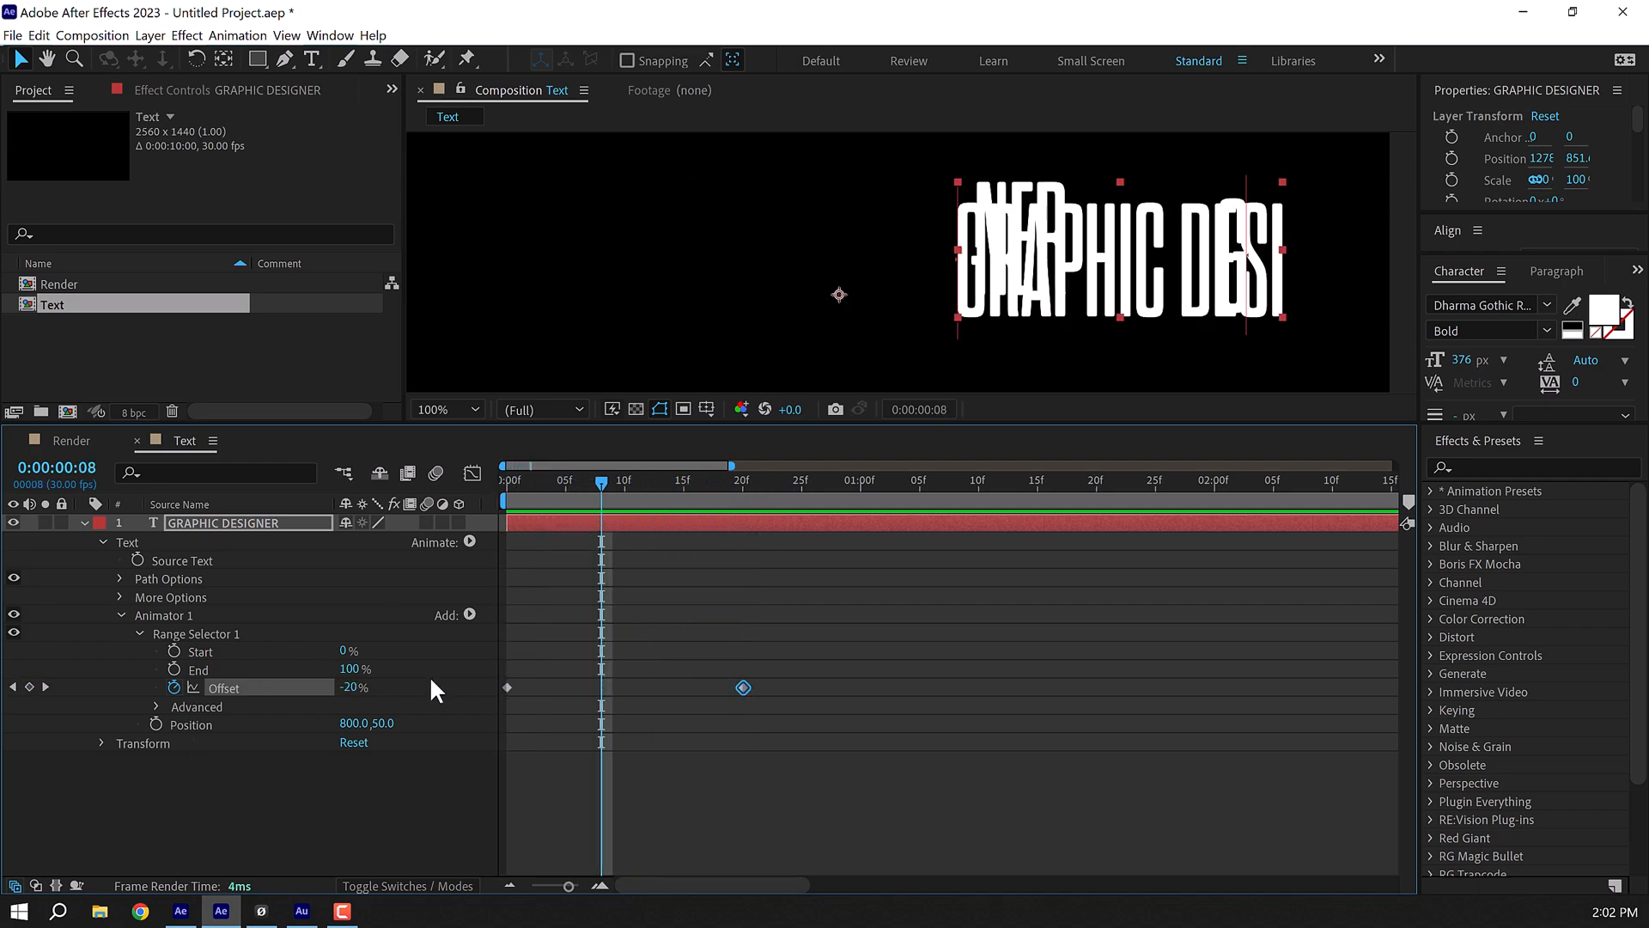
# Set the selector's Advanced Shape to Ramp Up with Ease High and Low at 100%.
pyautogui.click(155, 706)
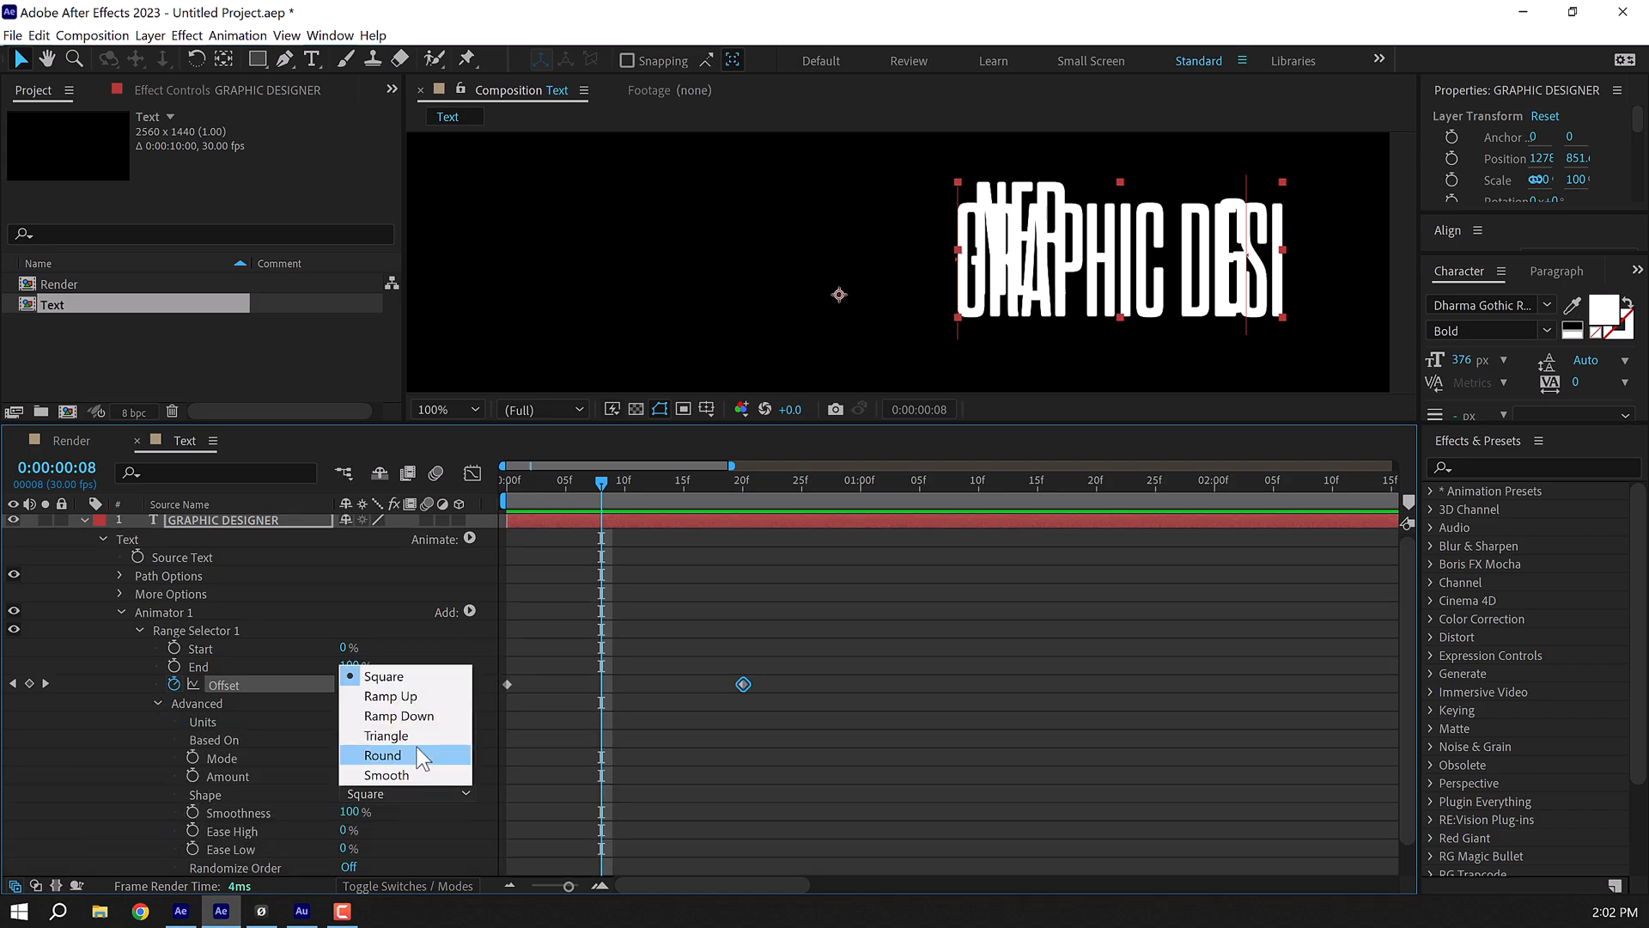
pyautogui.click(390, 694)
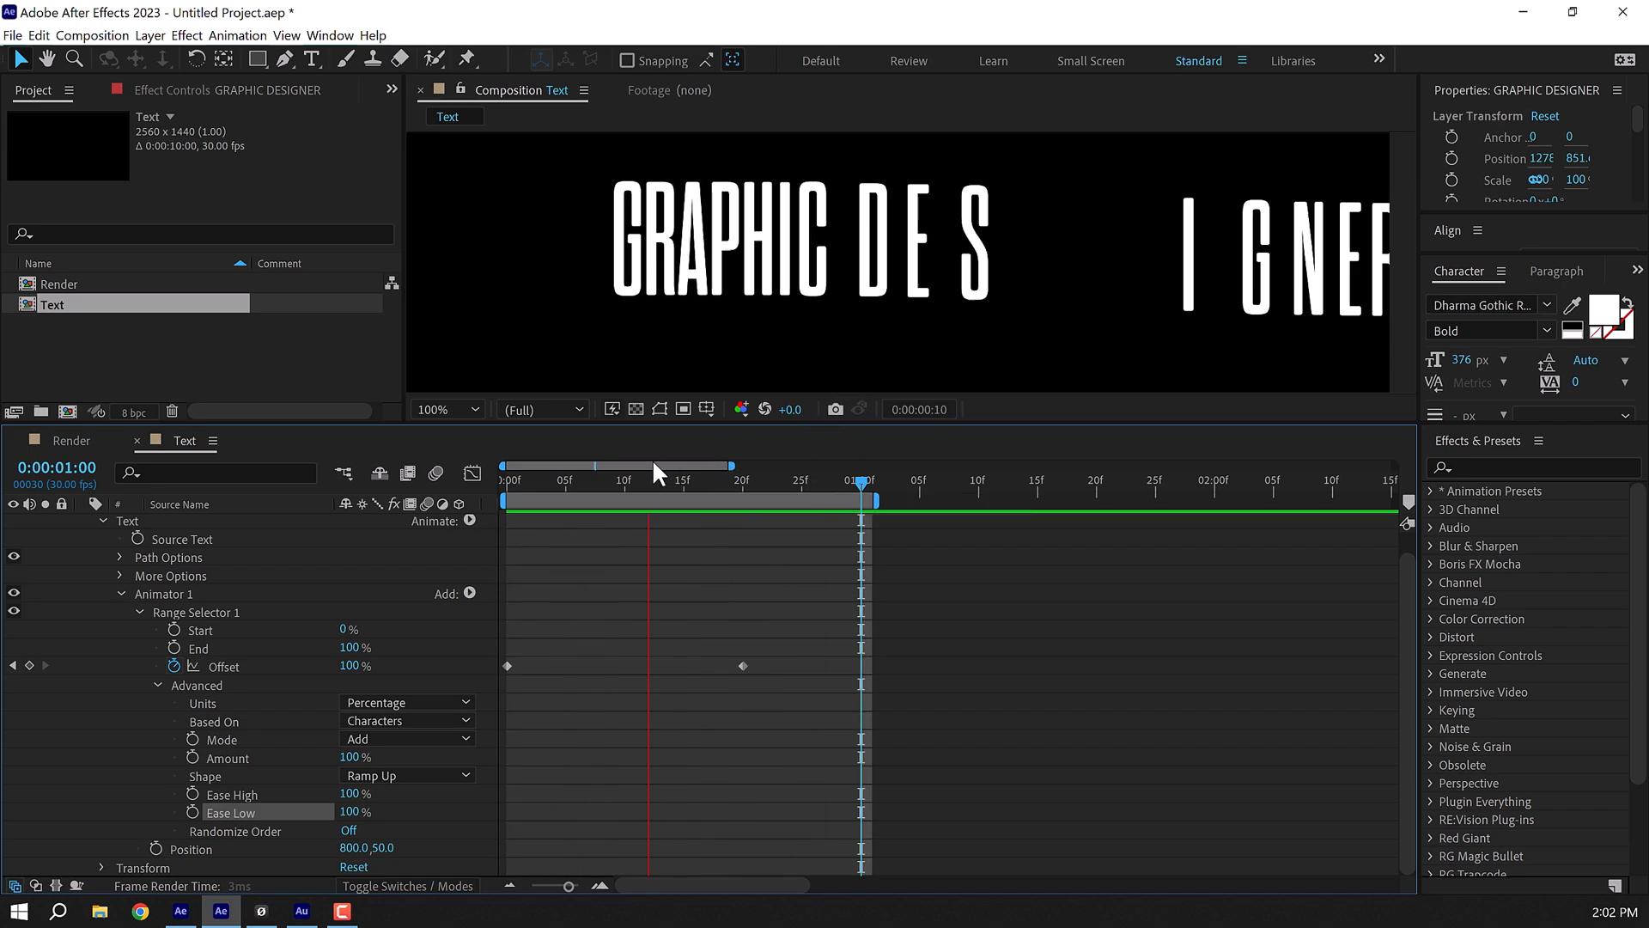
pyautogui.click(590, 465)
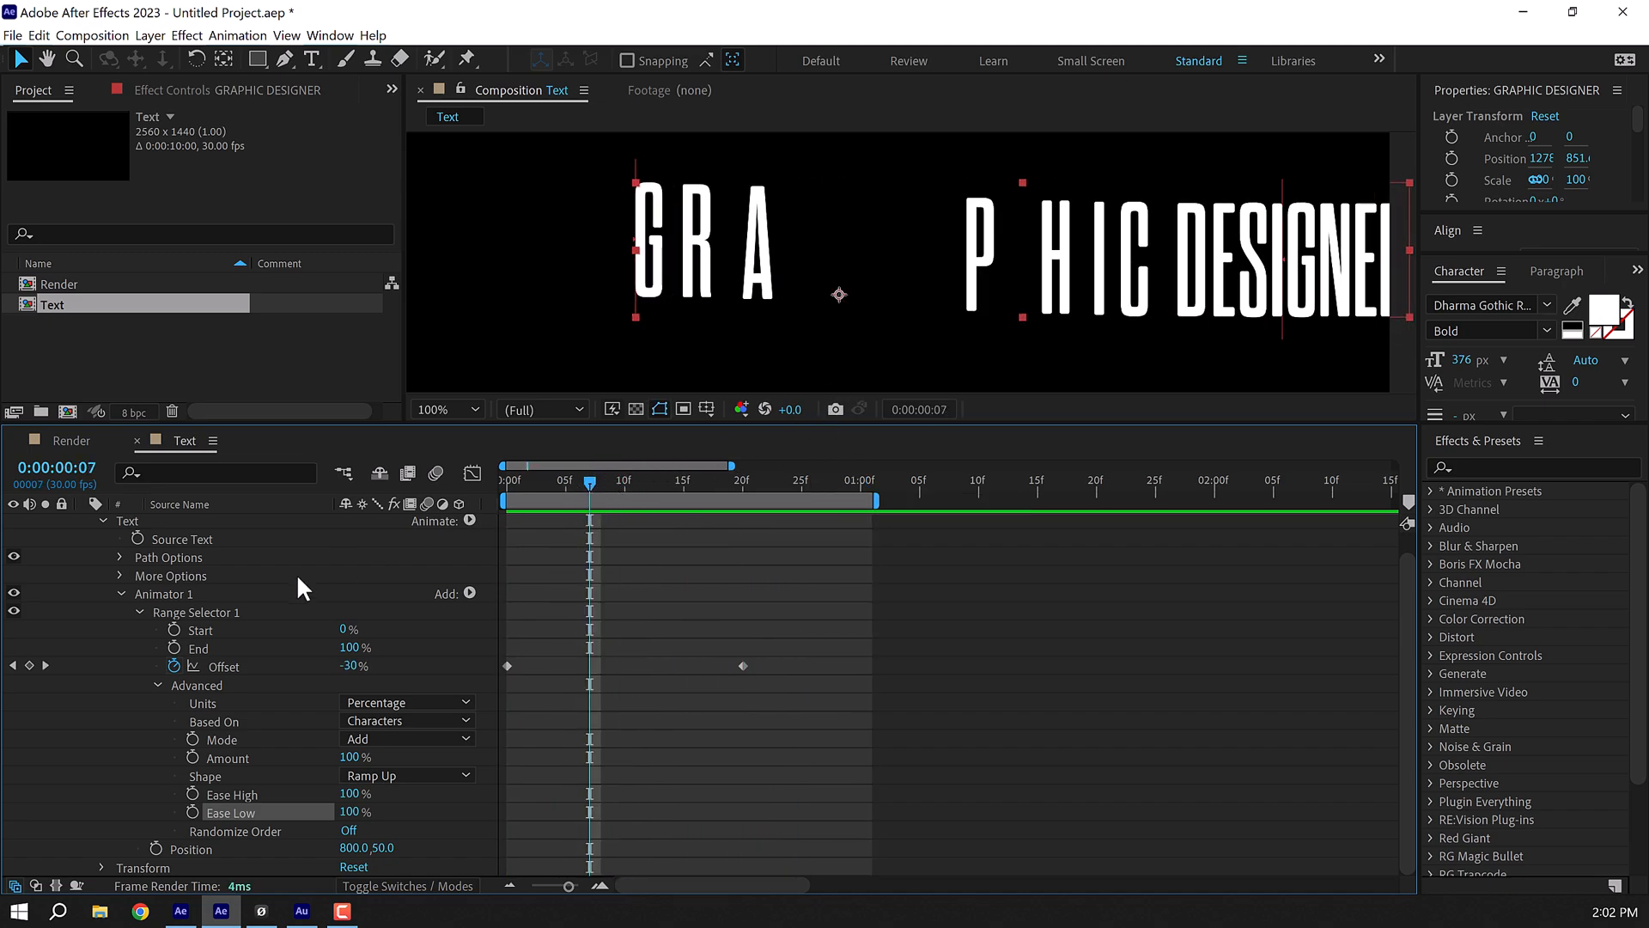
pyautogui.moveTo(1105, 282)
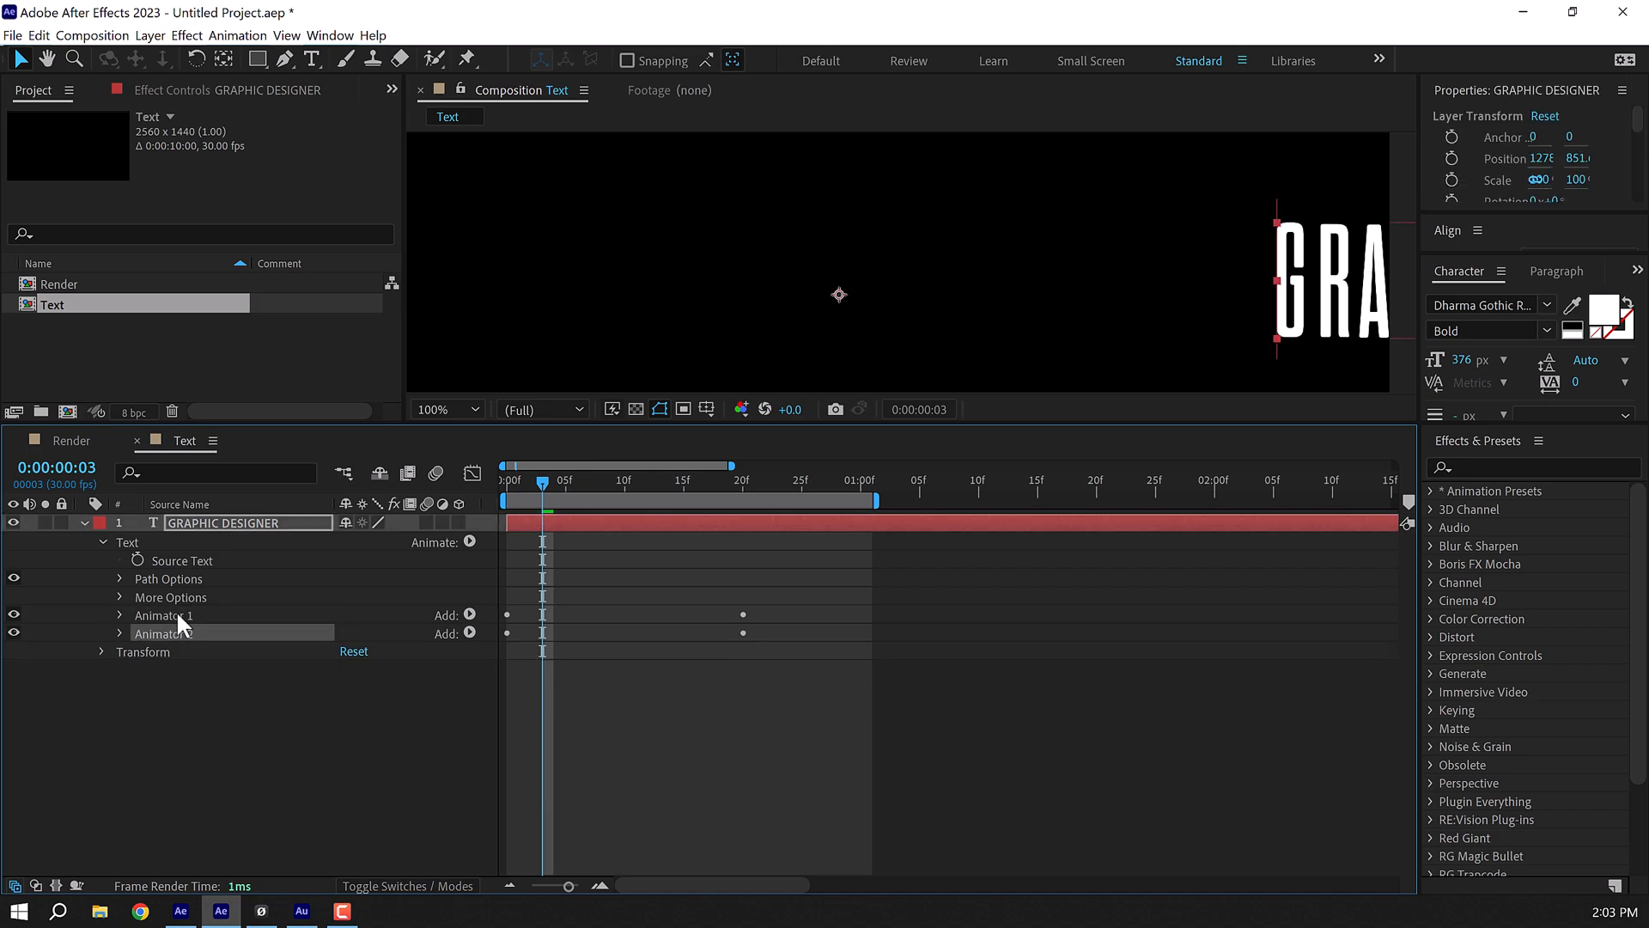
# Add Scale to the second animator and remove its Position property.
pyautogui.click(120, 633)
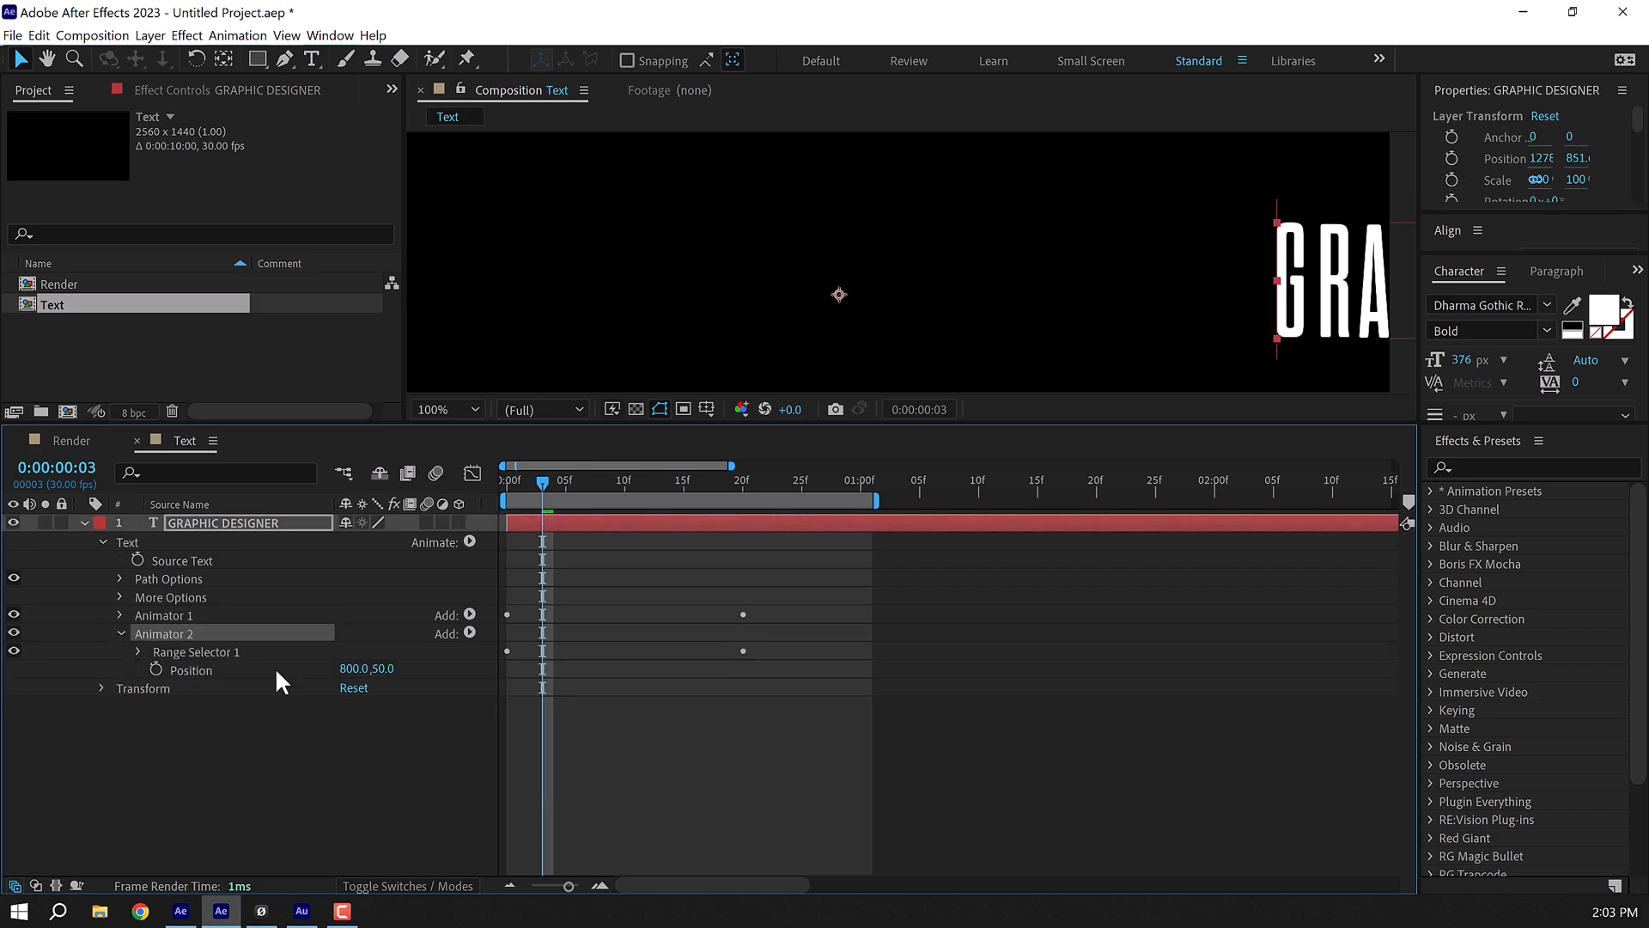
pyautogui.moveTo(472, 646)
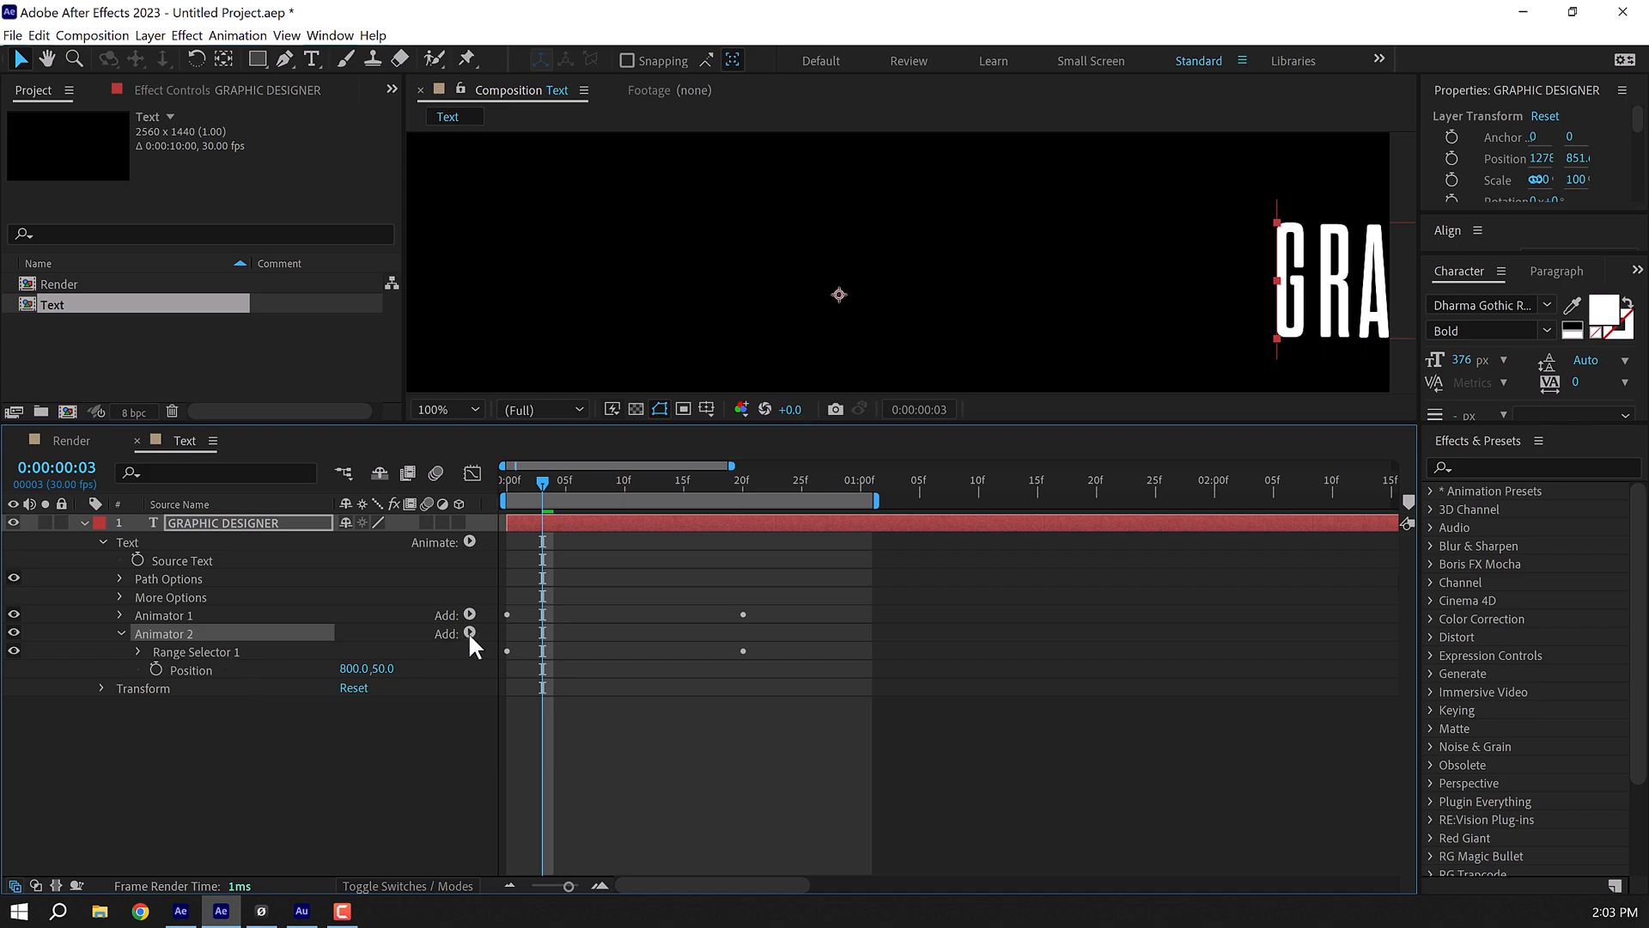
pyautogui.click(470, 633)
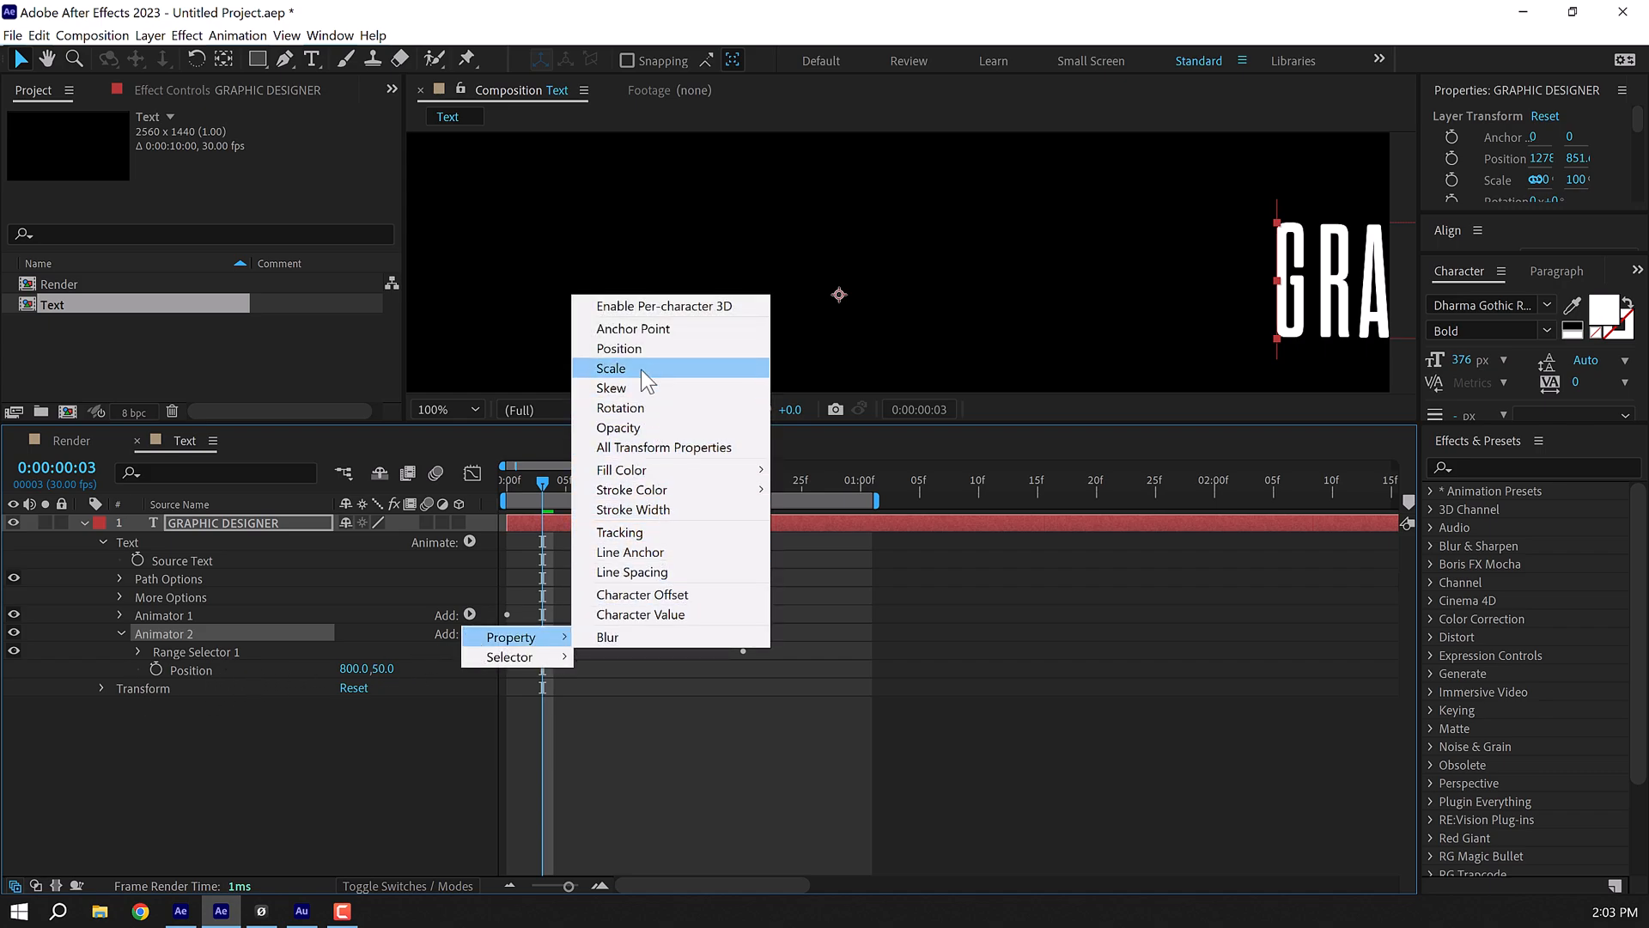
pyautogui.click(611, 369)
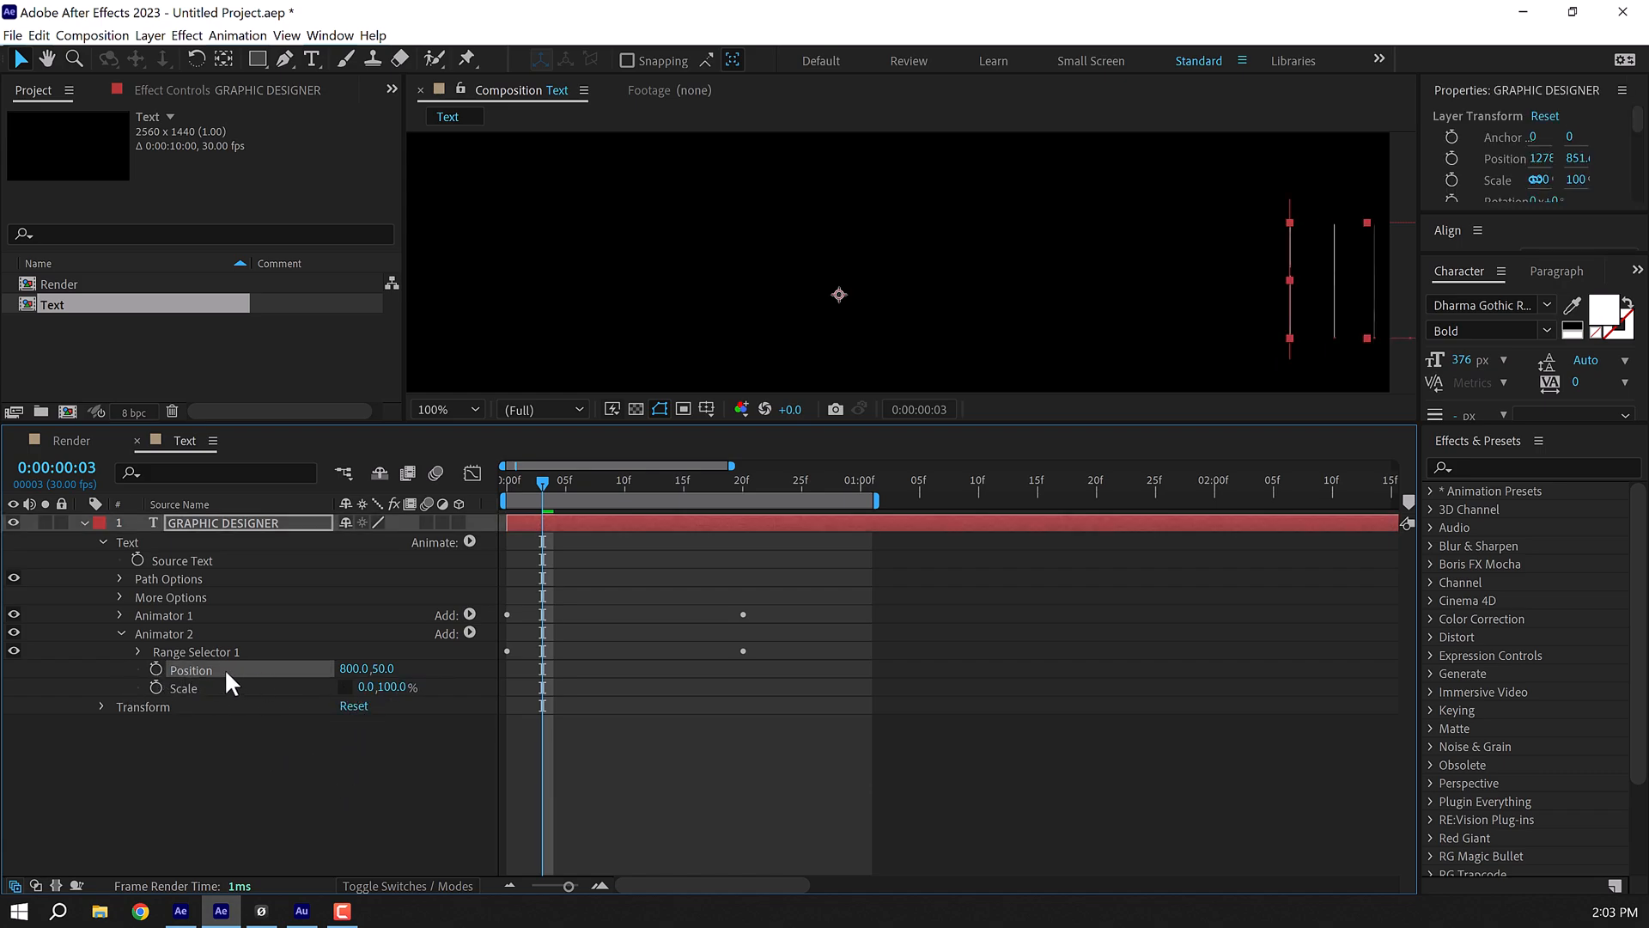
pyautogui.click(191, 670)
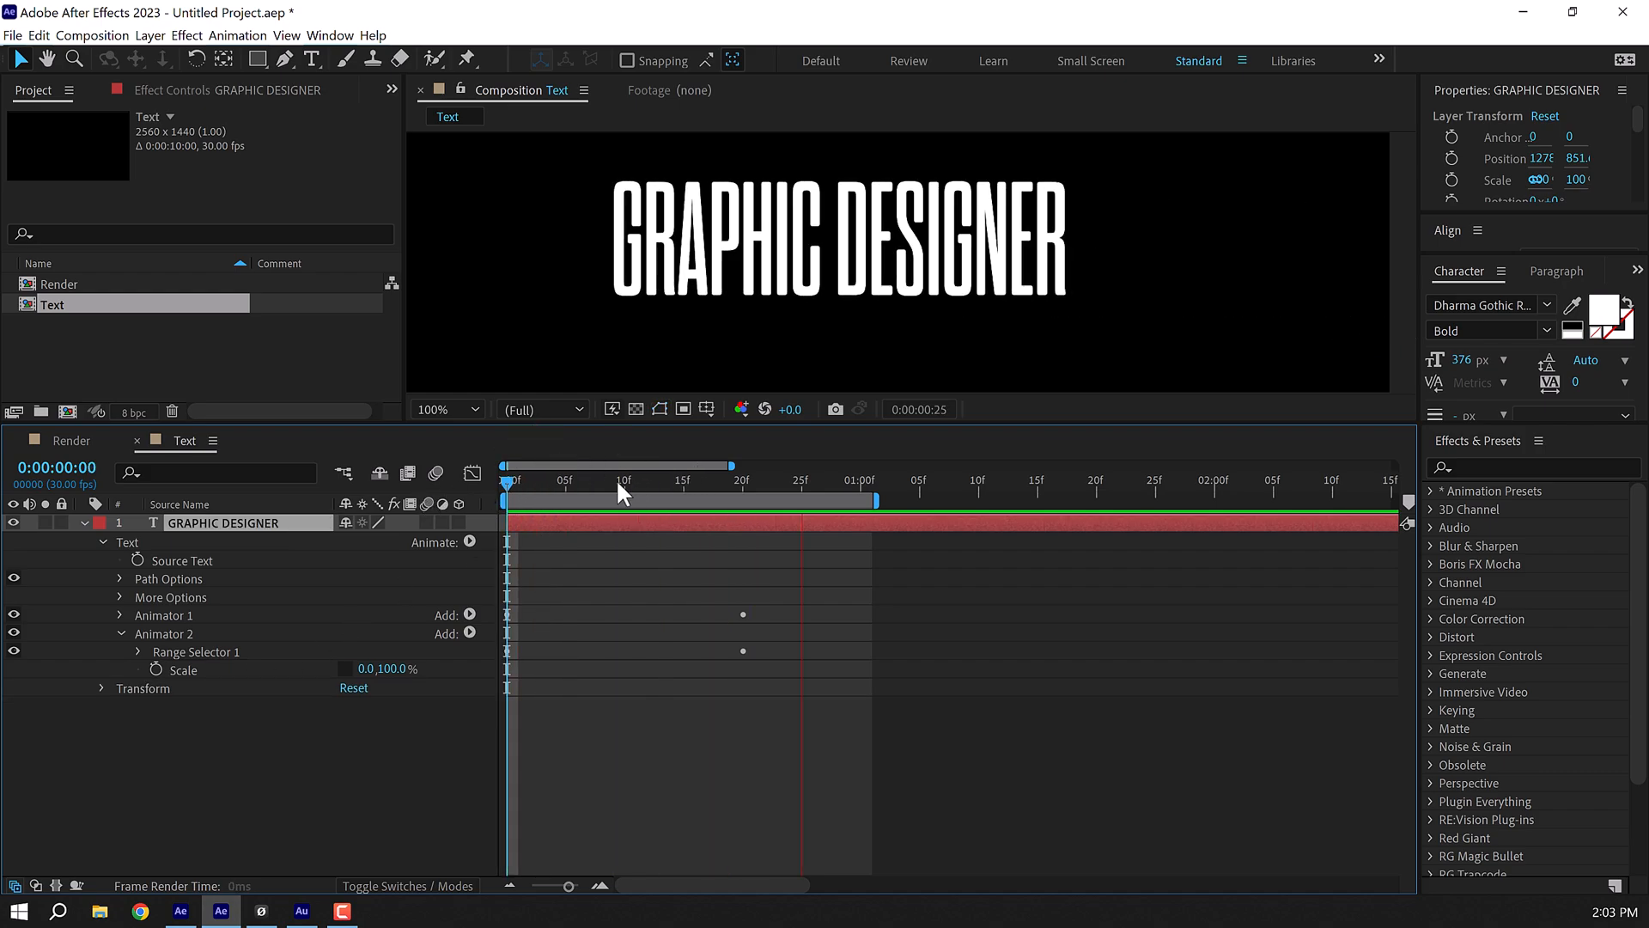
pyautogui.click(589, 485)
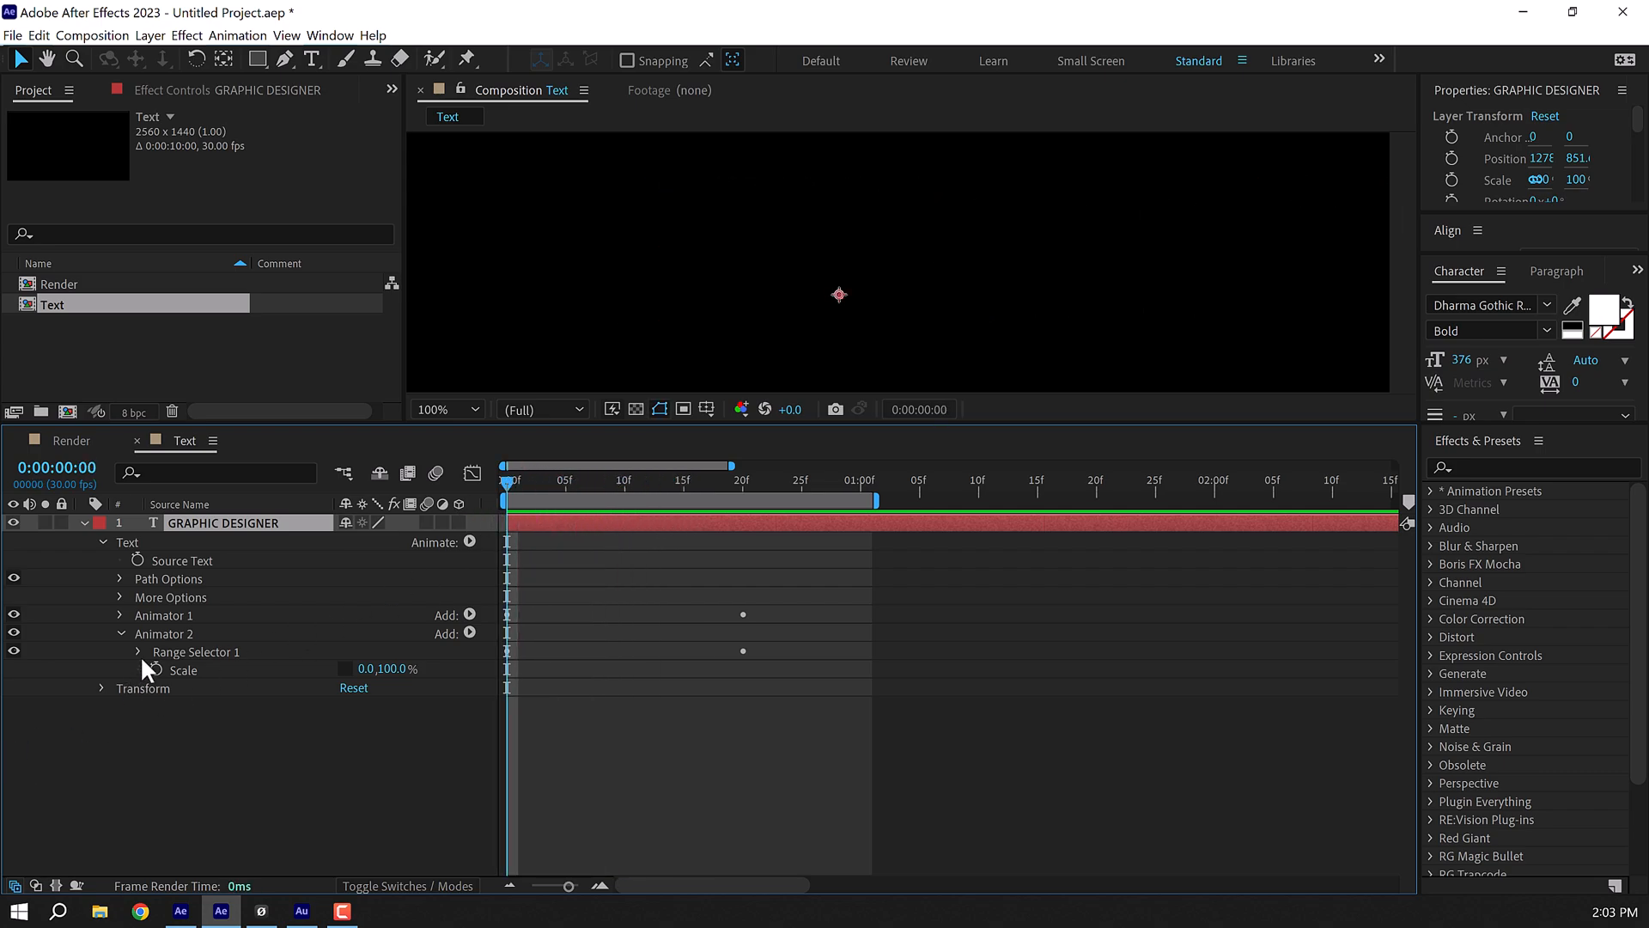
# Set Animator 2's Range Selector Advanced Shape to Ramp Up and scrub the reveal.
pyautogui.click(137, 651)
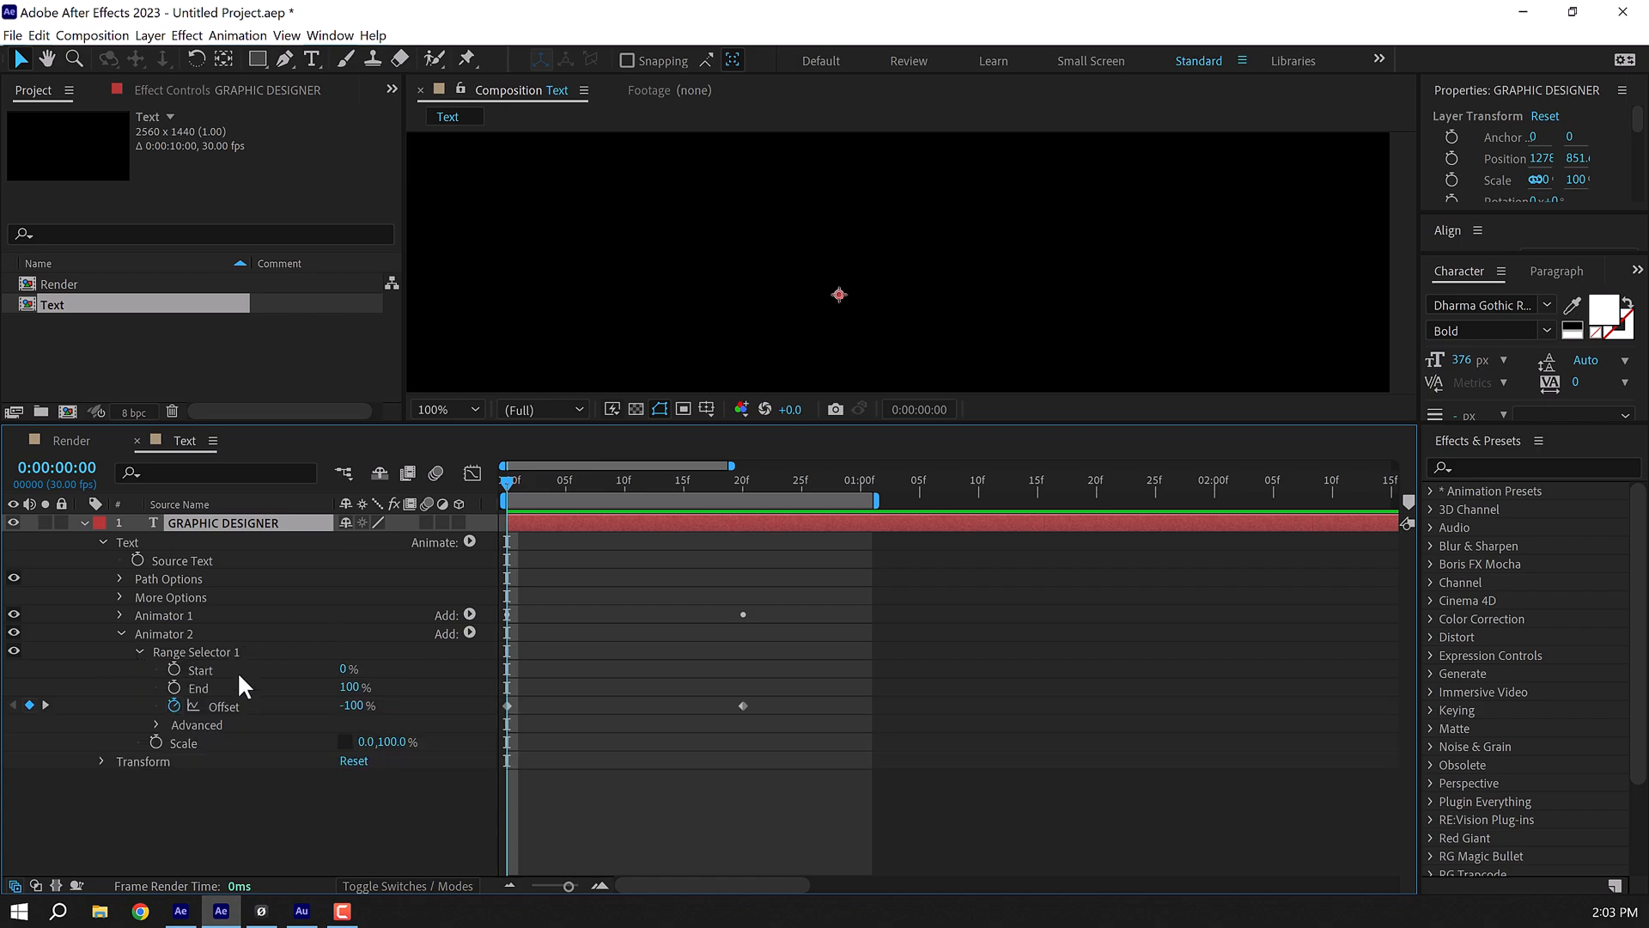
pyautogui.click(155, 723)
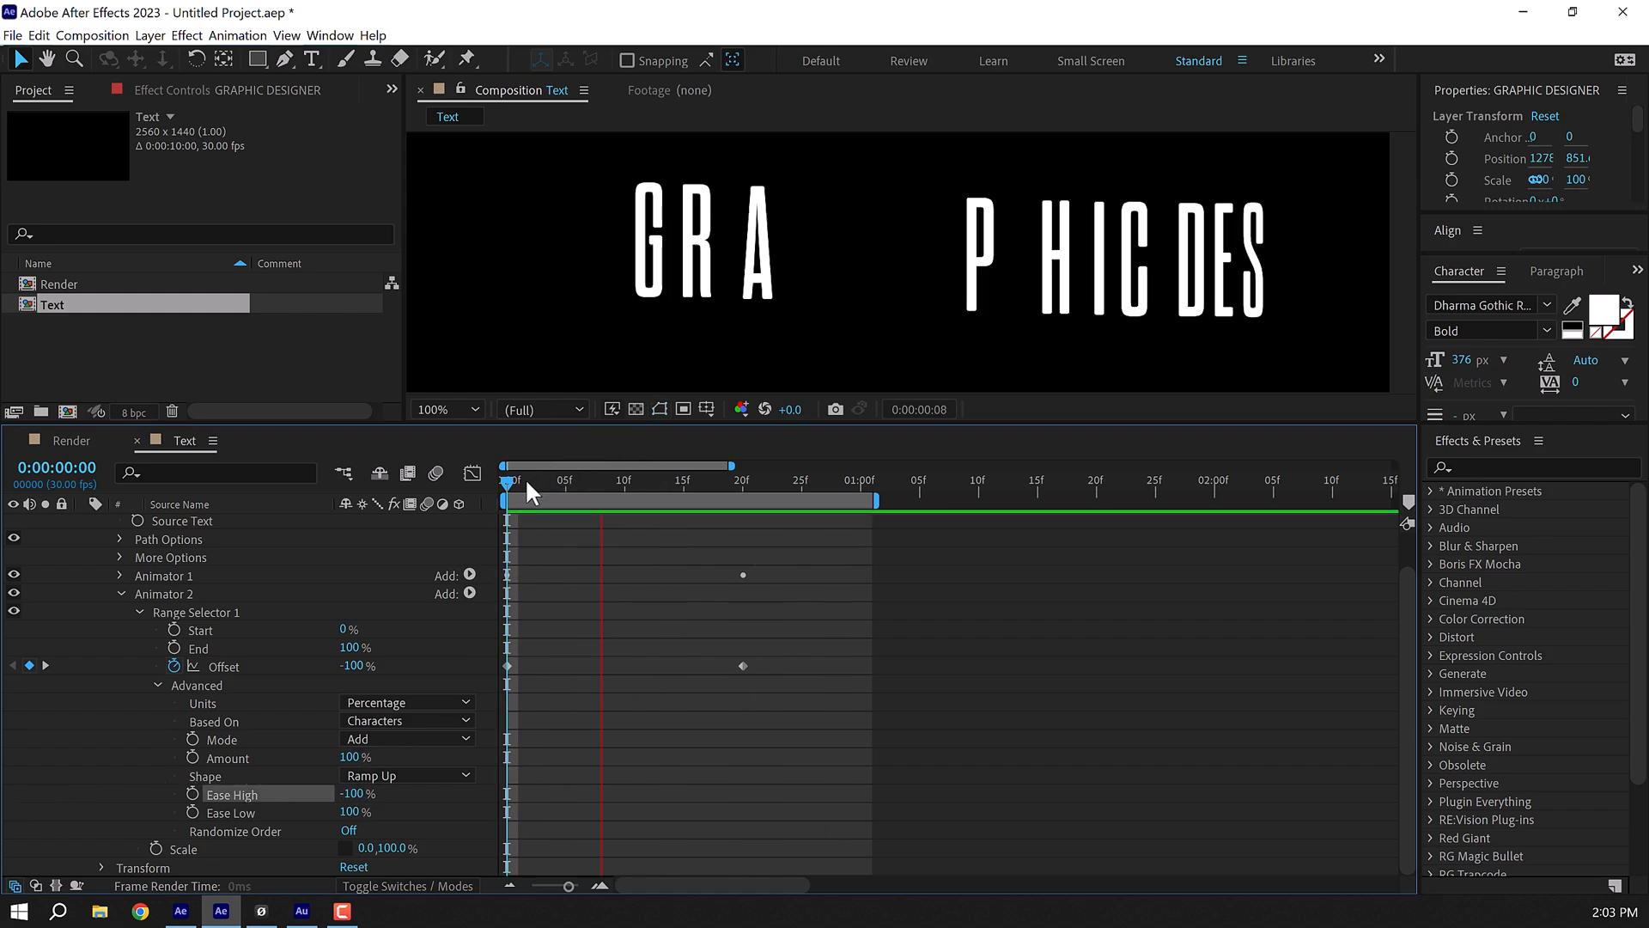
pyautogui.click(508, 480)
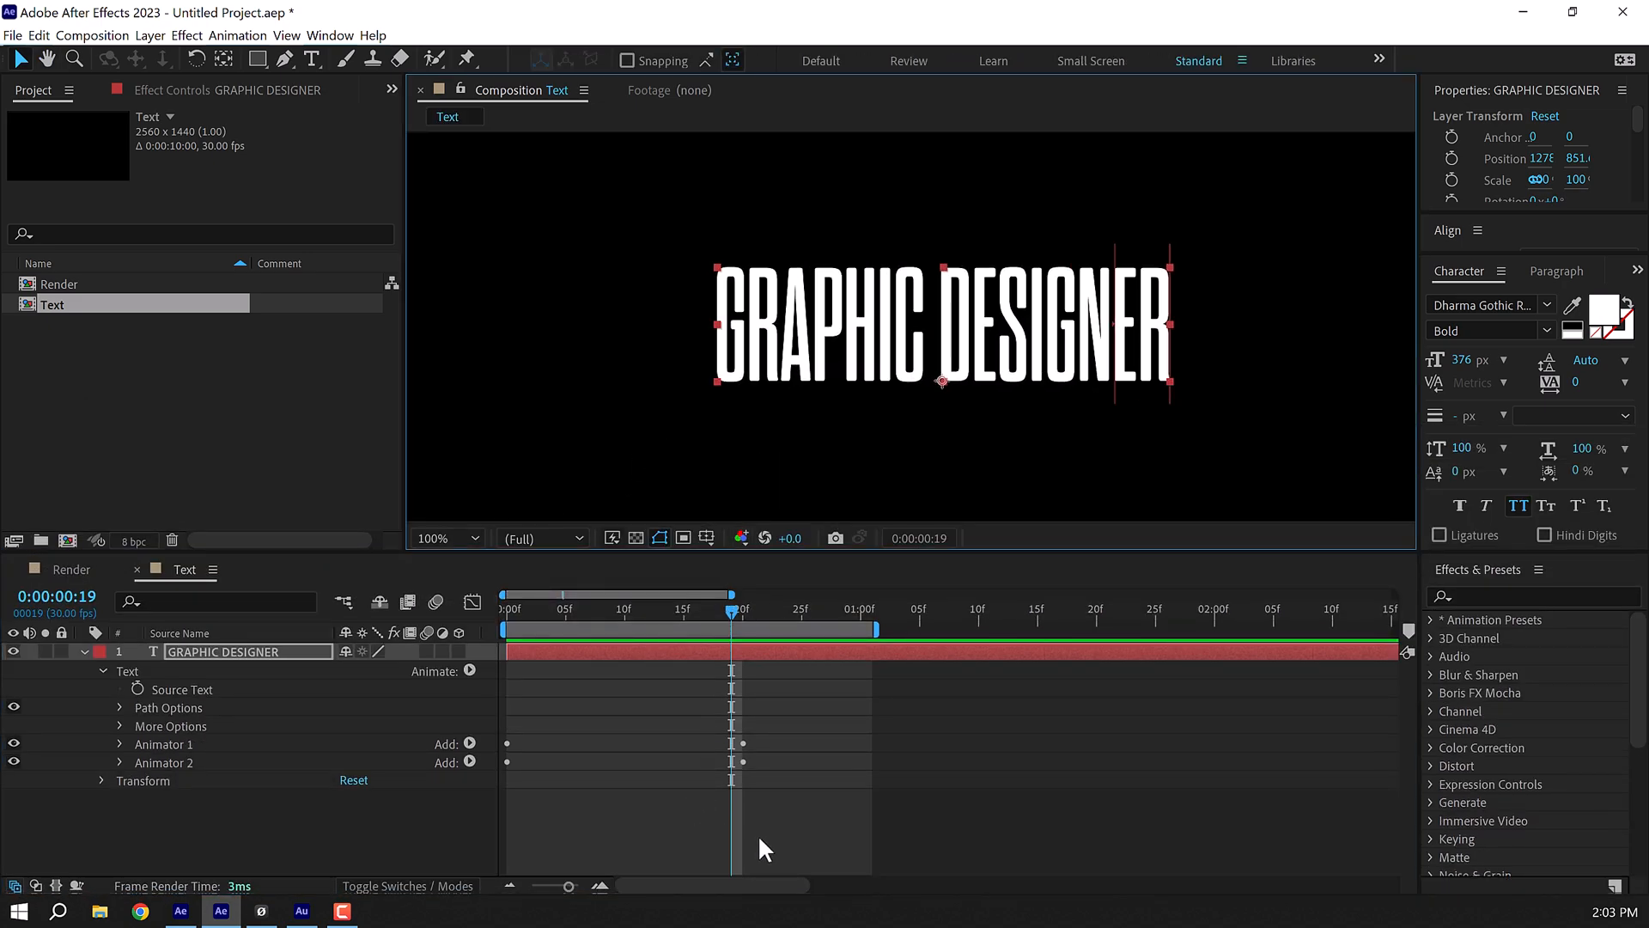
# Add a 'creative tools for' line in Clash Grotesk Semibold, 69 px, tracking 48, and delay GRAPHIC DESIGNER.
pyautogui.click(825, 595)
pyautogui.write('creative tools')
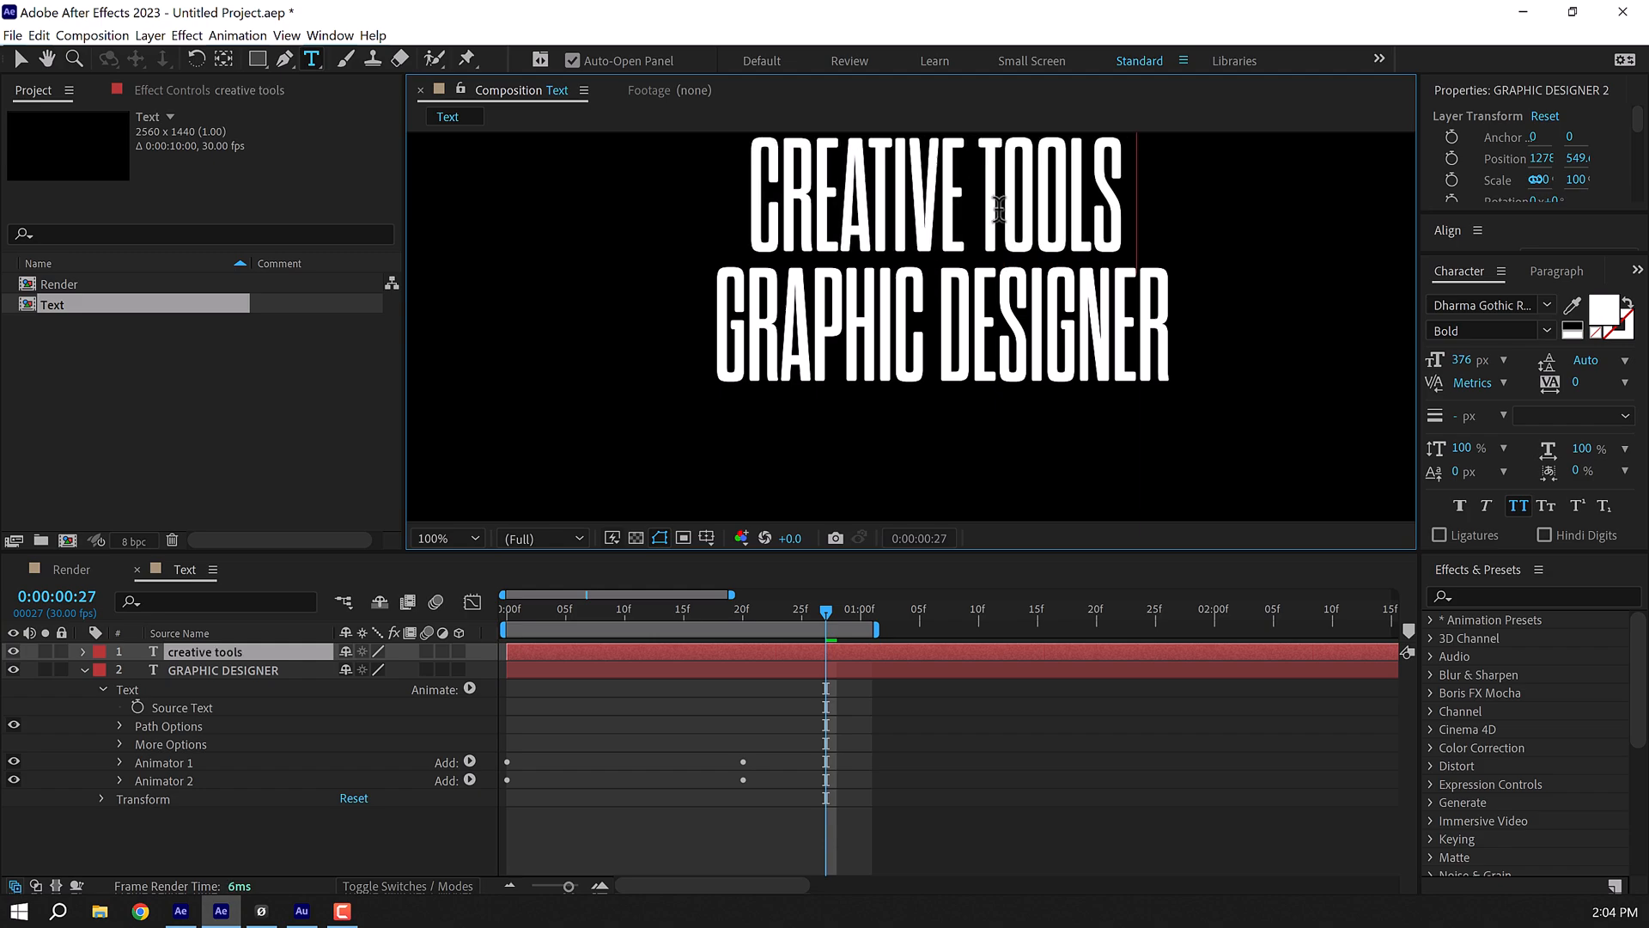
pyautogui.write('for')
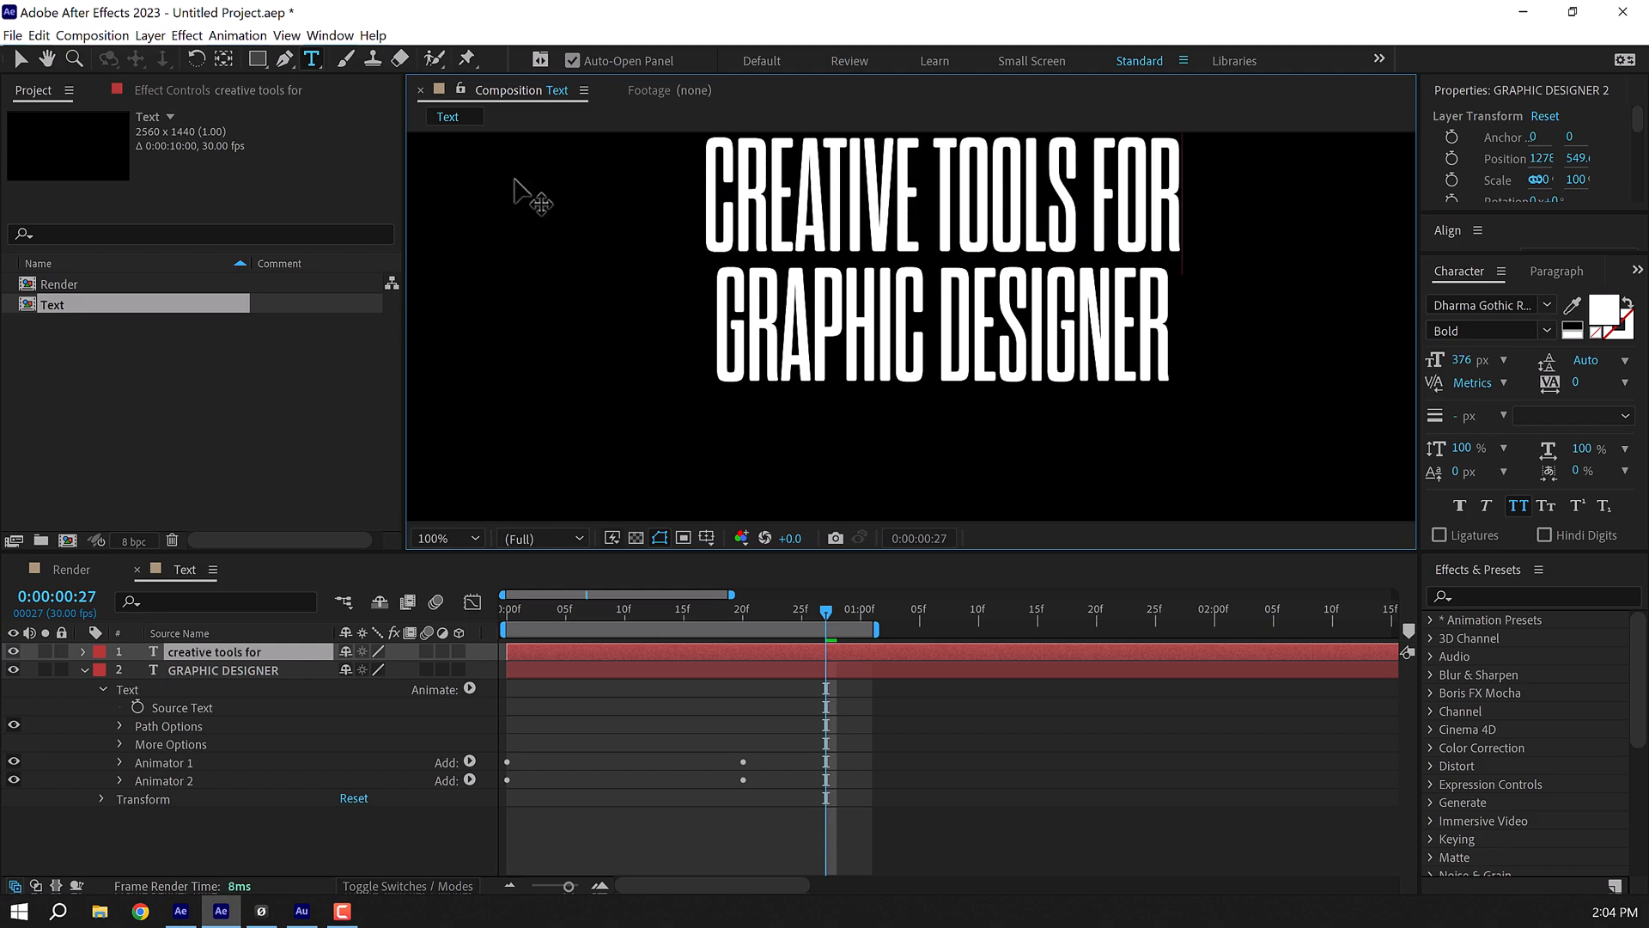
pyautogui.click(216, 651)
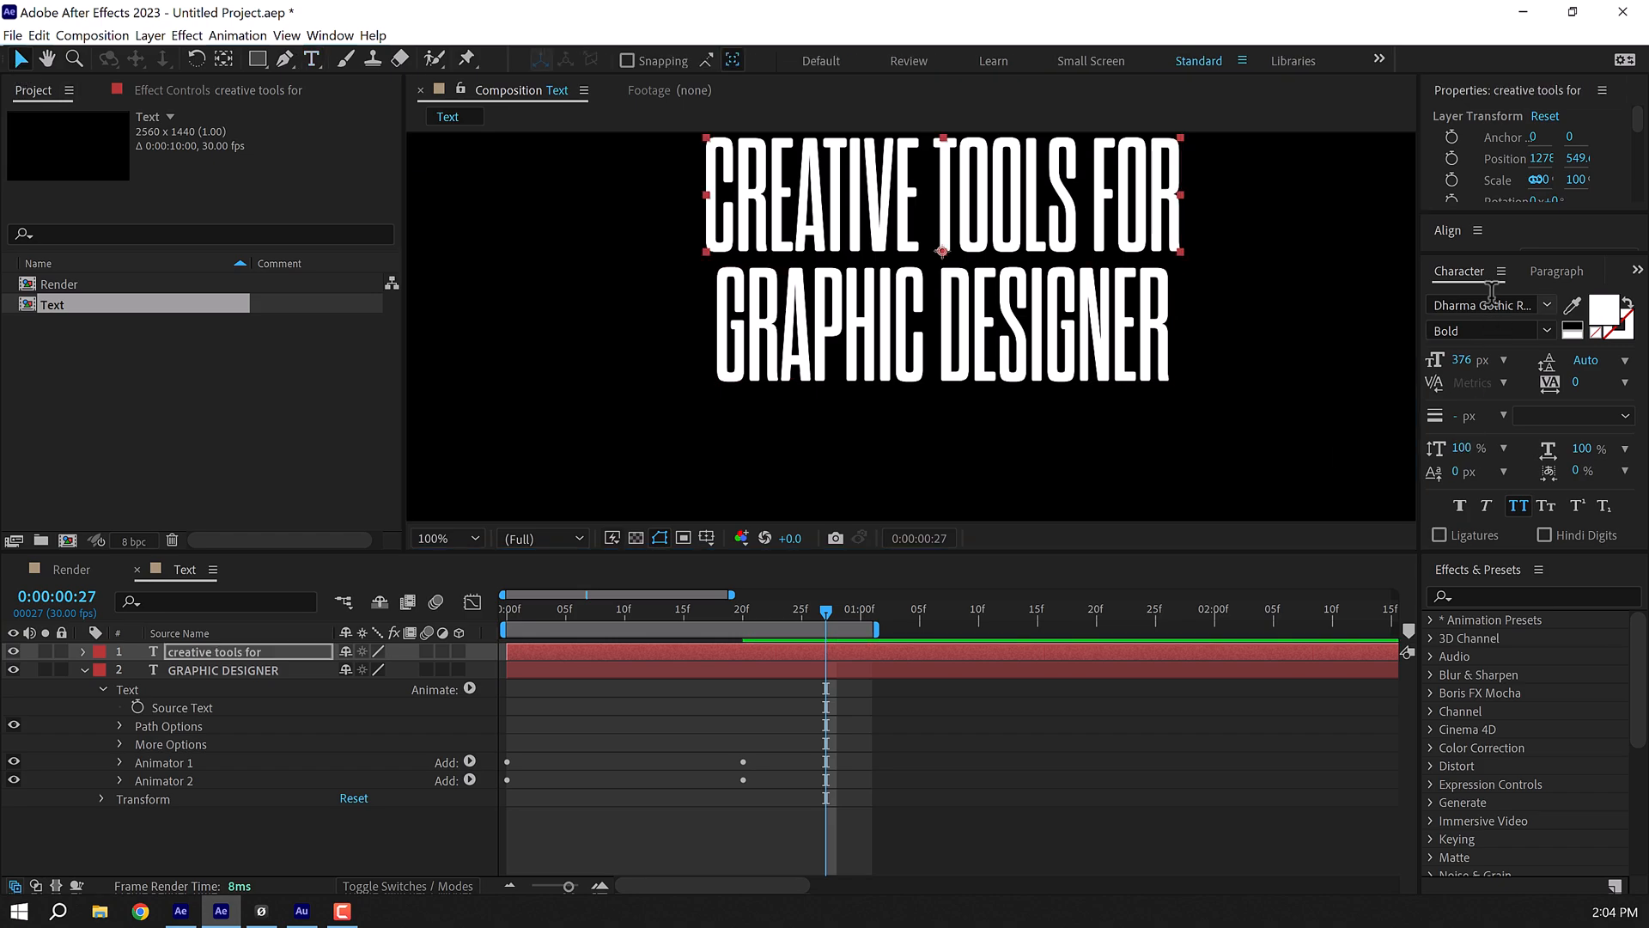
pyautogui.click(1483, 304)
pyautogui.write('c')
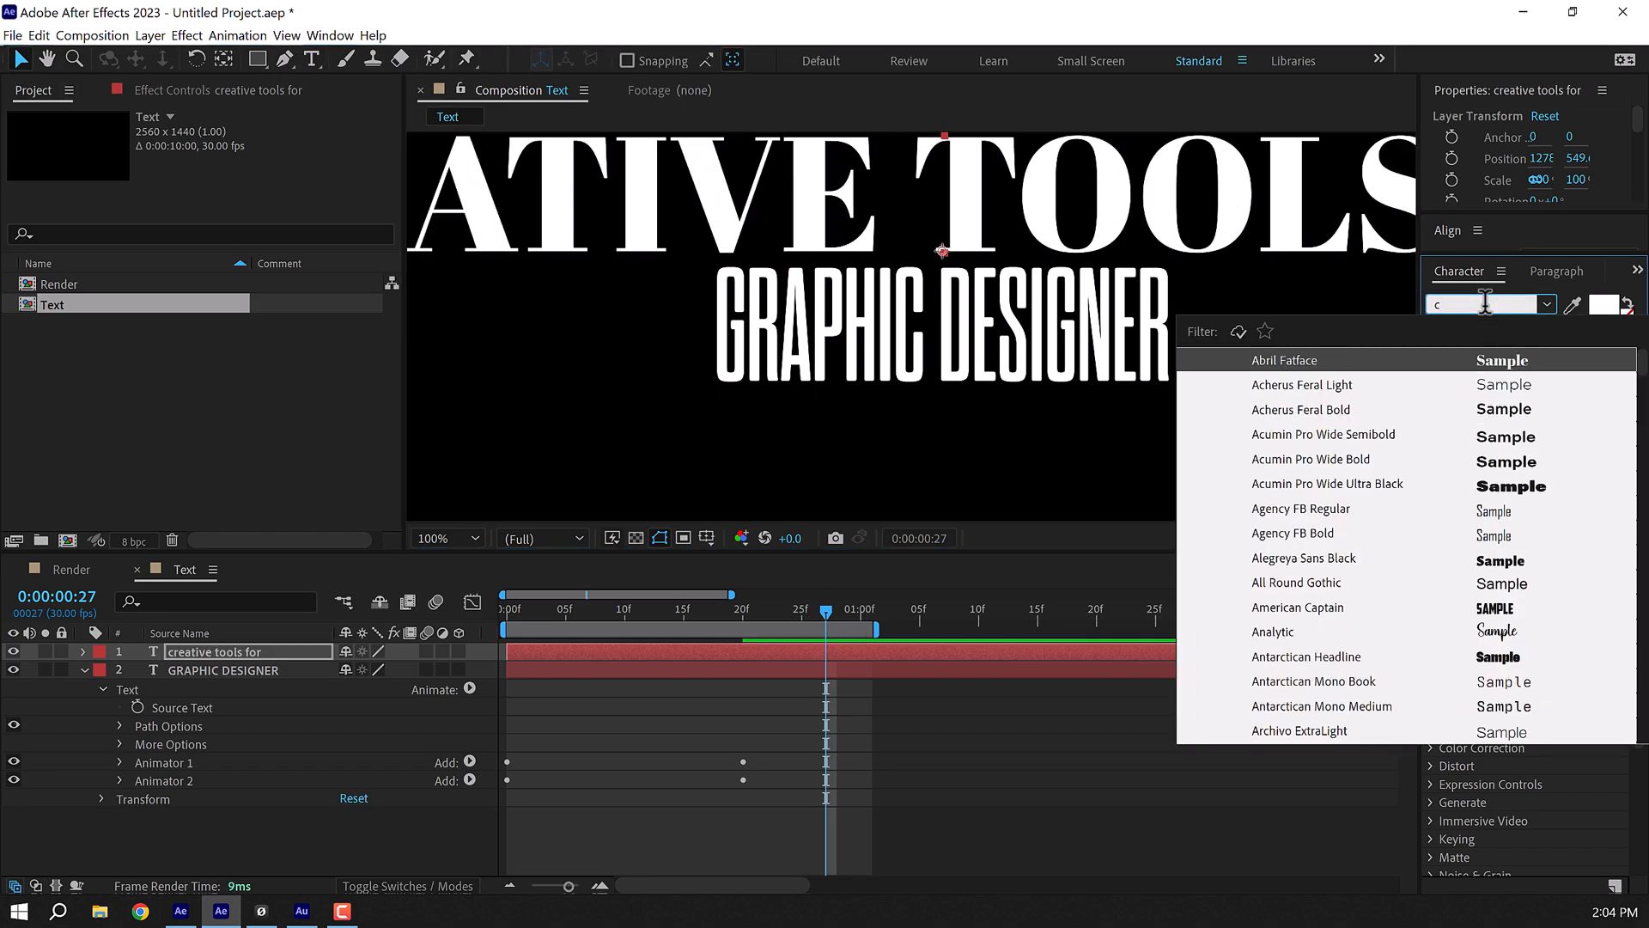
pyautogui.write('l')
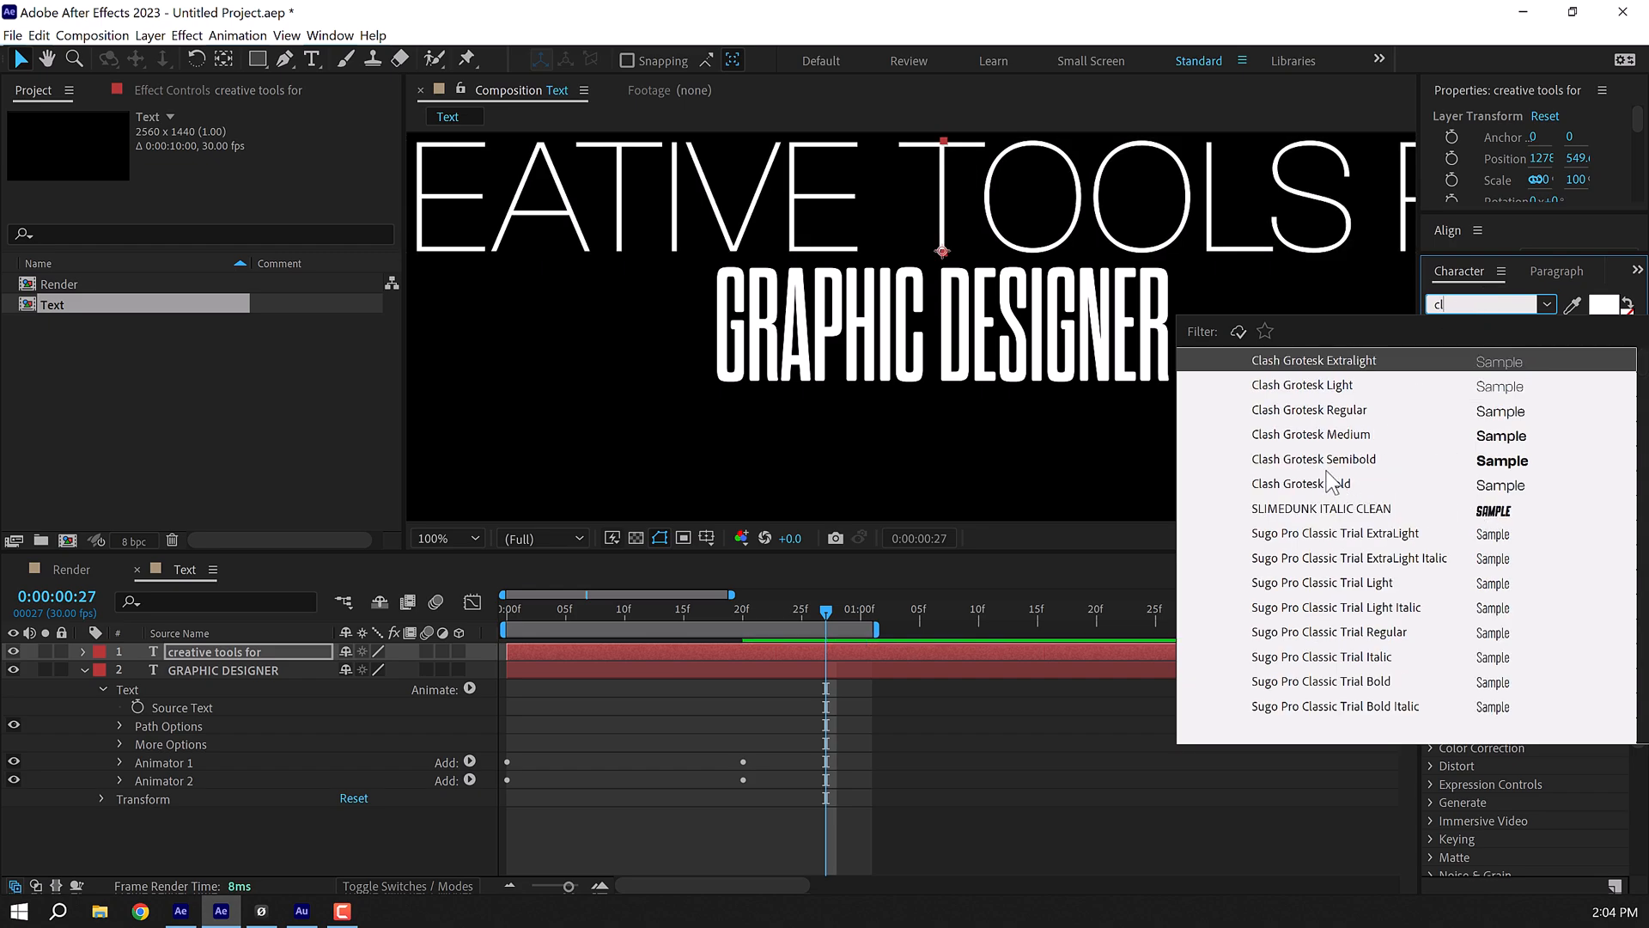
pyautogui.click(1309, 483)
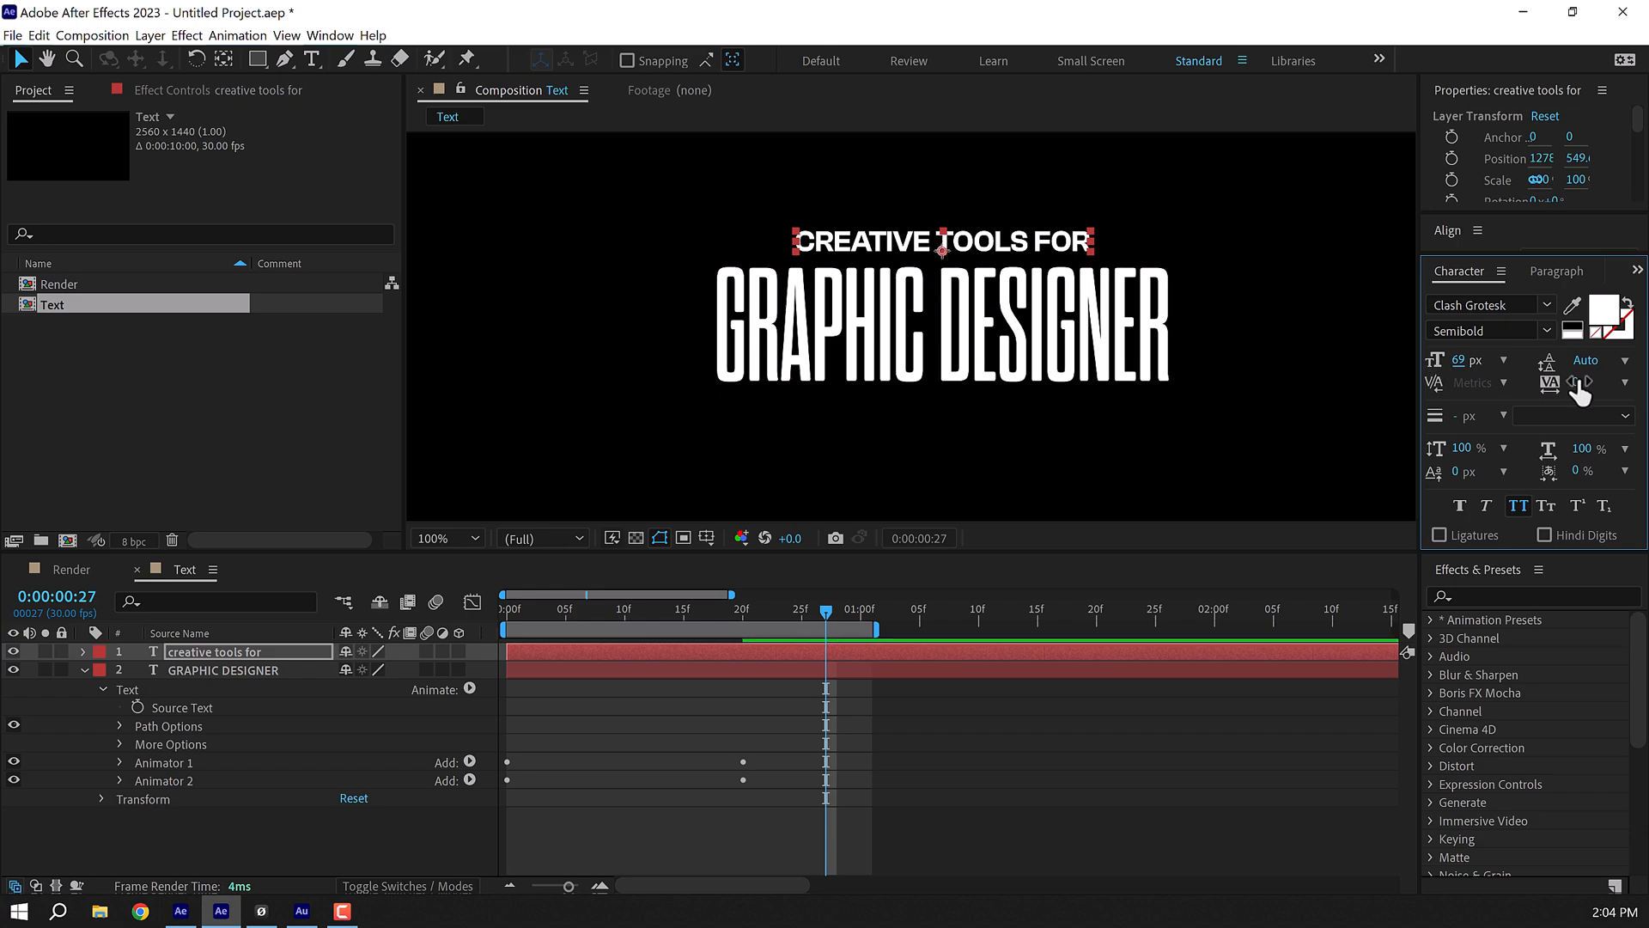
pyautogui.click(1578, 382)
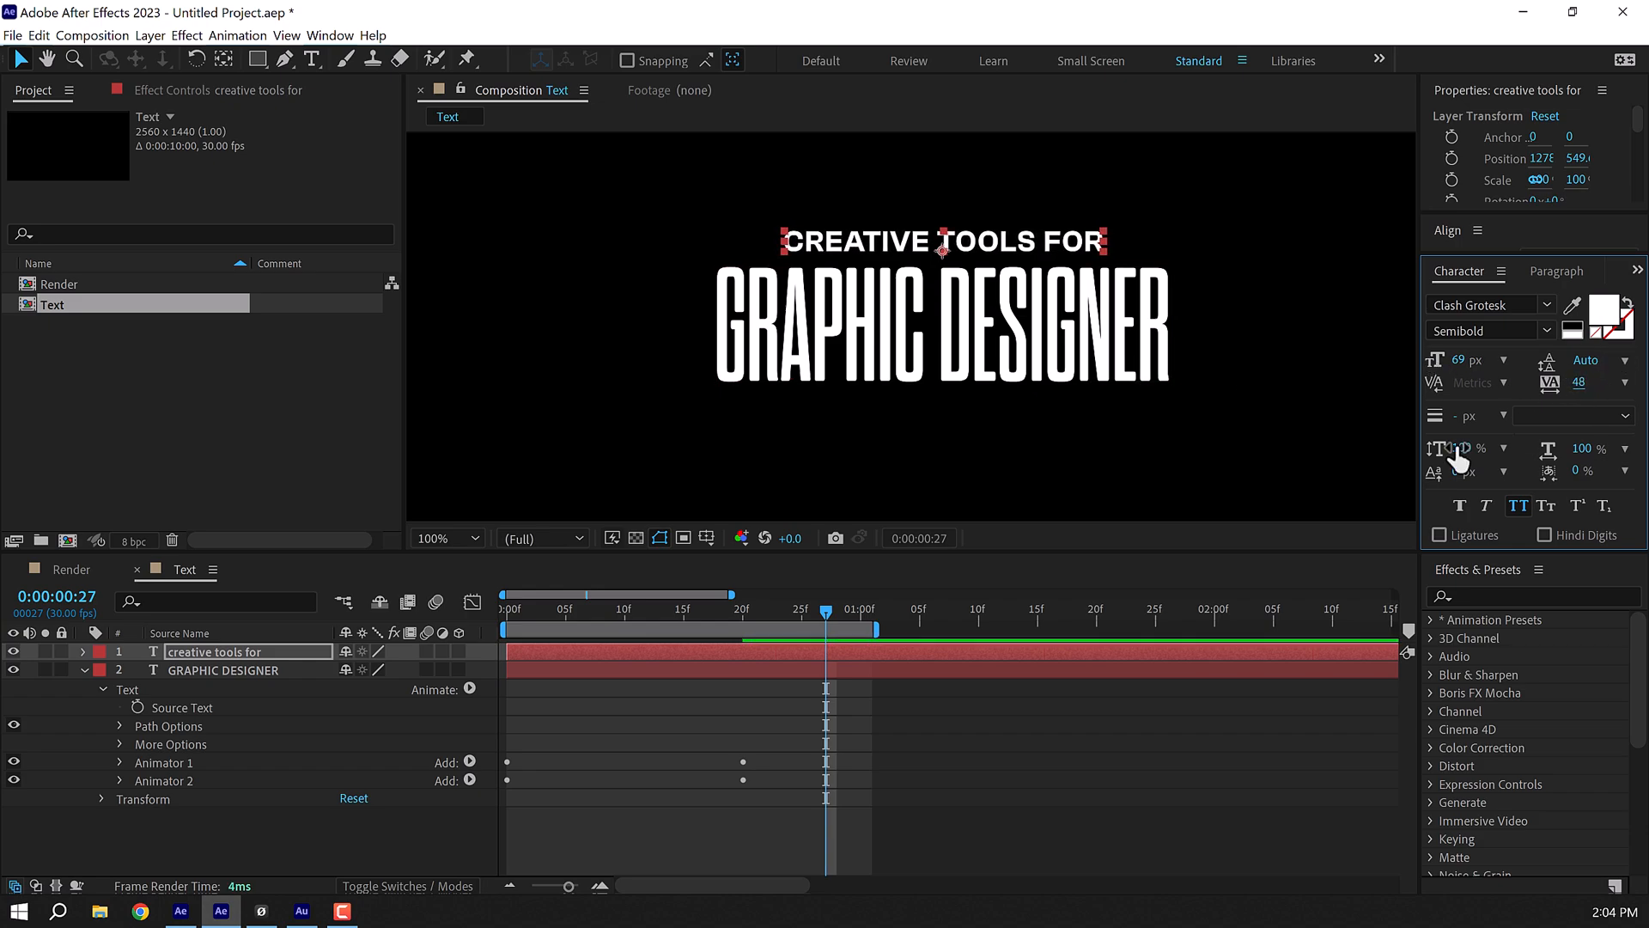
pyautogui.click(221, 670)
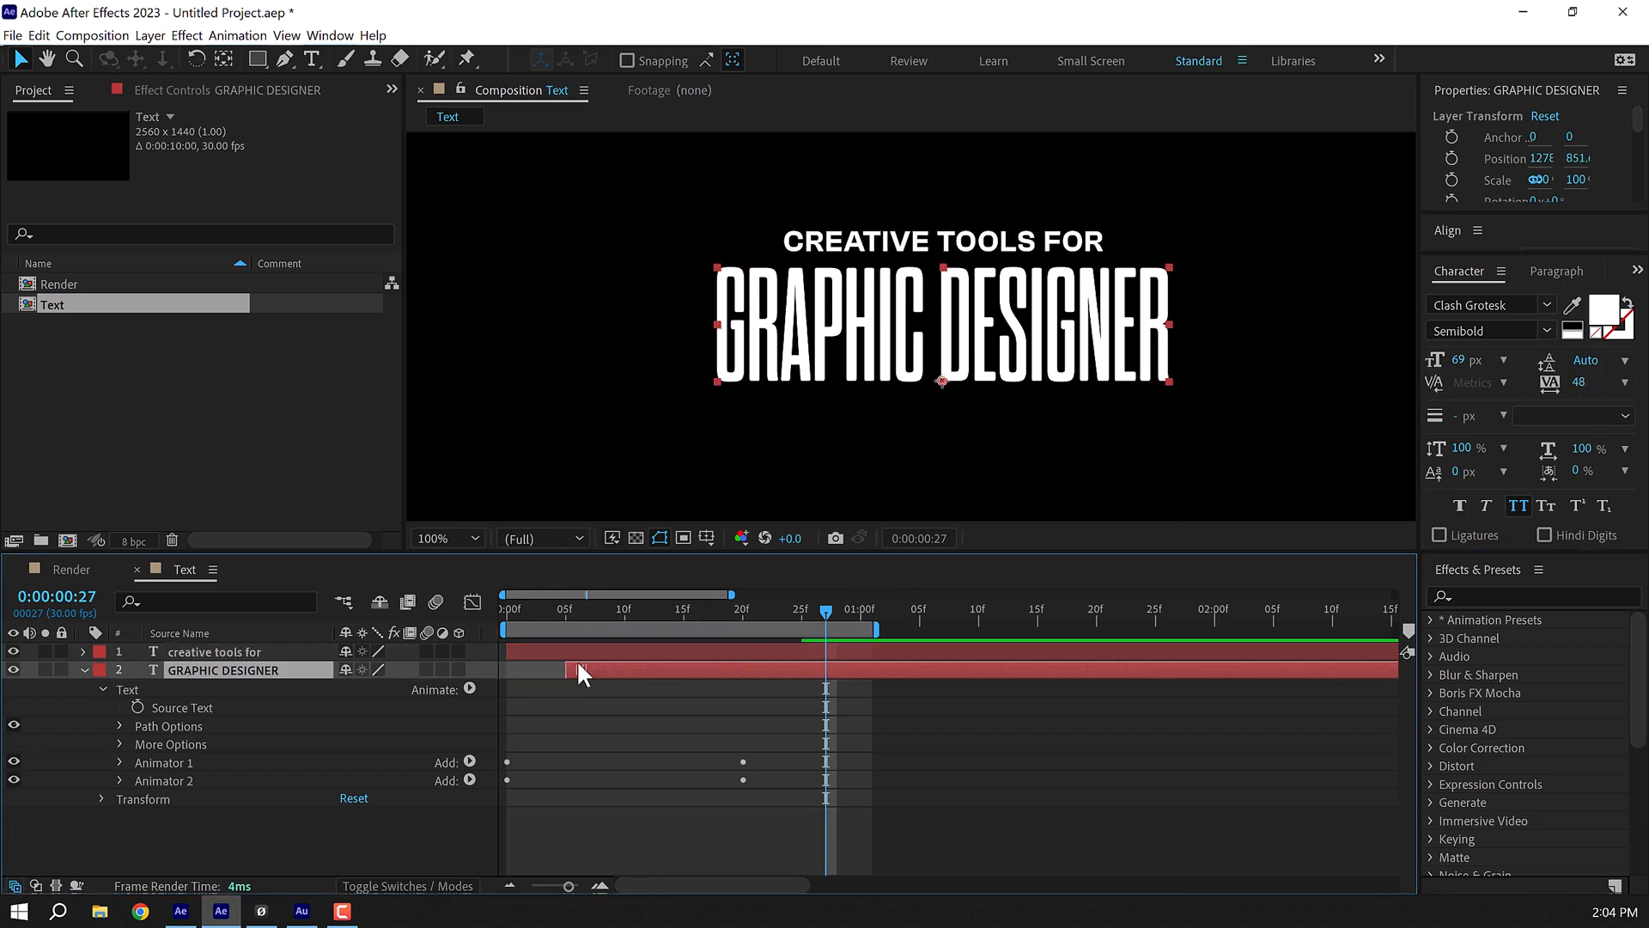
pyautogui.click(510, 608)
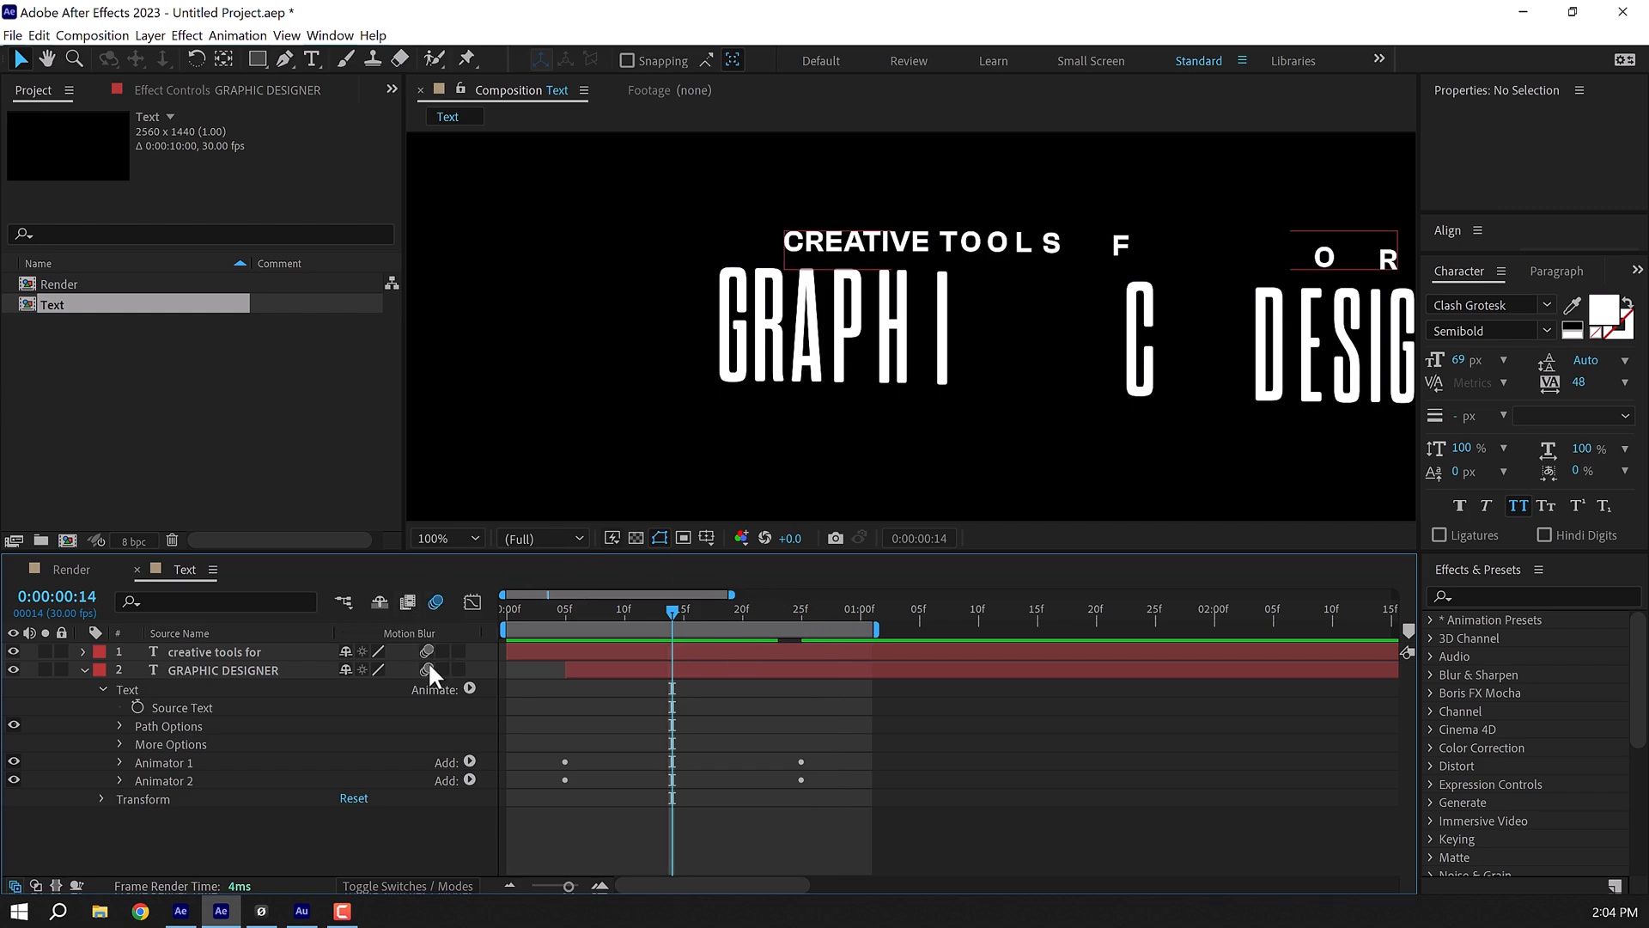
# Enable the Motion Blur switches for both text layers and the composition toggle.
pyautogui.click(426, 651)
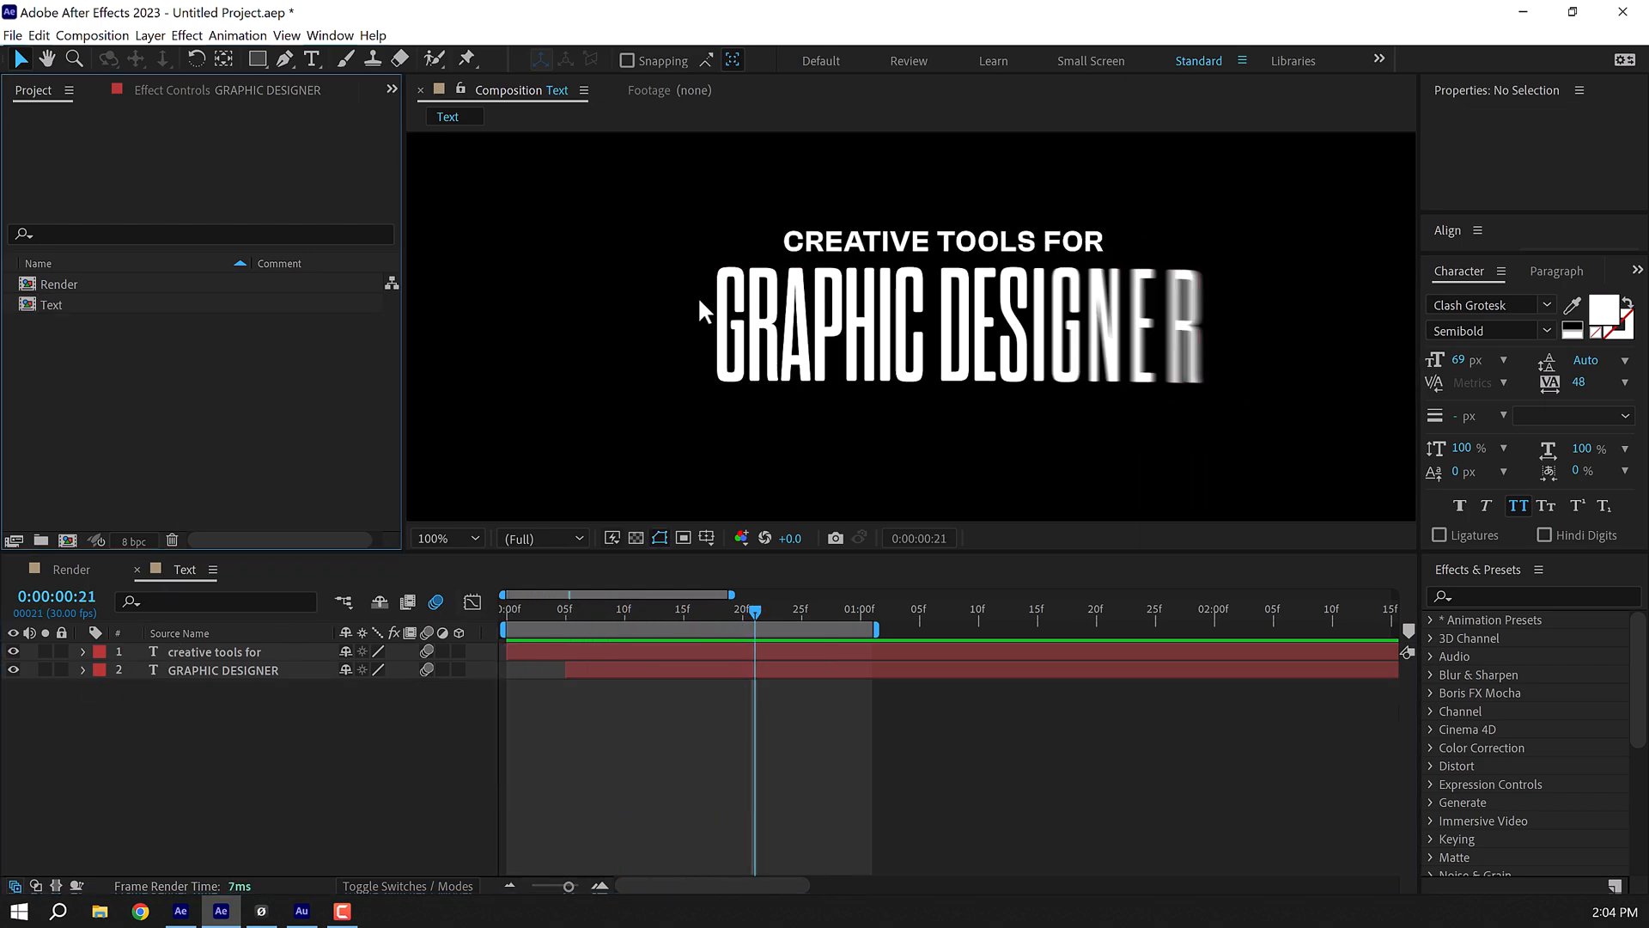
pyautogui.moveTo(599, 337)
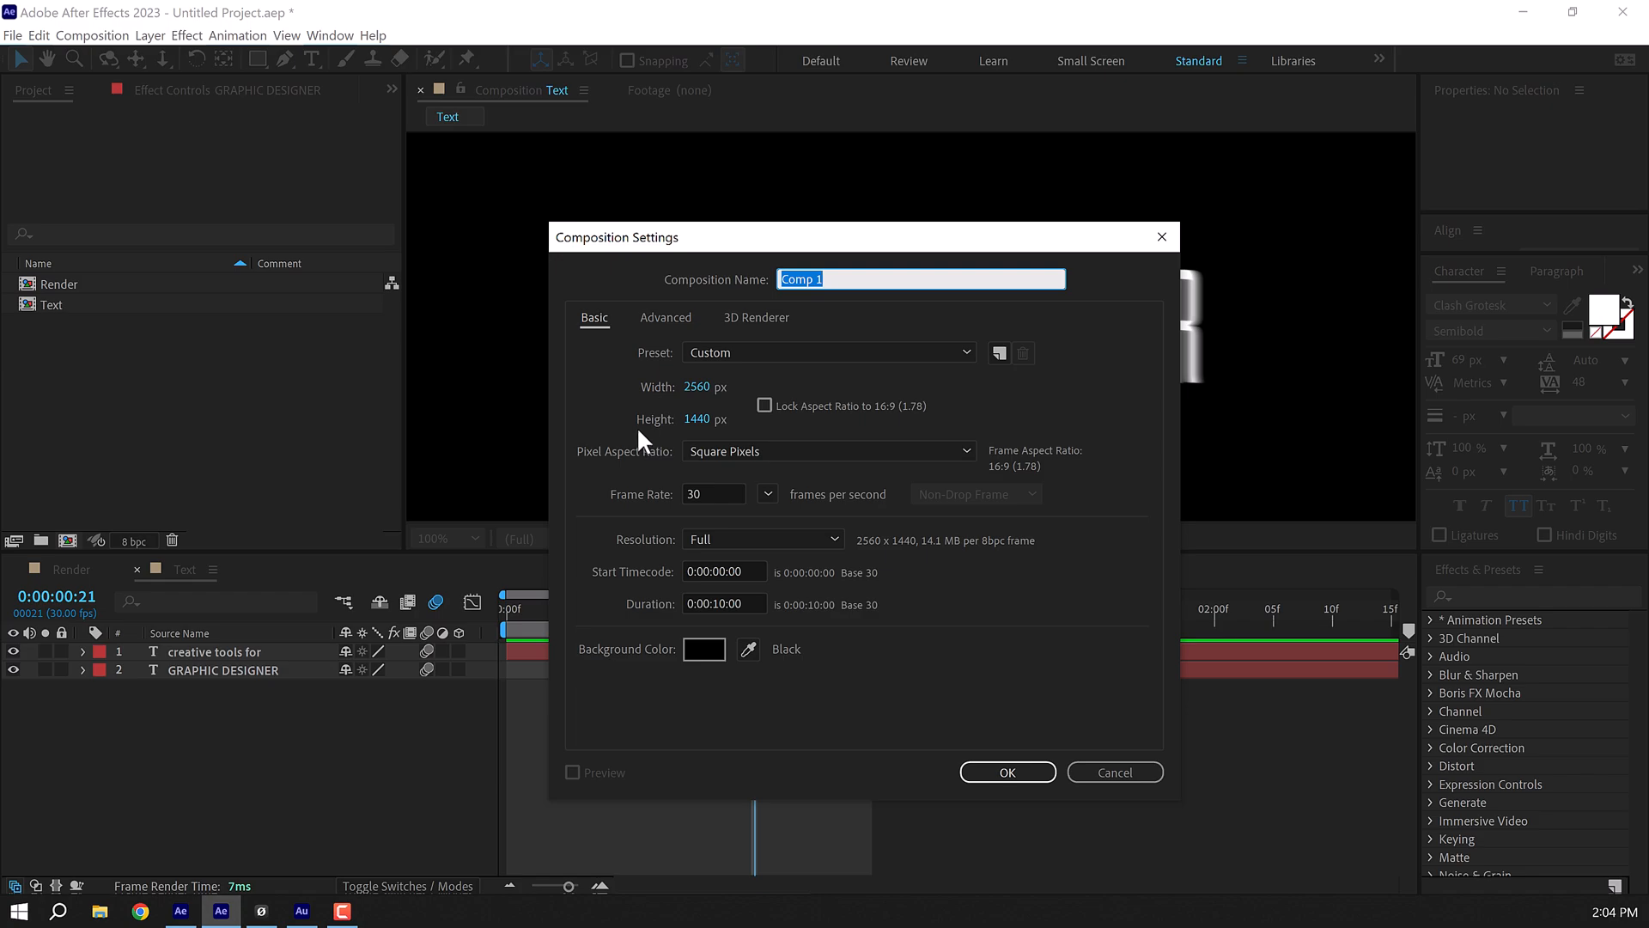
# Name the new composition holding the Text comp 'Echo' and confirm its settings.
pyautogui.write('Echo')
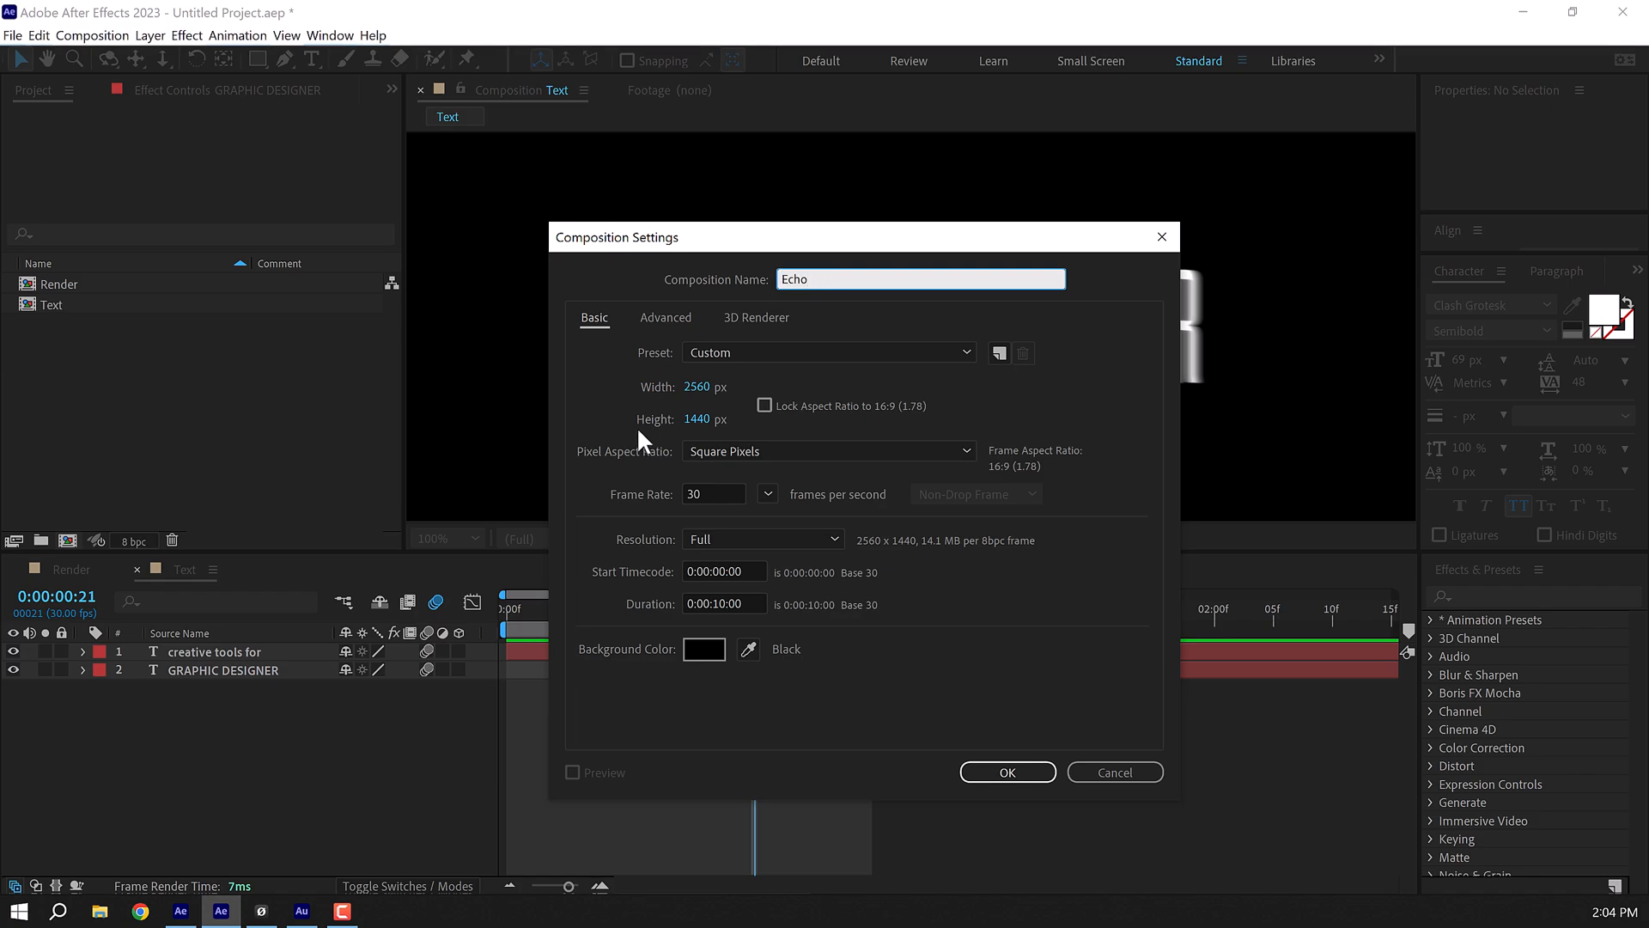
pyautogui.click(1006, 771)
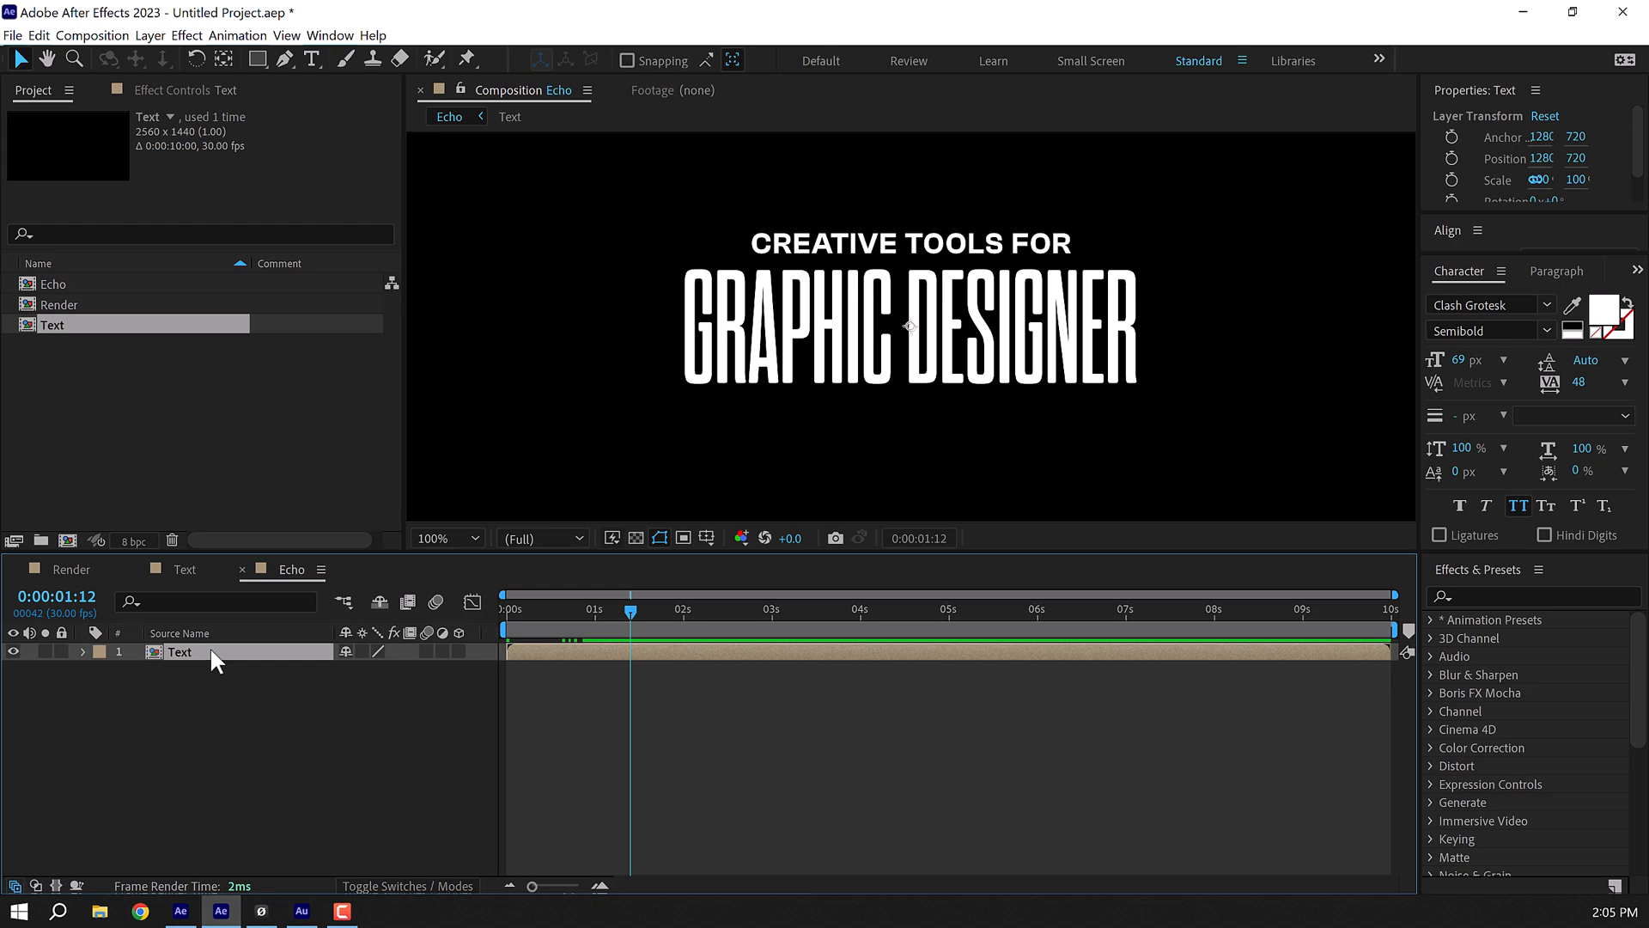
# Duplicate the Text layer and apply an Echo effect with -0.010 s echo time.
pyautogui.press('ctrl+d')
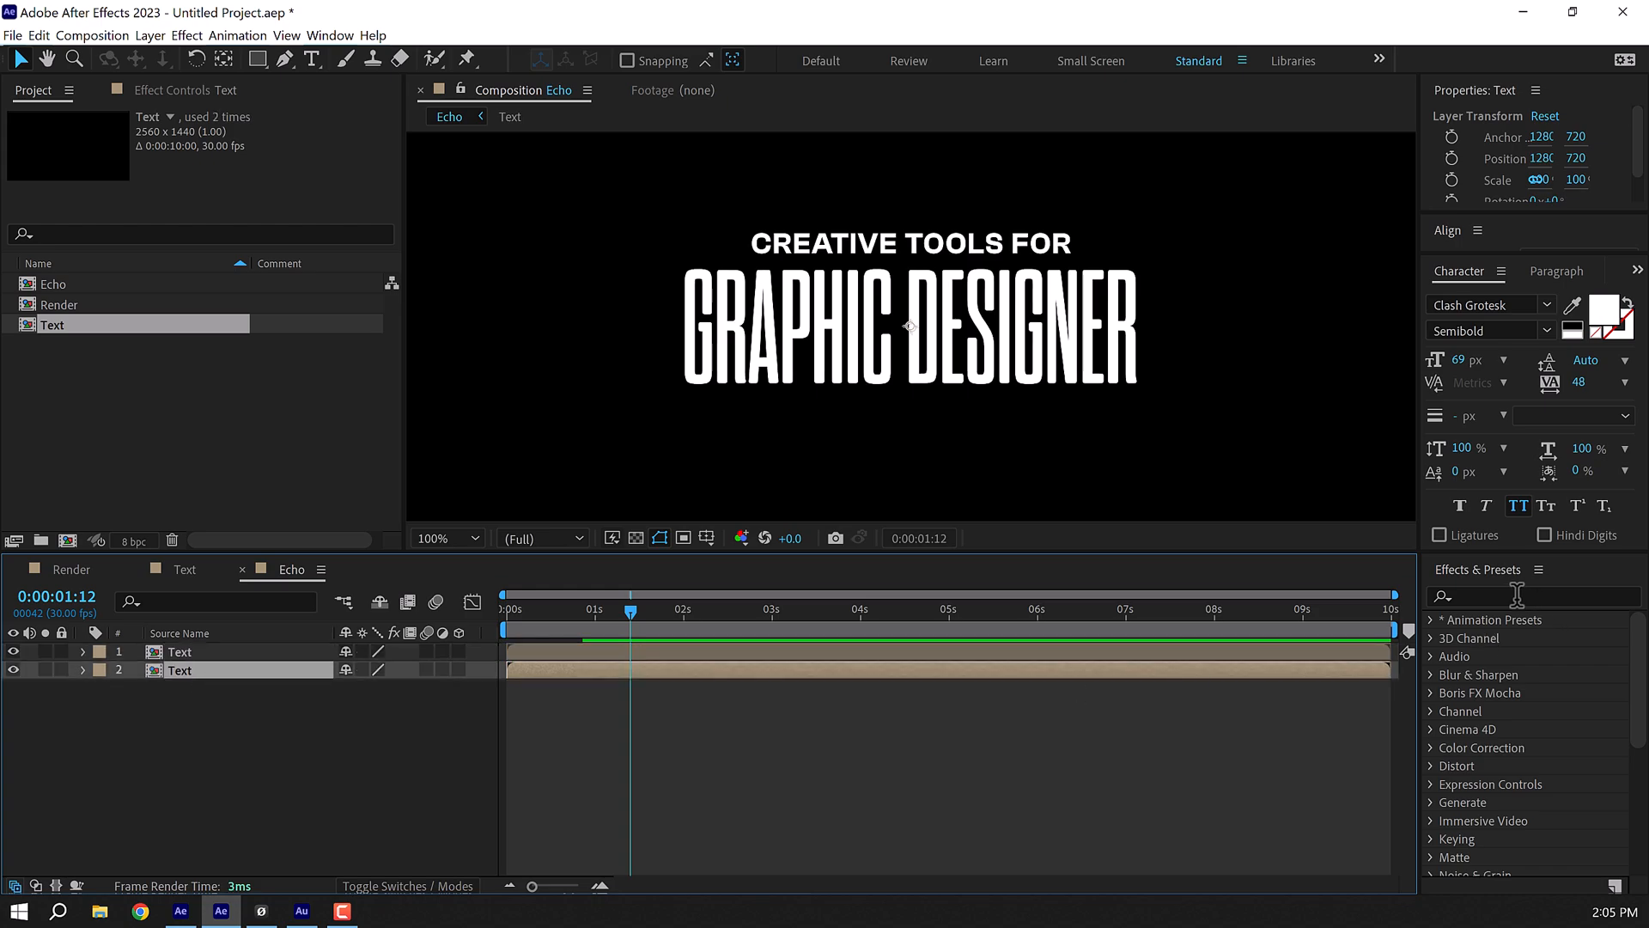
pyautogui.write('echo')
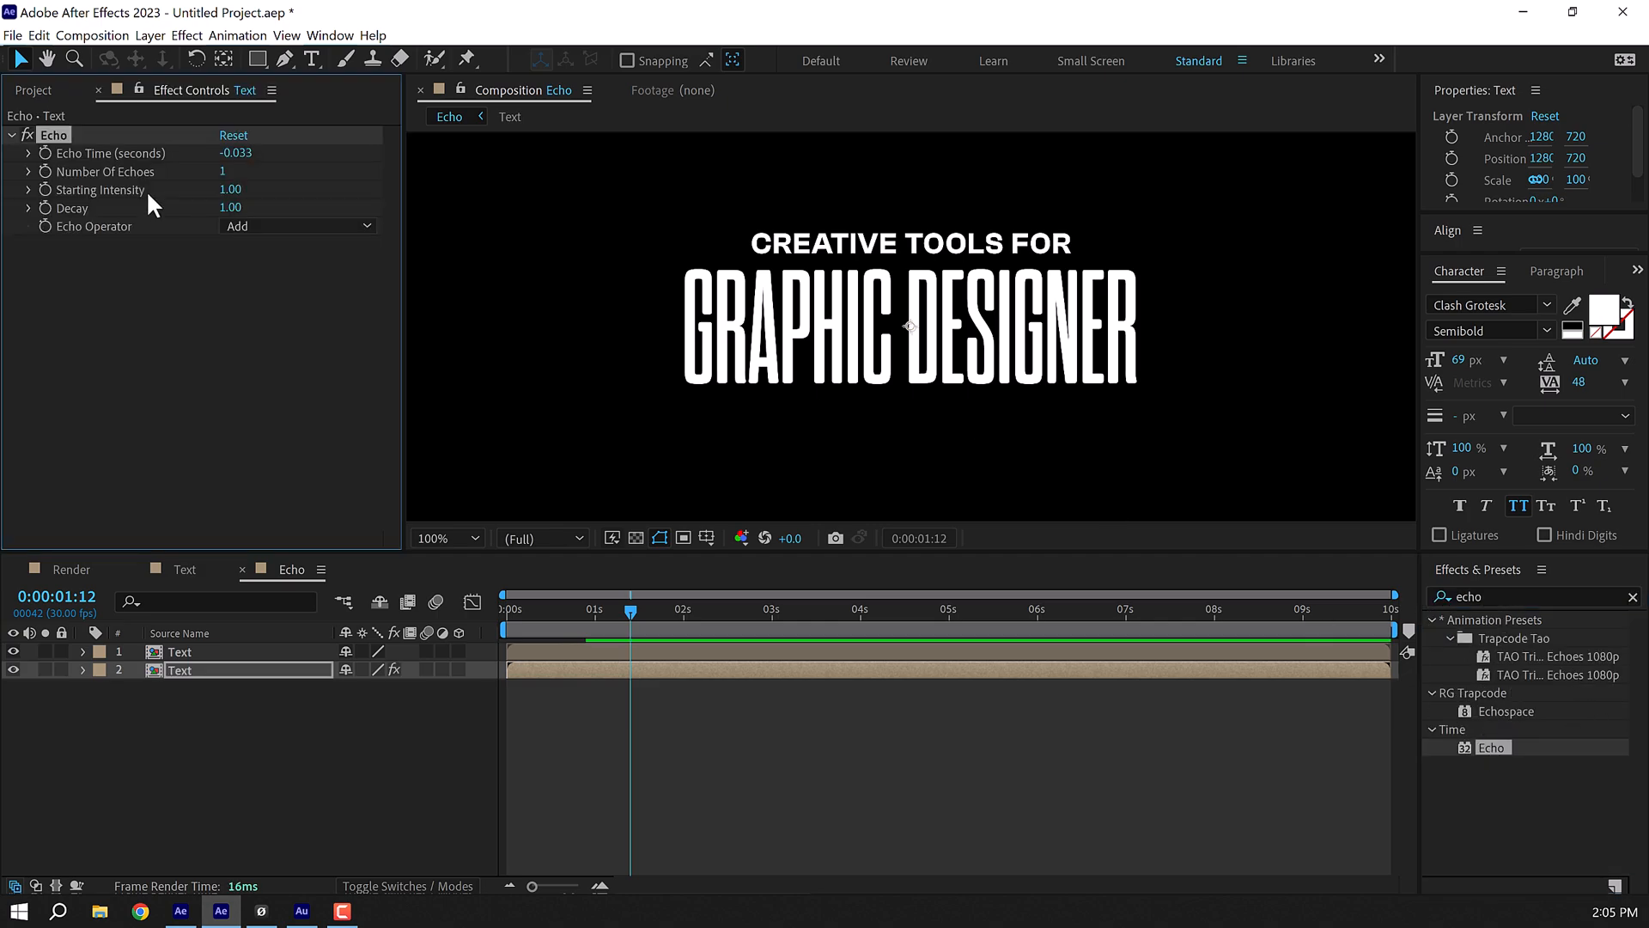
pyautogui.moveTo(456, 226)
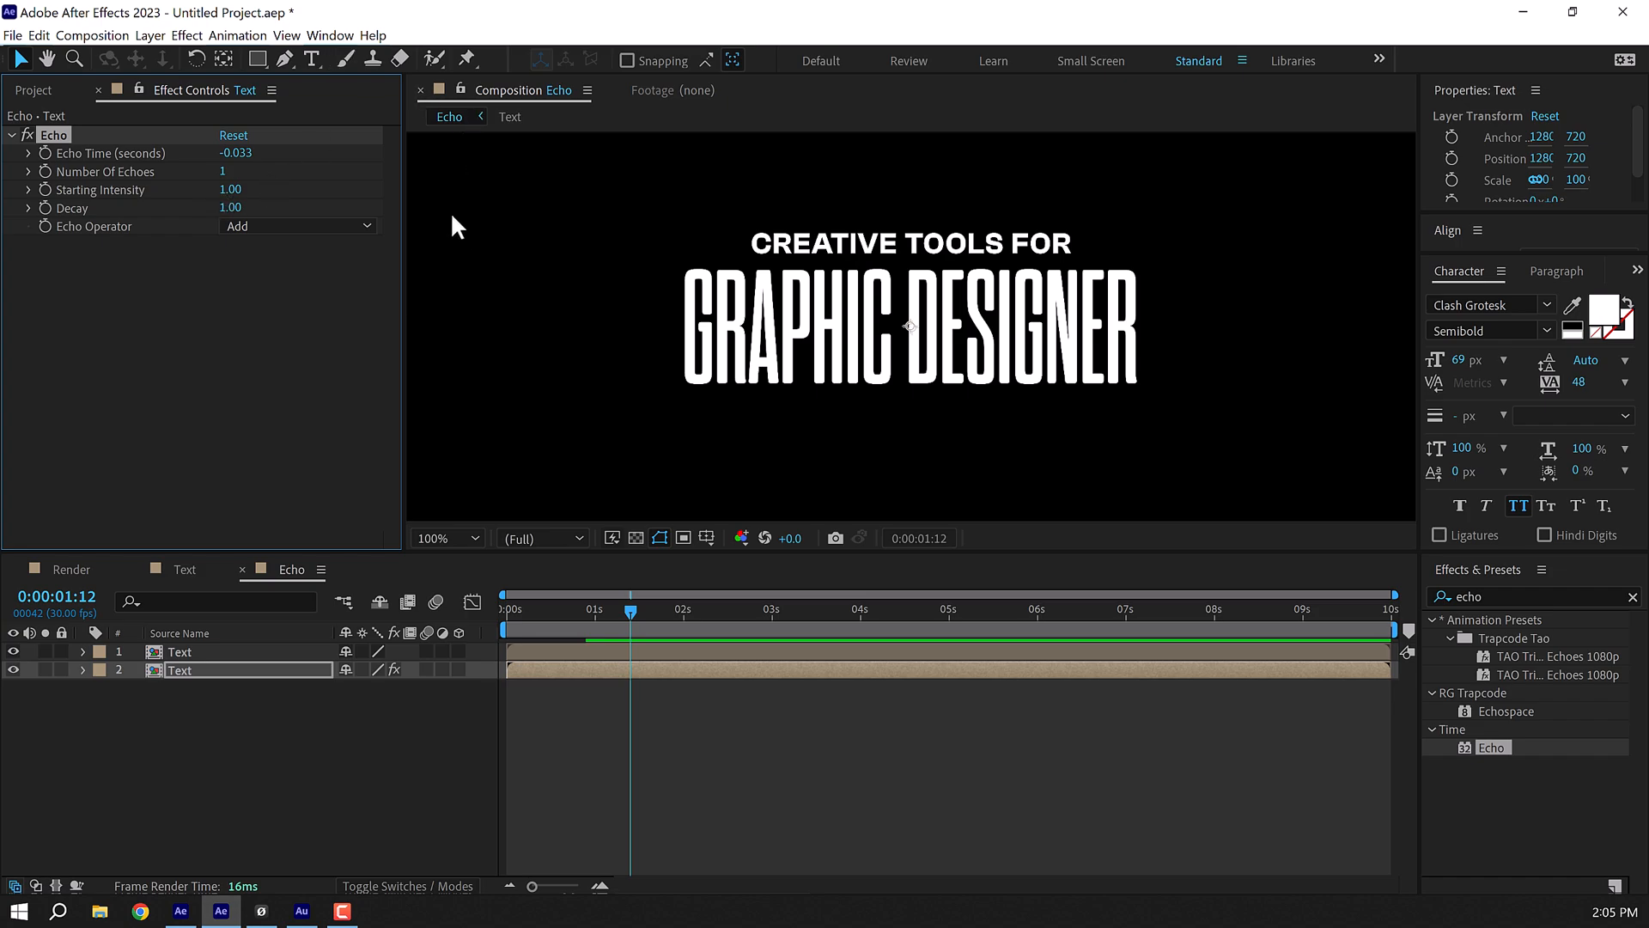
pyautogui.doubleClick(240, 152)
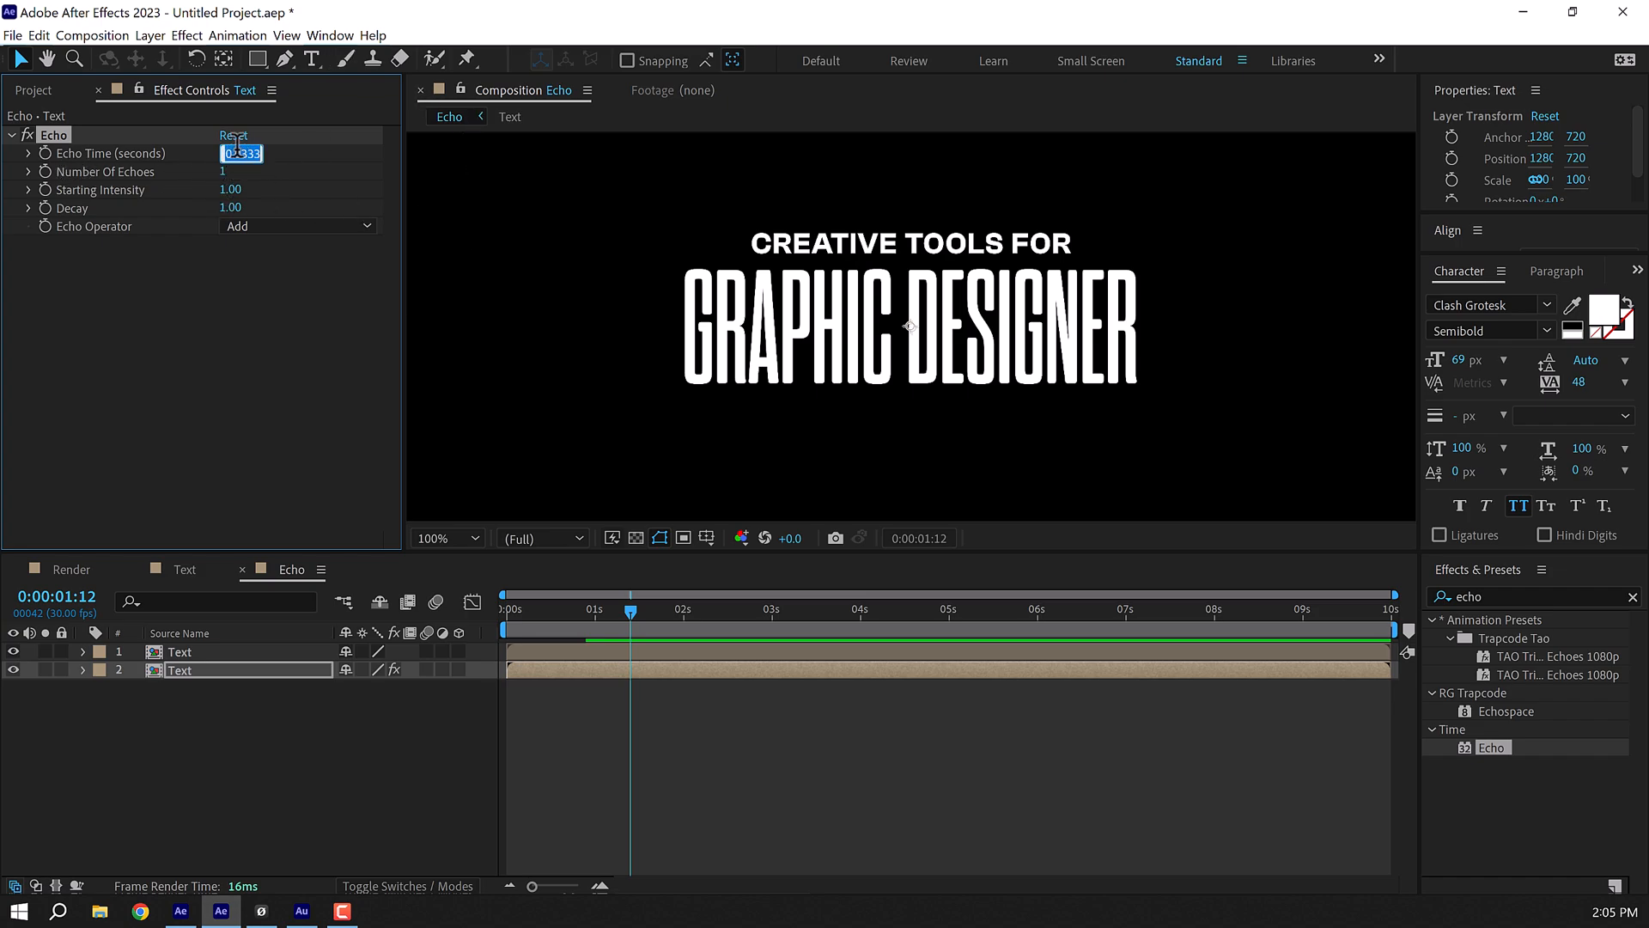
pyautogui.write('0.033')
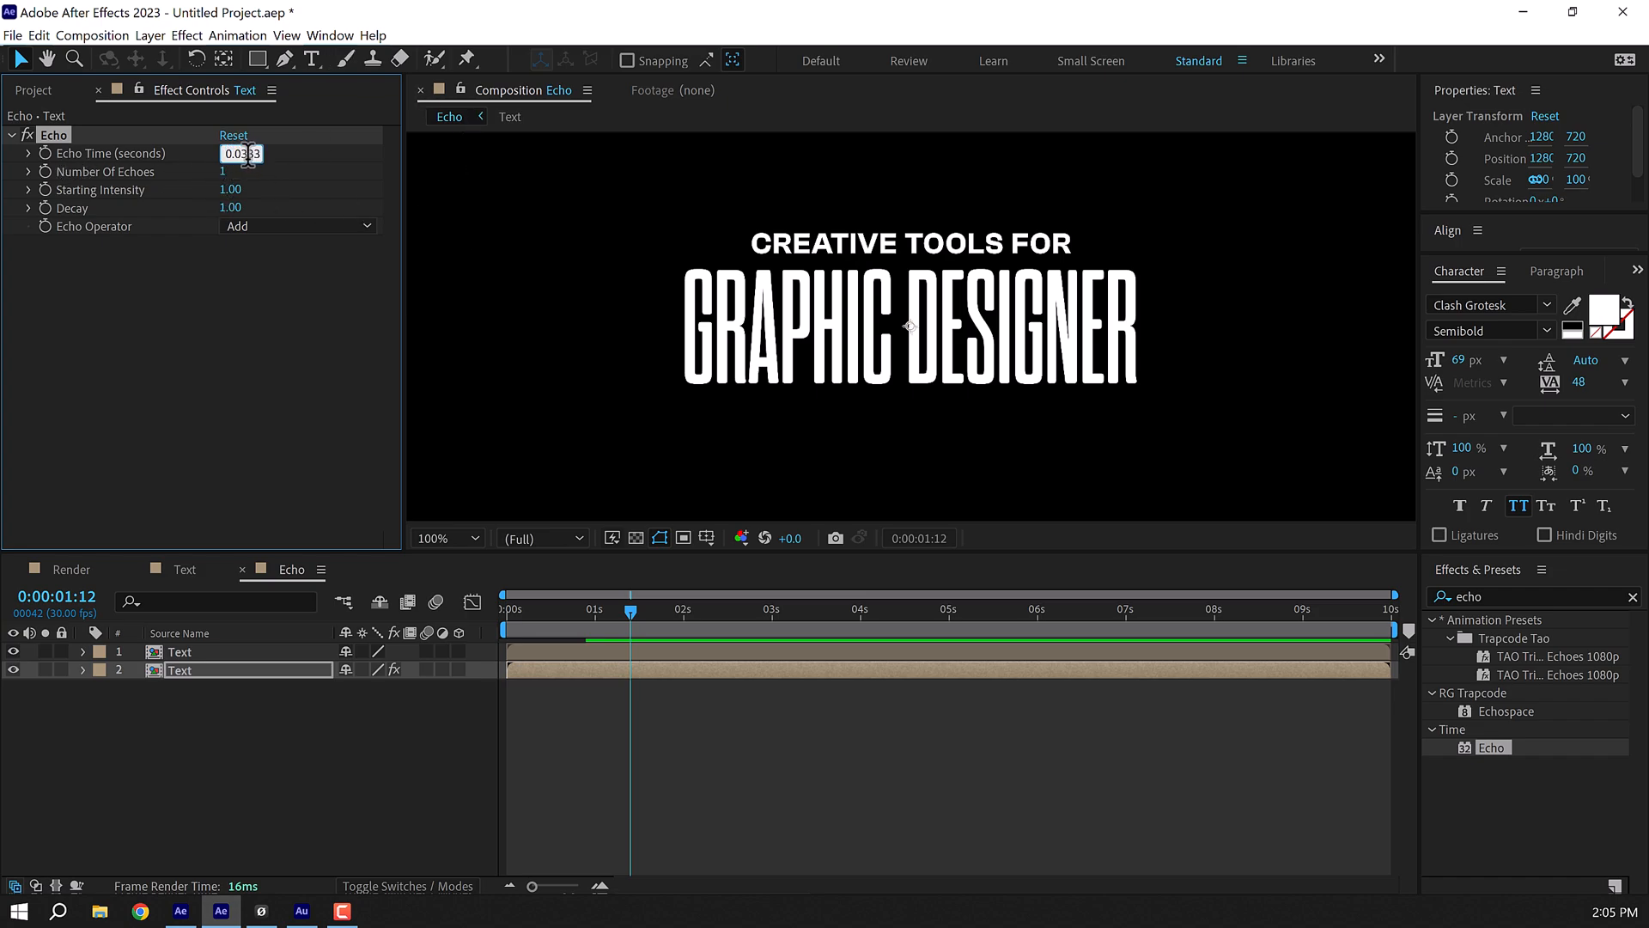
pyautogui.write('0.031')
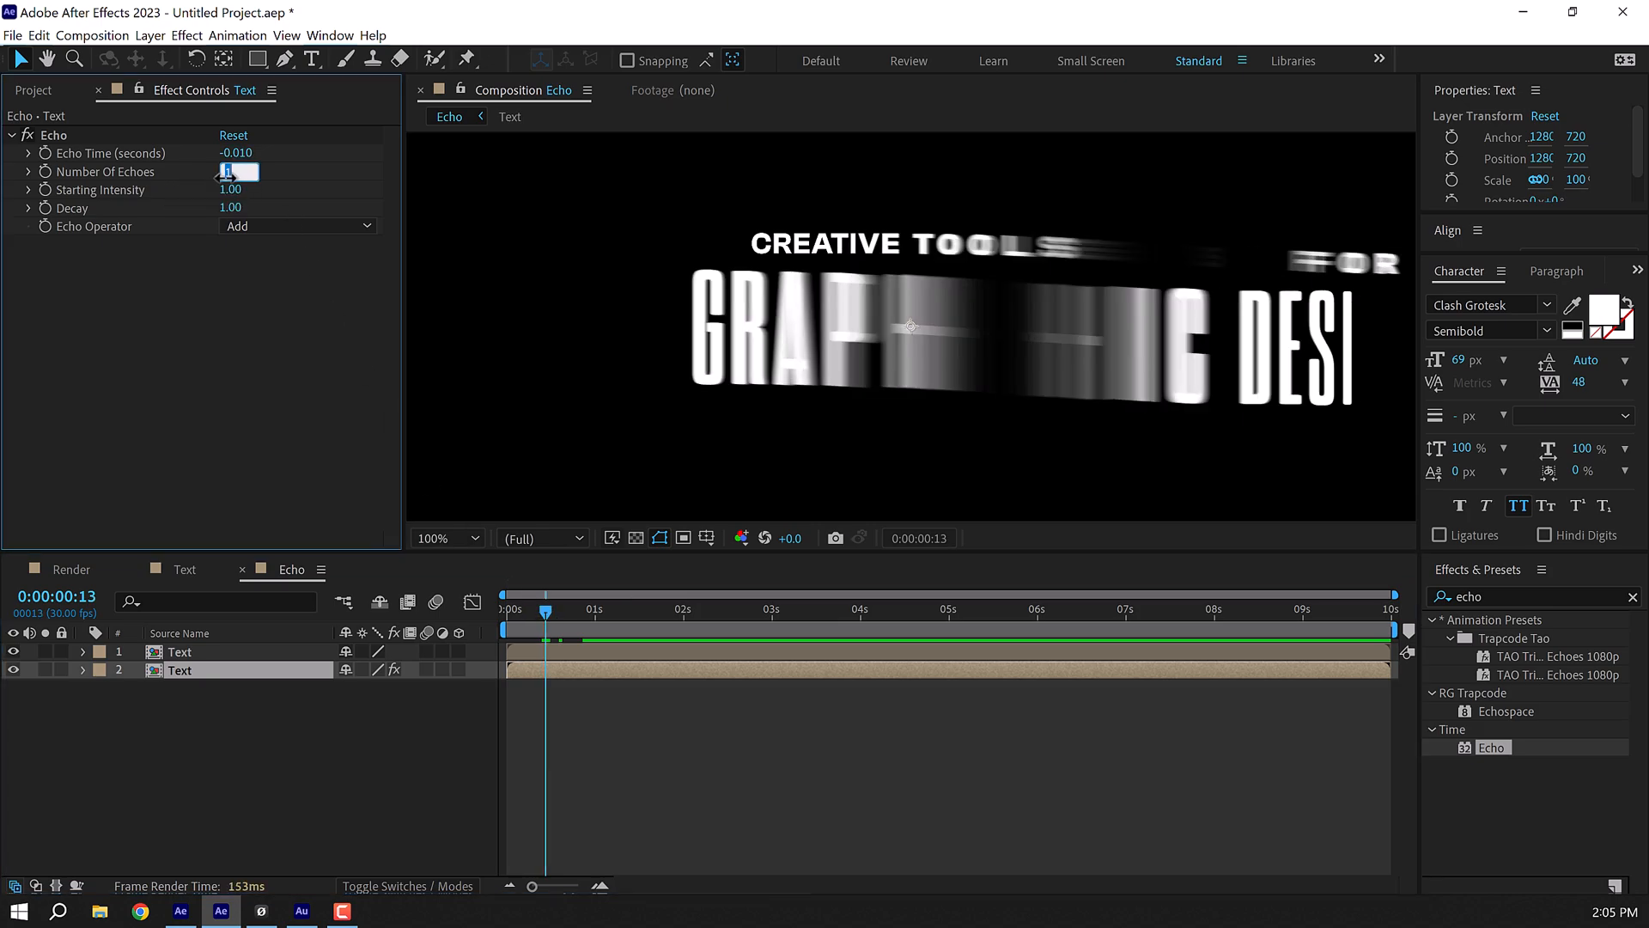
# Set the Echo to 5 echoes with 0.70 decay.
pyautogui.write('5')
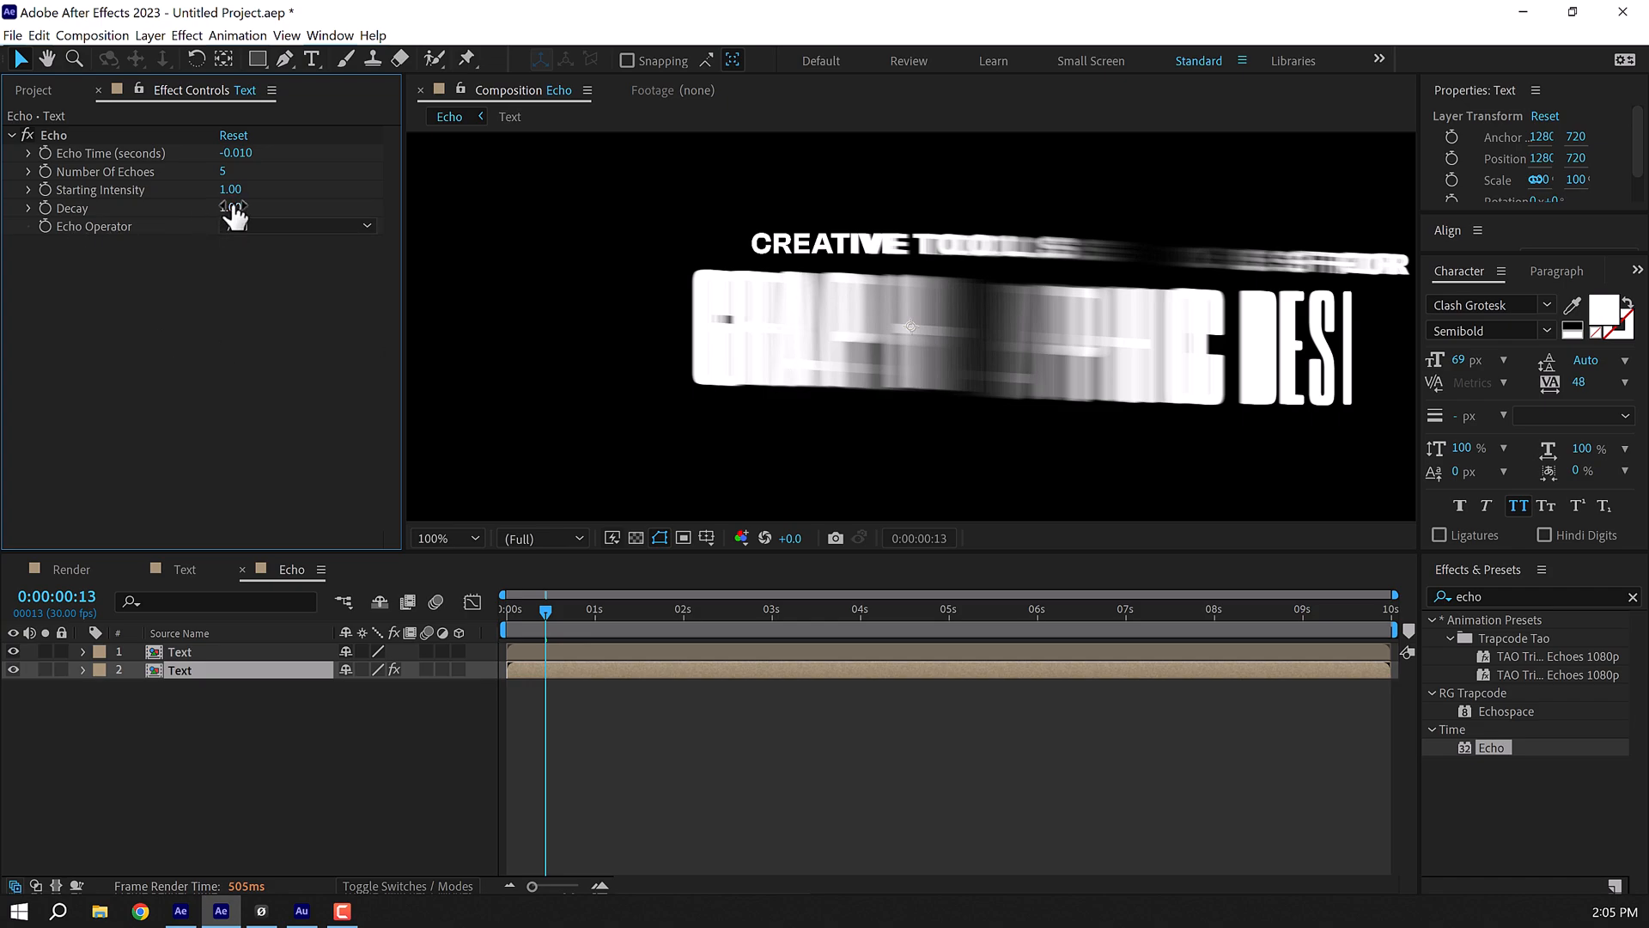
pyautogui.doubleClick(234, 207)
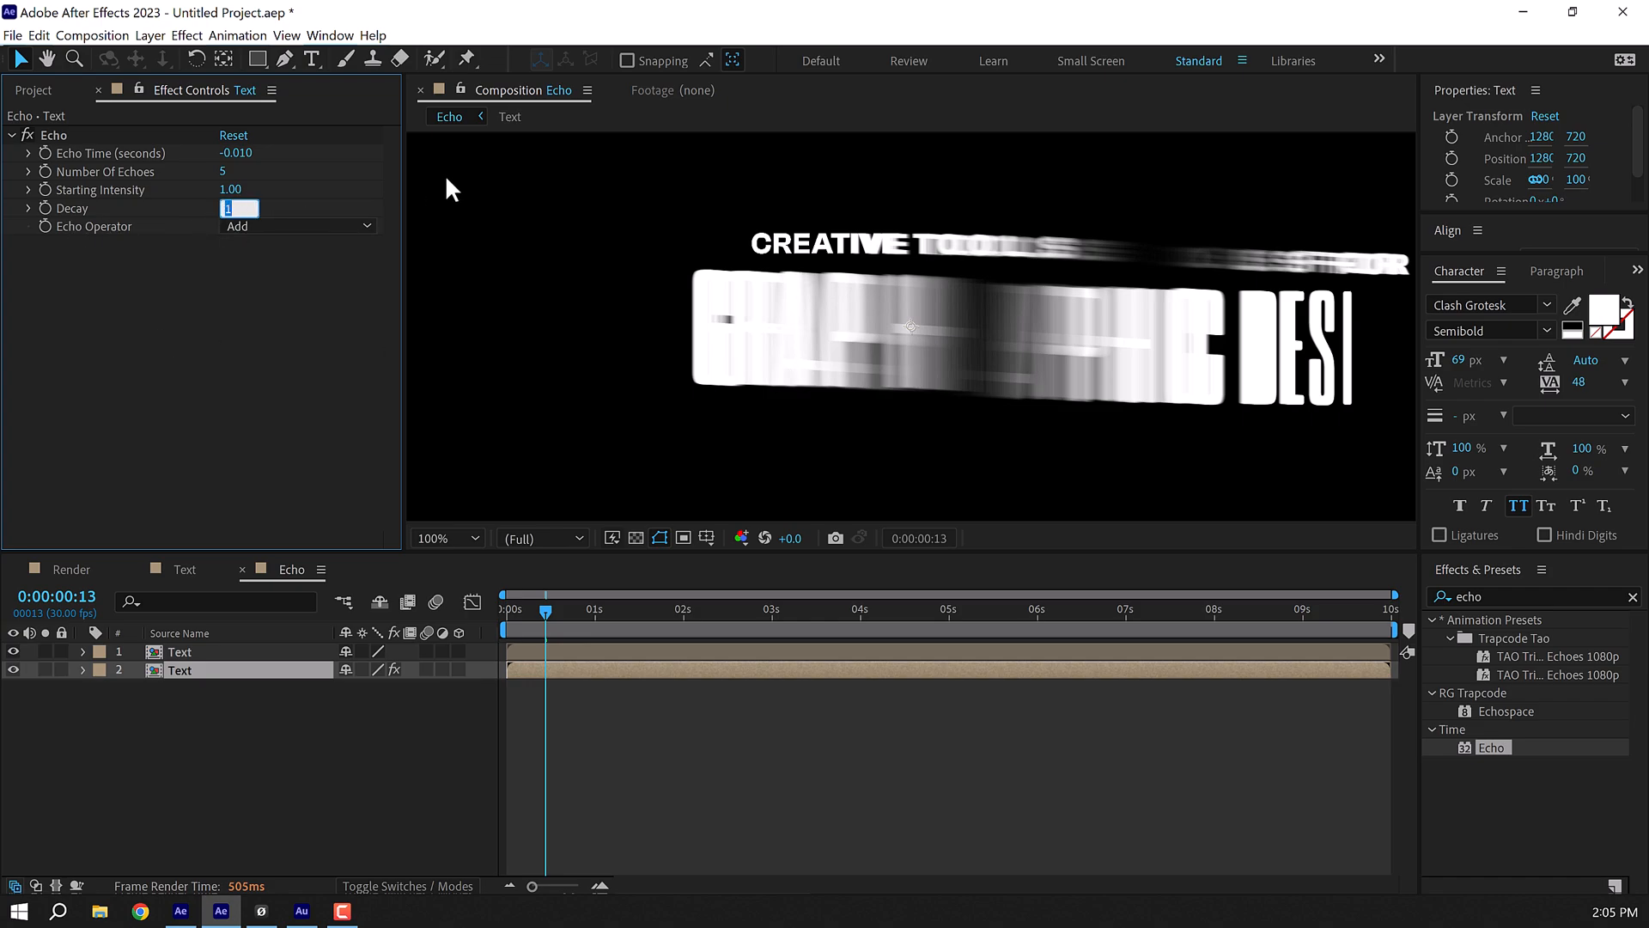
pyautogui.write('0.70')
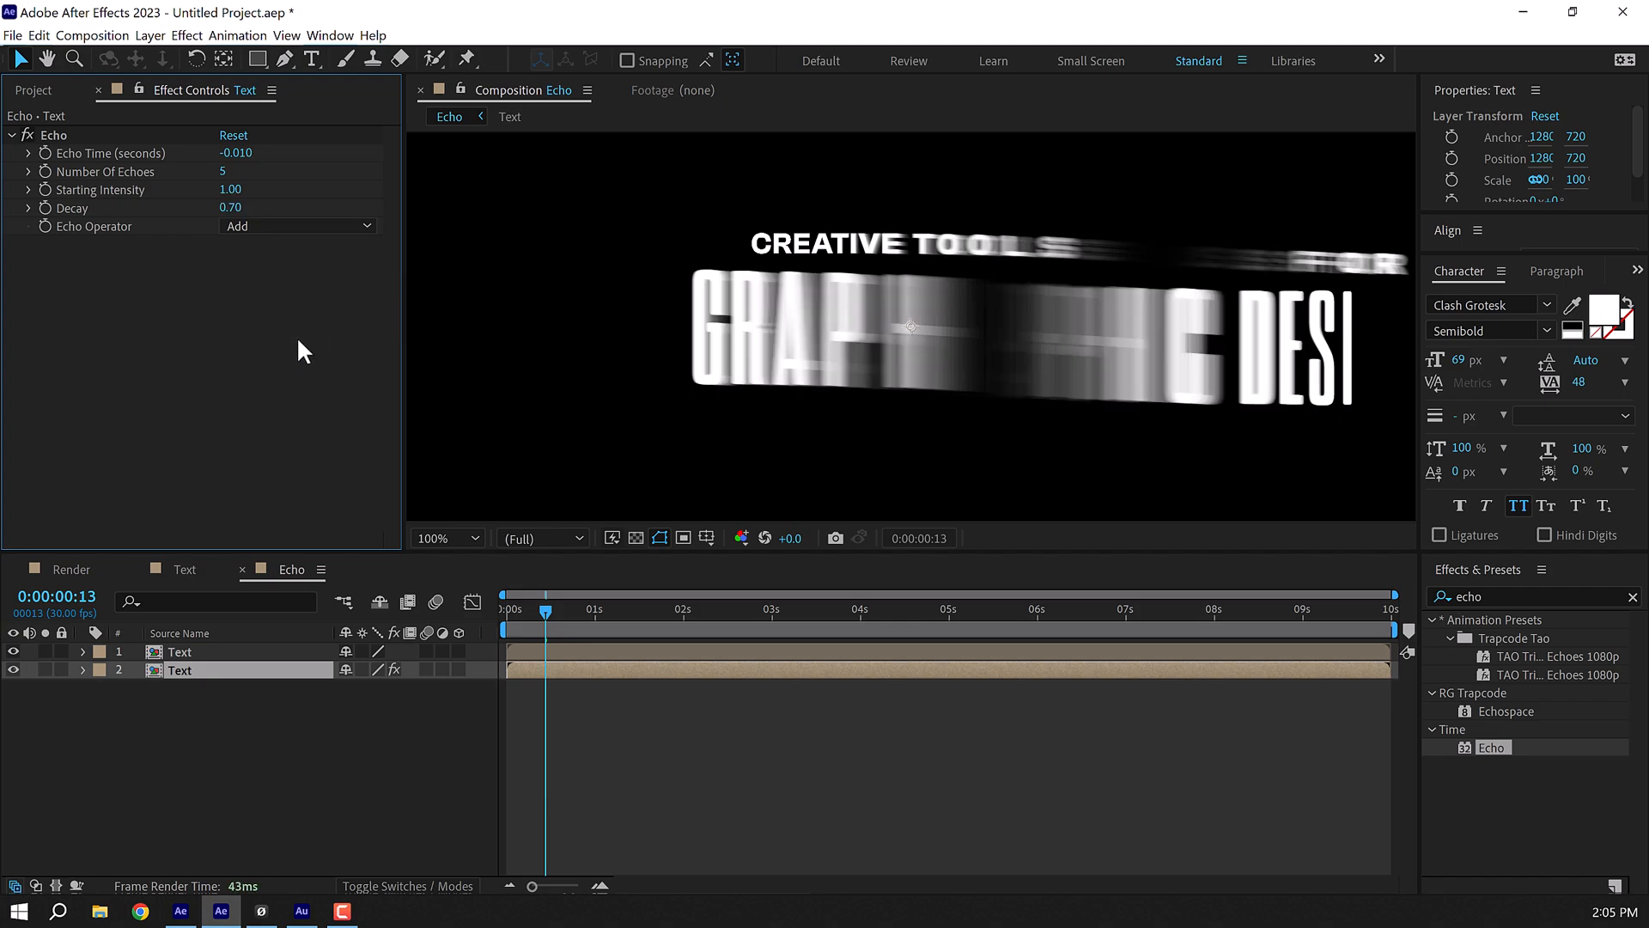
pyautogui.click(298, 225)
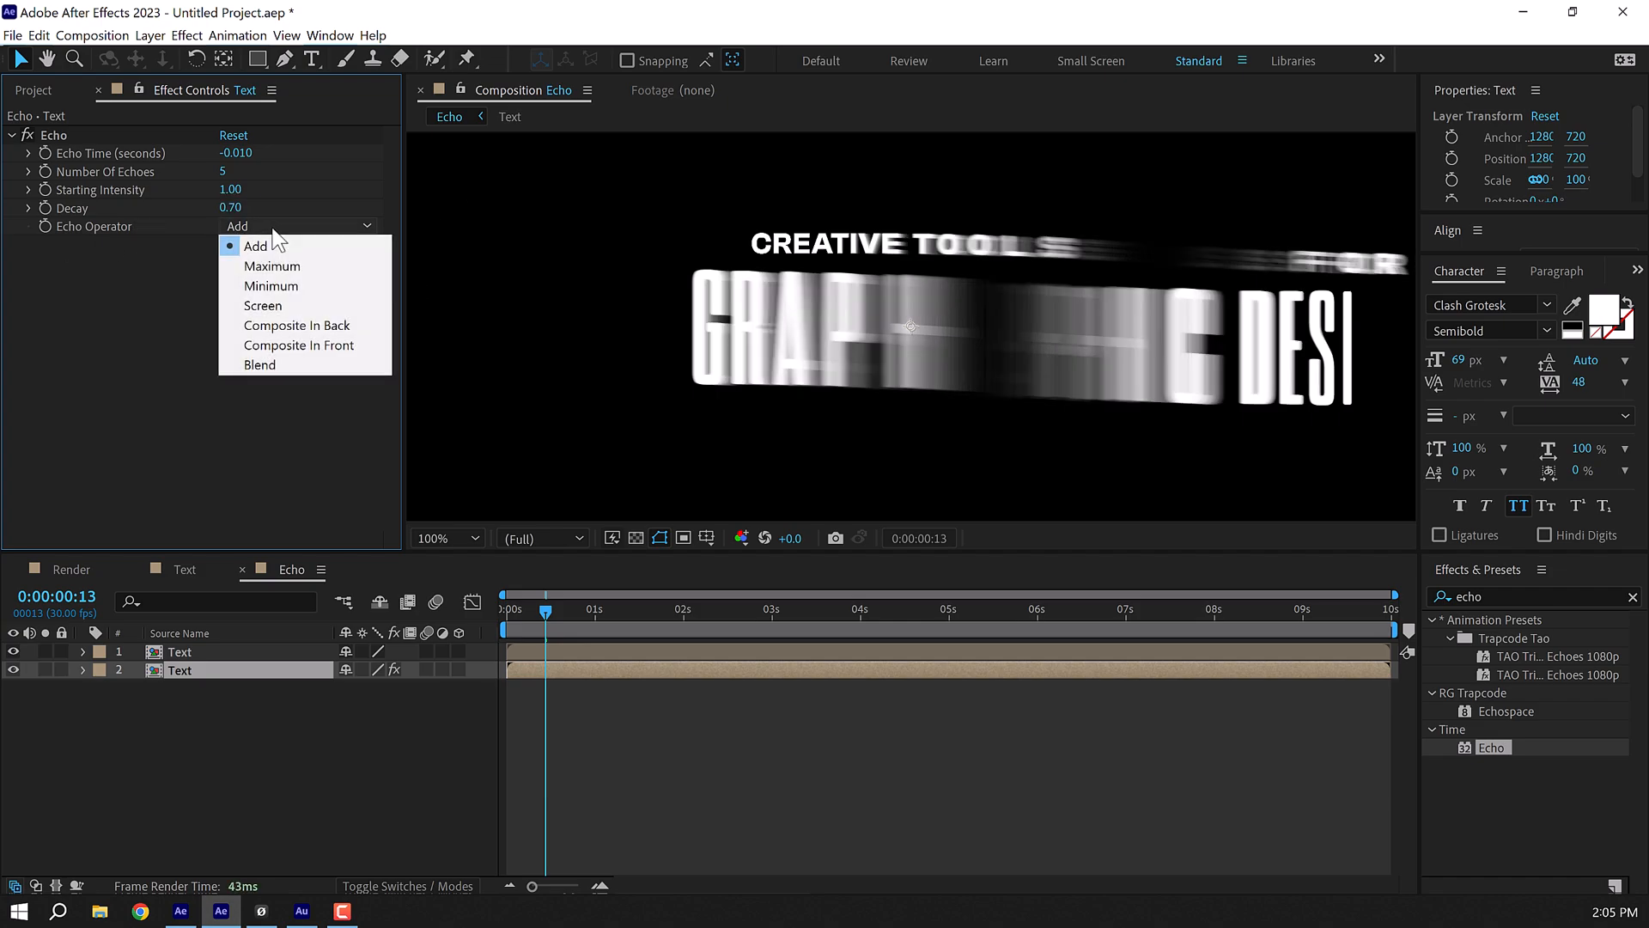
# Set the Echo operator to Maximum at 5 echoes, half preview resolution, and begin a new composition.
pyautogui.click(272, 266)
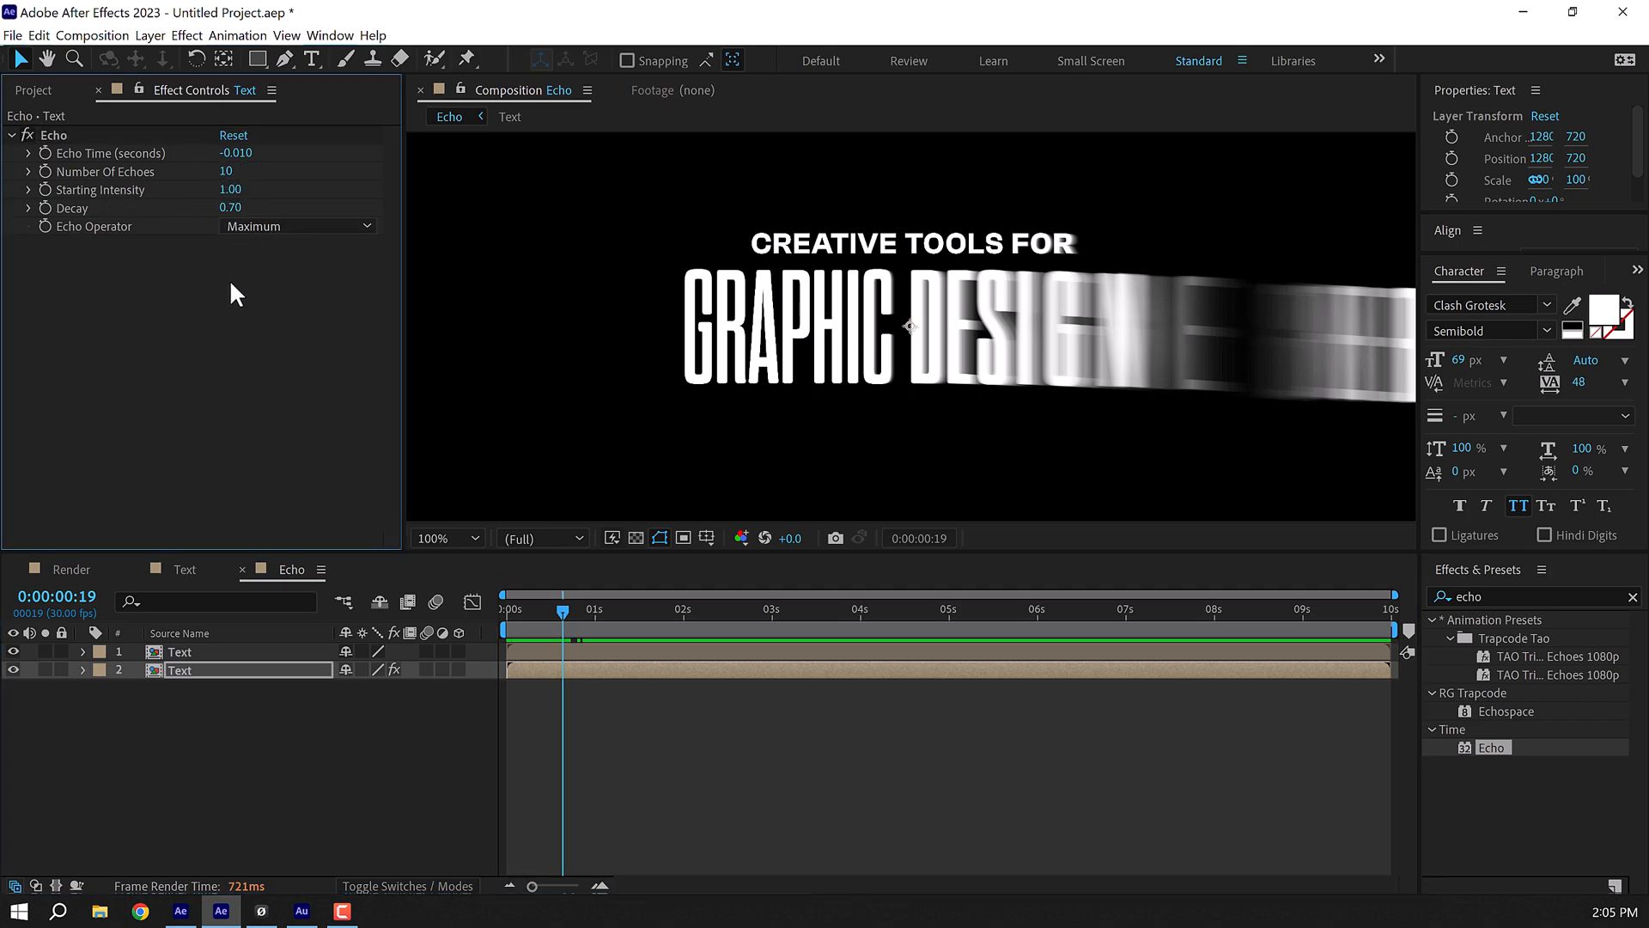
pyautogui.click(441, 538)
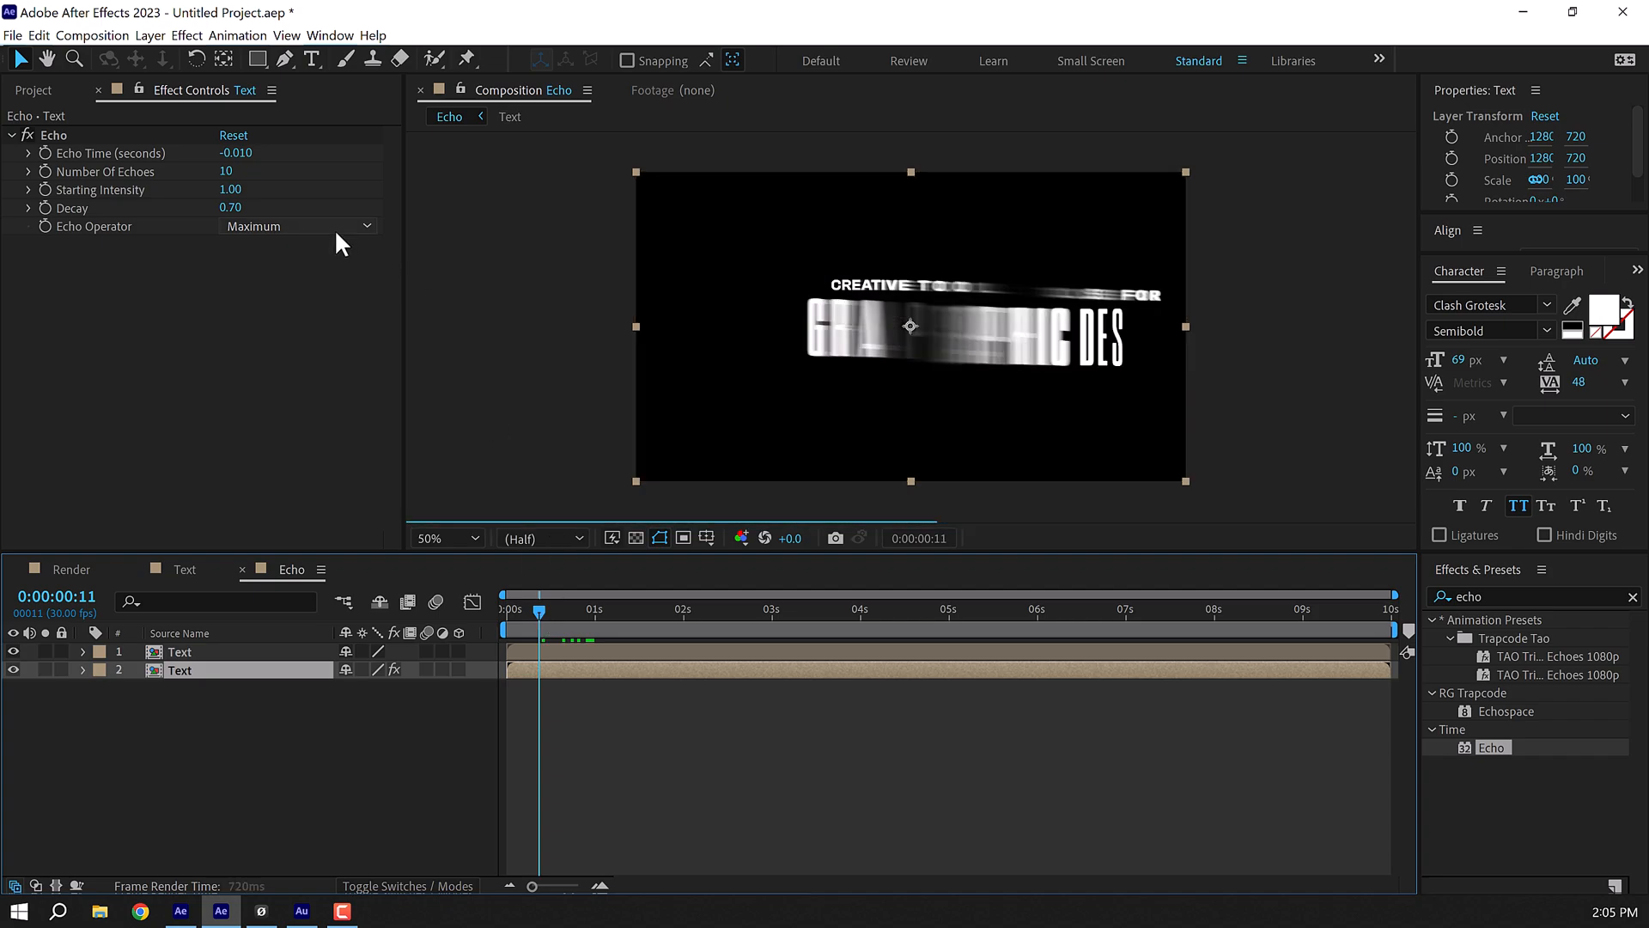
pyautogui.tripleClick(225, 172)
pyautogui.write('5')
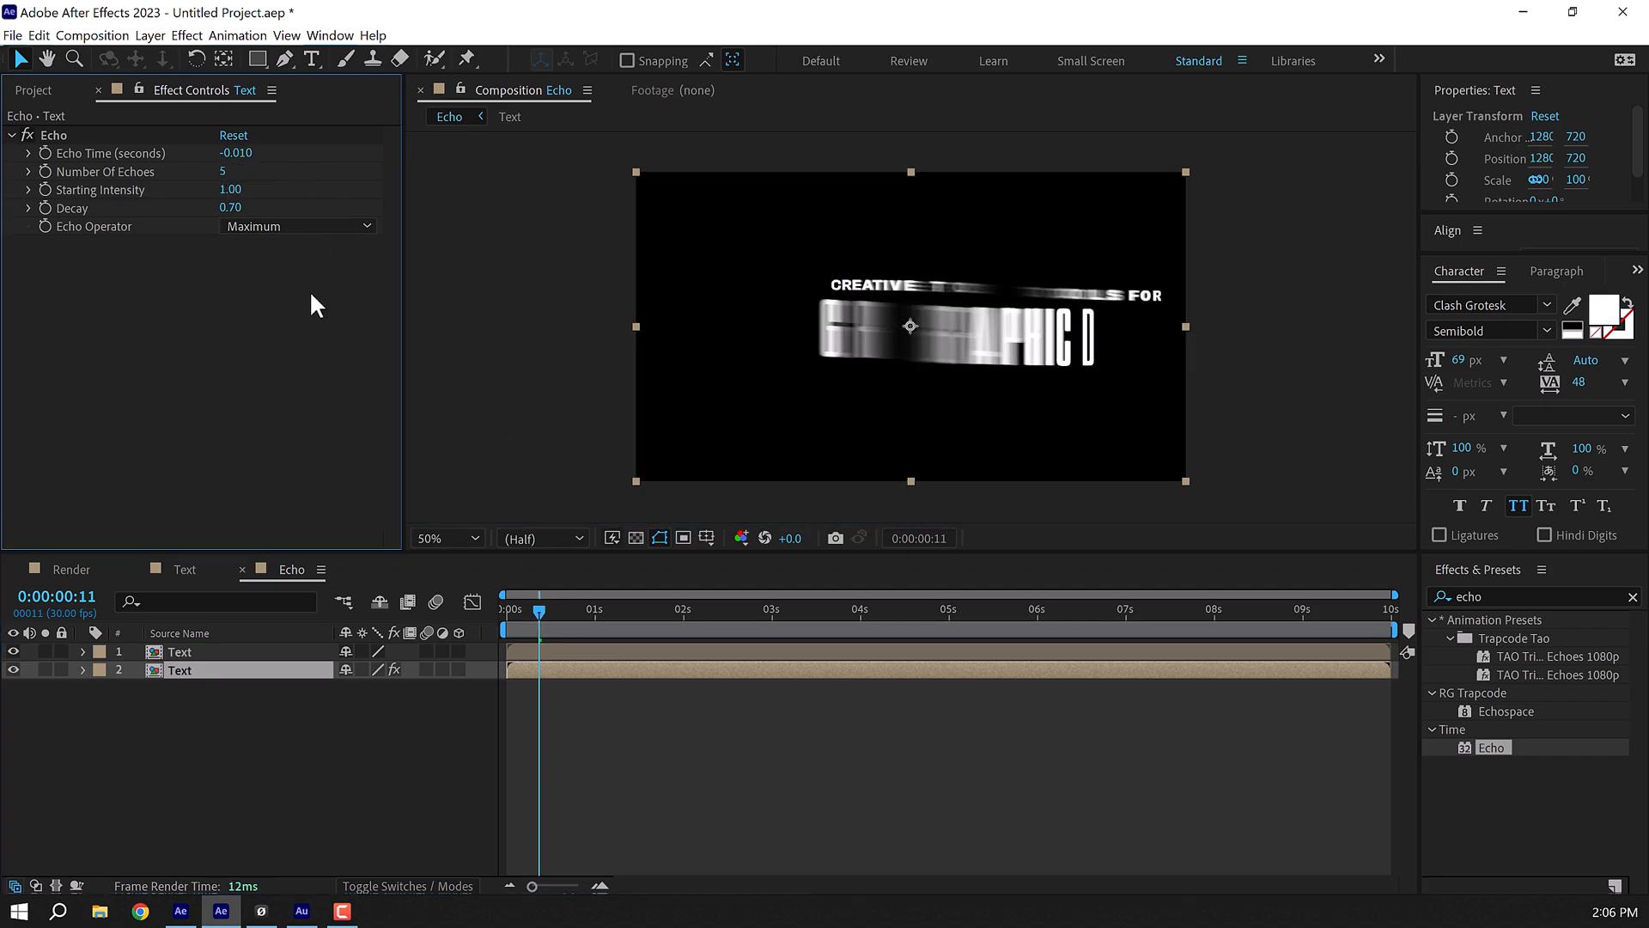
pyautogui.click(33, 90)
pyautogui.write('Scene')
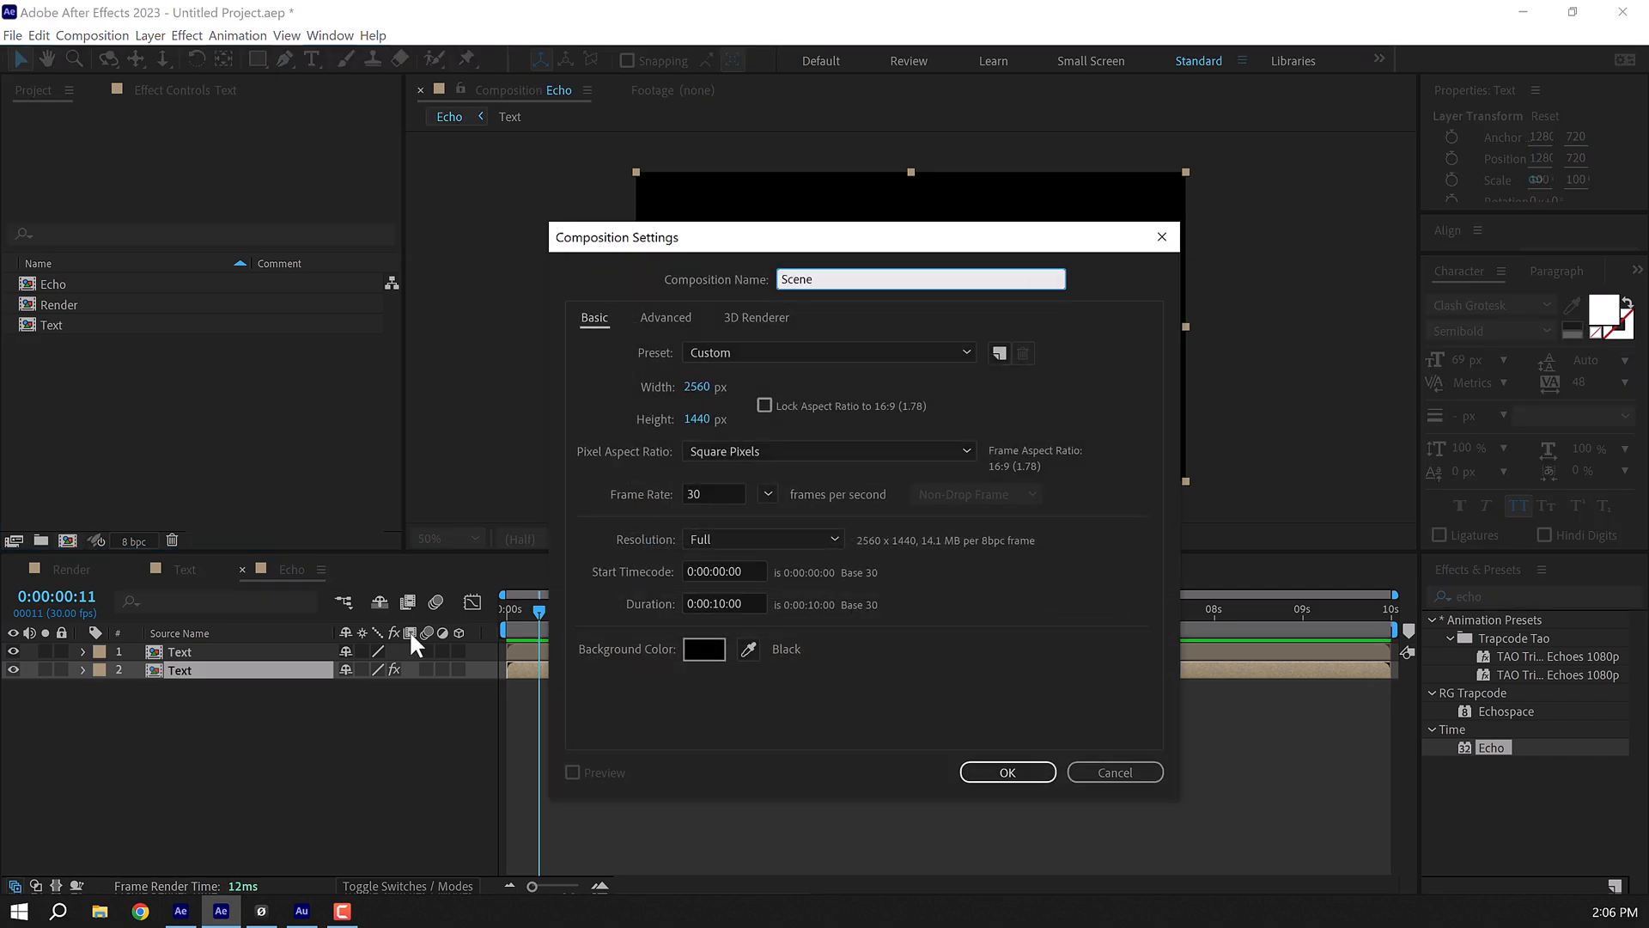
# Create the Scene composition, add the Echo composition, and select its layer.
pyautogui.click(1006, 771)
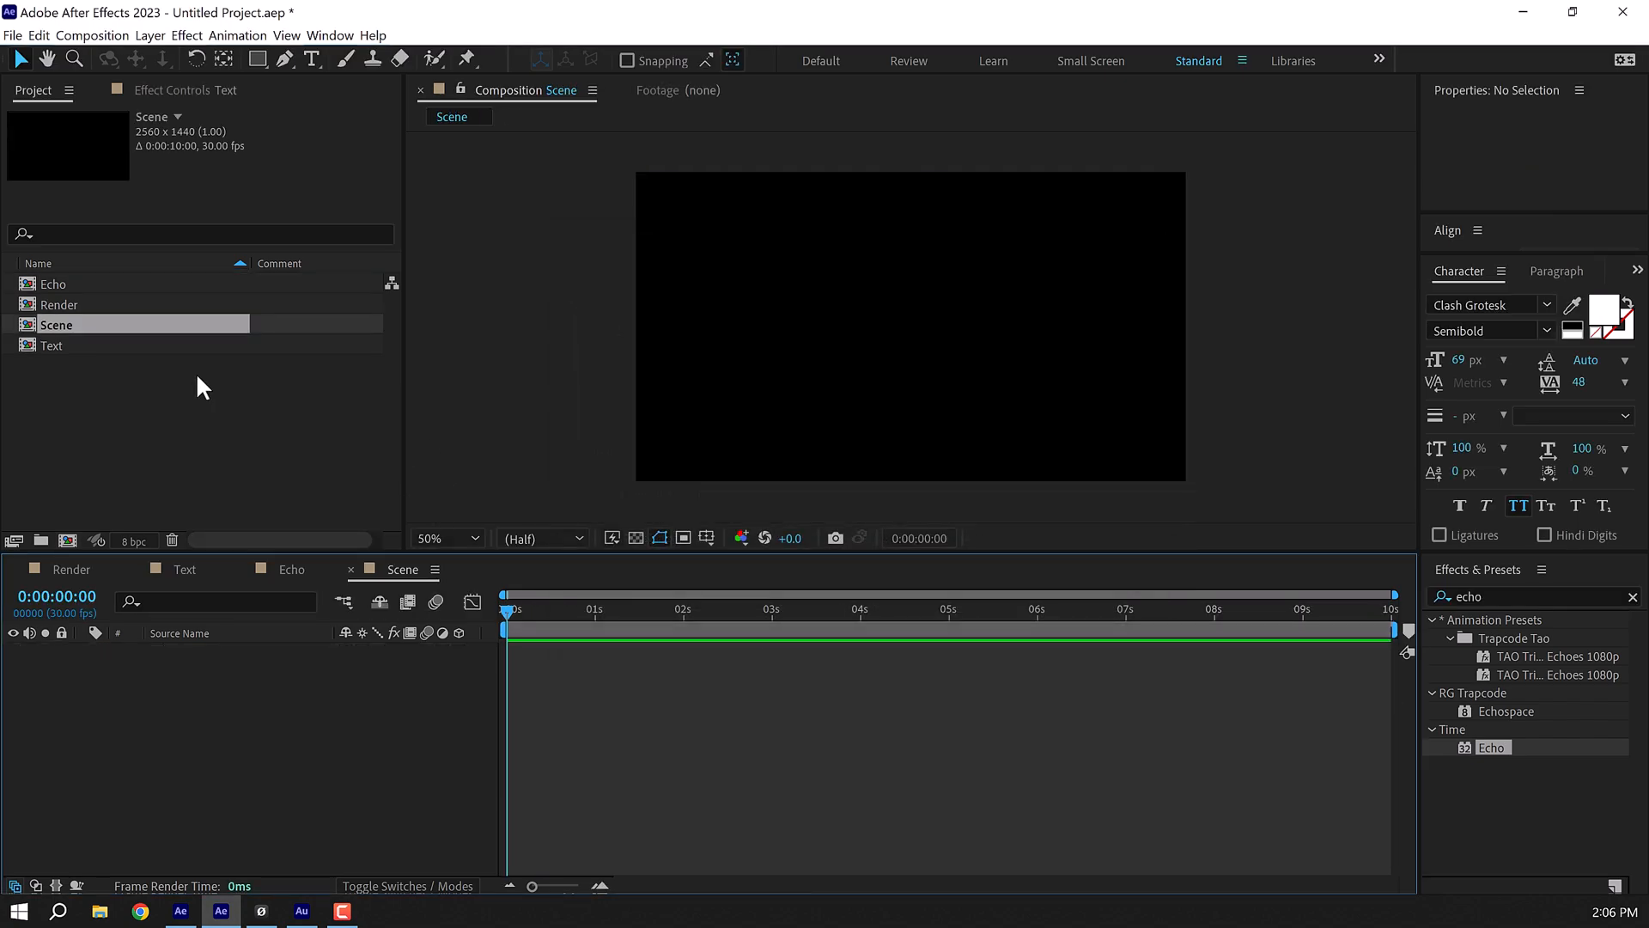
pyautogui.click(52, 283)
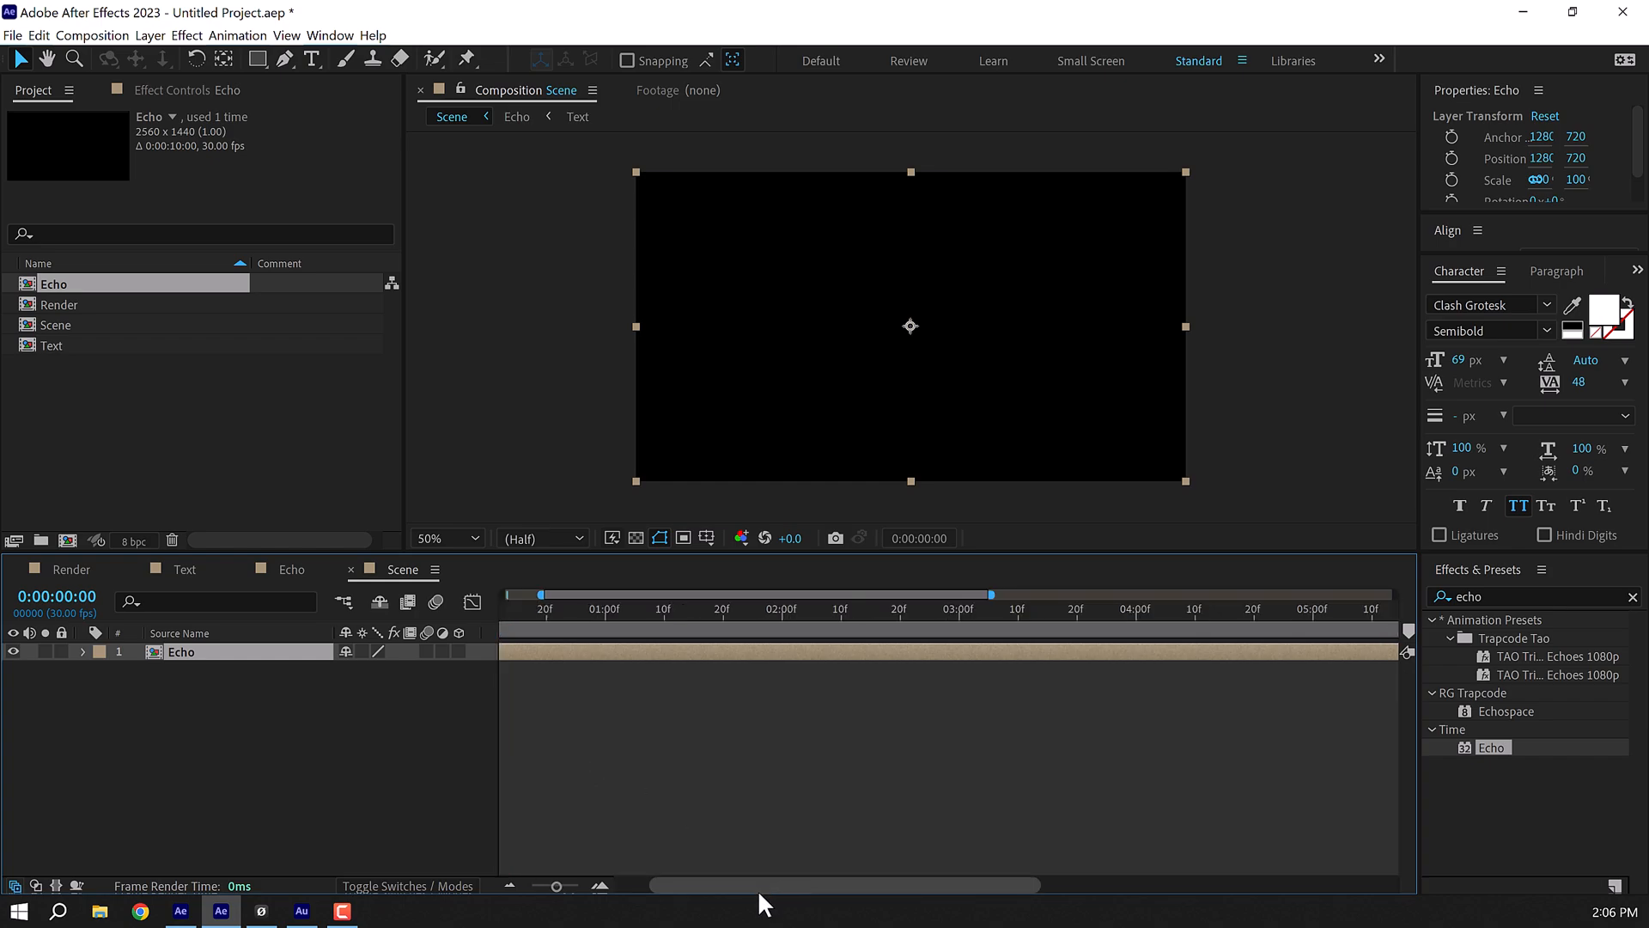
pyautogui.click(683, 608)
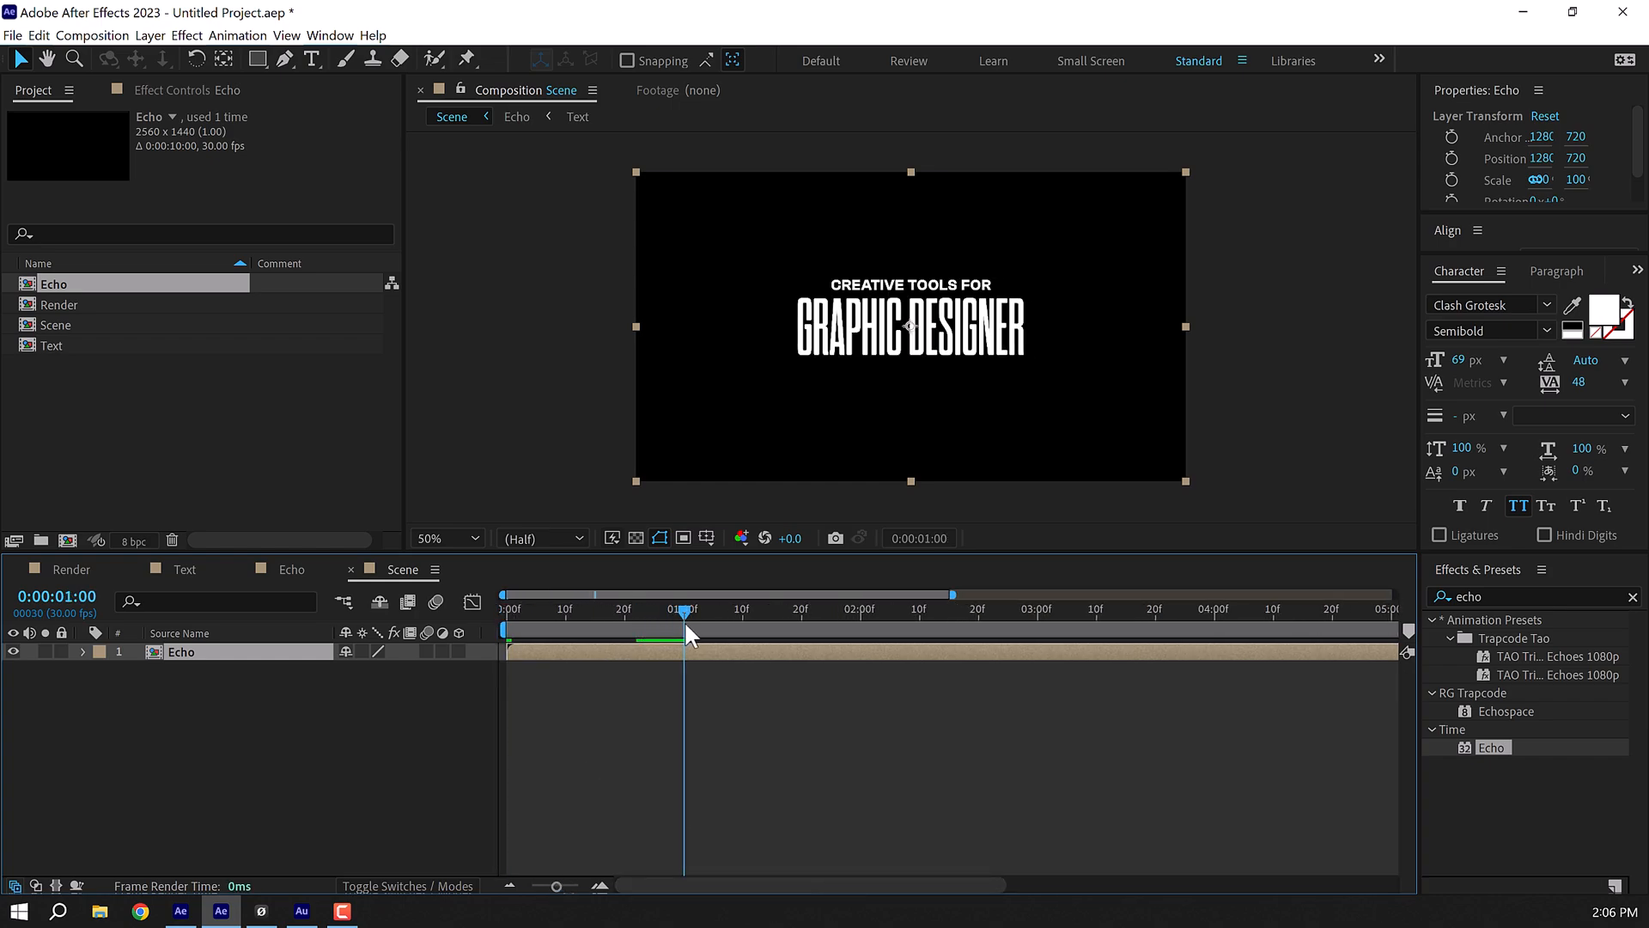
# Split the Echo layer into two and label the lower copy red.
pyautogui.press('ctrl+d')
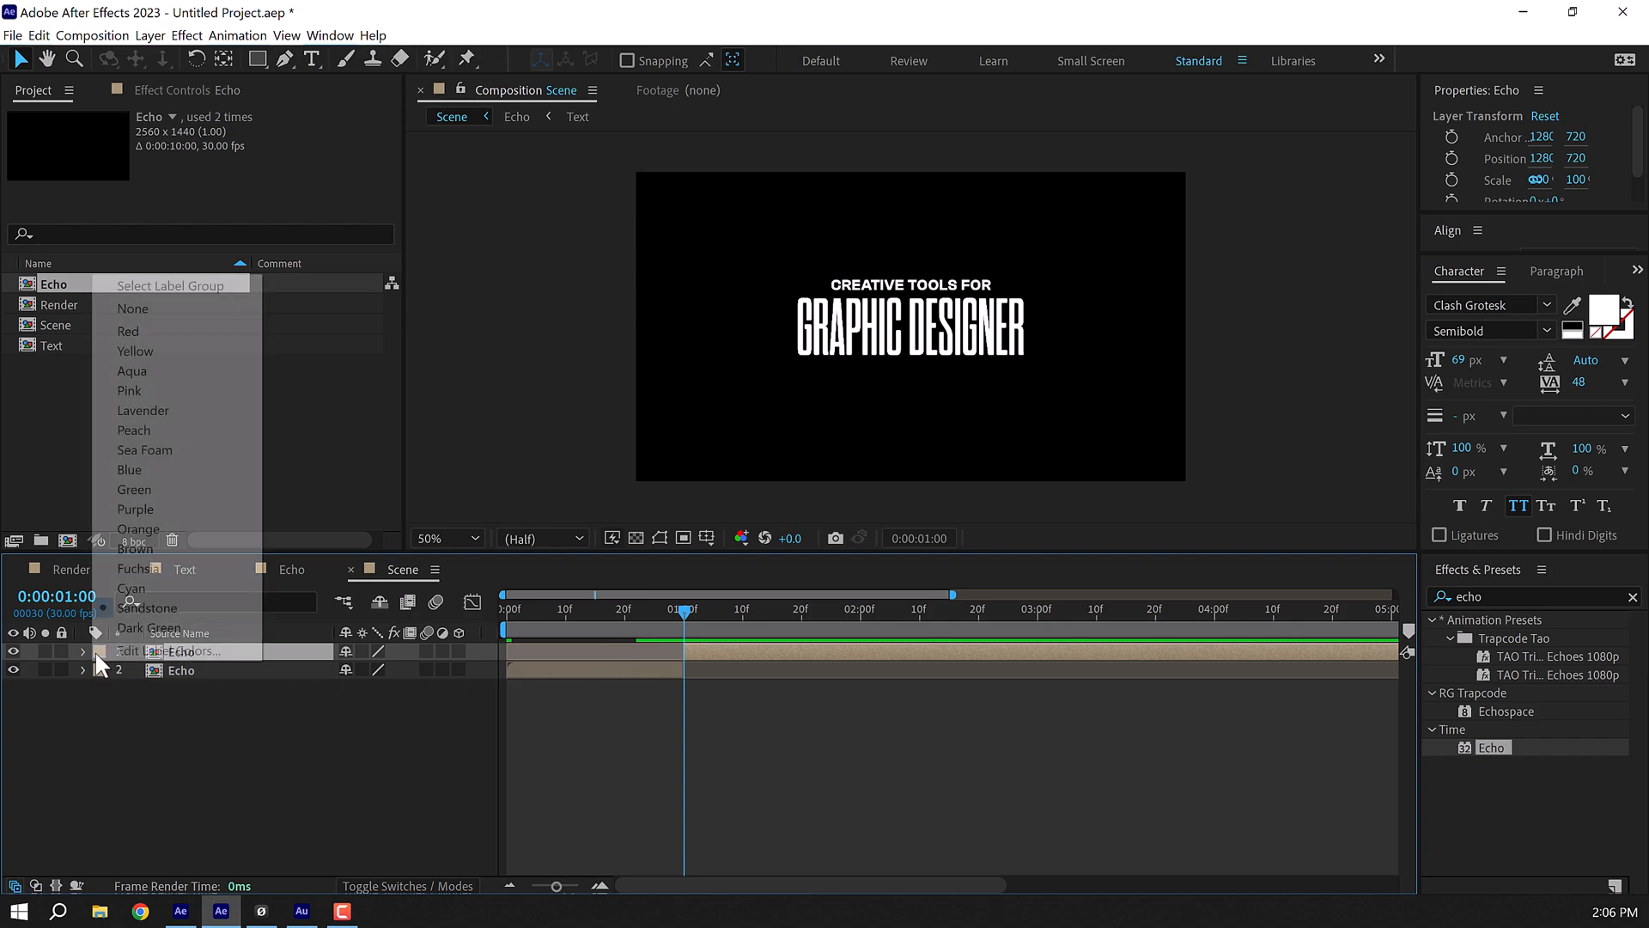
pyautogui.click(135, 351)
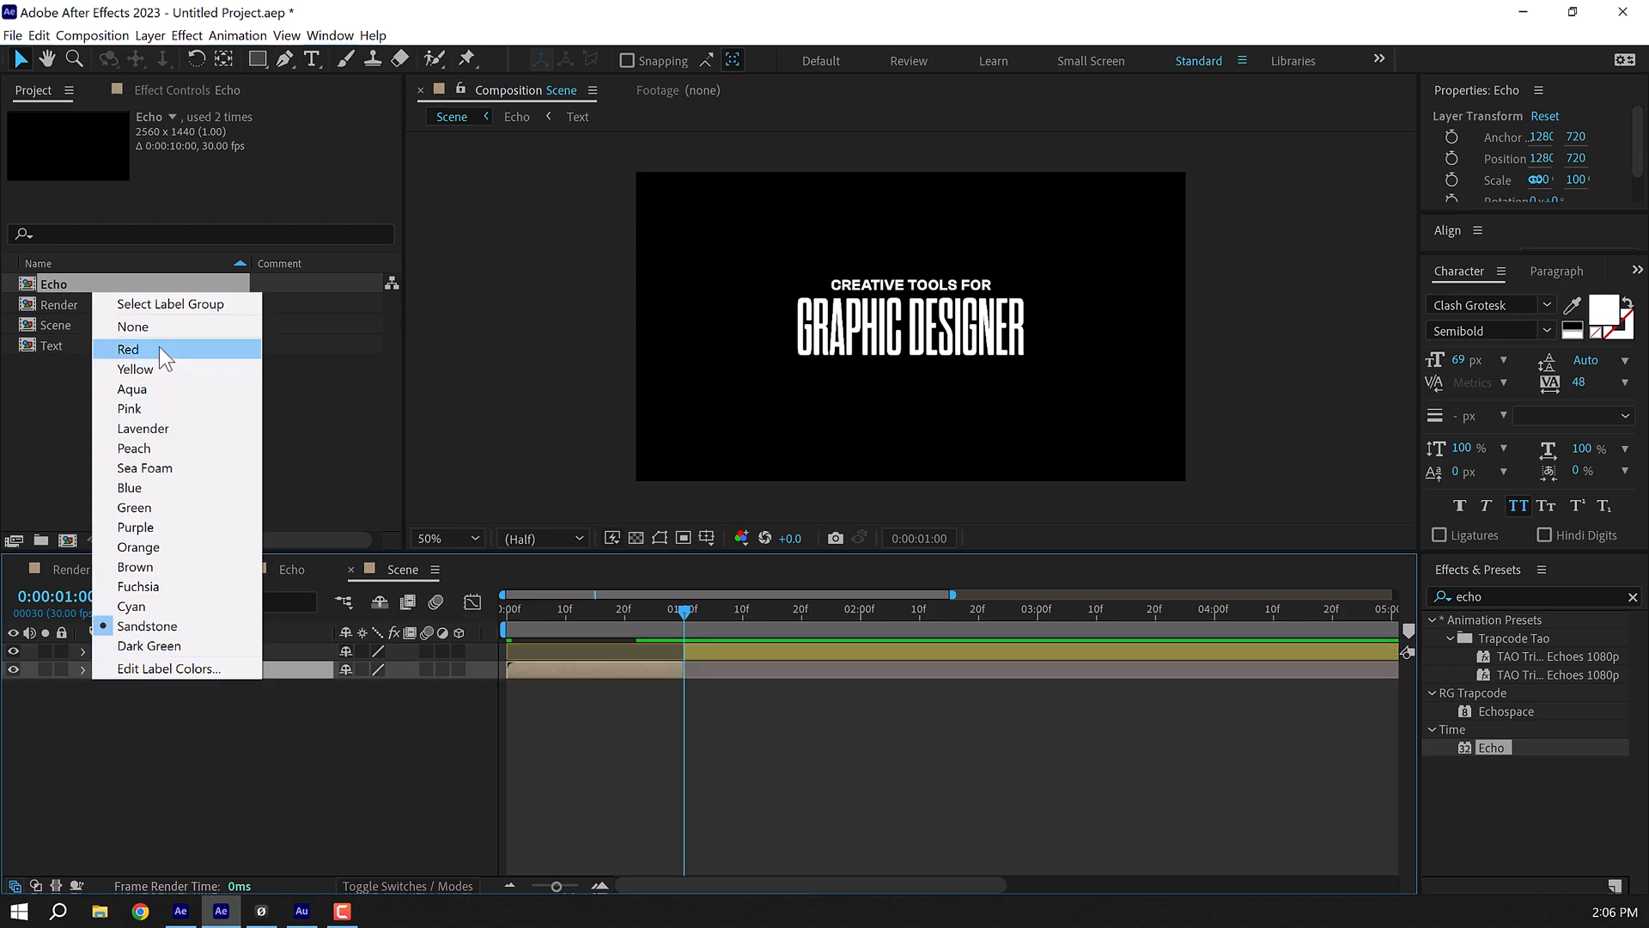
pyautogui.click(127, 348)
pyautogui.write('s')
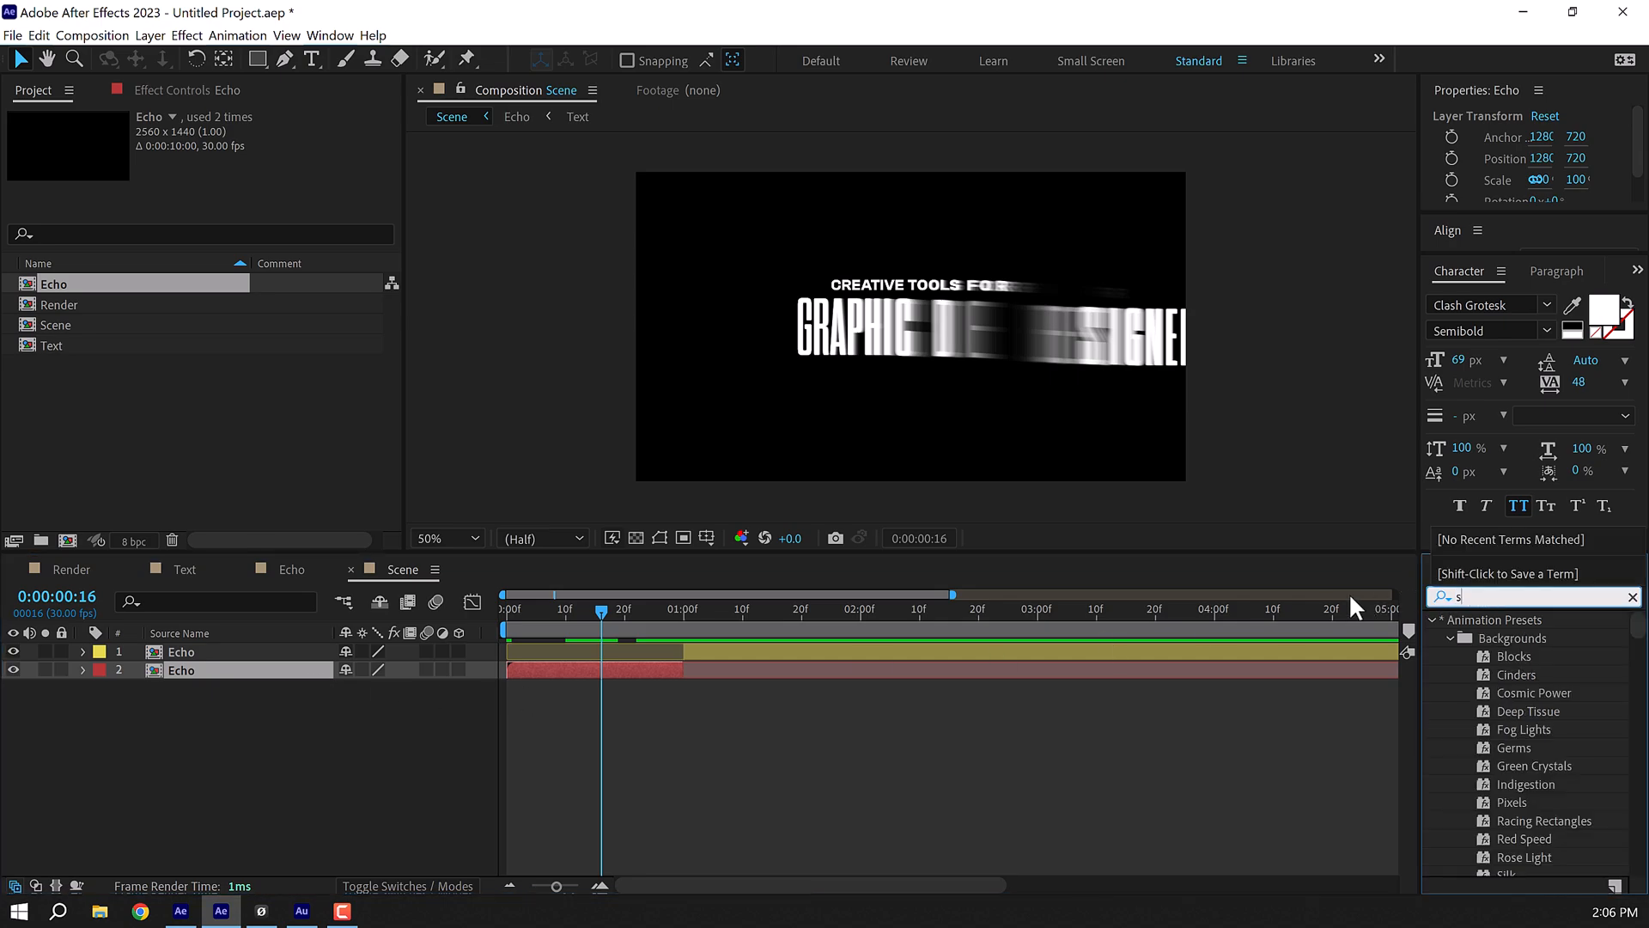
# Apply Shift Channels with Take Red and Take Green Full Off, and blend in Screen mode.
pyautogui.write('hift')
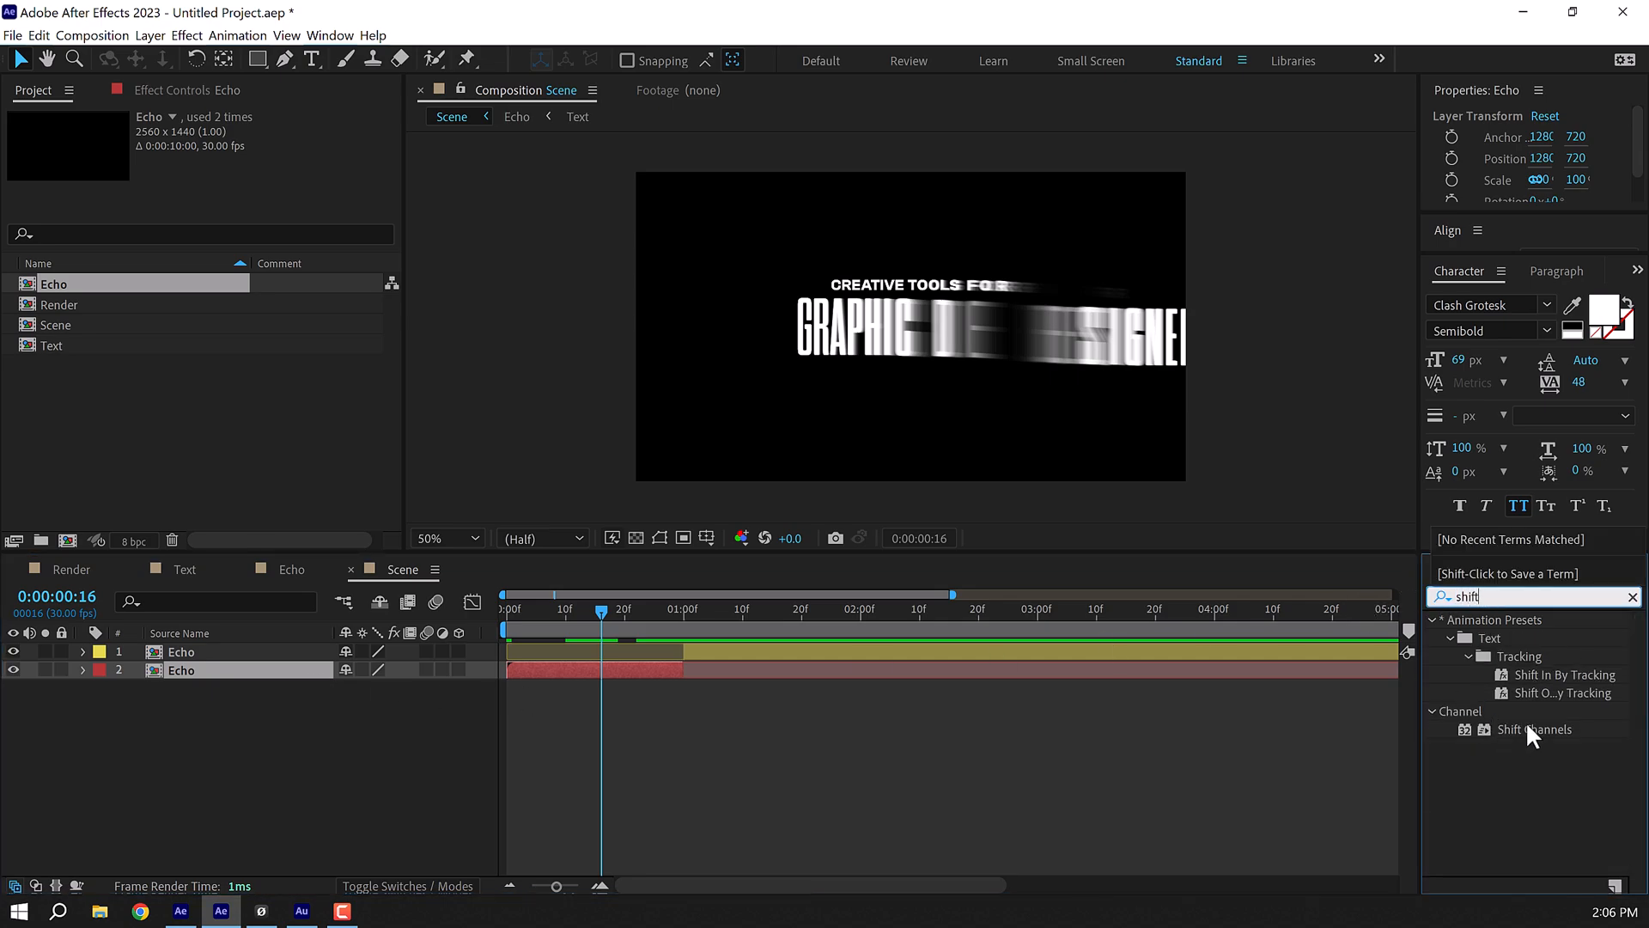
pyautogui.doubleClick(1535, 729)
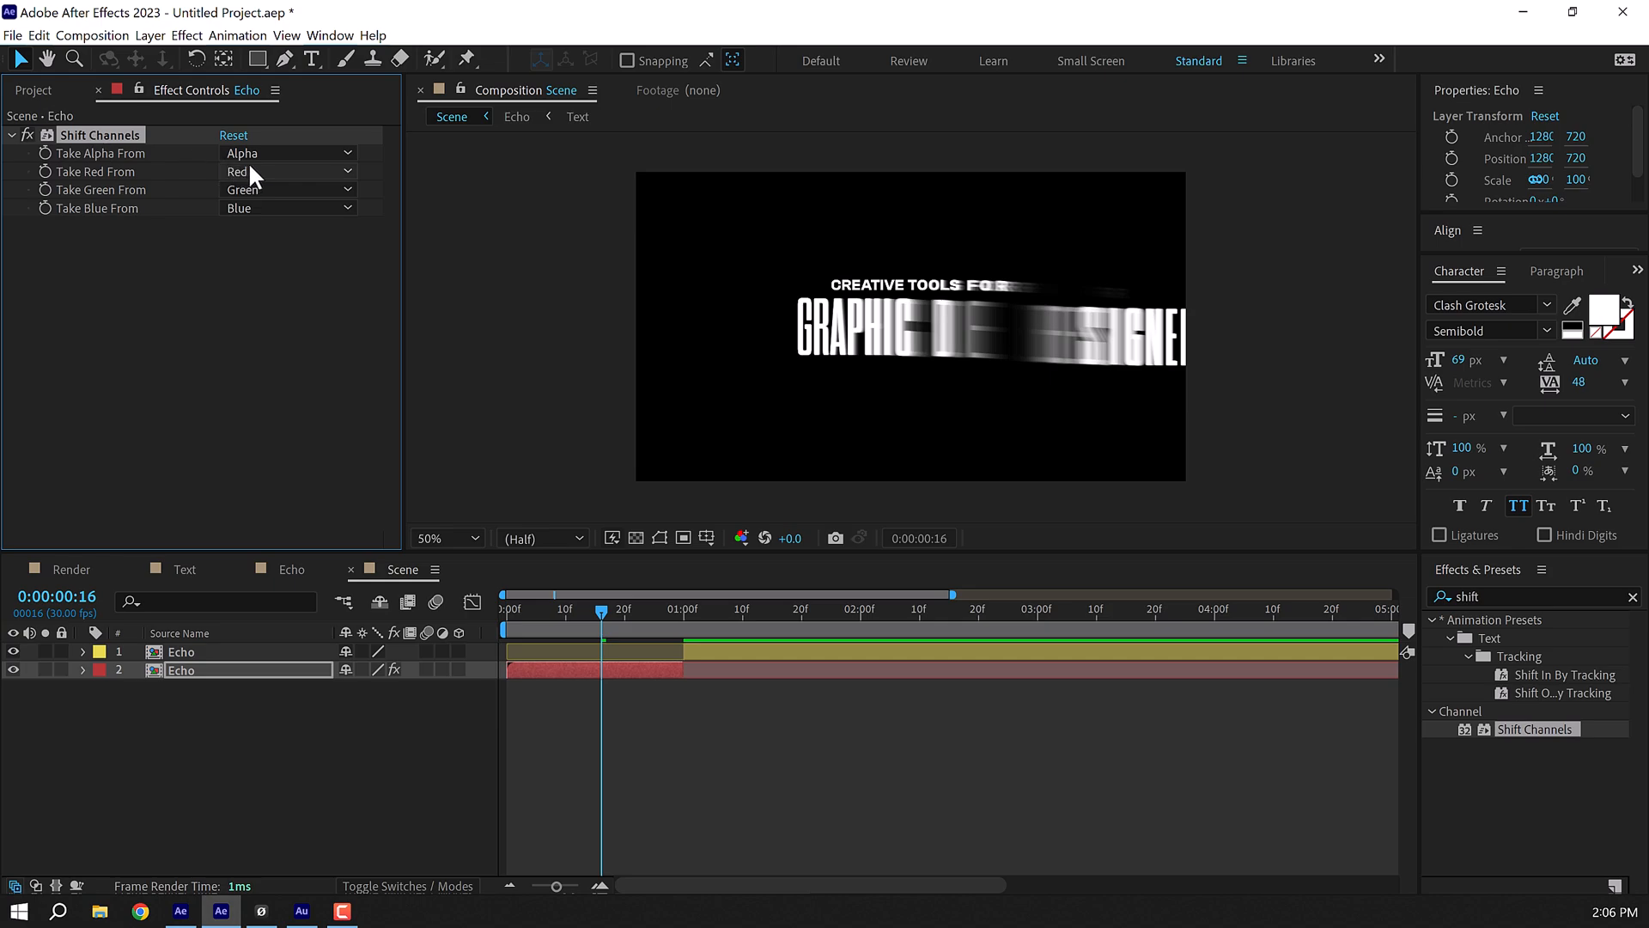
pyautogui.click(288, 172)
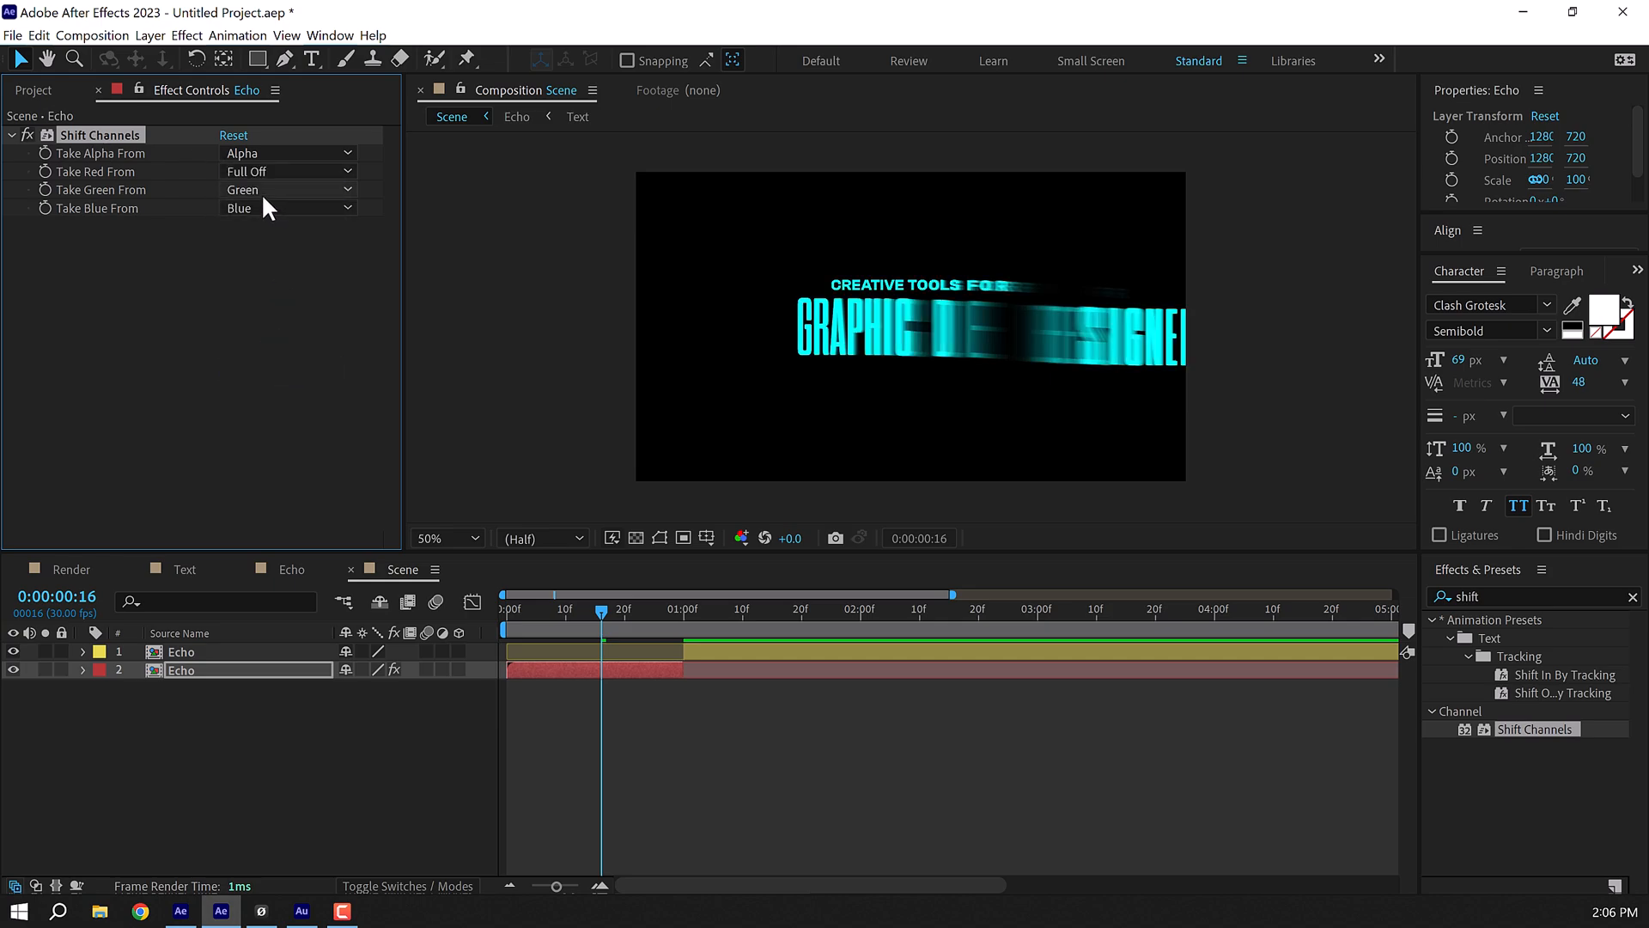
pyautogui.click(287, 189)
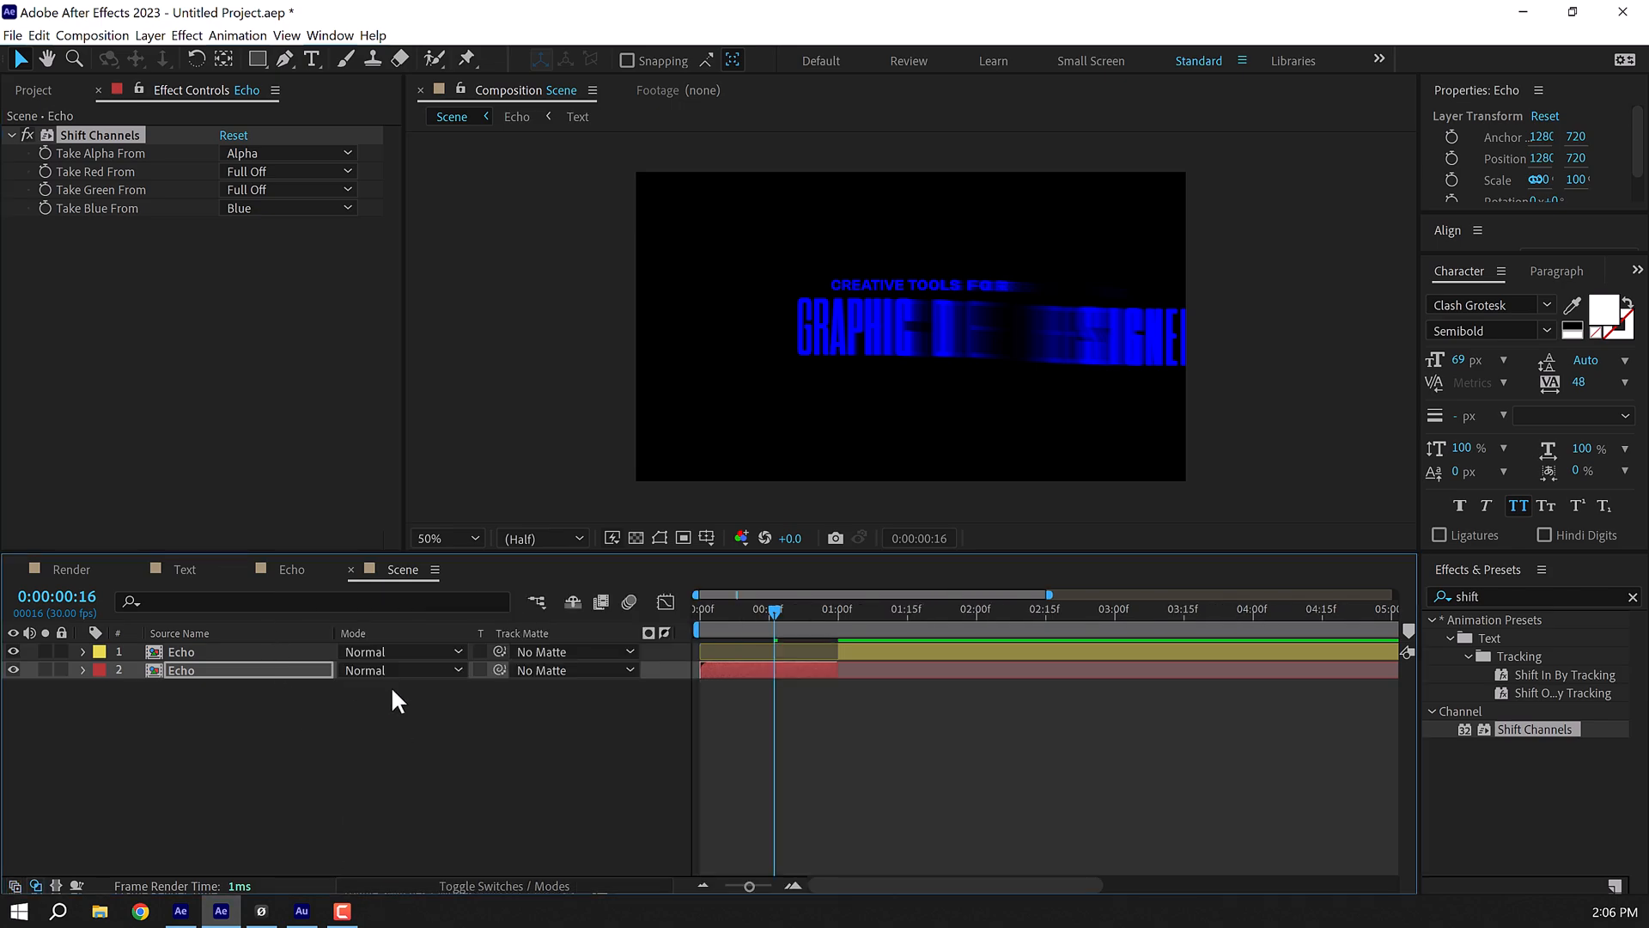
pyautogui.click(399, 651)
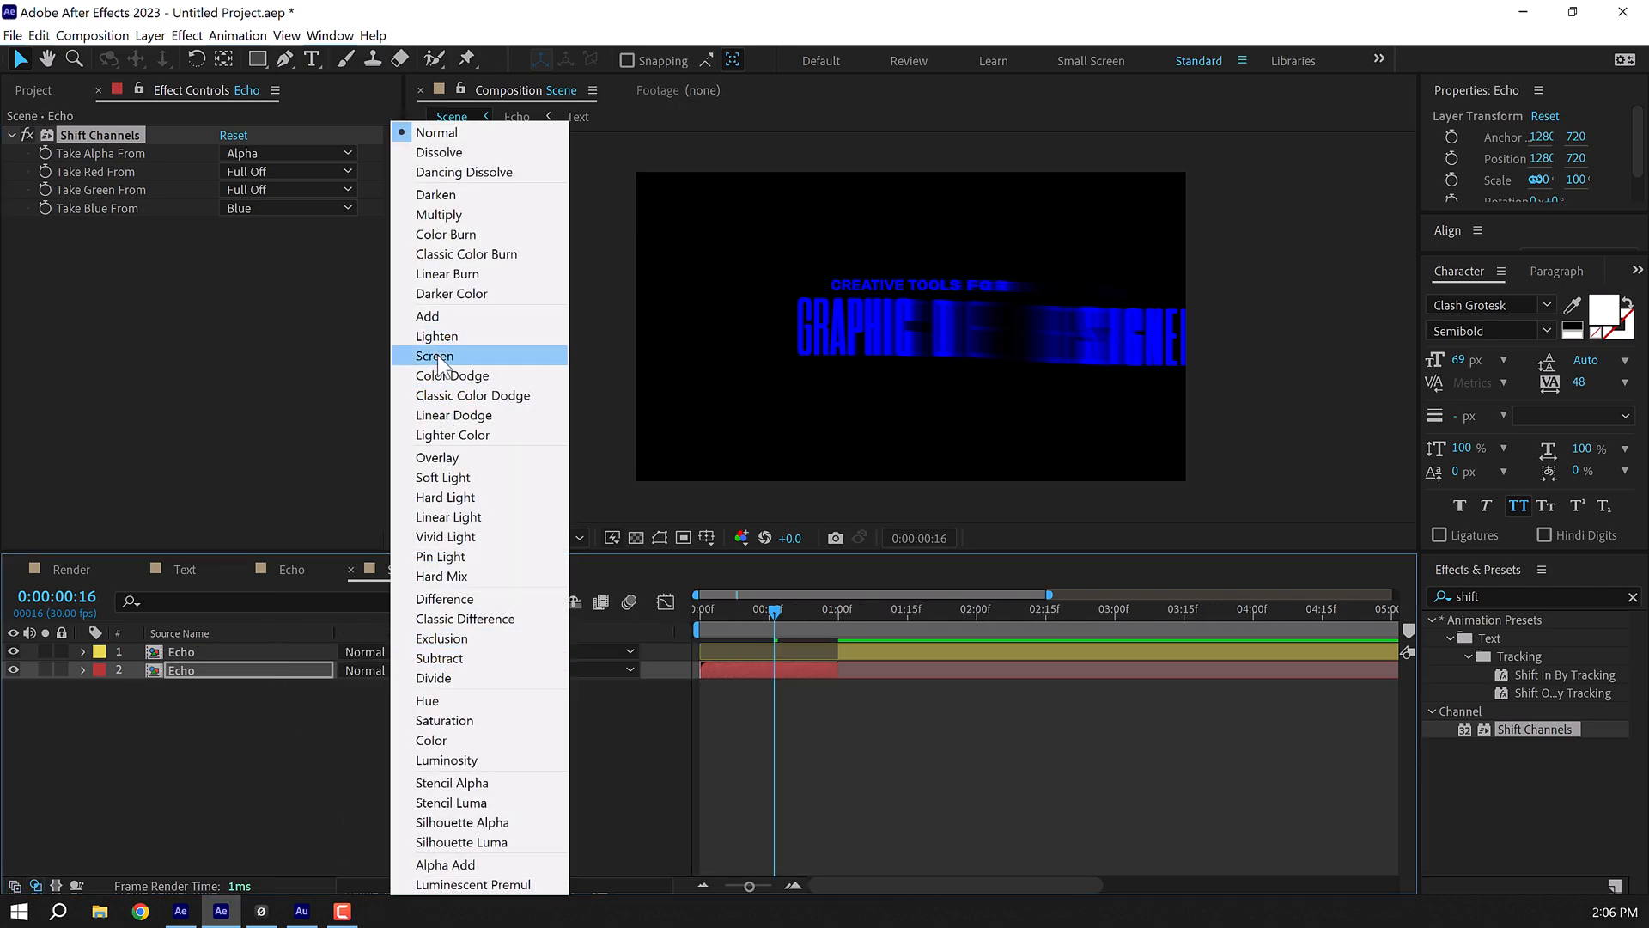
pyautogui.click(435, 356)
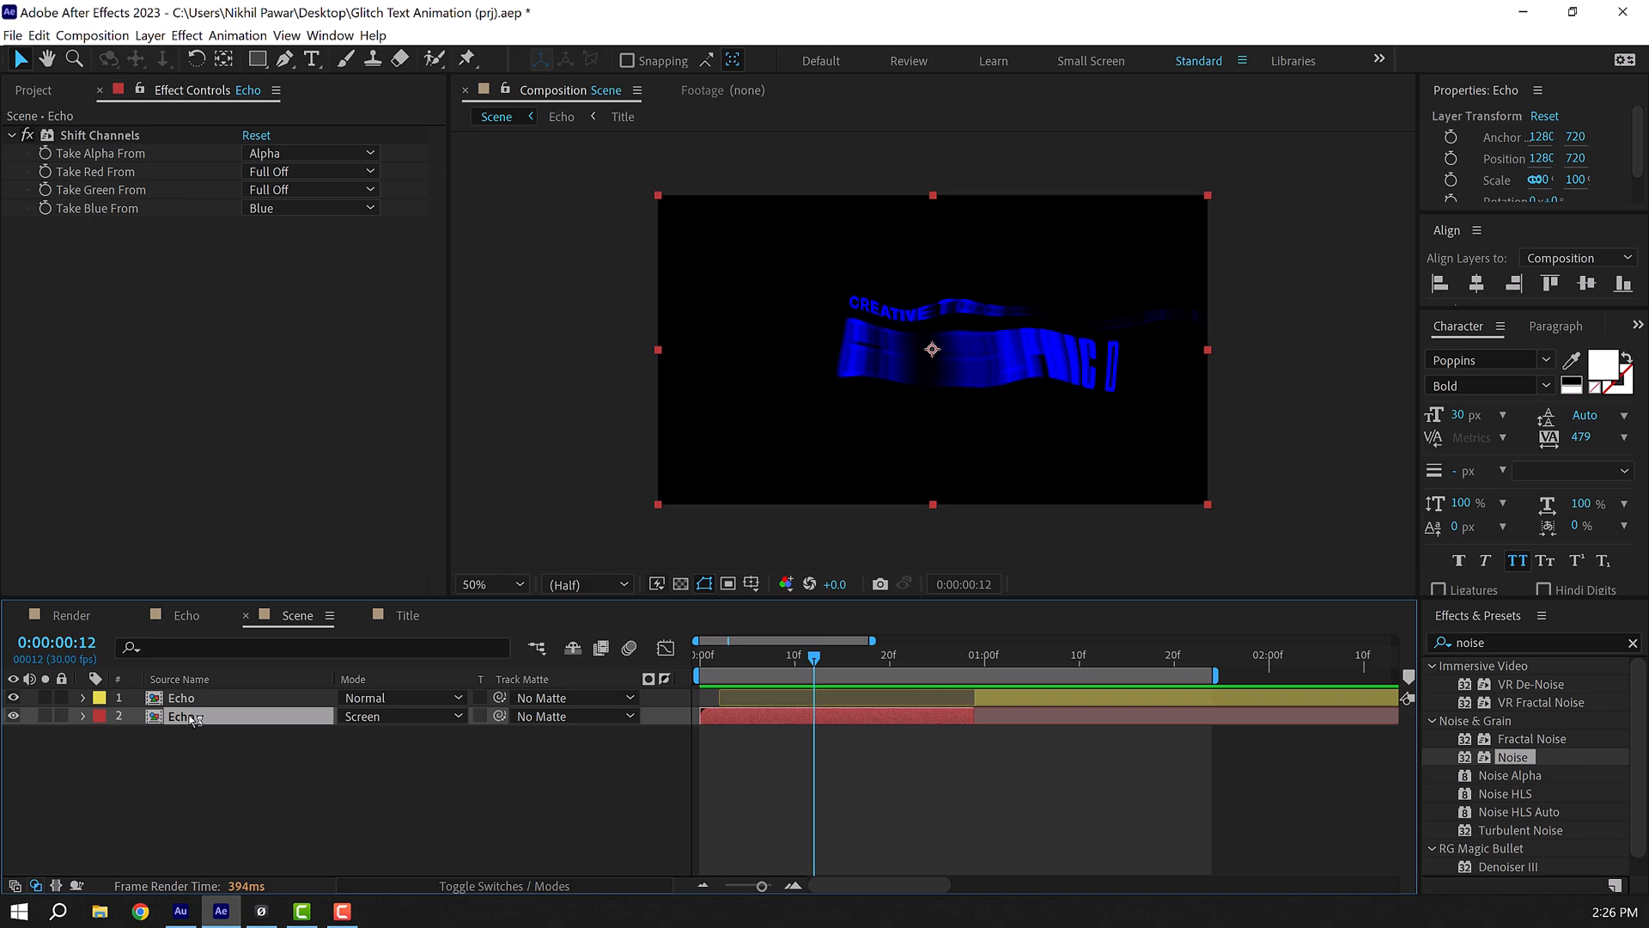
# Duplicate the blue Echo layer twice, keeping only green on one copy and red on the other.
pyautogui.press('ctrl+d')
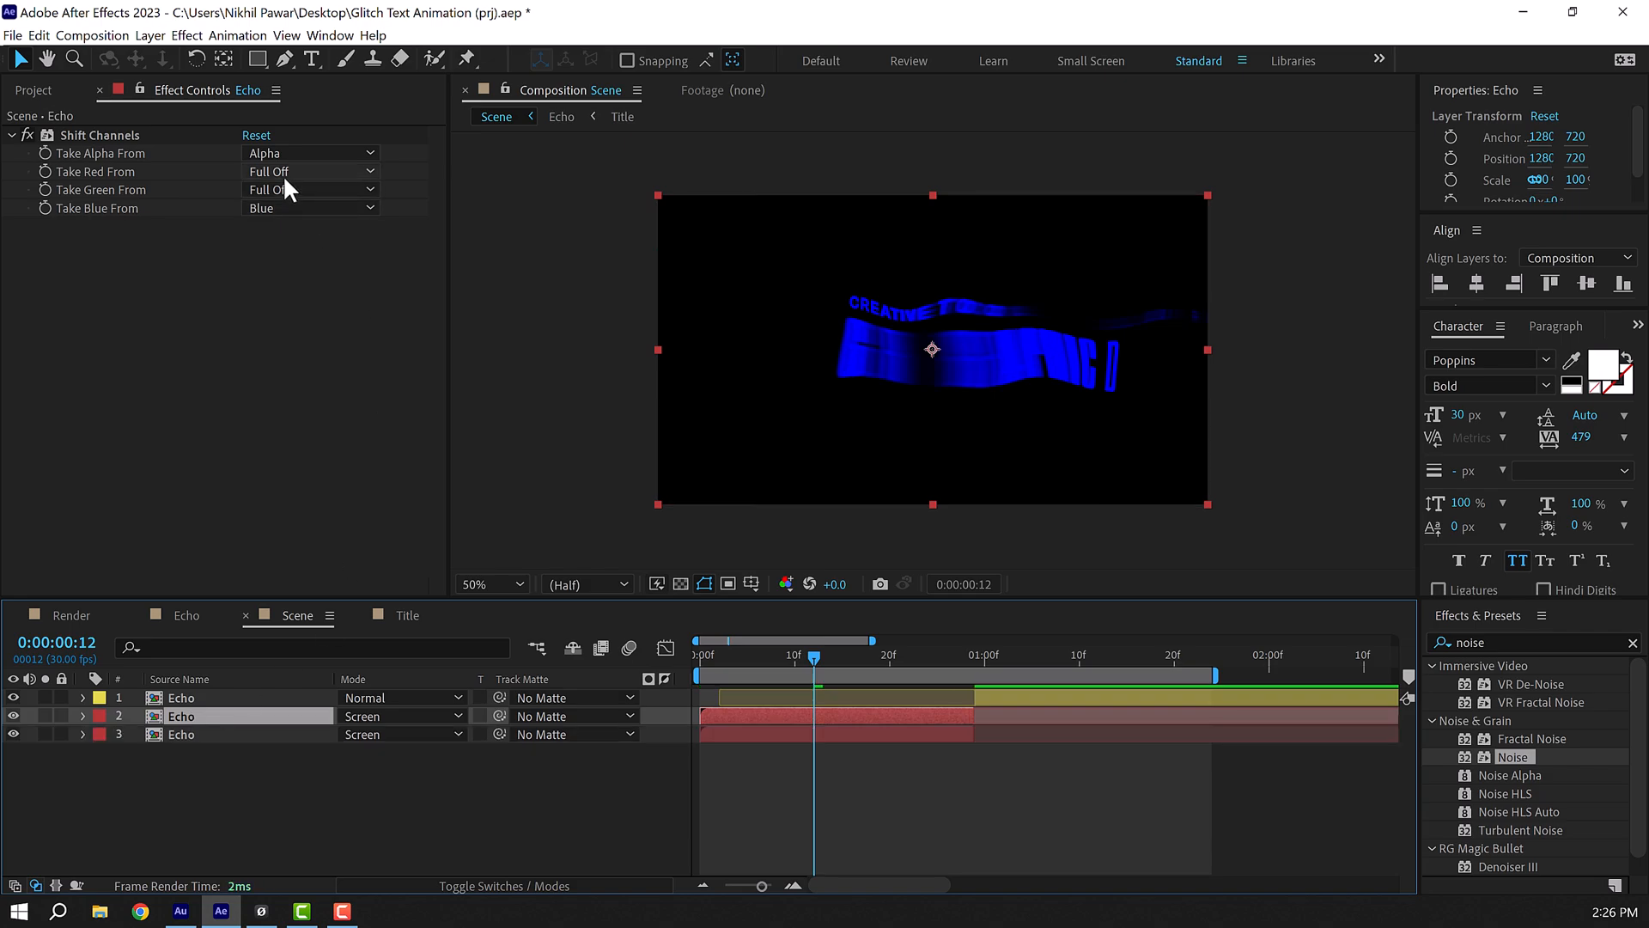
pyautogui.click(310, 207)
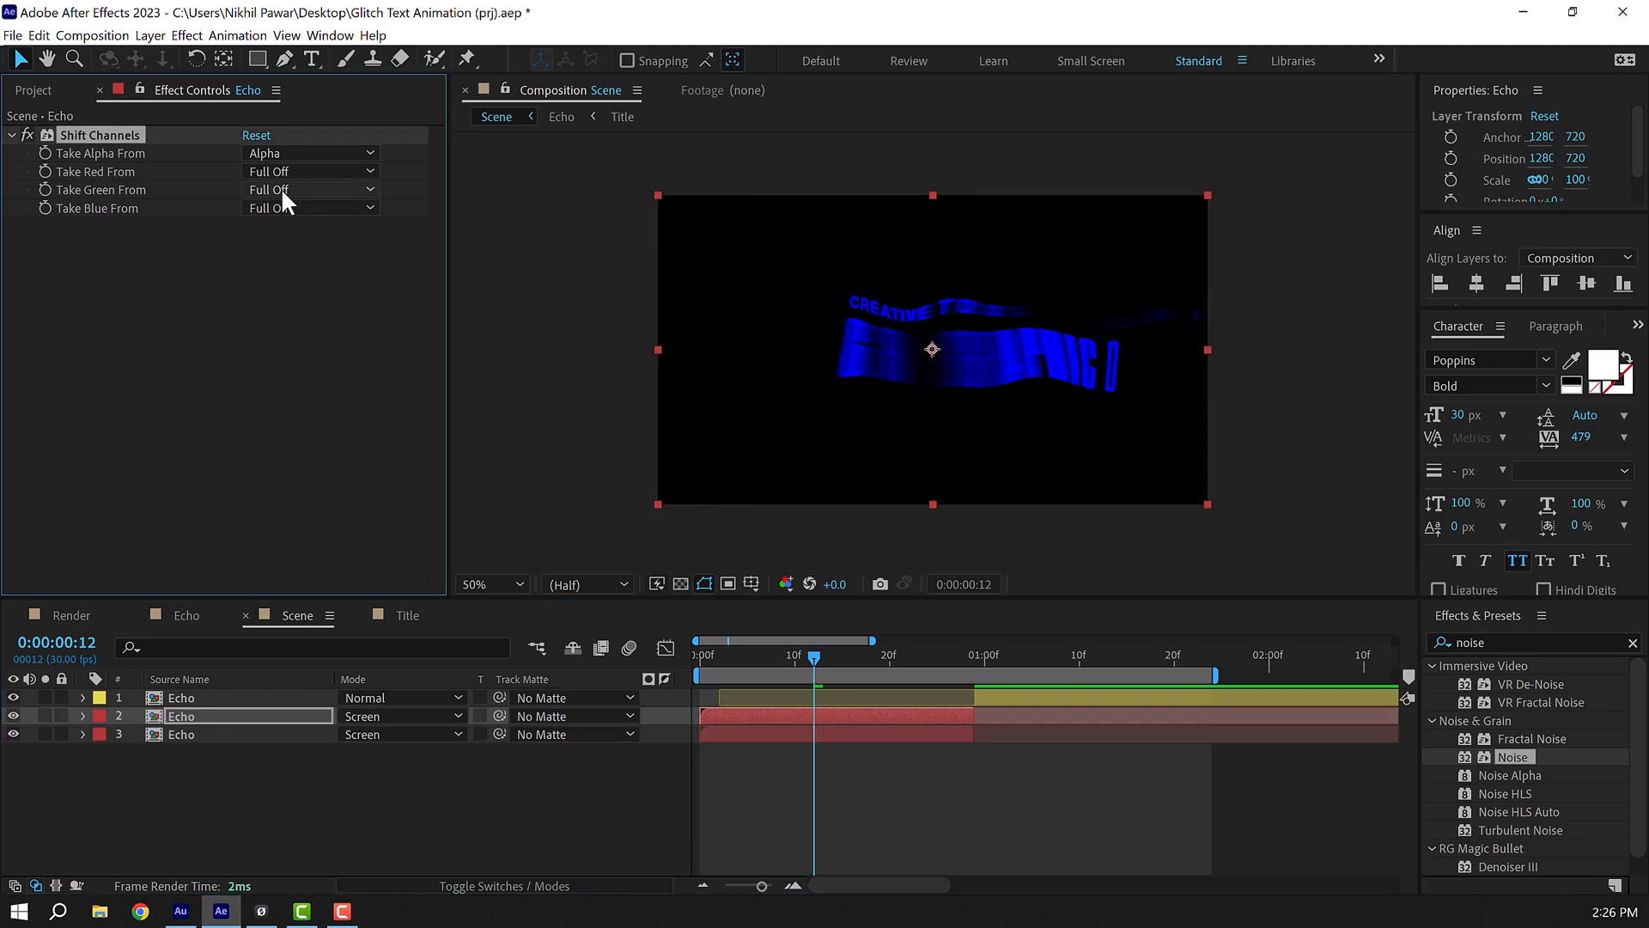
pyautogui.click(310, 188)
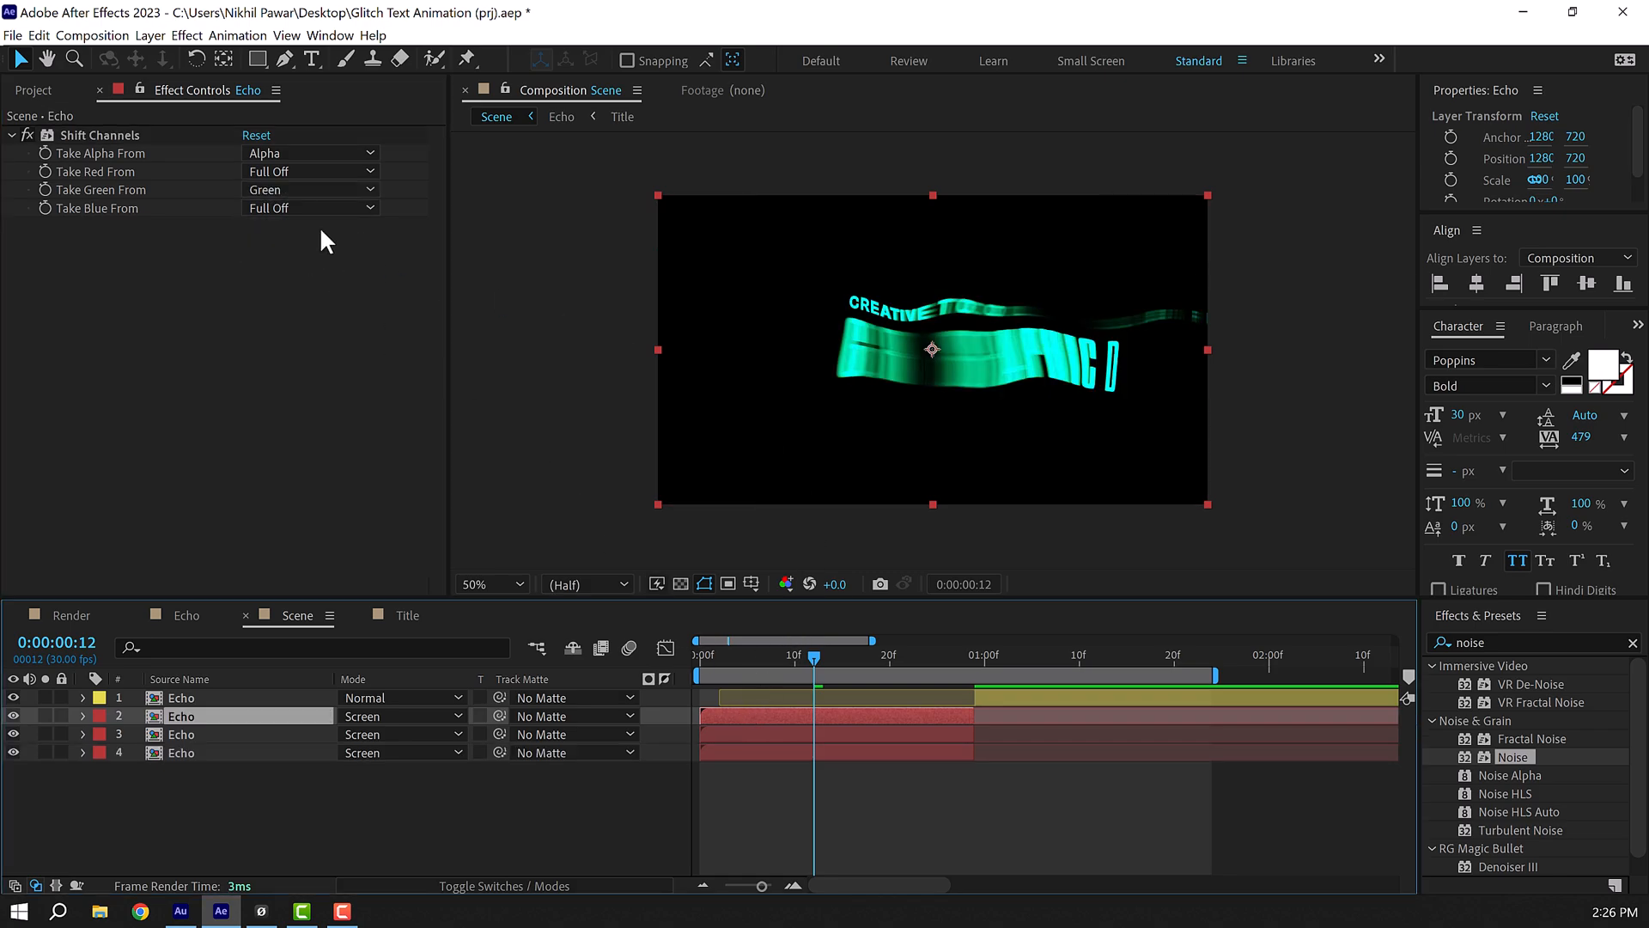
pyautogui.click(310, 172)
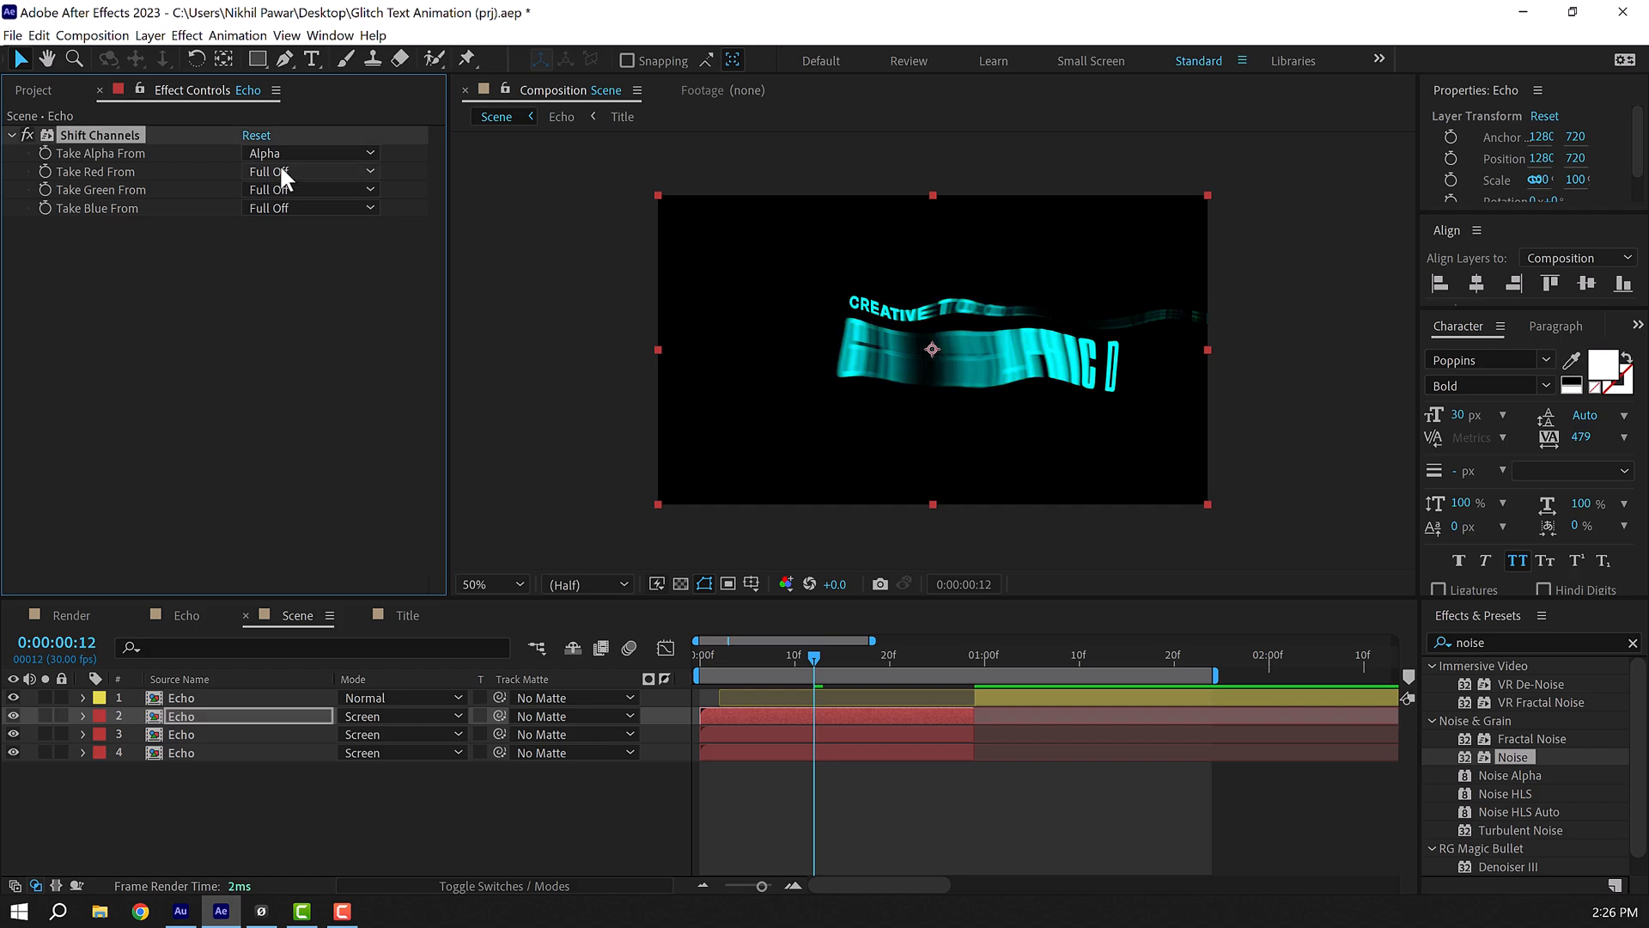
pyautogui.click(310, 172)
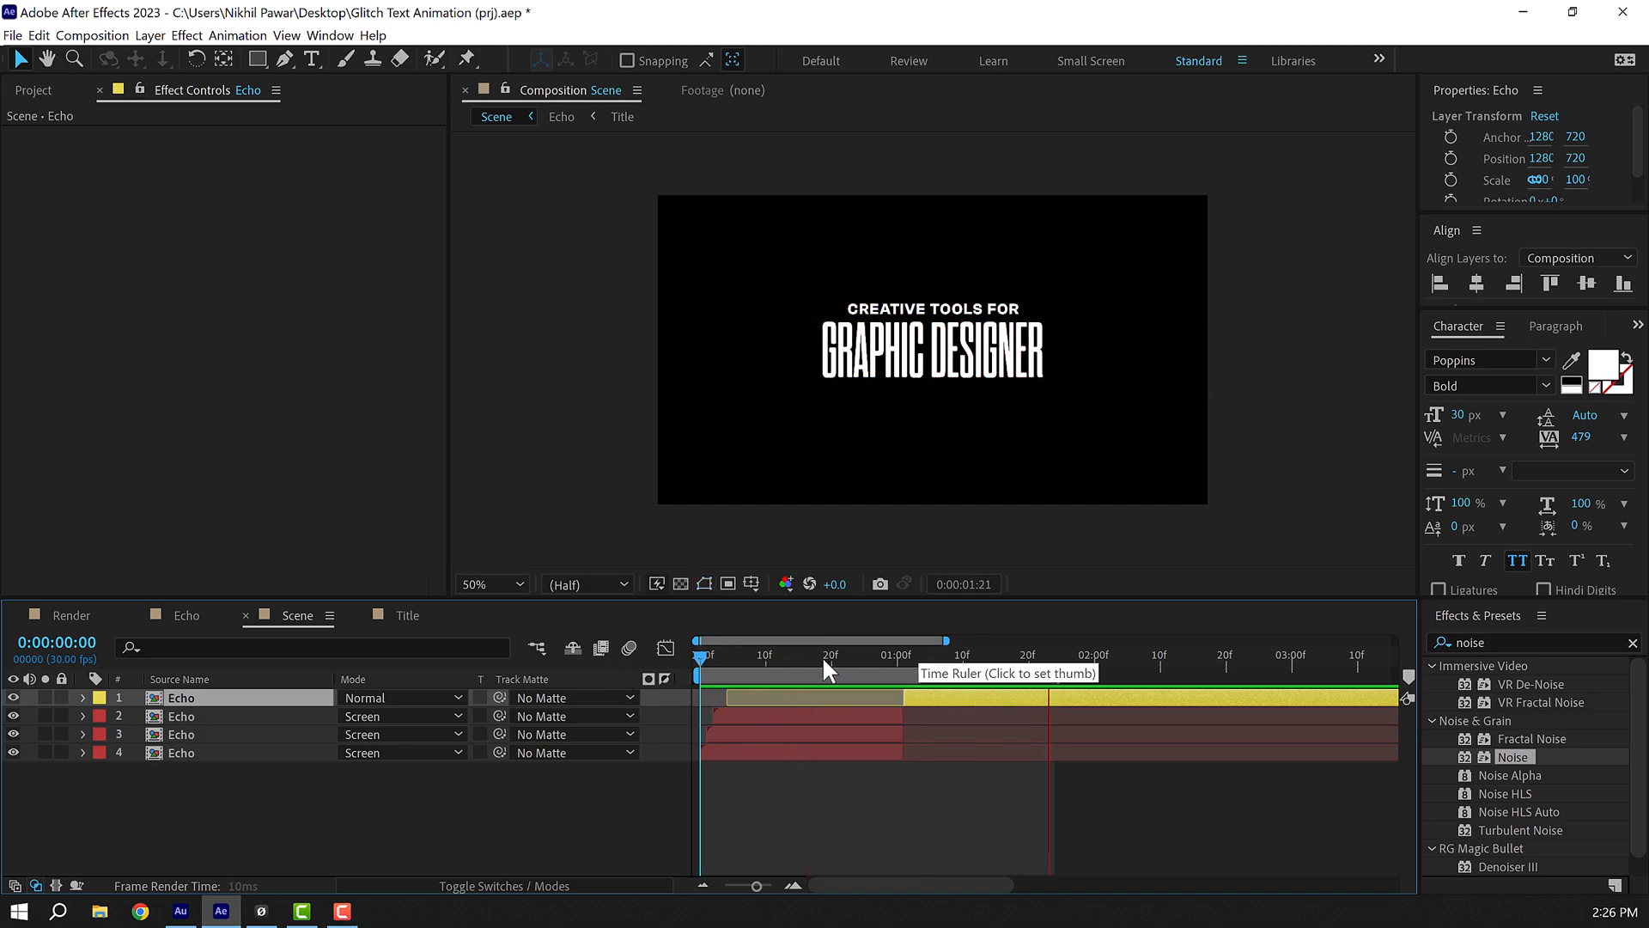
# In the Render comp, add Glow to Scene with Threshold 60%, Radius 300, Intensity 0.6.
pyautogui.click(791, 654)
pyautogui.write('glow')
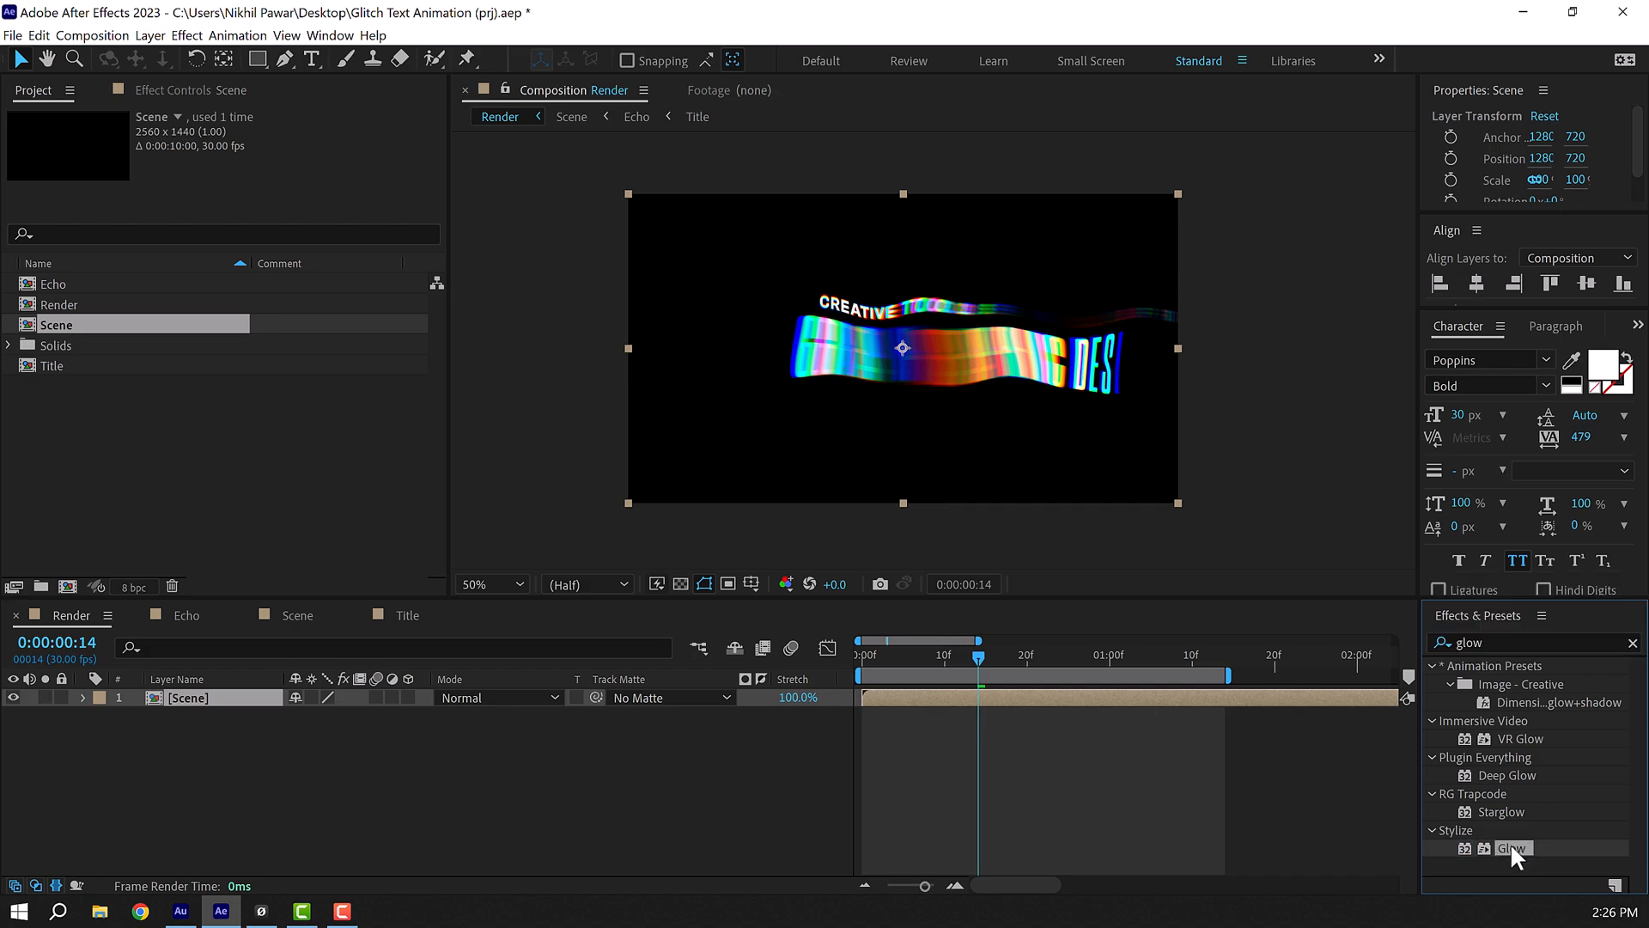
pyautogui.doubleClick(1513, 848)
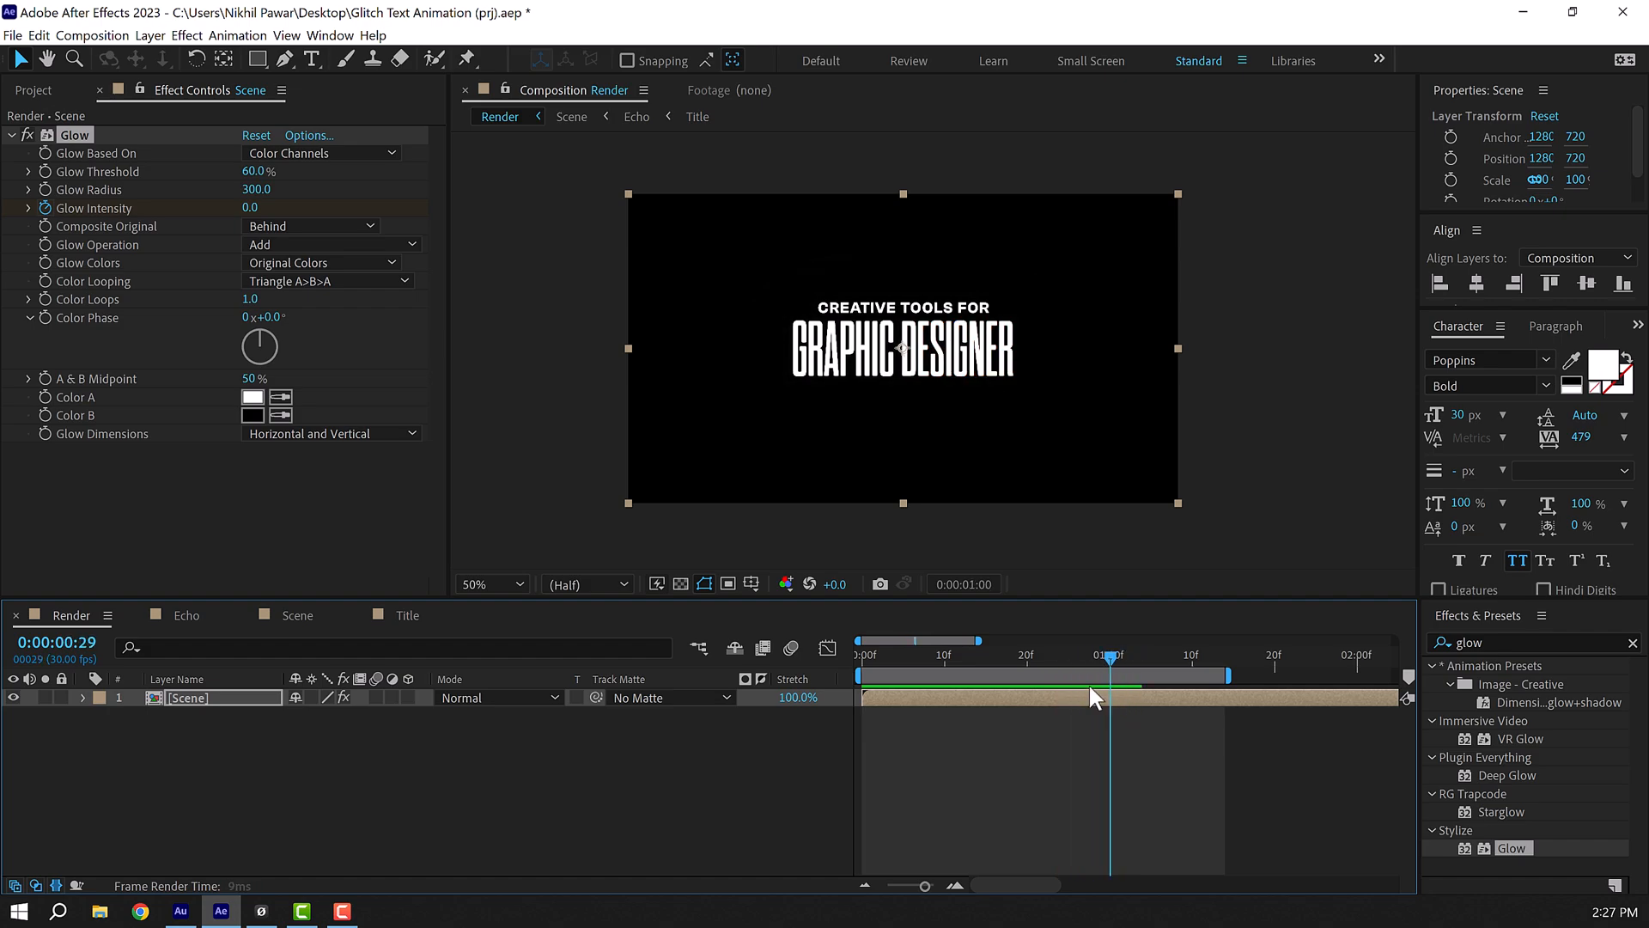
pyautogui.click(862, 642)
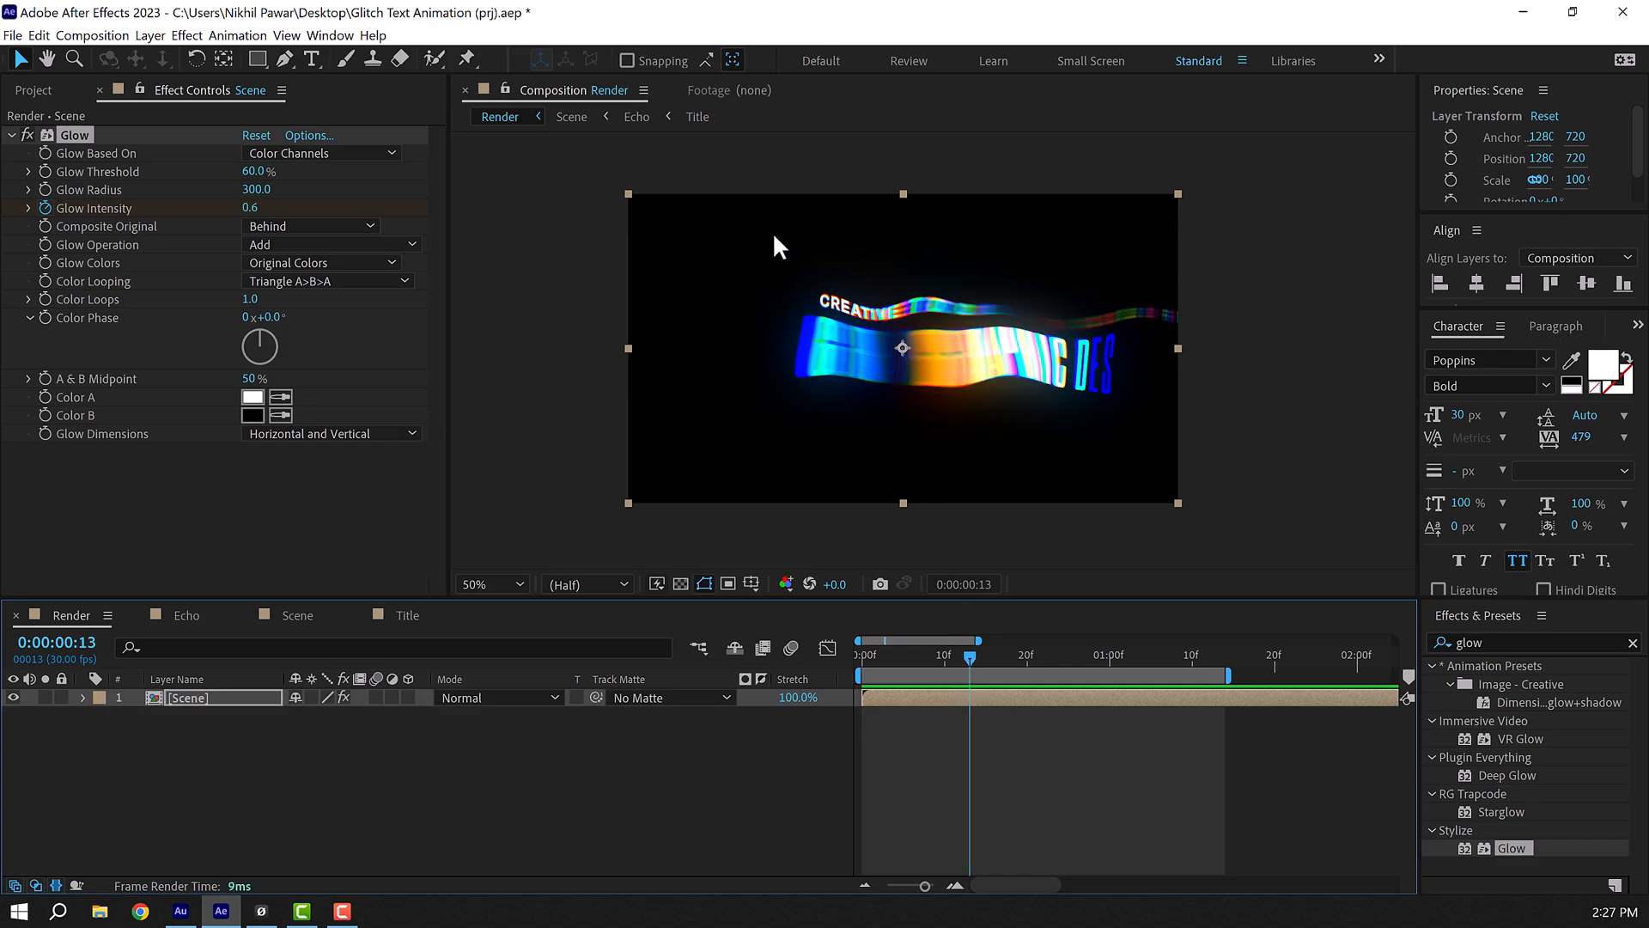
pyautogui.click(271, 767)
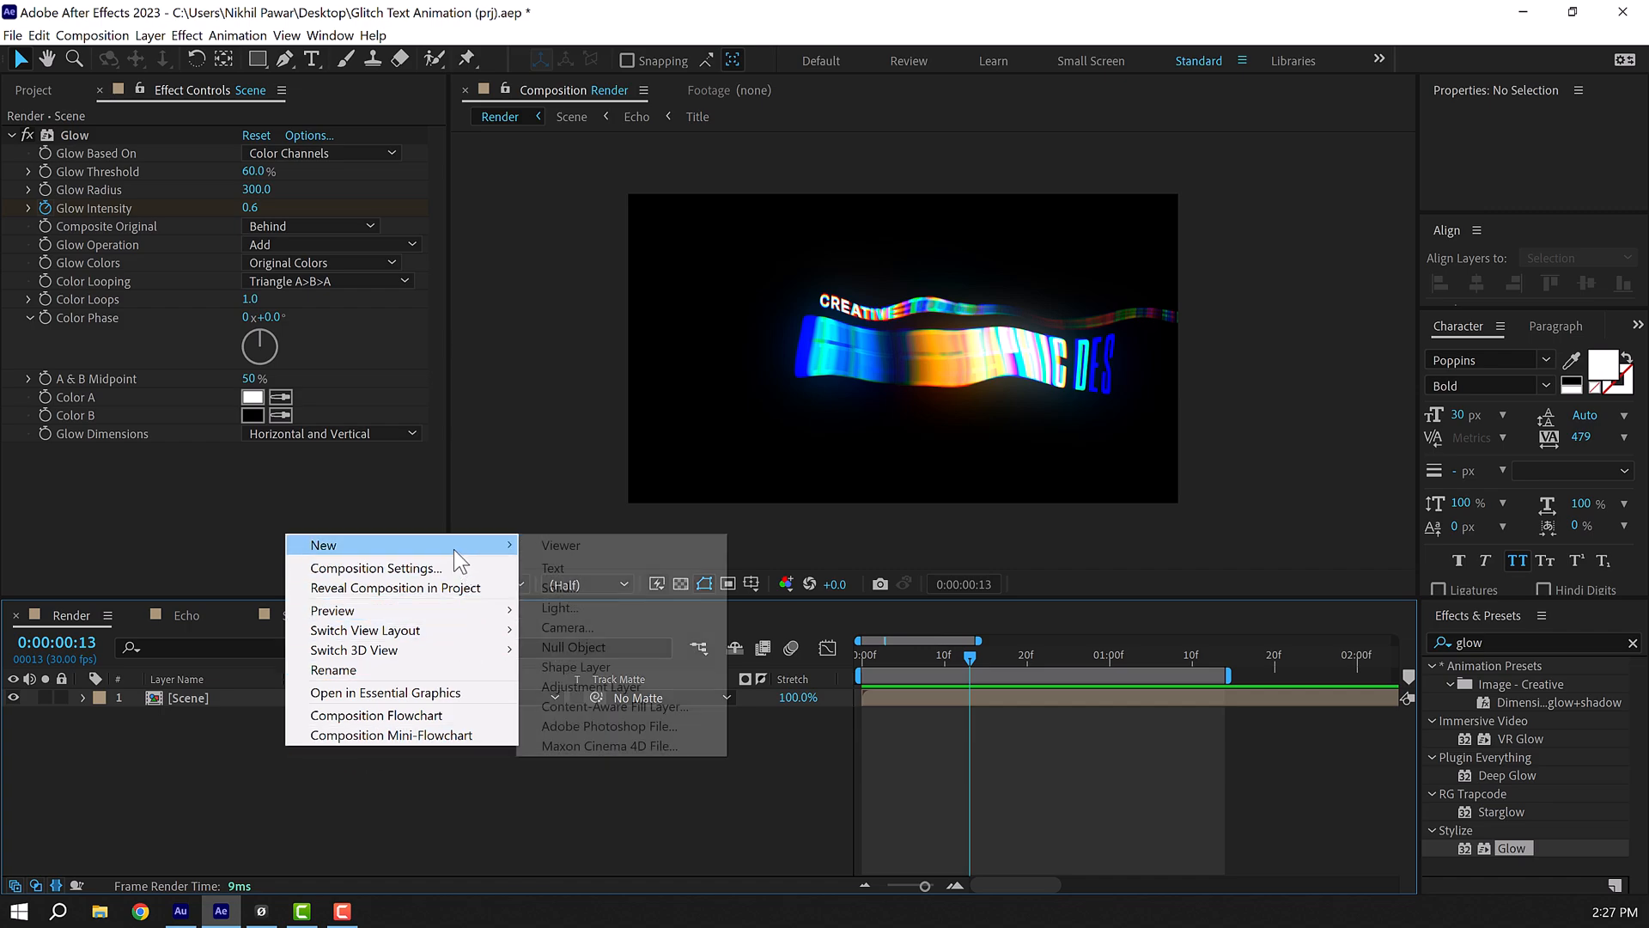
# Add a Noise adjustment layer with 5% monochrome noise and clipping off.
pyautogui.click(590, 688)
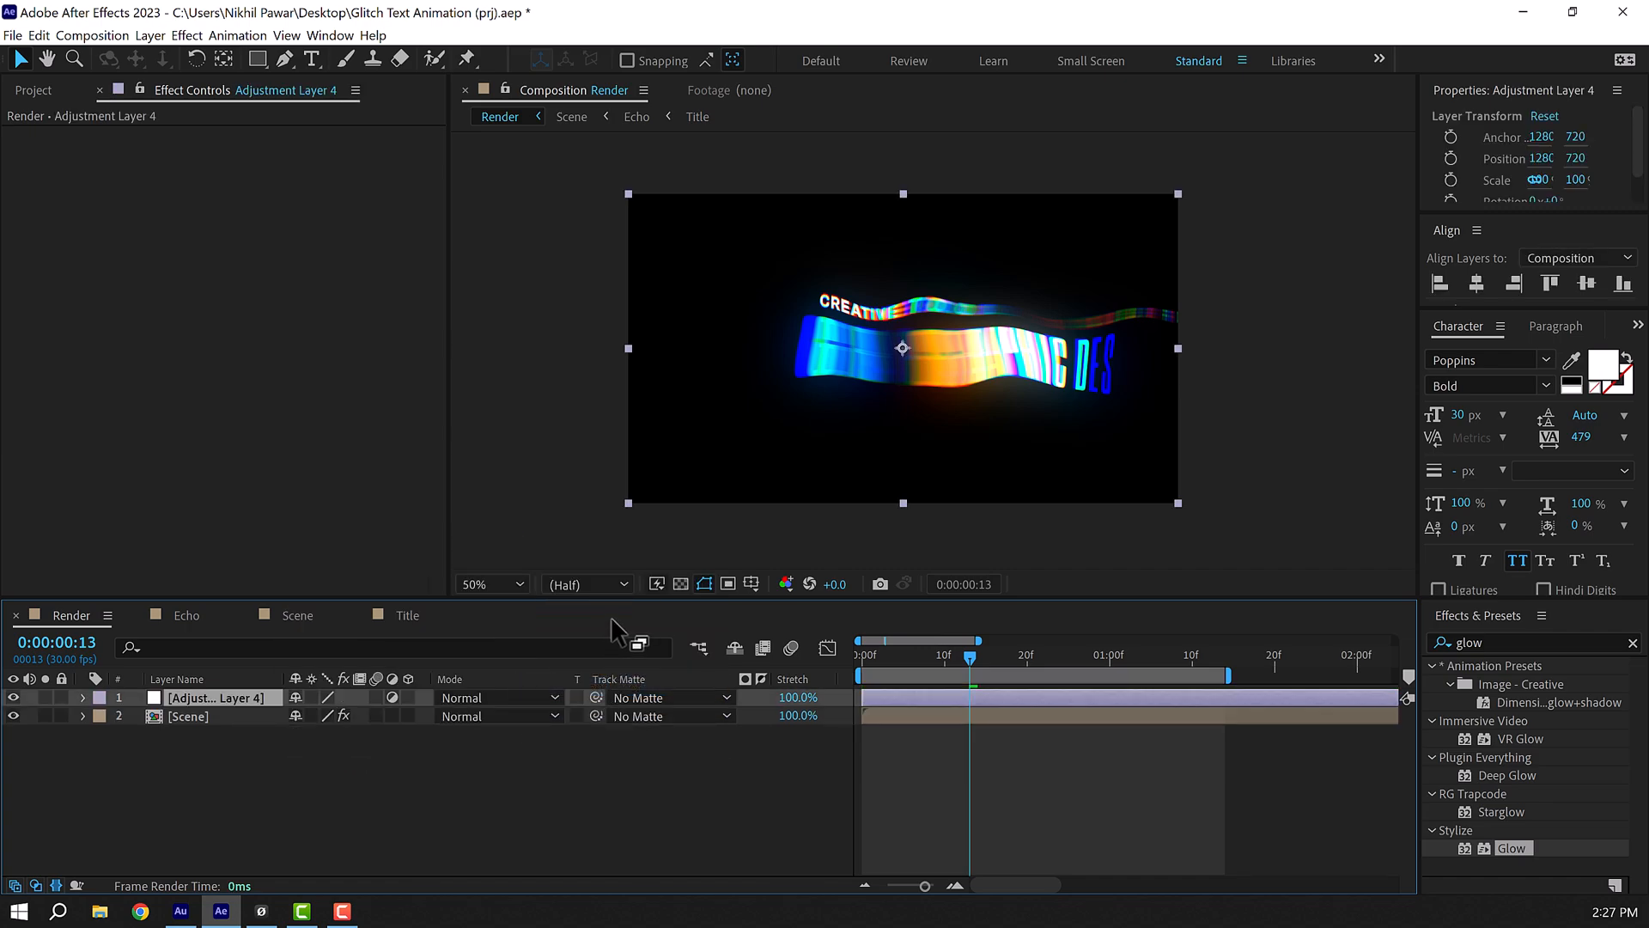
pyautogui.moveTo(318, 680)
pyautogui.write('N')
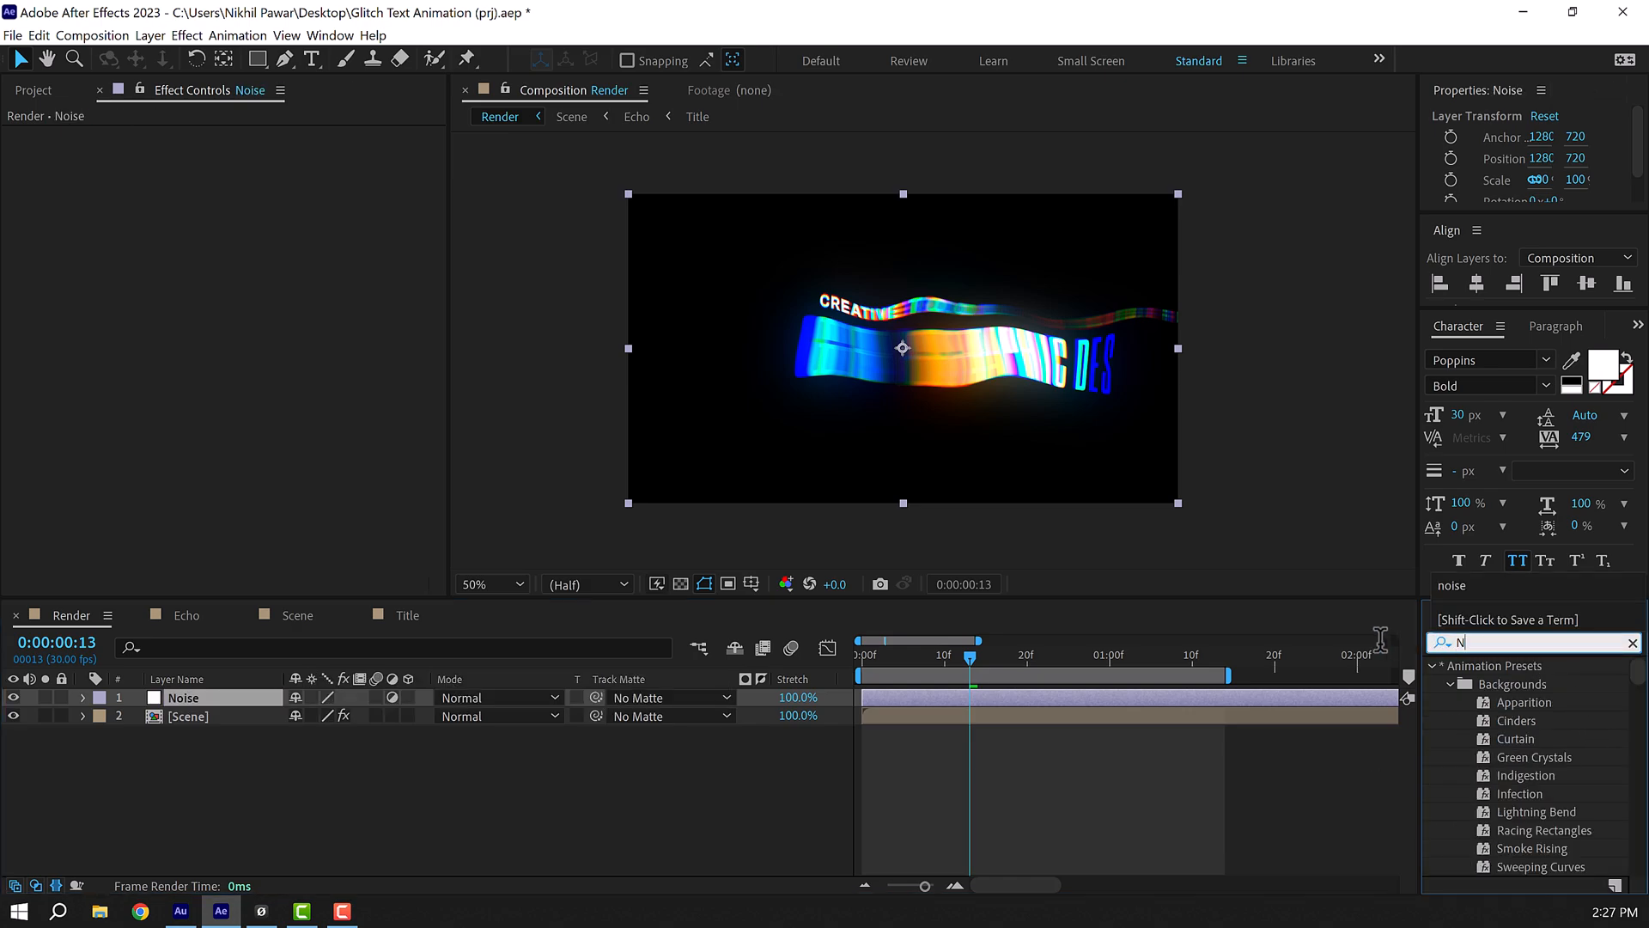
pyautogui.write('oise')
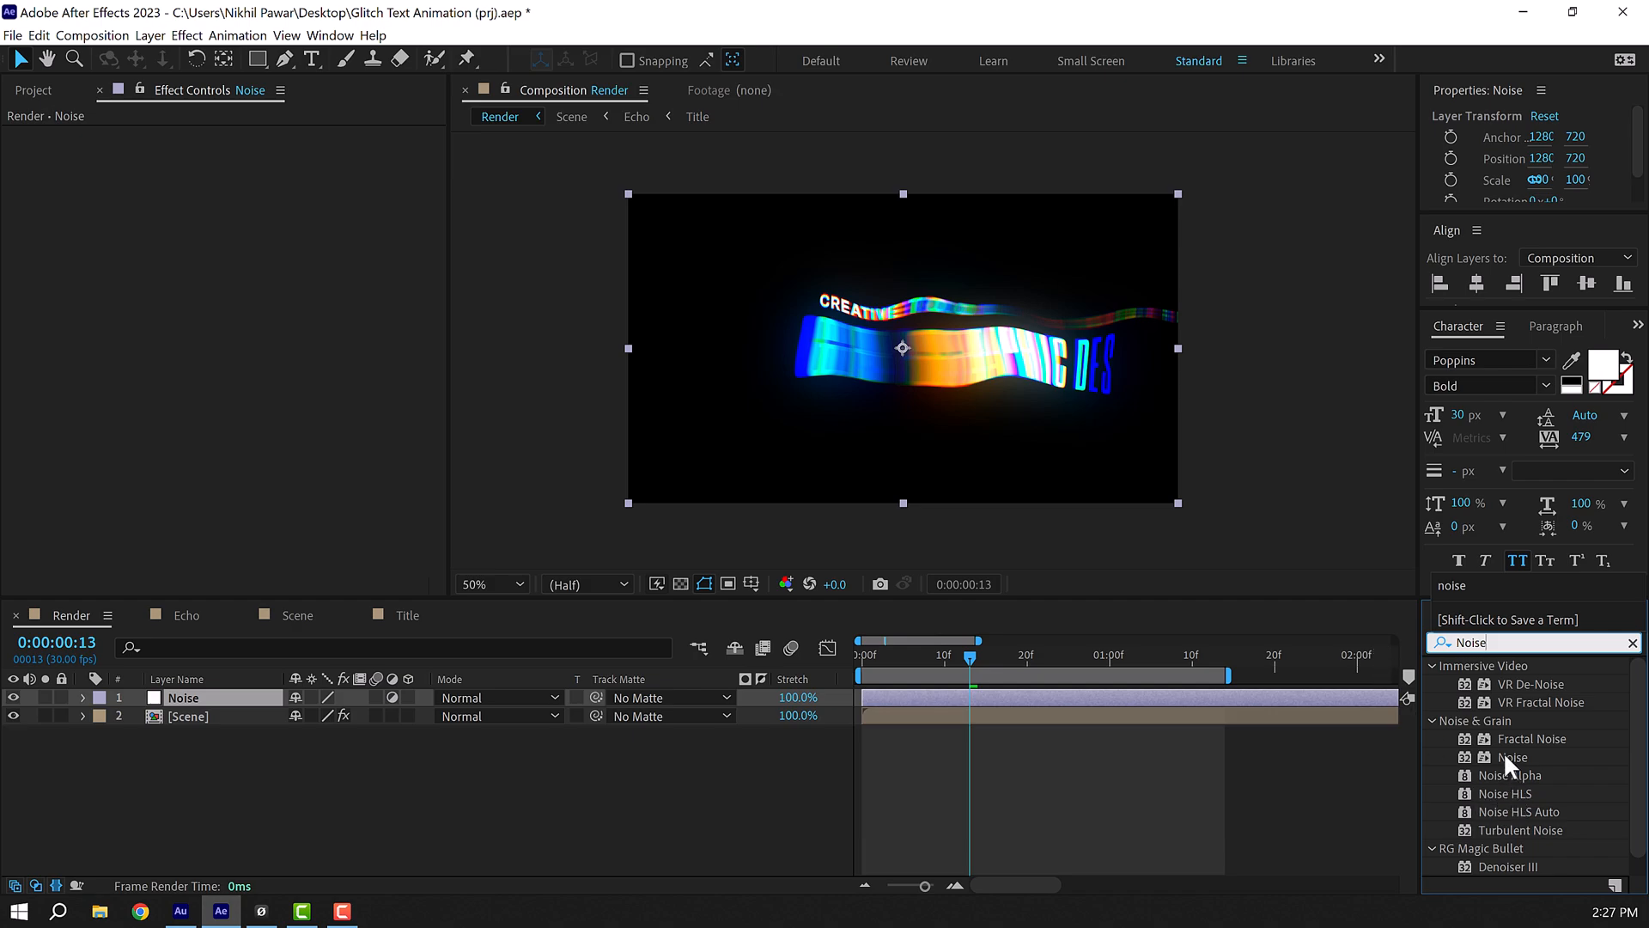
pyautogui.doubleClick(1514, 756)
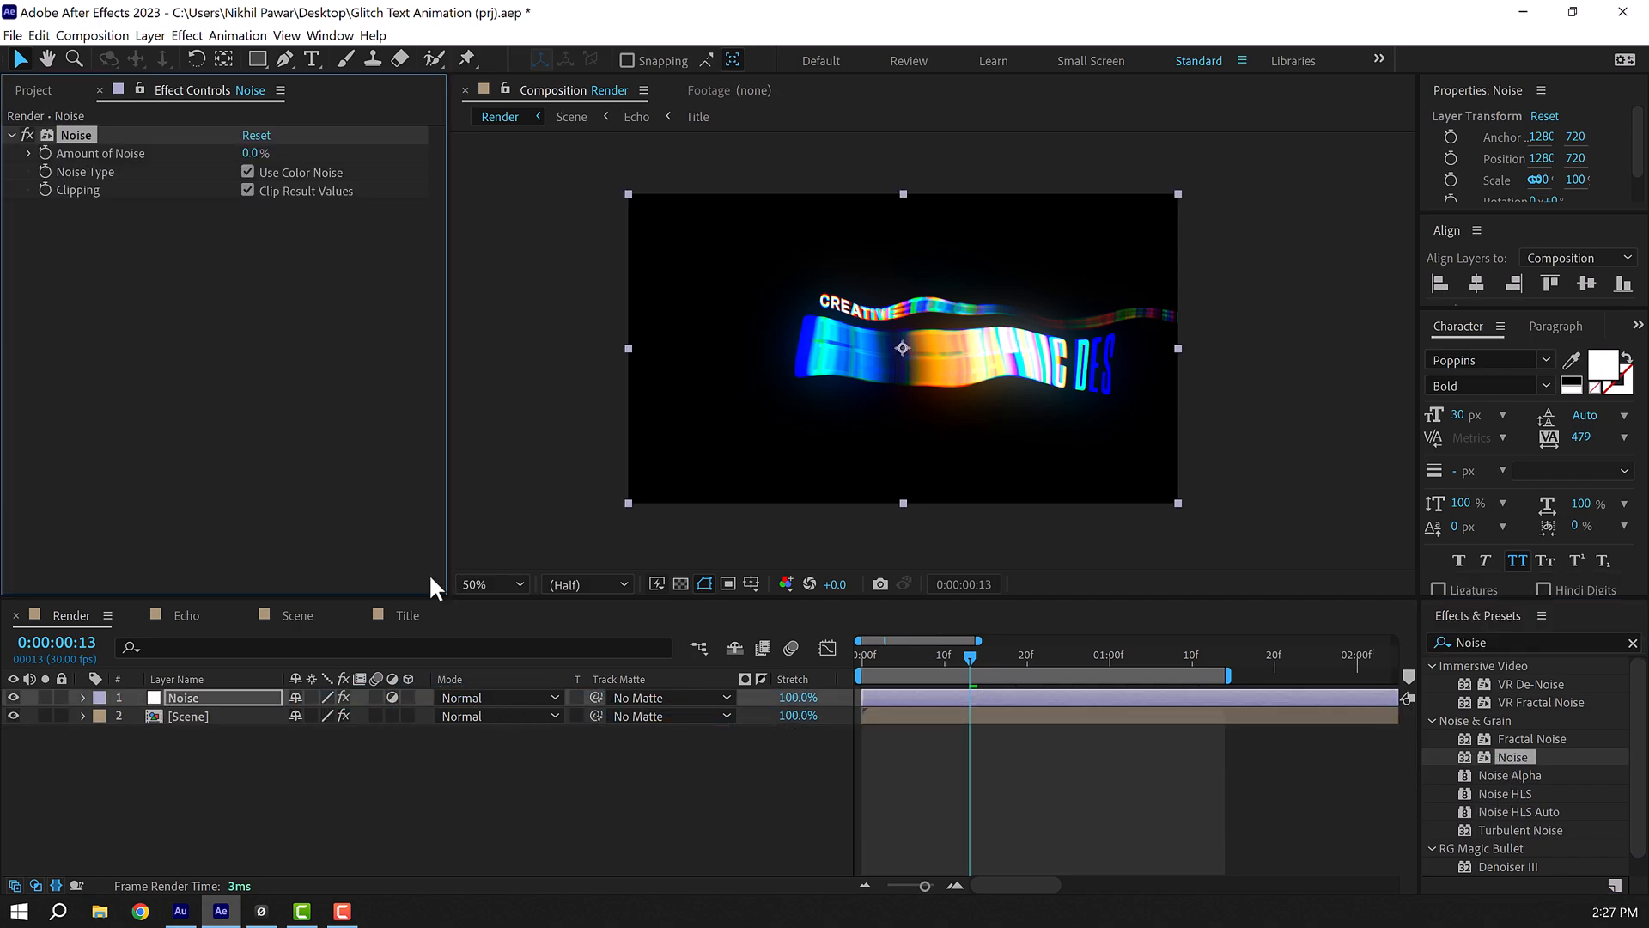
pyautogui.click(256, 153)
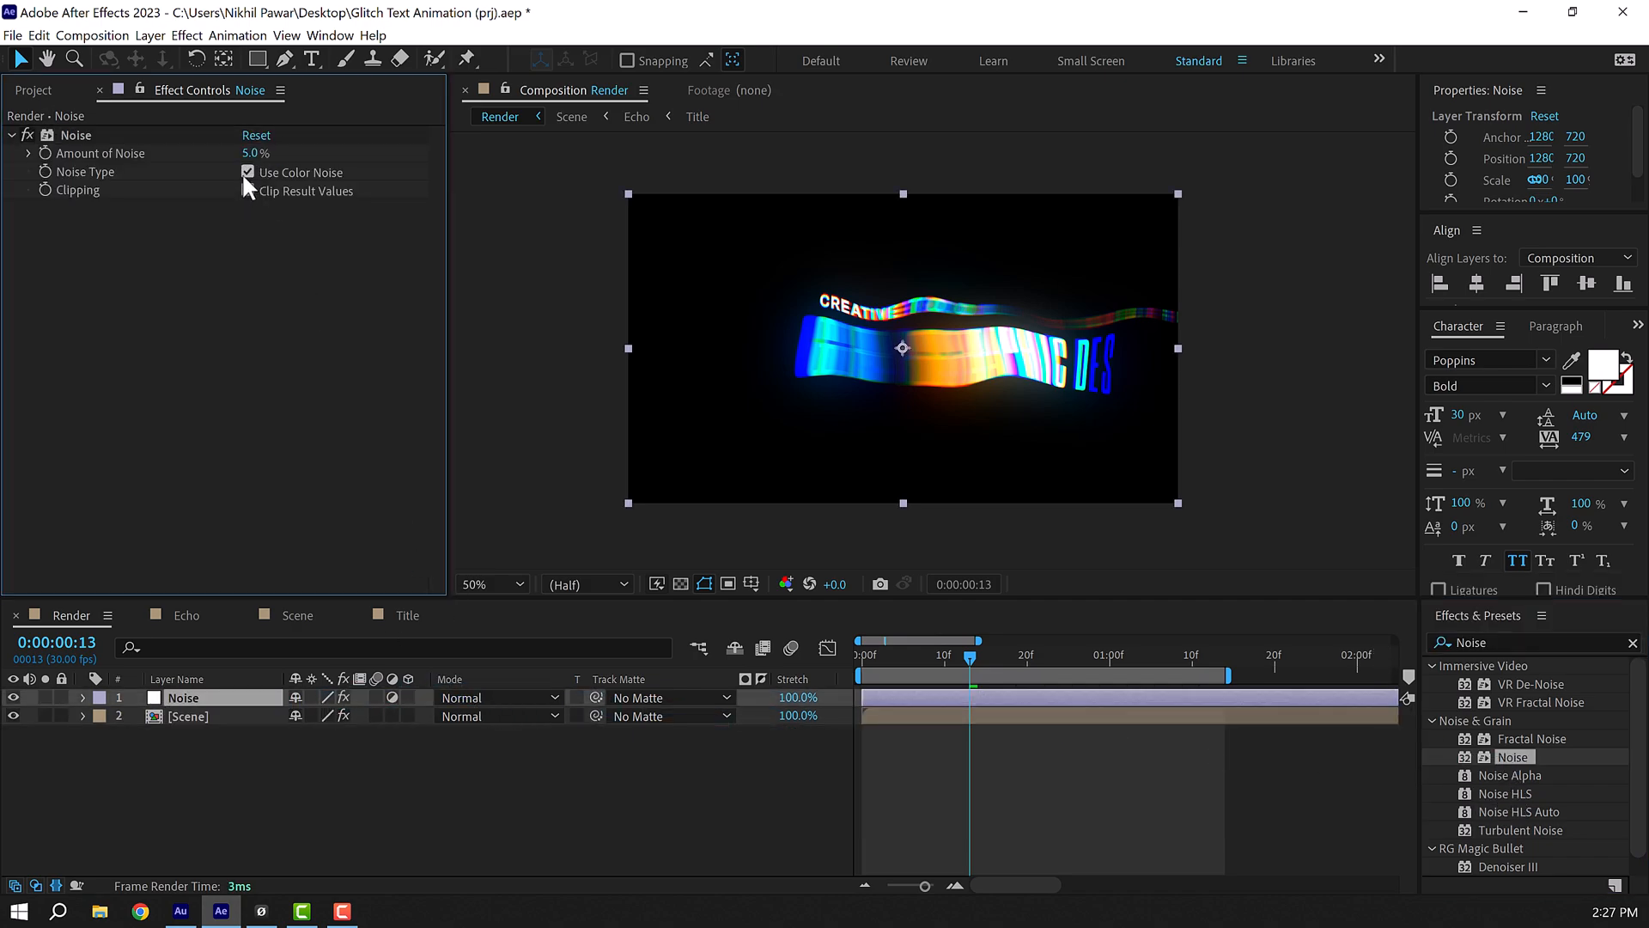
pyautogui.click(248, 172)
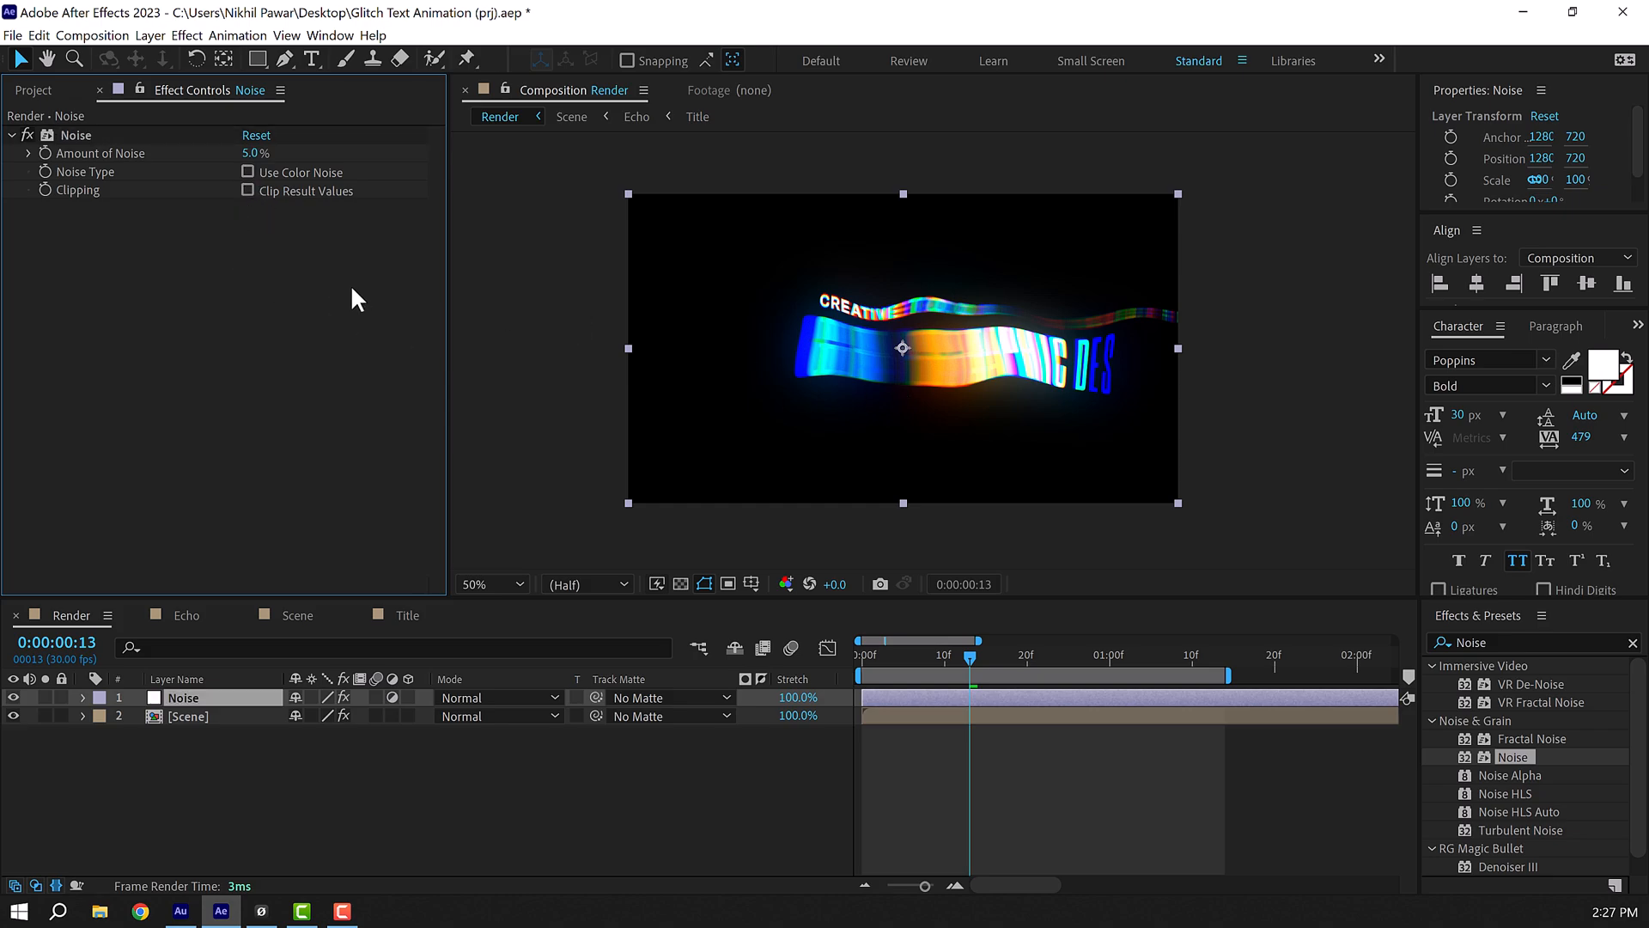
pyautogui.click(475, 584)
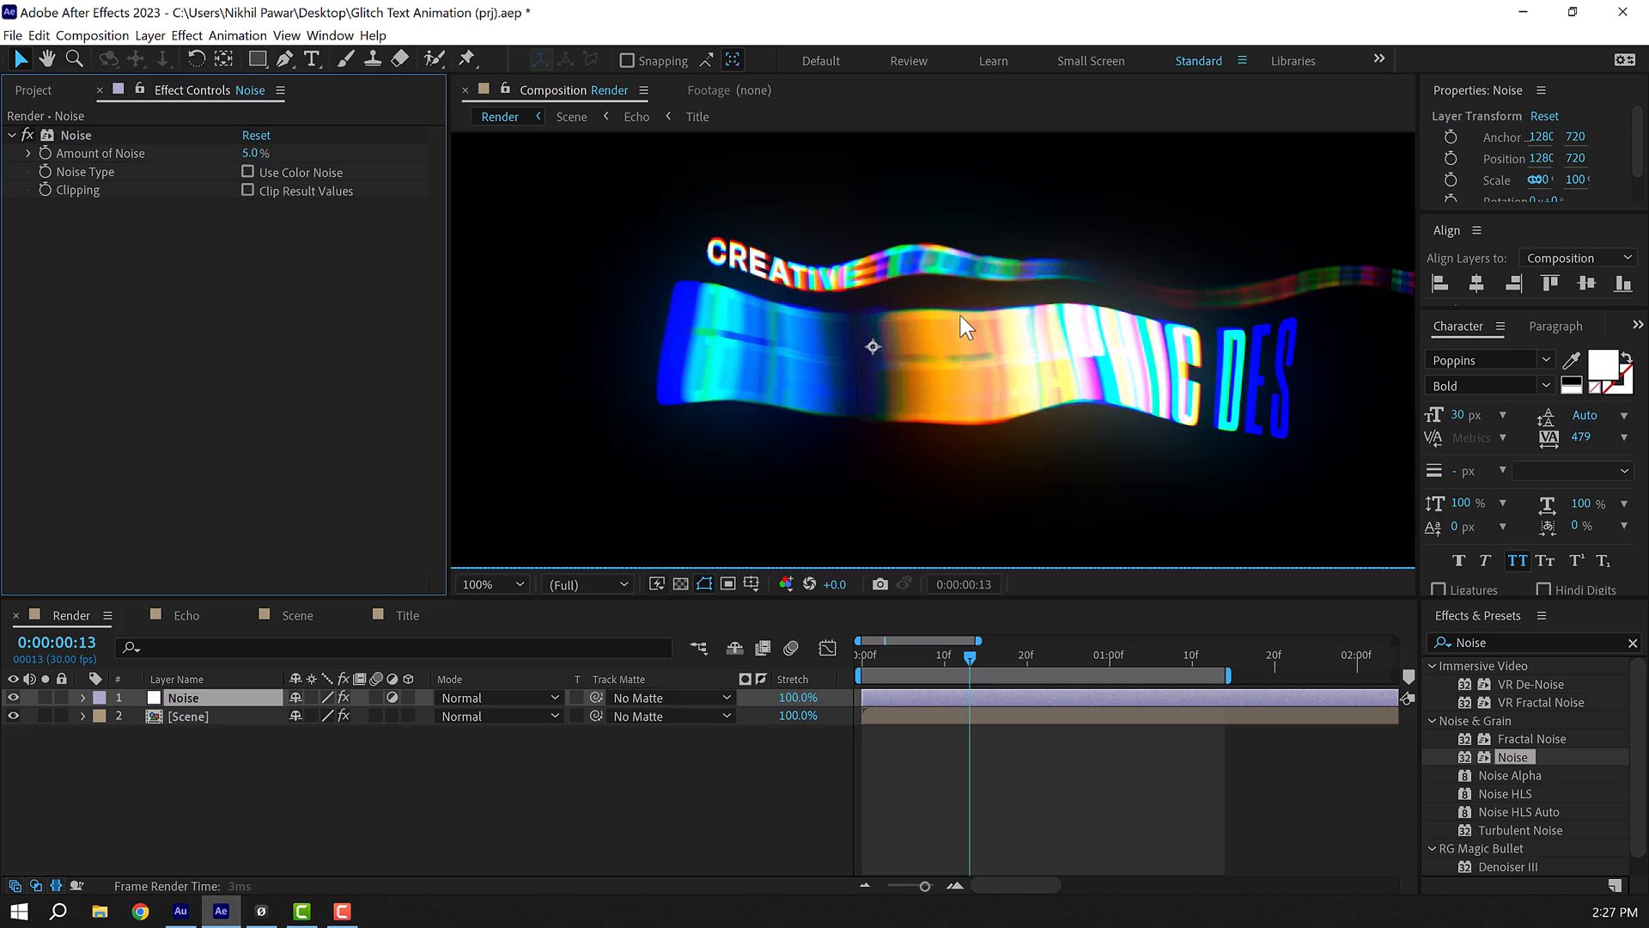
pyautogui.click(33, 89)
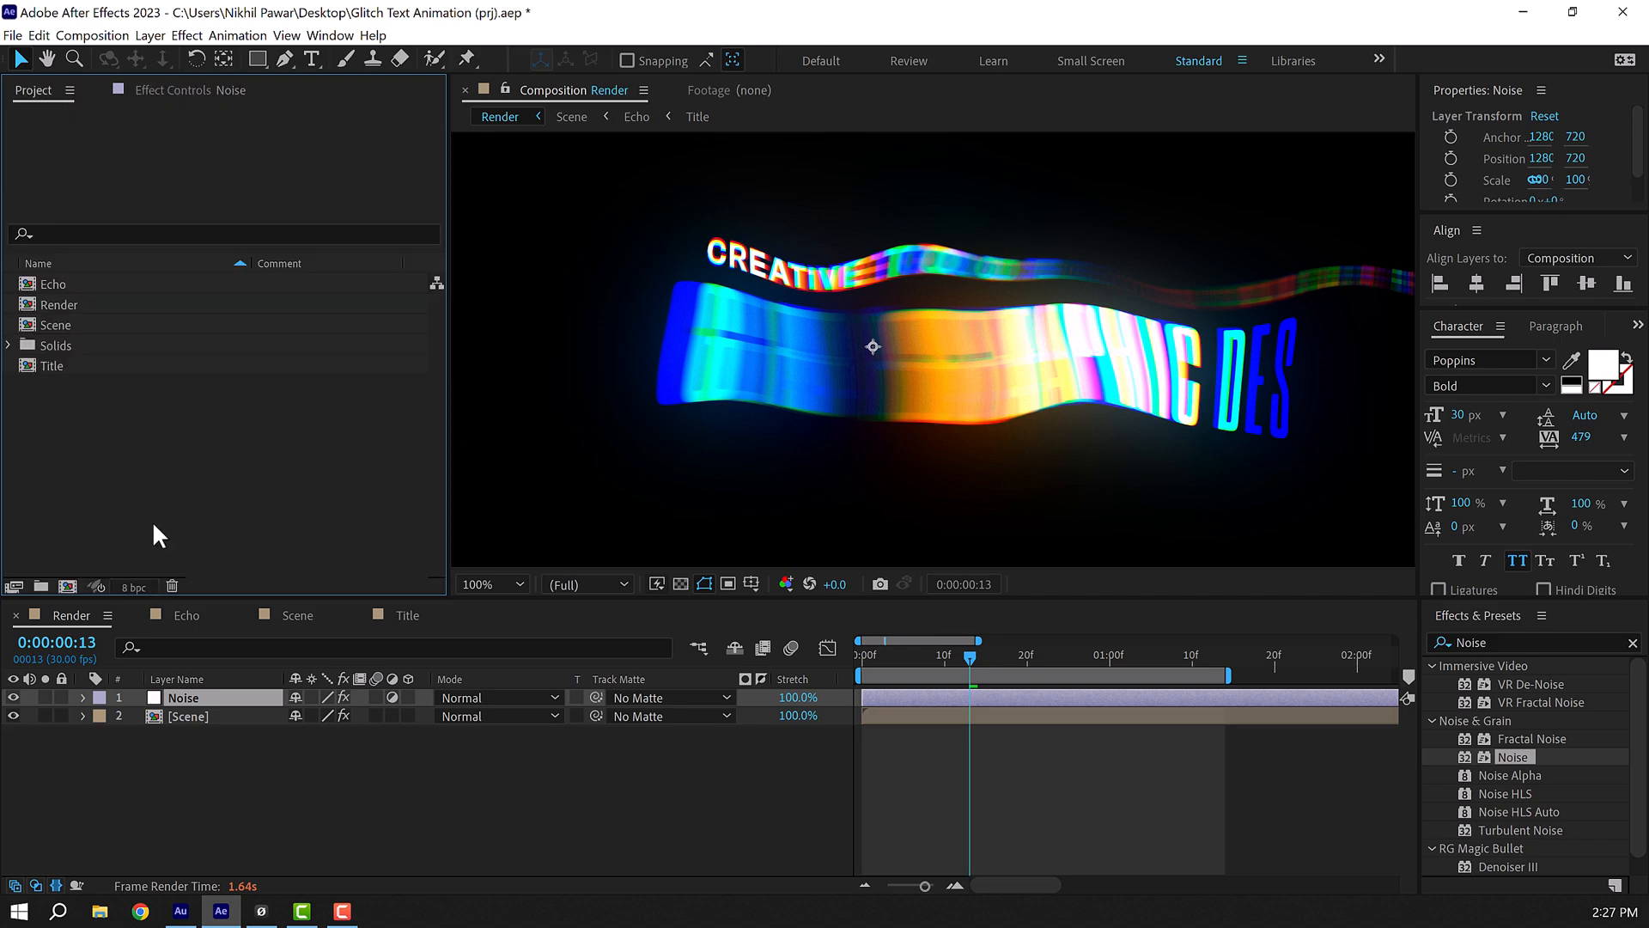
# Switch the project to 16 bpc and set the preview back to half resolution.
pyautogui.click(133, 586)
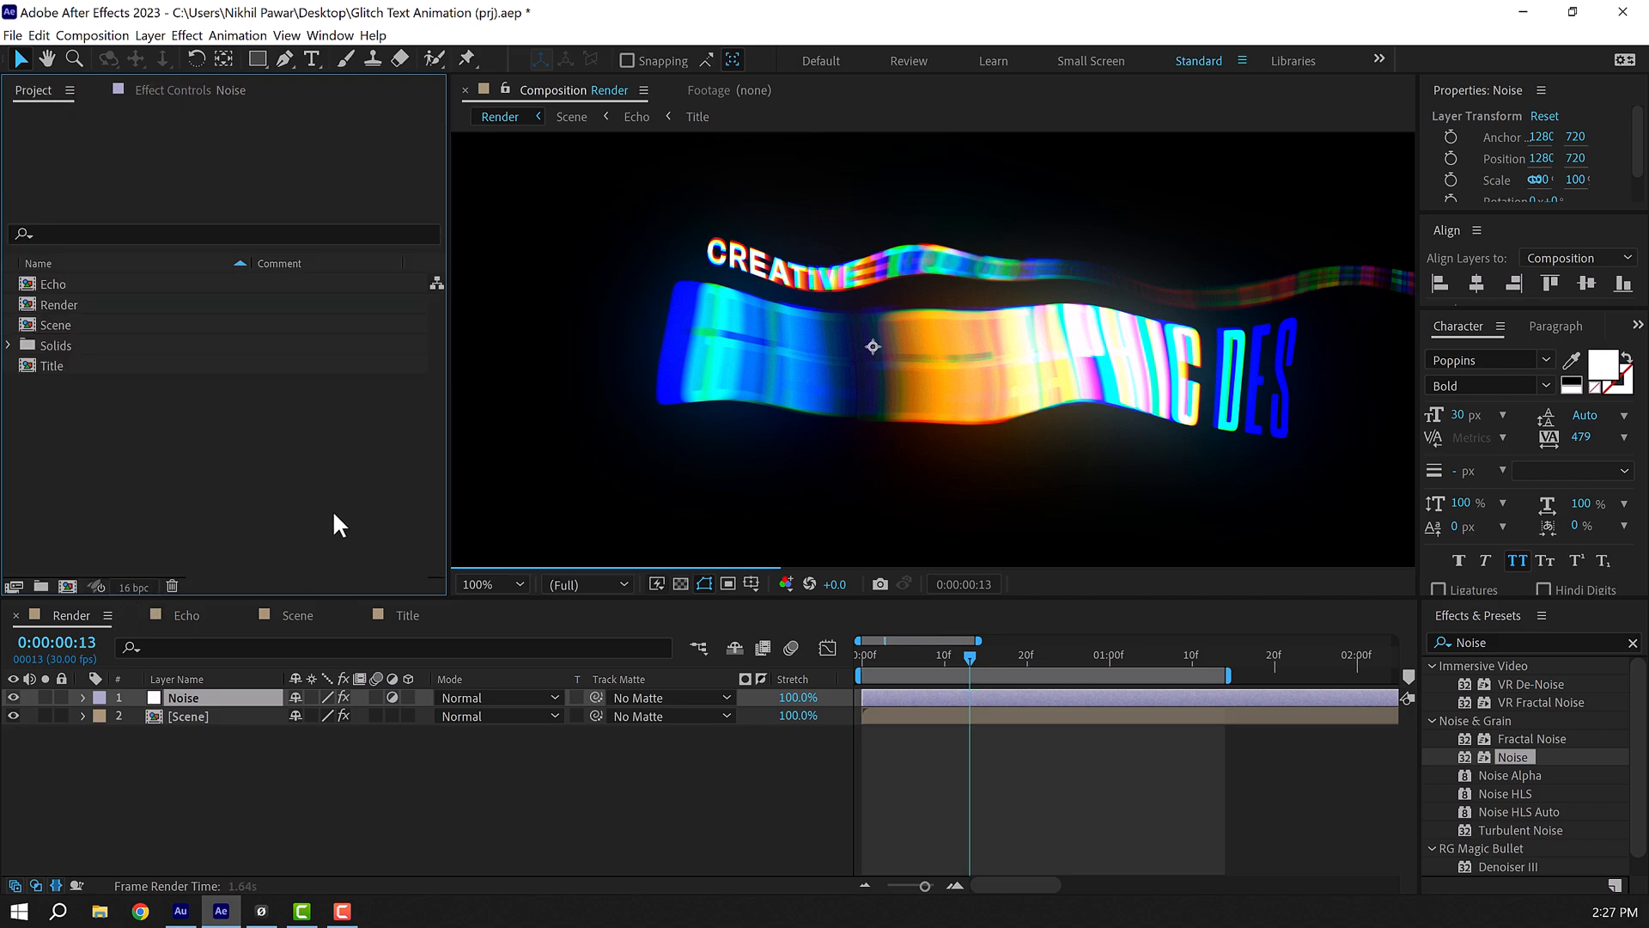
pyautogui.click(484, 584)
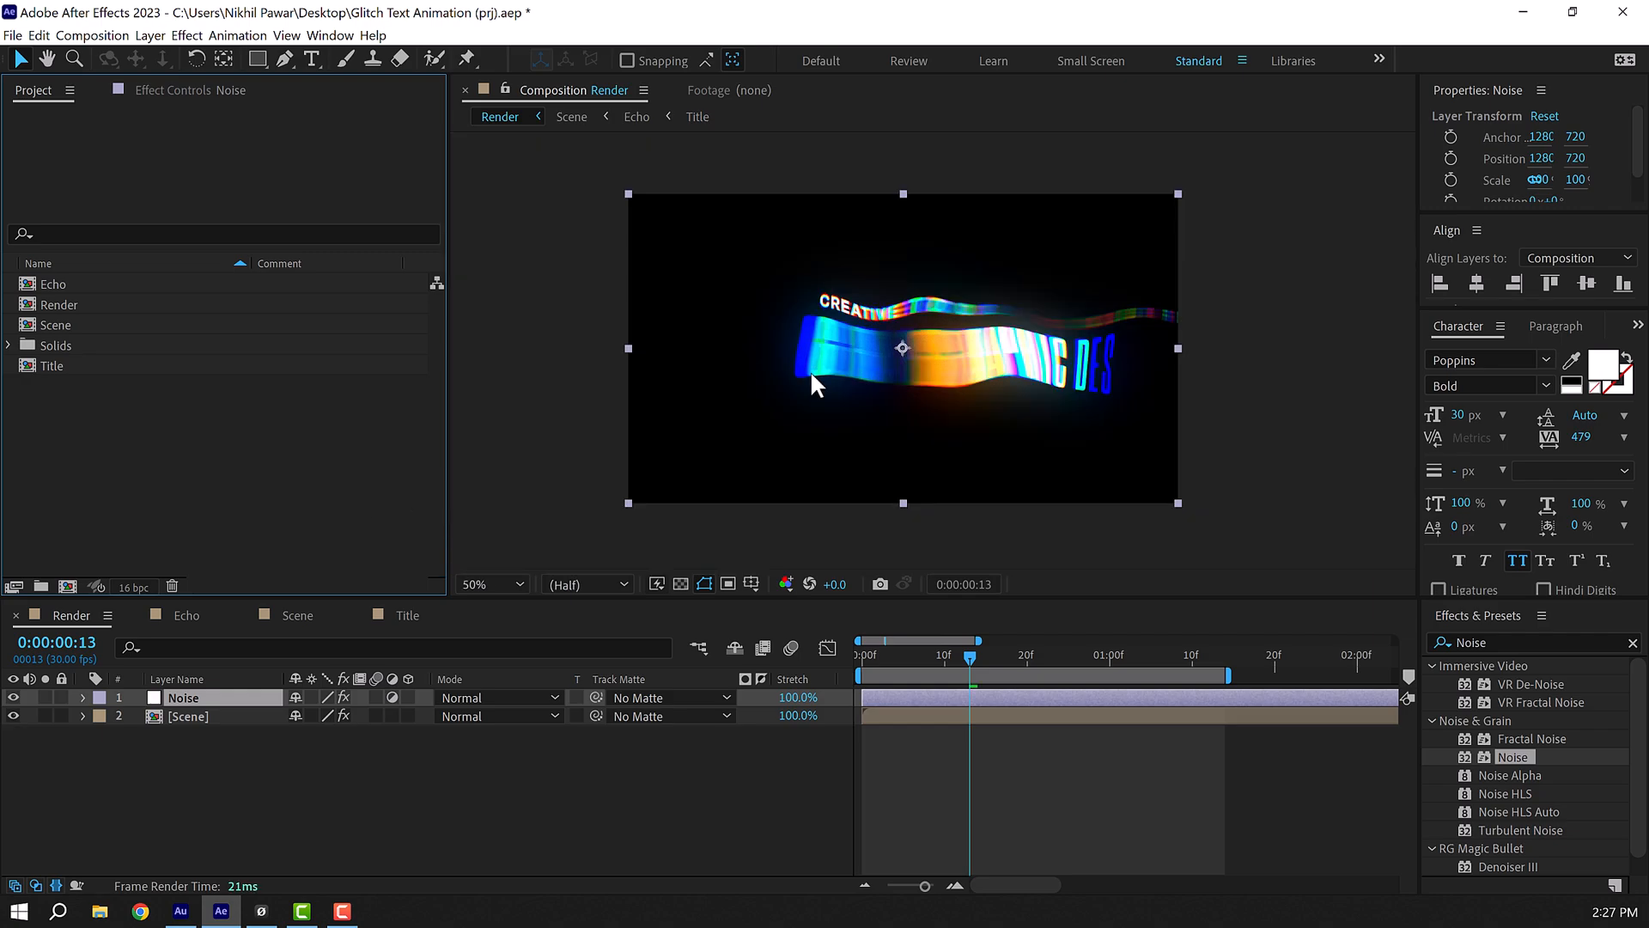
pyautogui.moveTo(884, 638)
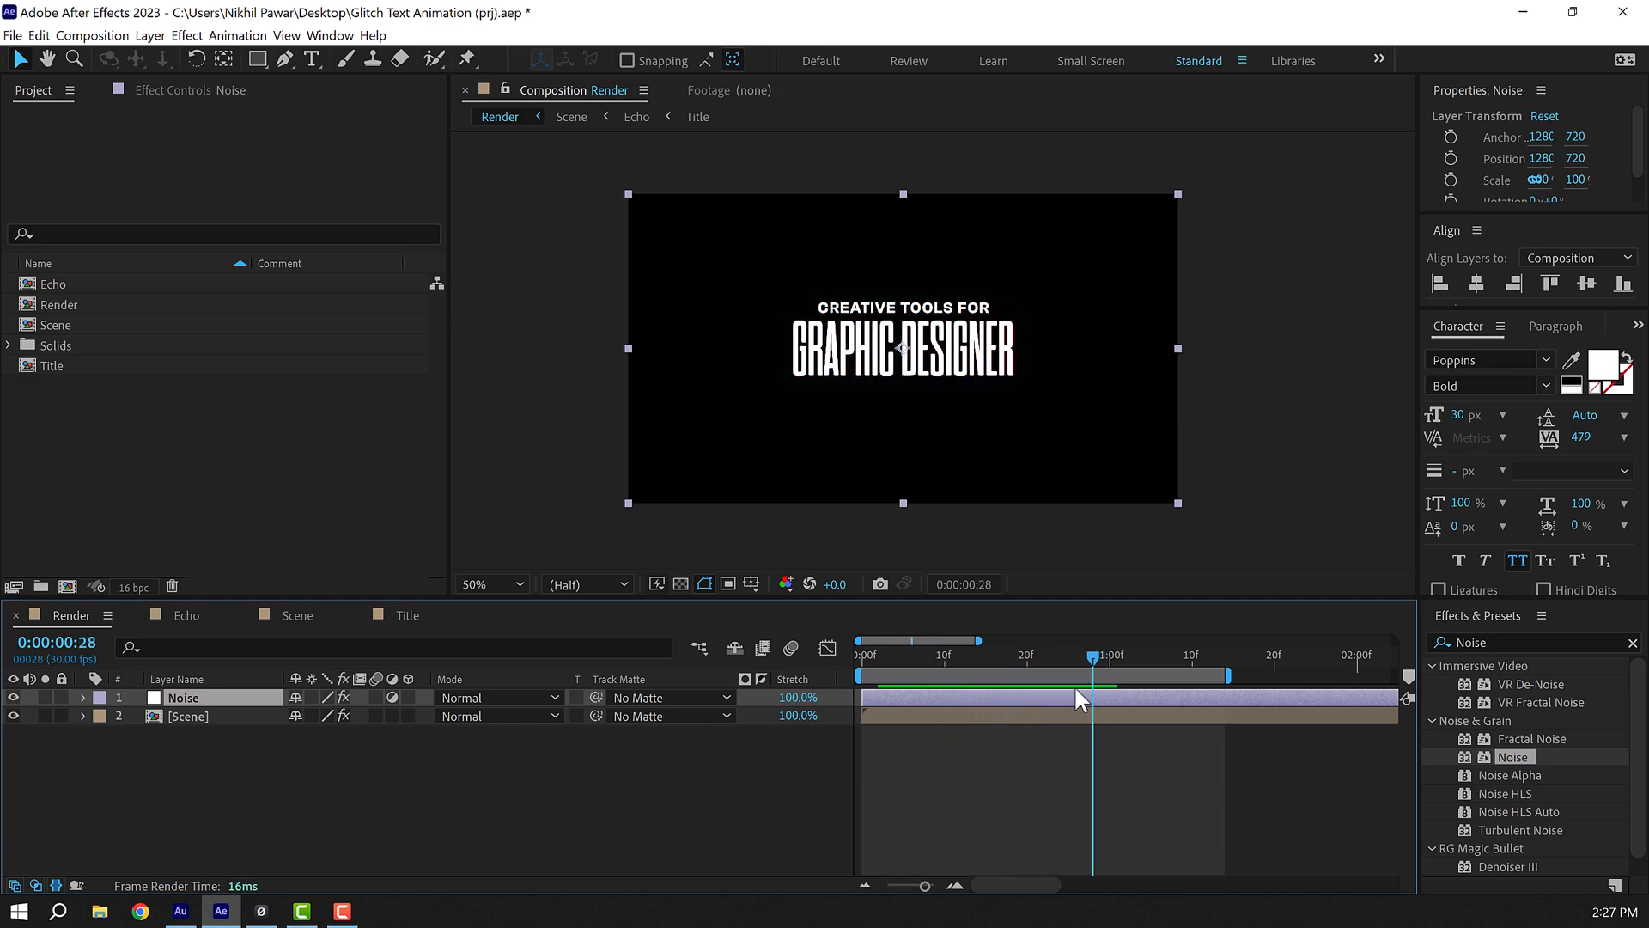
pyautogui.moveTo(948, 529)
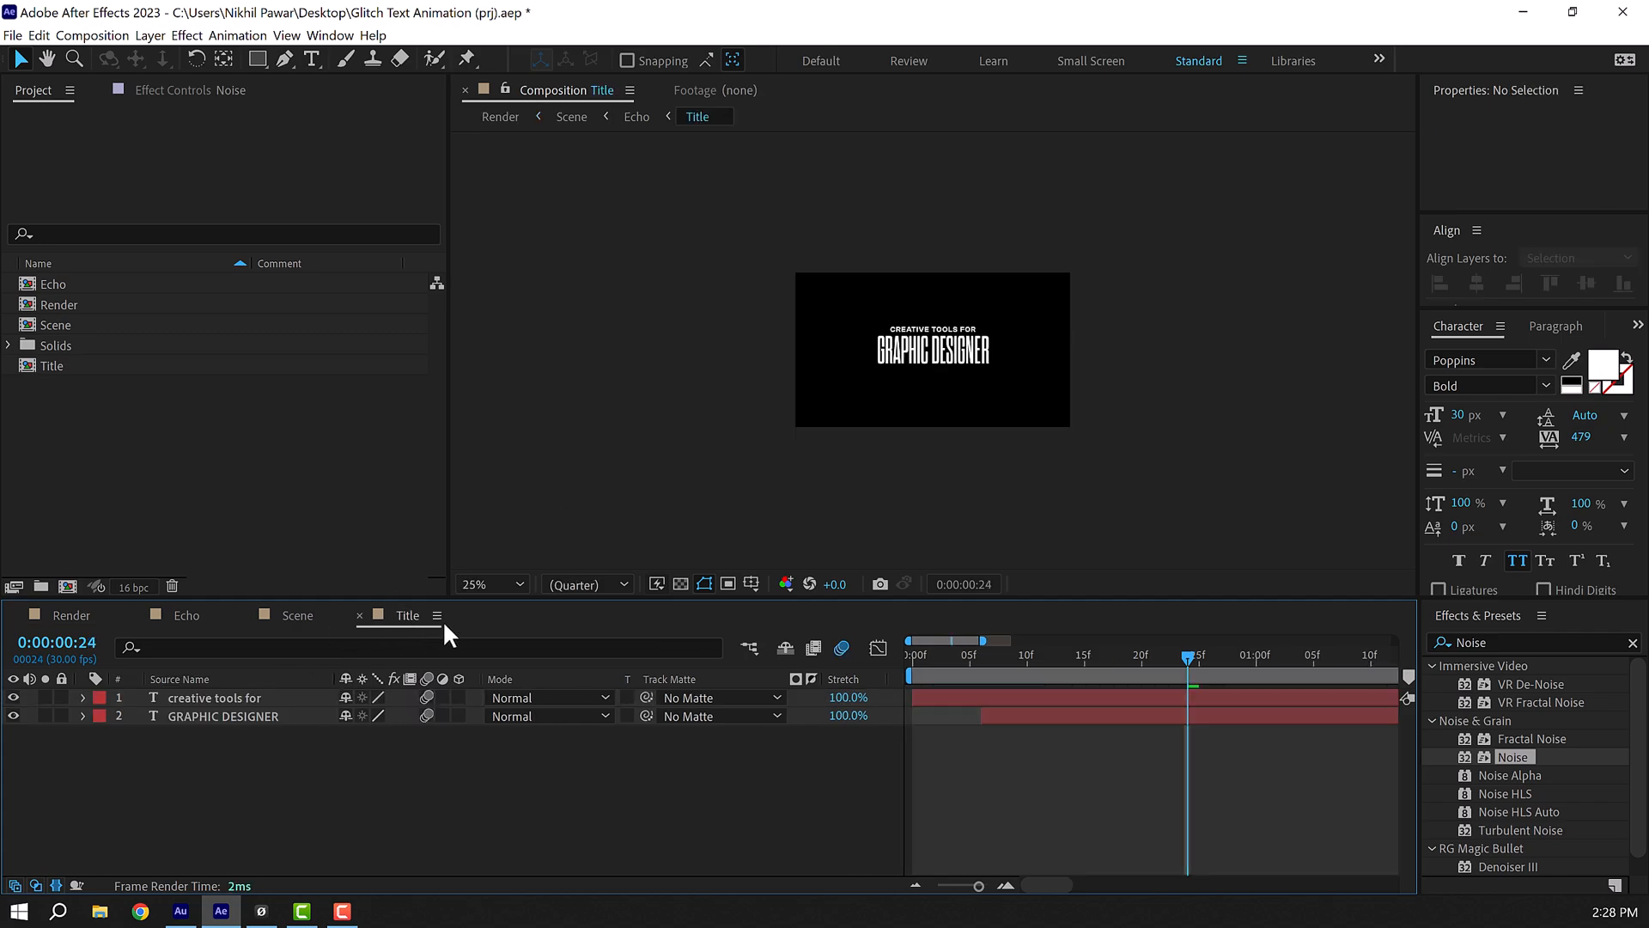
# Label the GRAPHIC DESIGNER 2 copy Yellow and hide the original title layer.
pyautogui.click(483, 584)
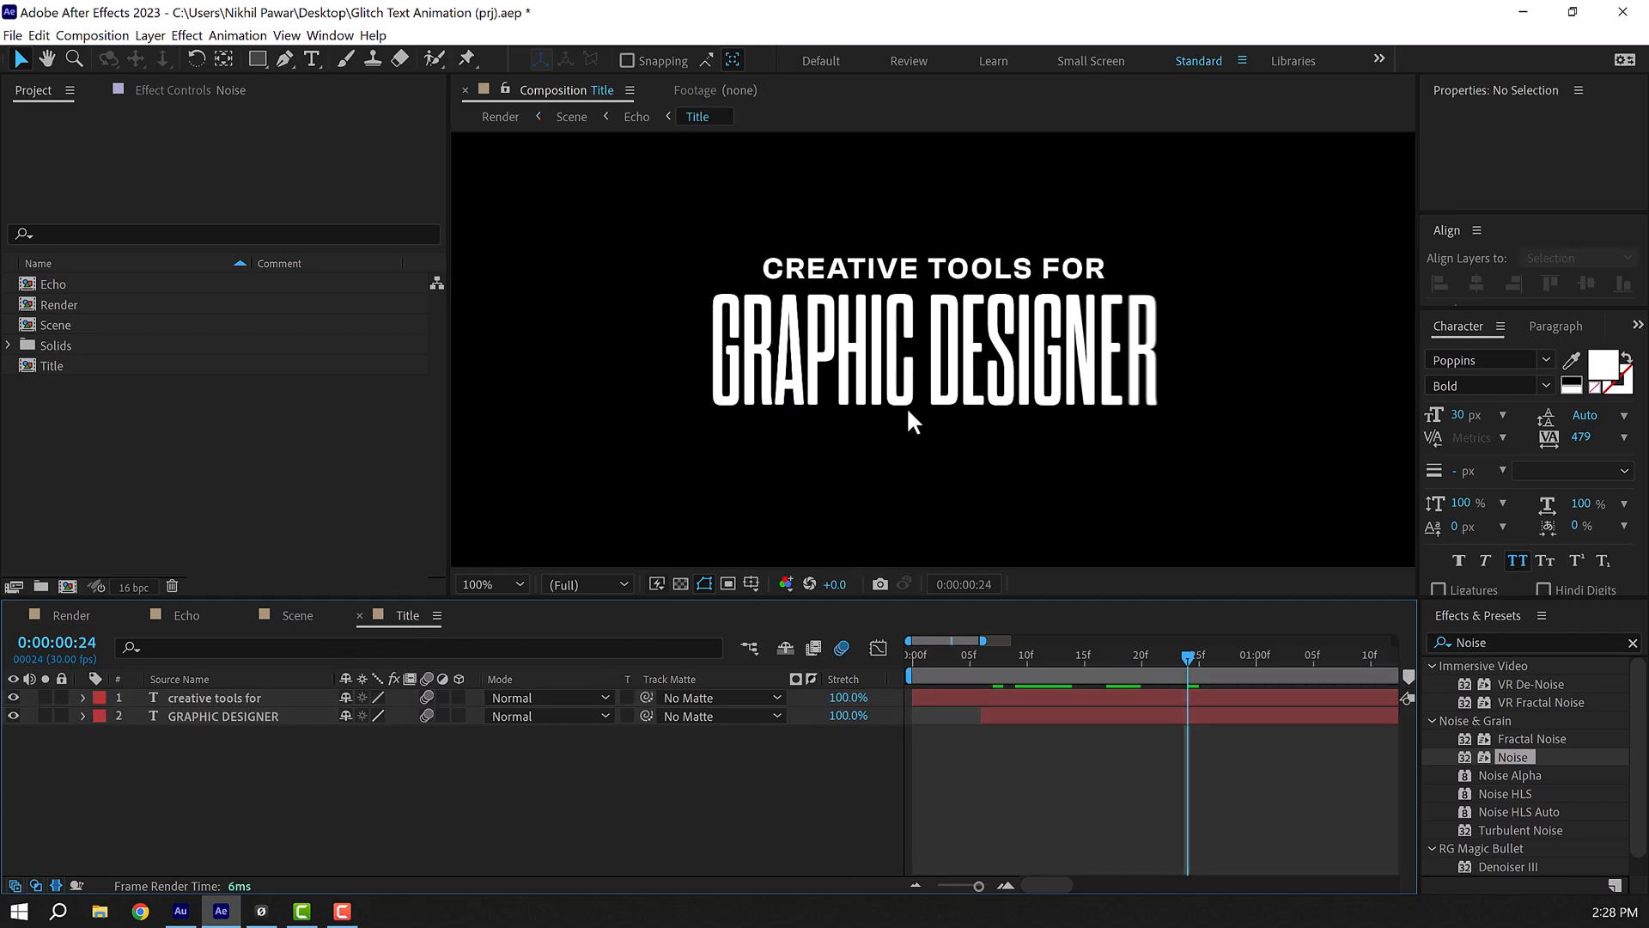
pyautogui.moveTo(349, 516)
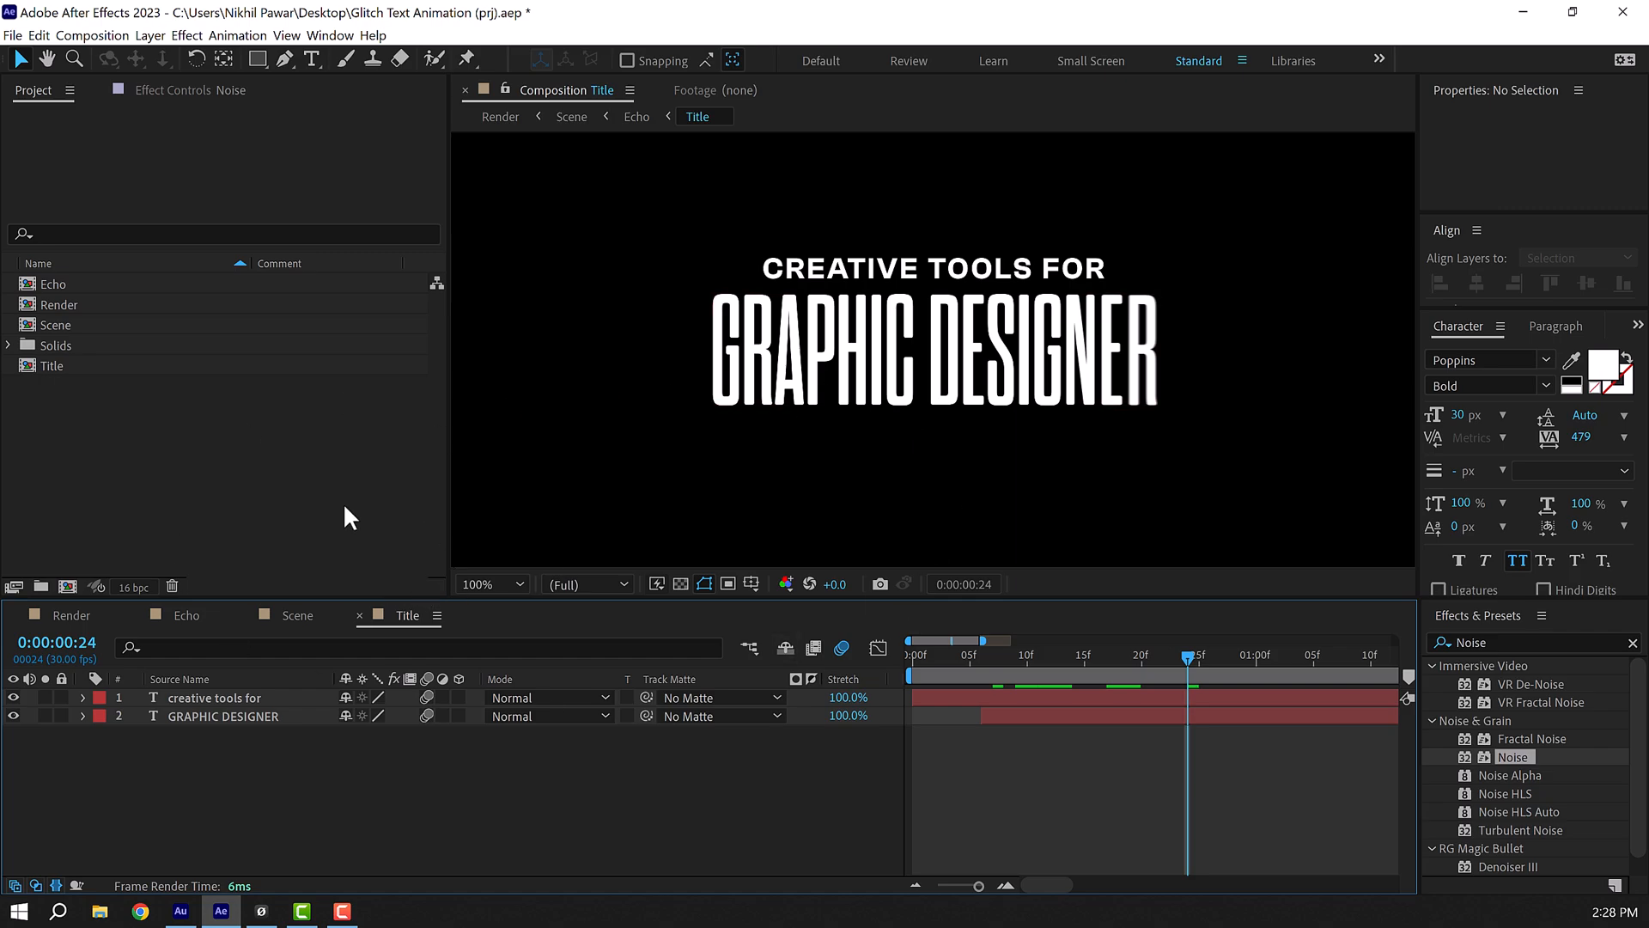
pyautogui.moveTo(69, 628)
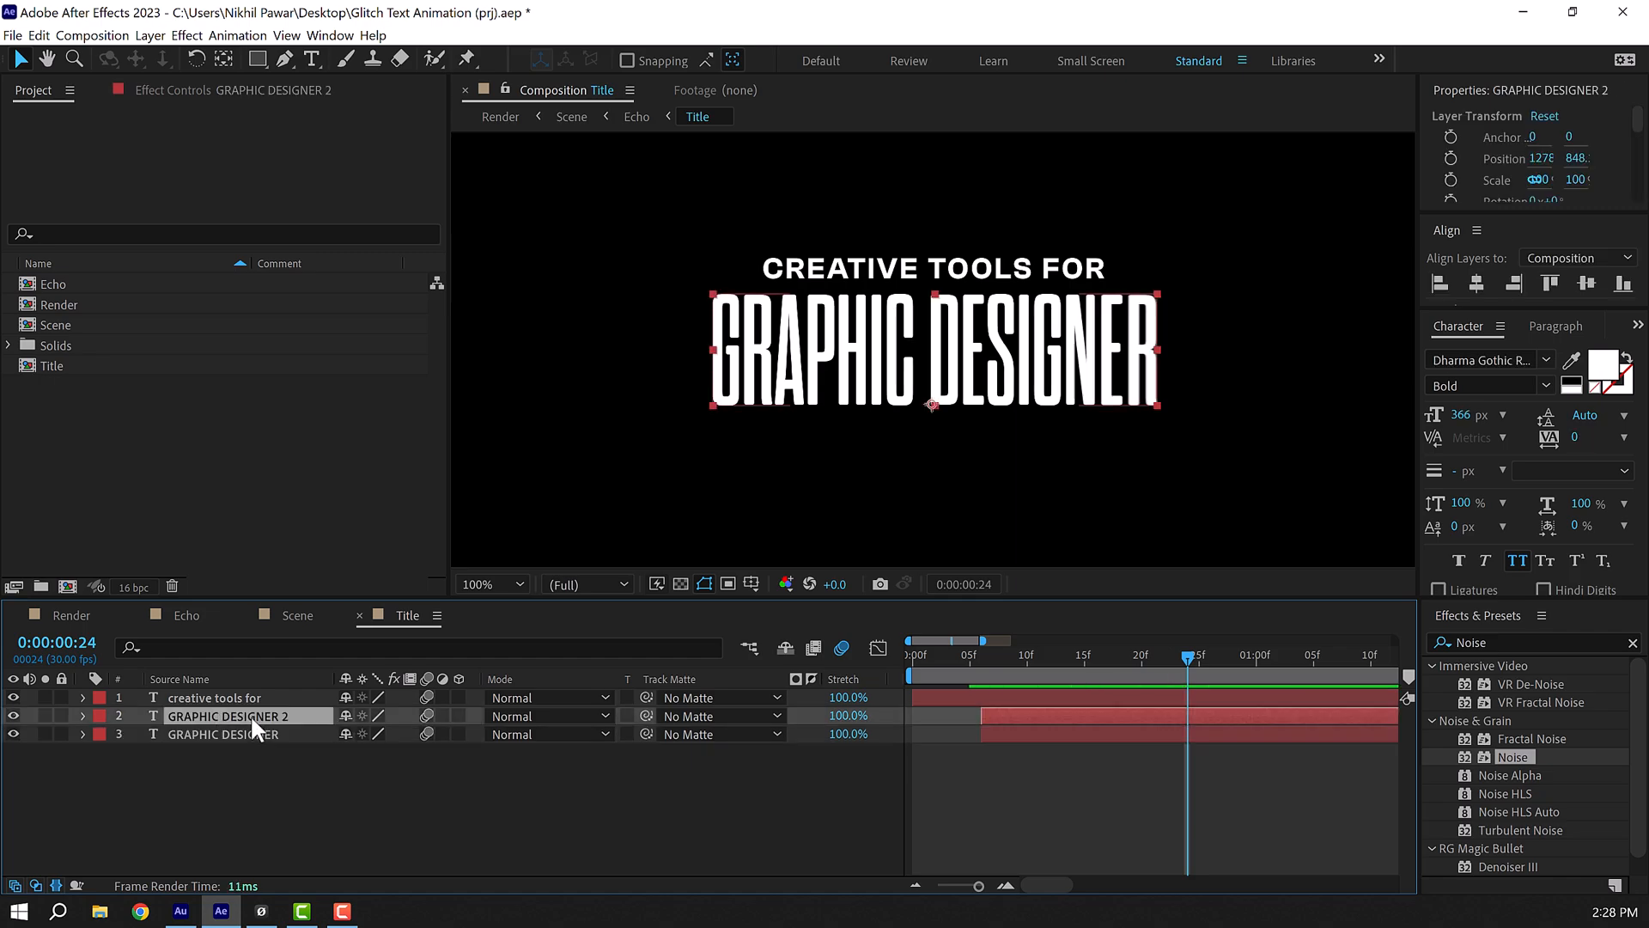
pyautogui.click(111, 715)
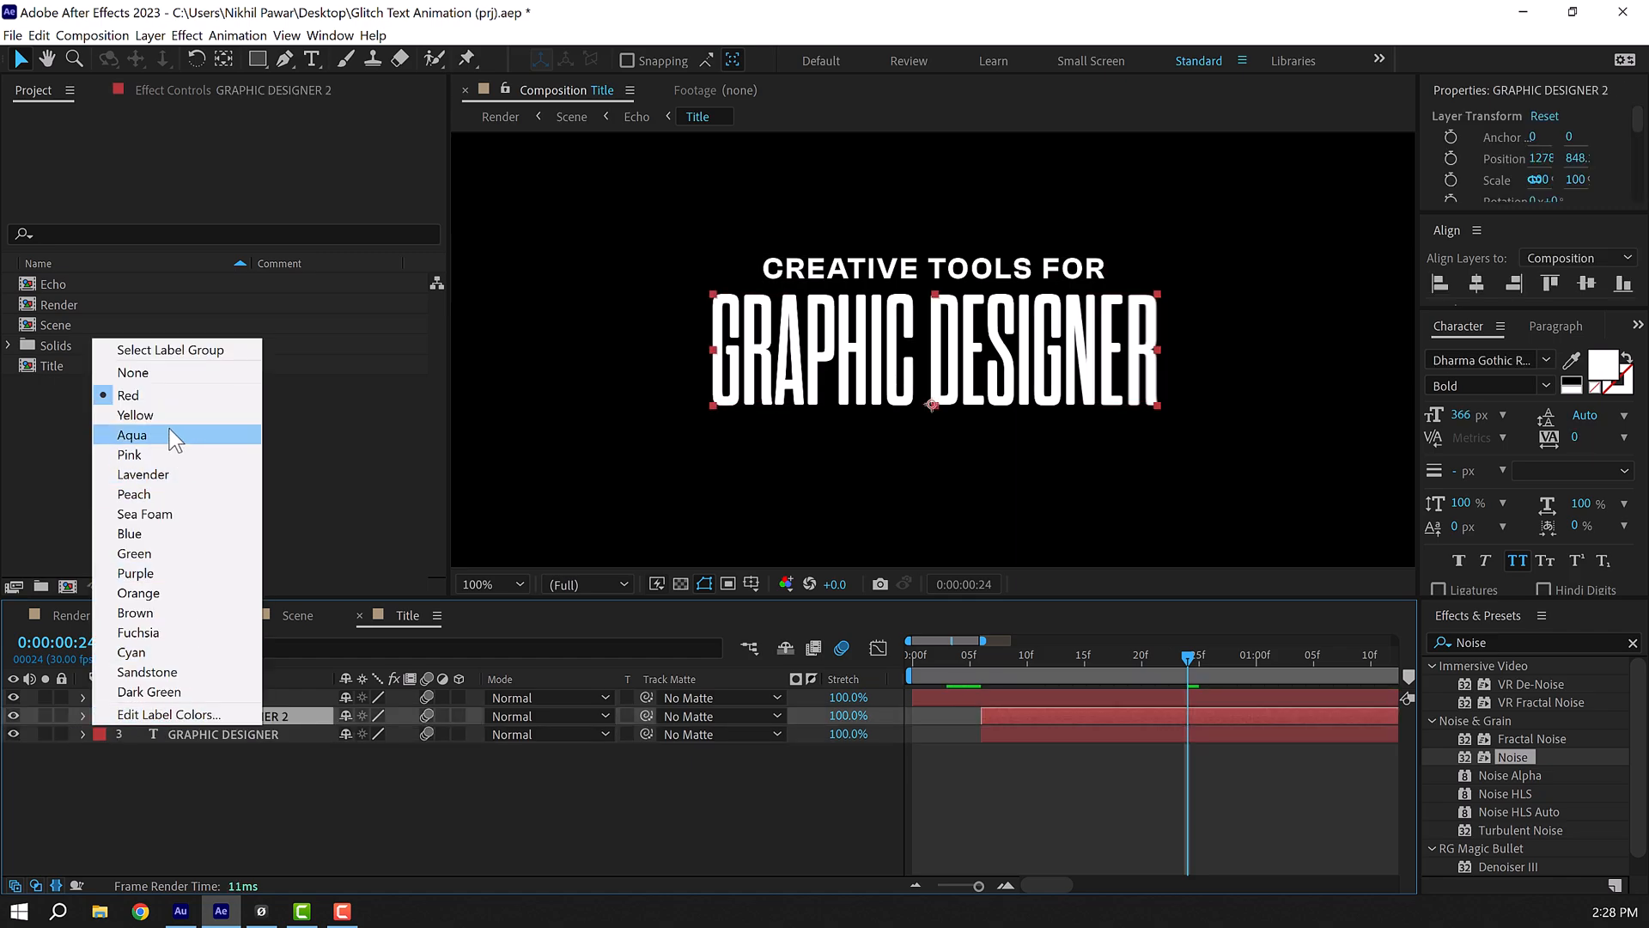
pyautogui.click(136, 414)
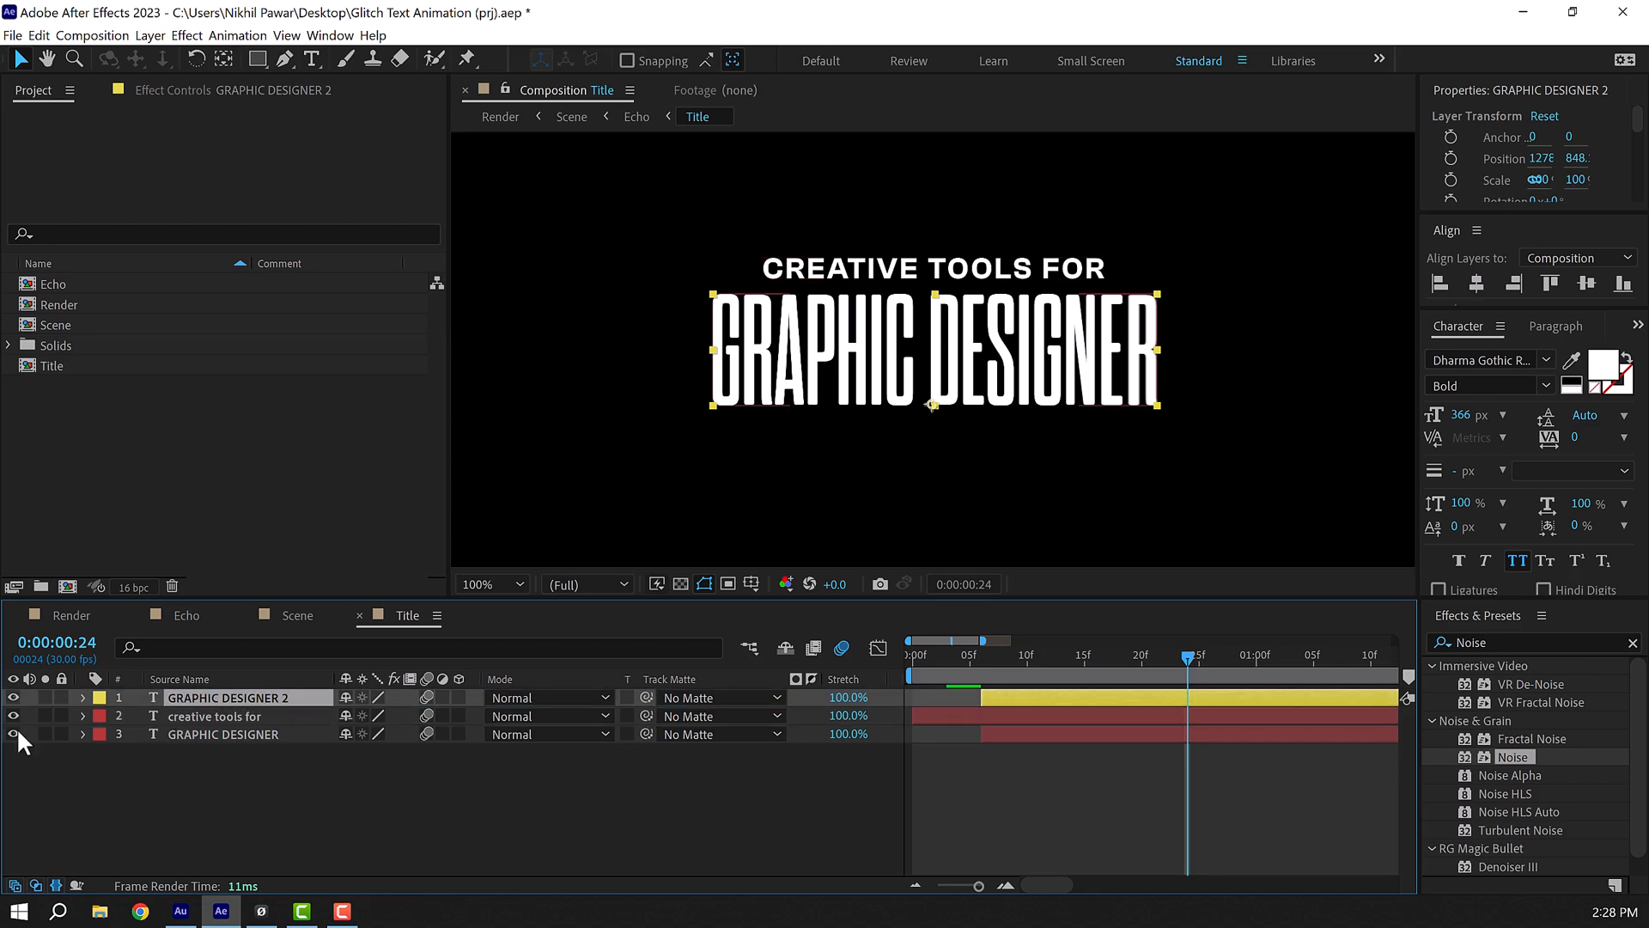
pyautogui.click(14, 716)
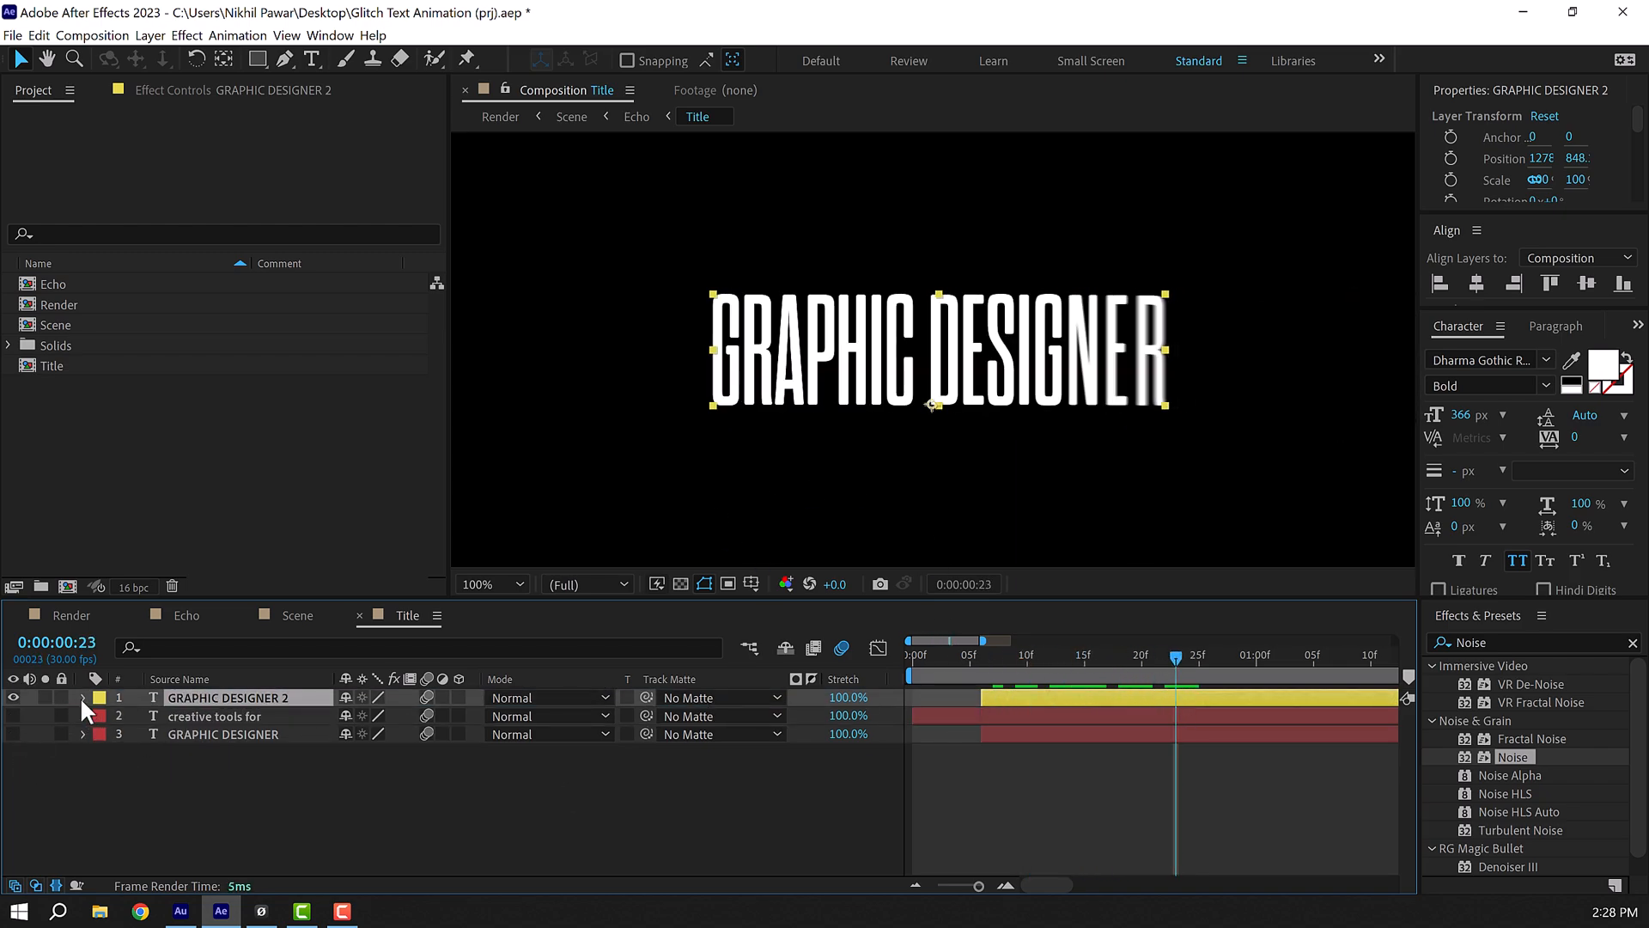
pyautogui.click(83, 698)
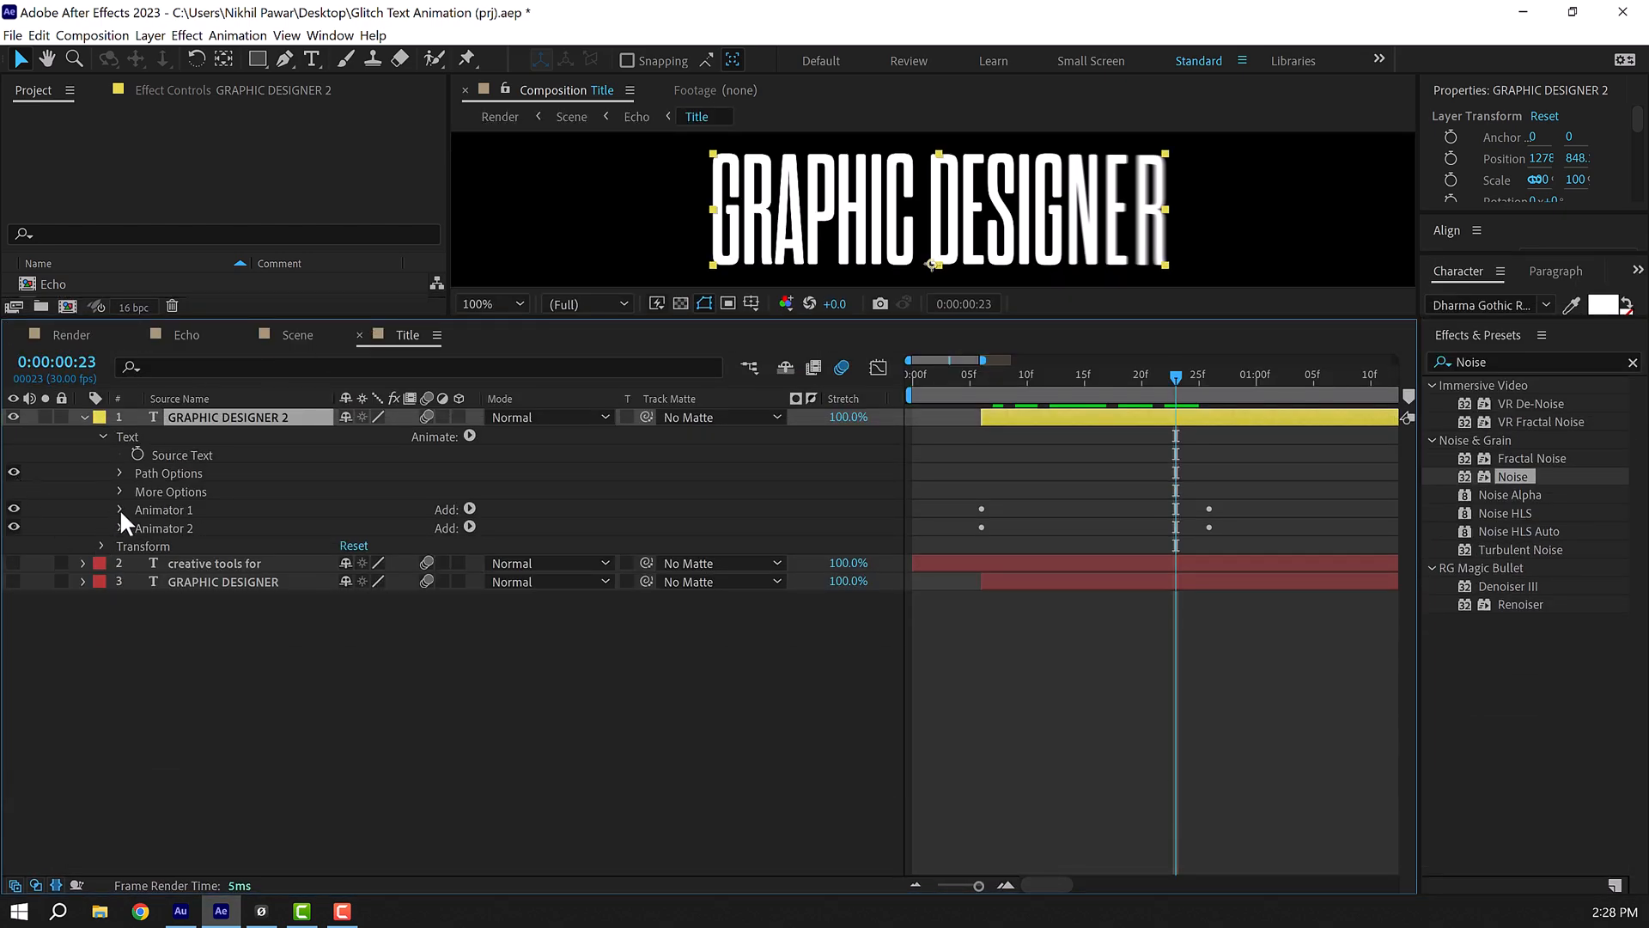
# Reveal Animator 1's 0, 500 Position offset on GRAPHIC DESIGNER 2 and preview the reveal.
pyautogui.click(121, 509)
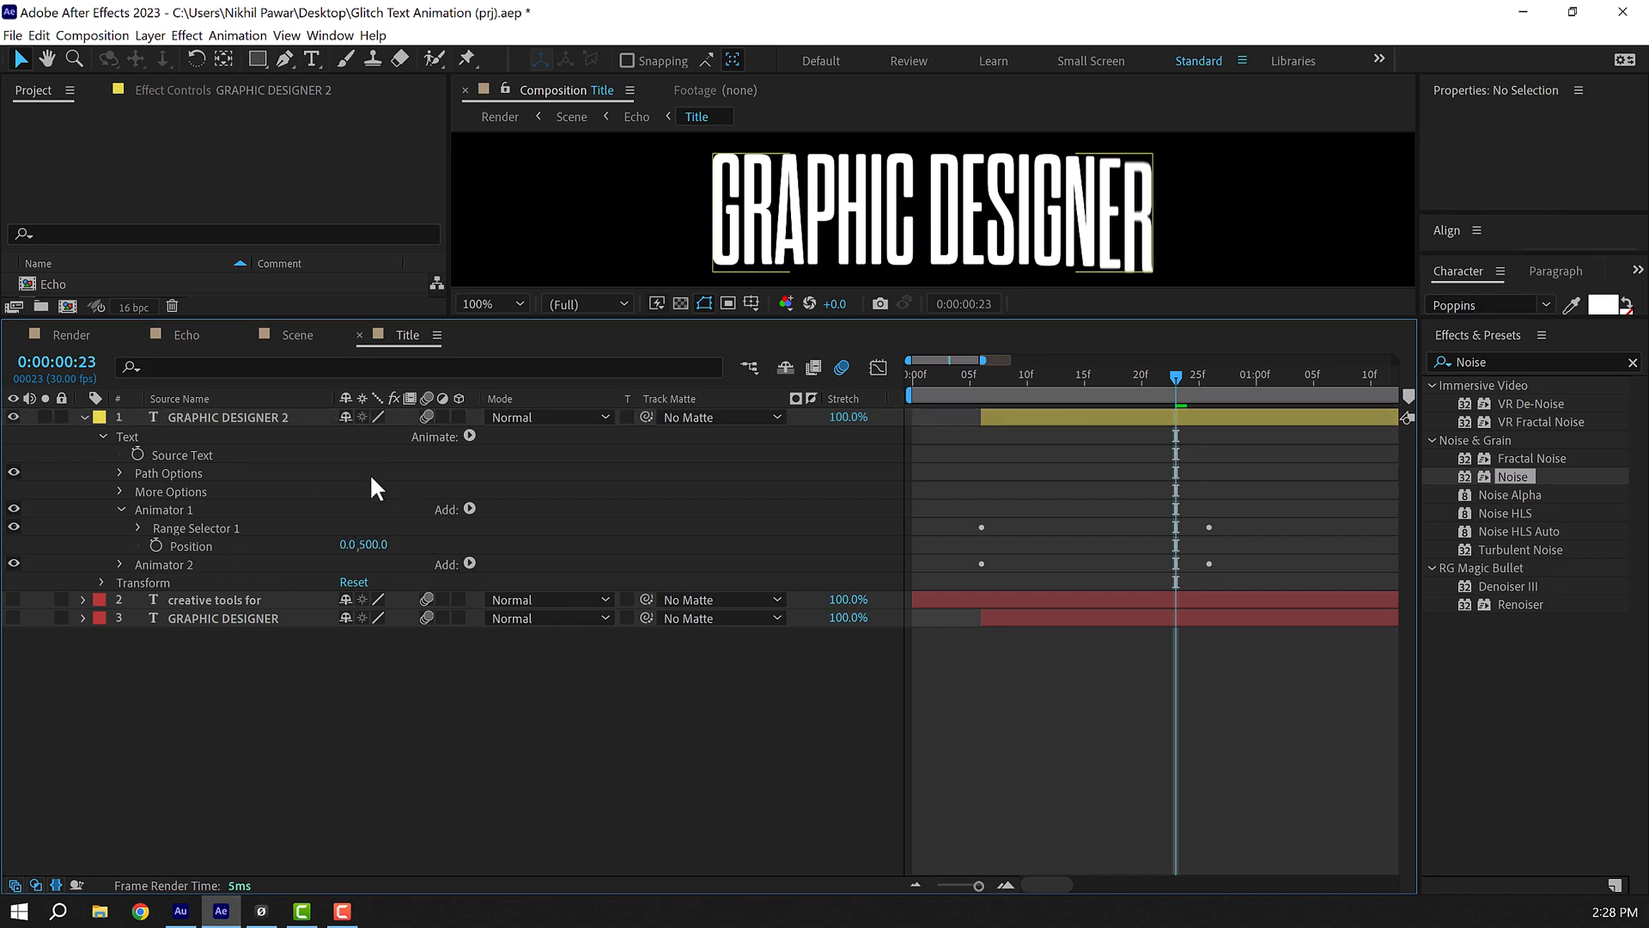
pyautogui.click(1004, 374)
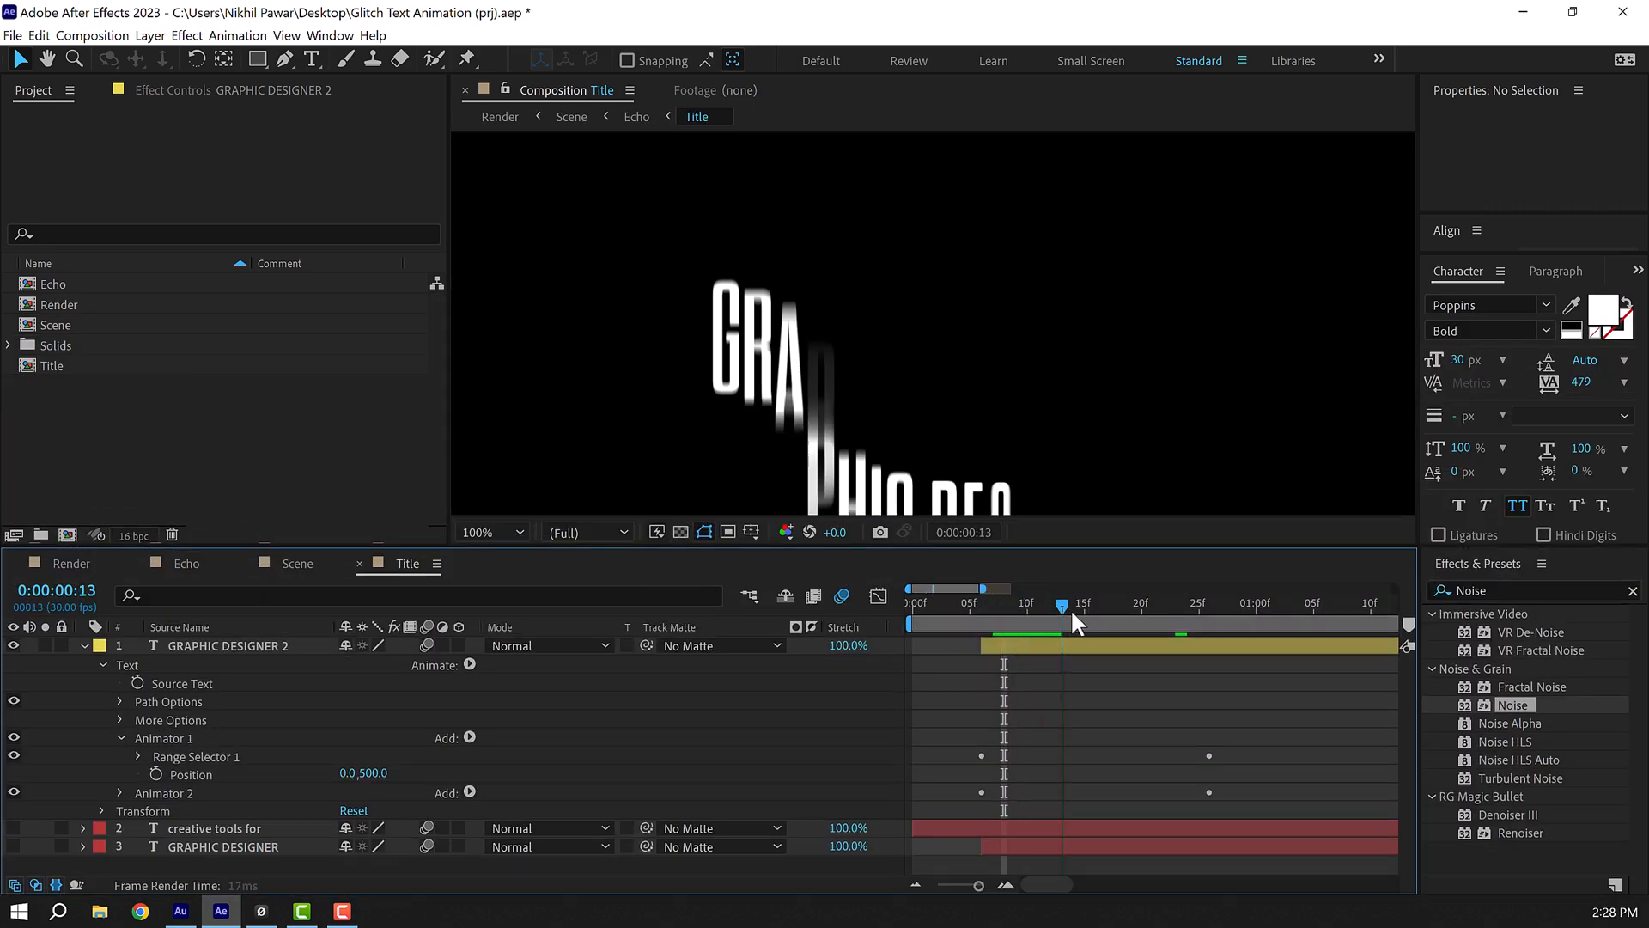
pyautogui.click(1083, 603)
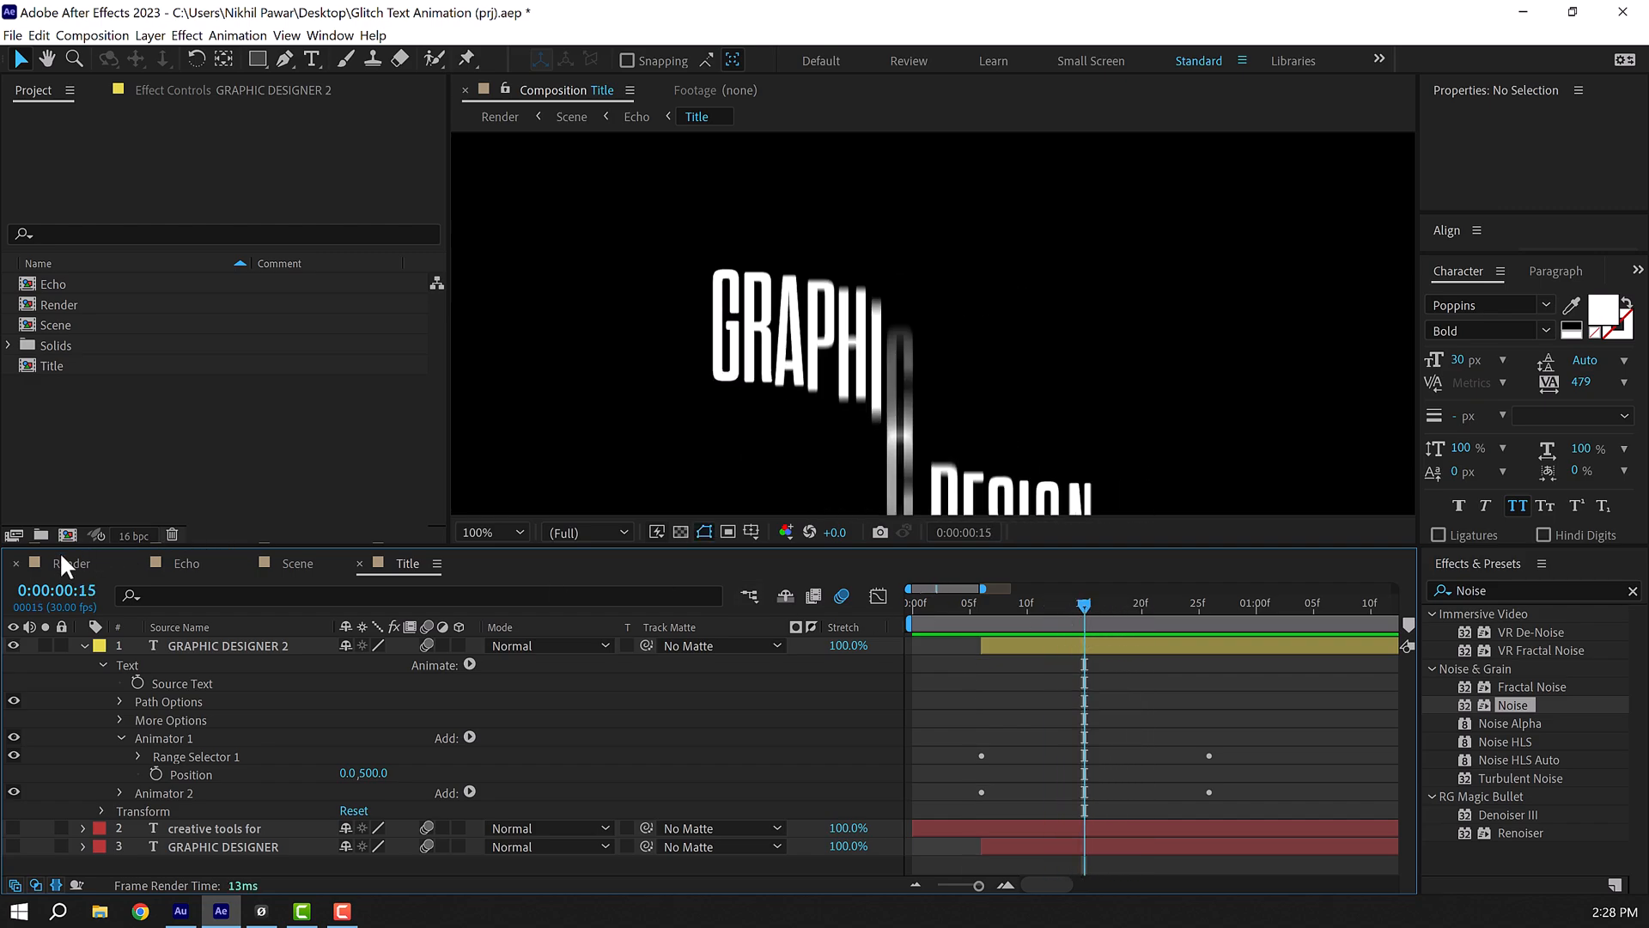
pyautogui.click(71, 563)
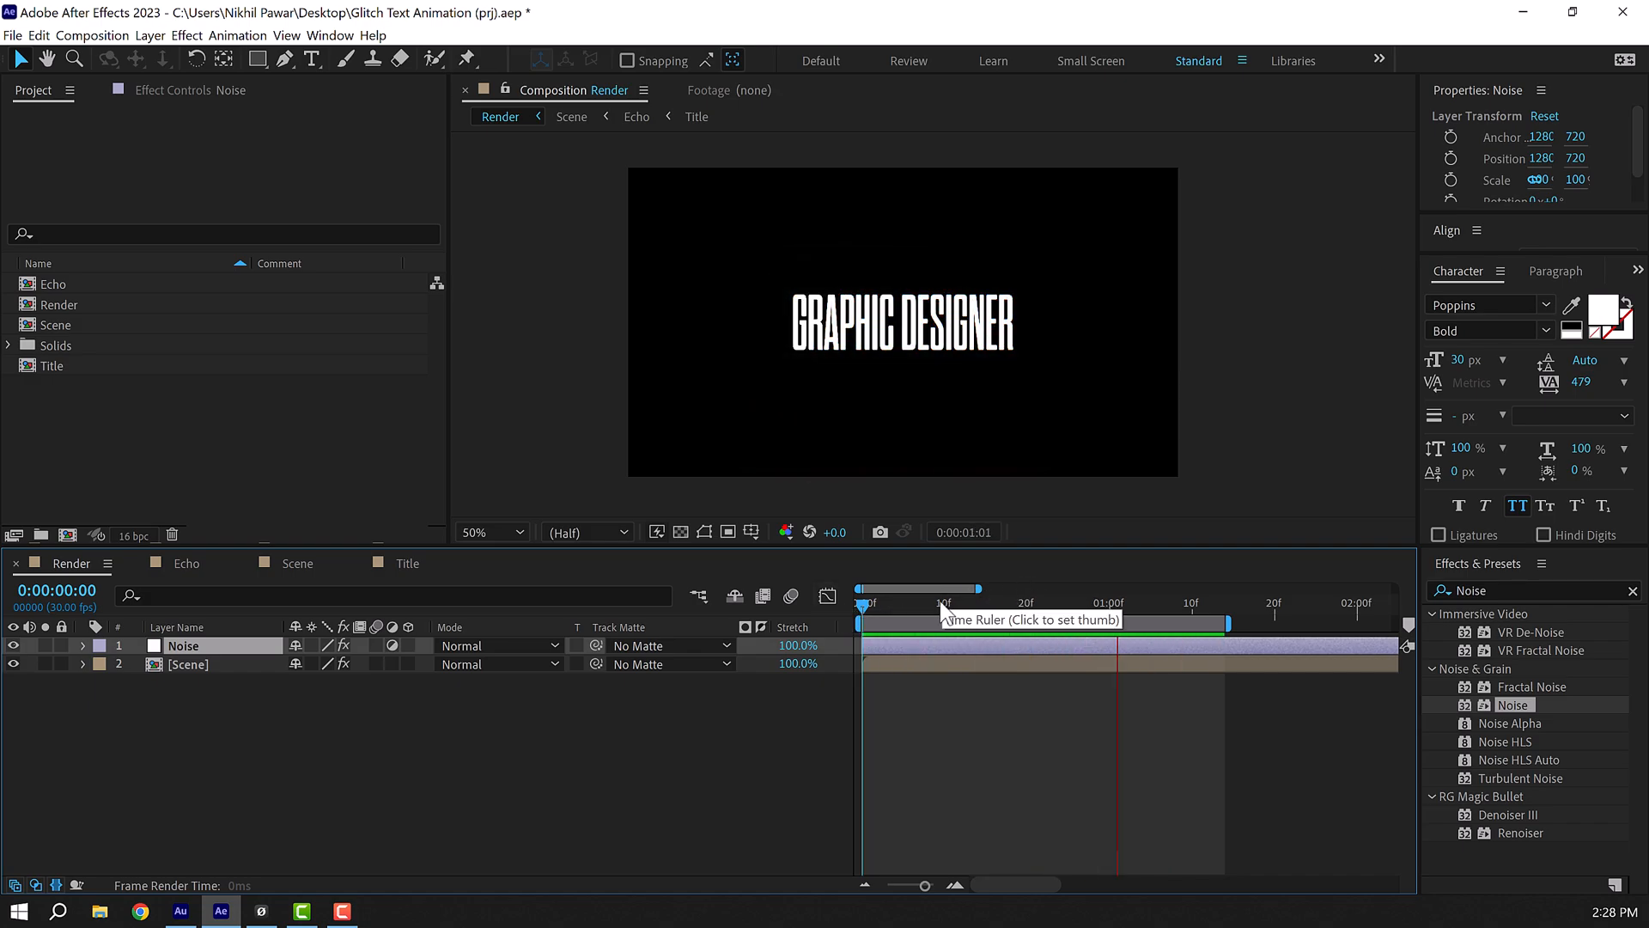
pyautogui.click(407, 562)
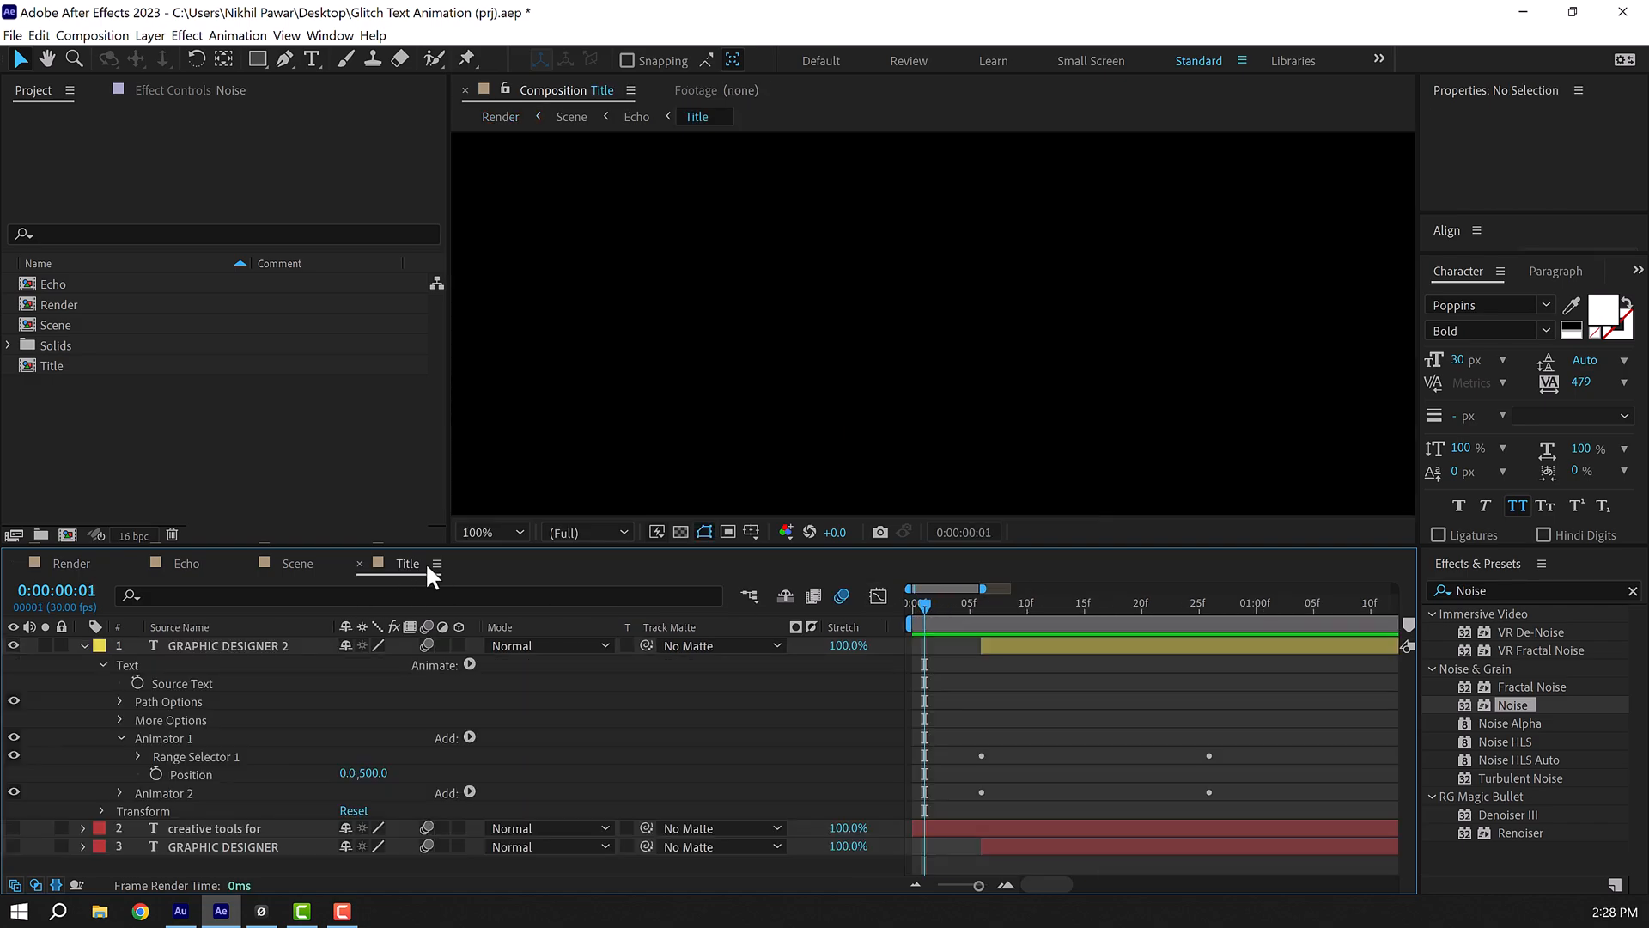
# Add Scale at 0, 0% to Animator 1 and preview the reveal in Render.
pyautogui.click(469, 737)
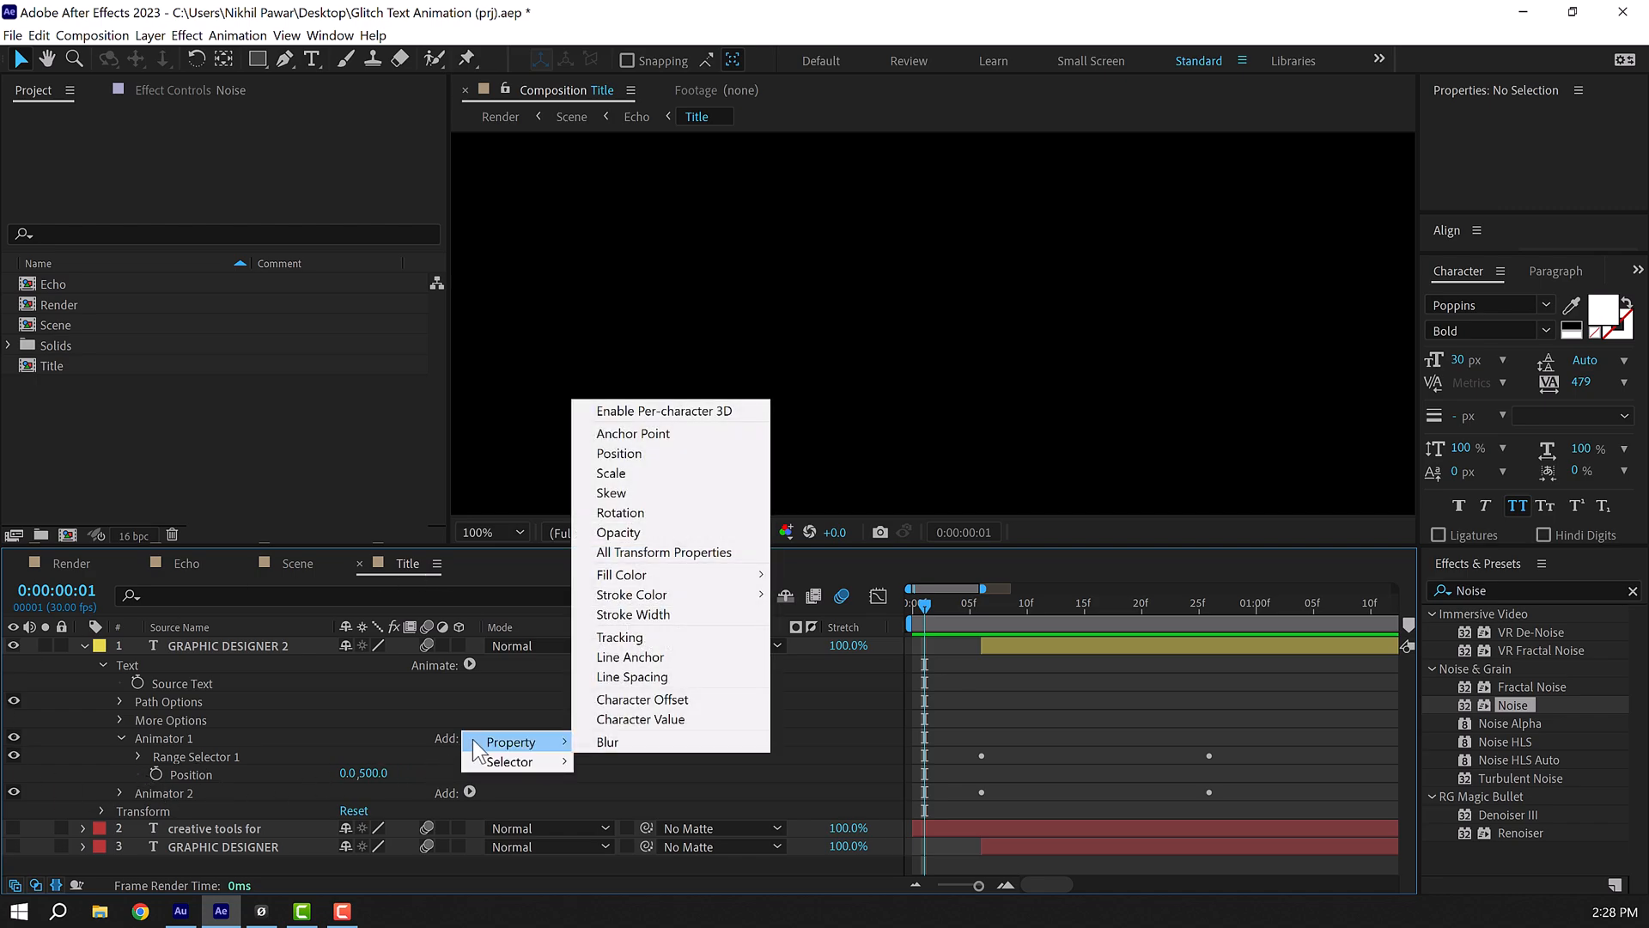
pyautogui.click(610, 473)
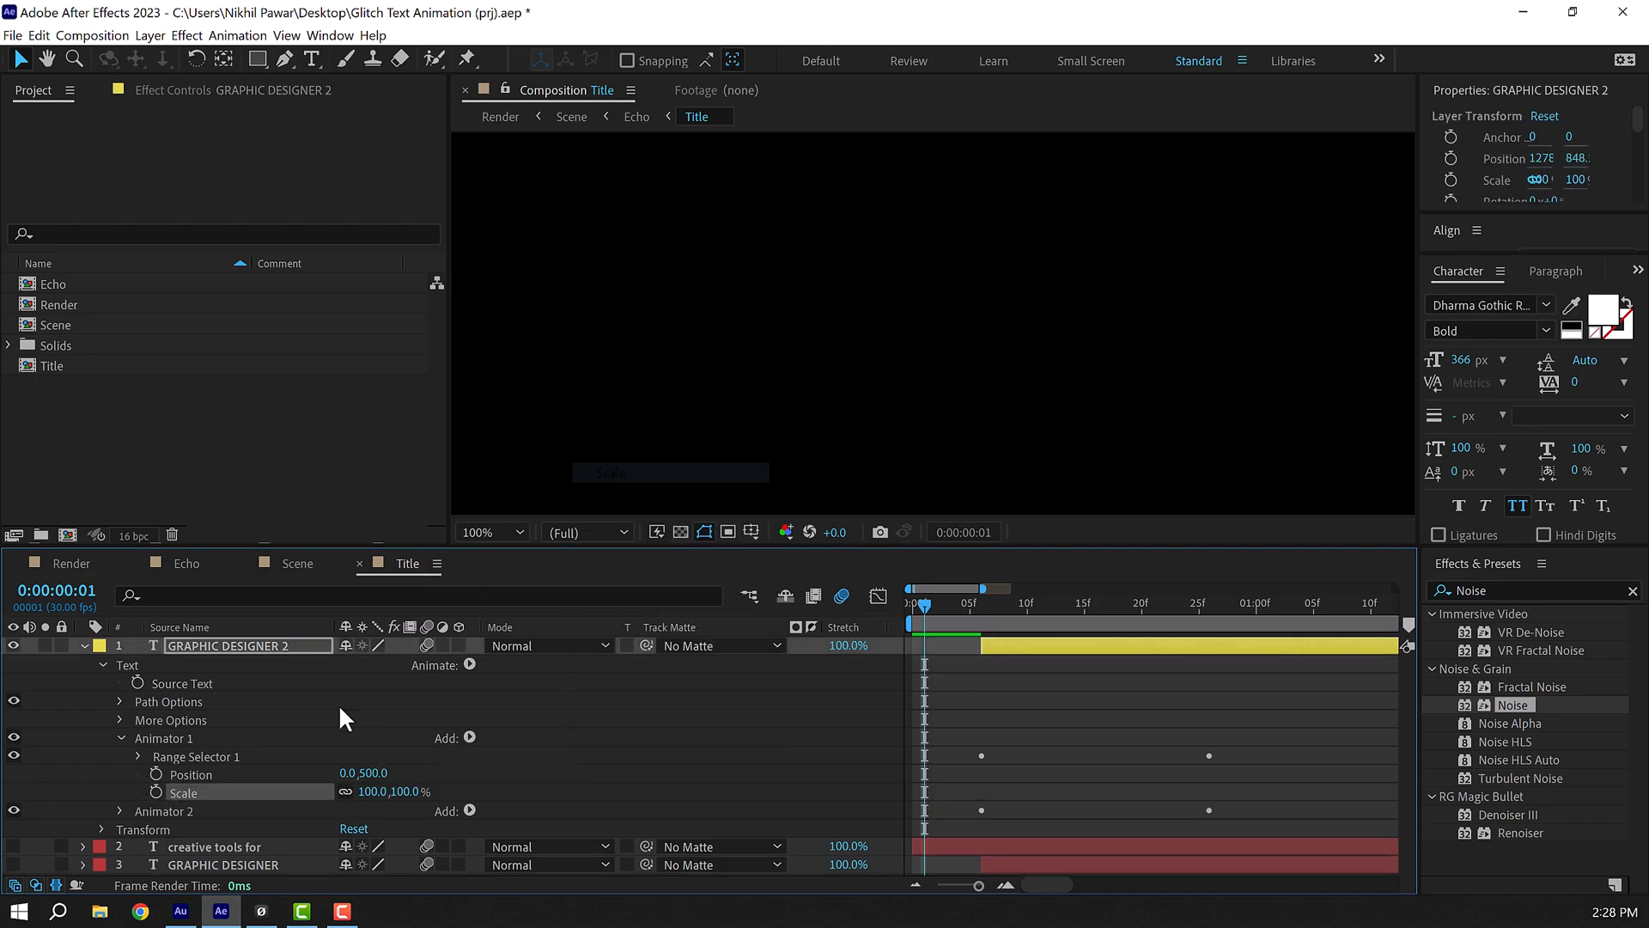
pyautogui.doubleClick(416, 792)
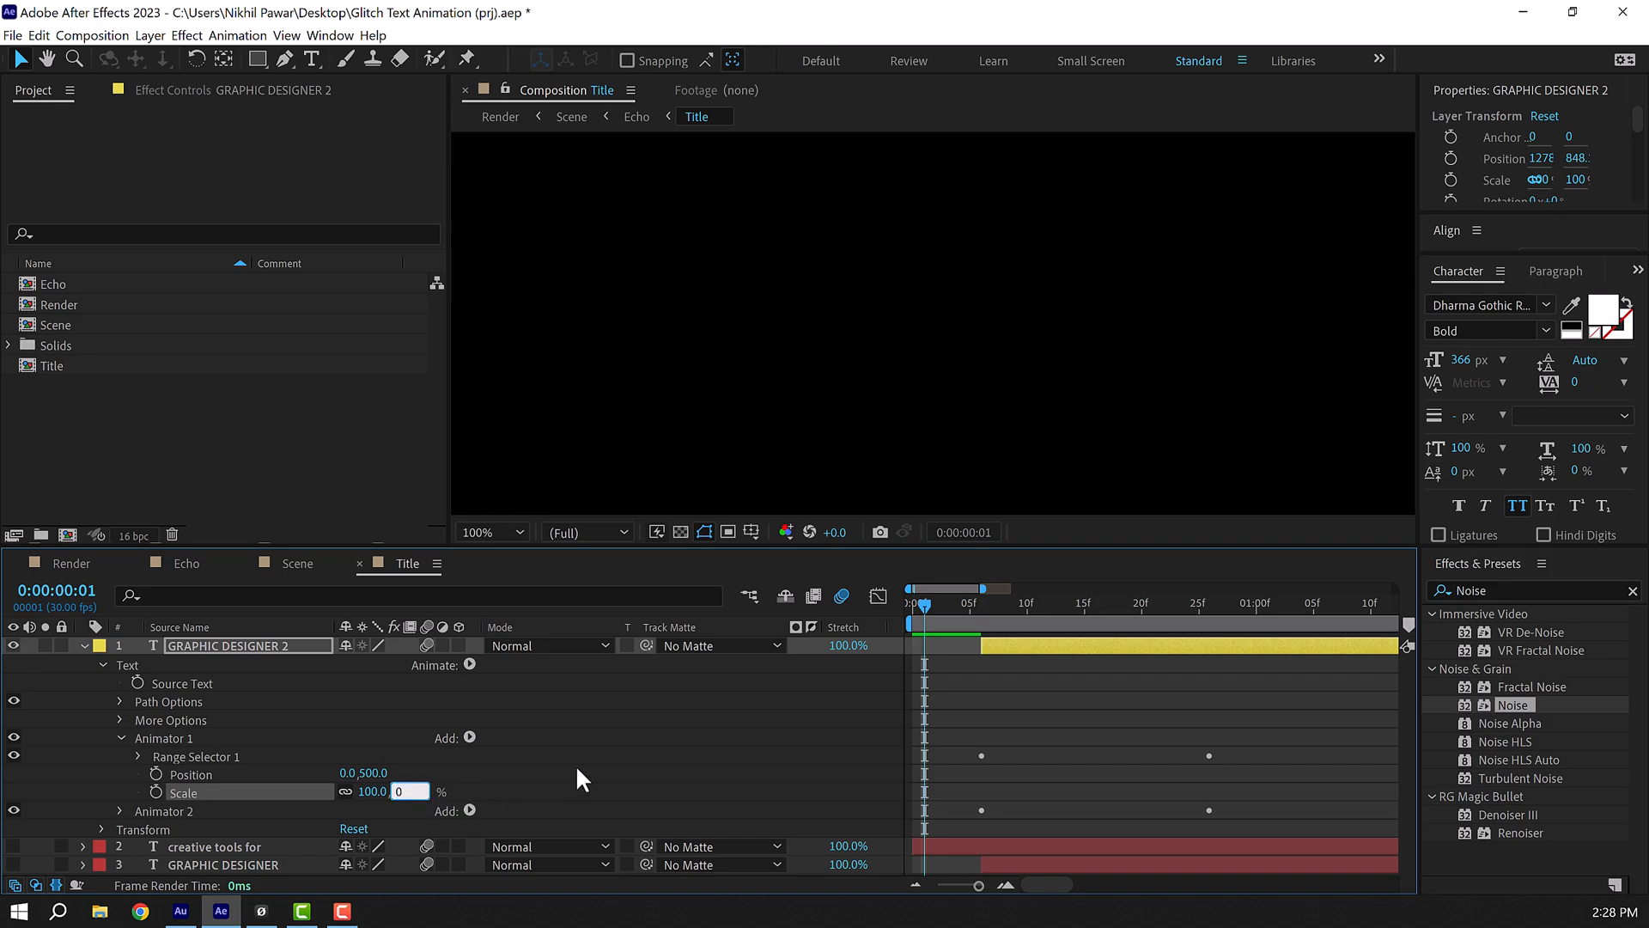
pyautogui.click(1049, 603)
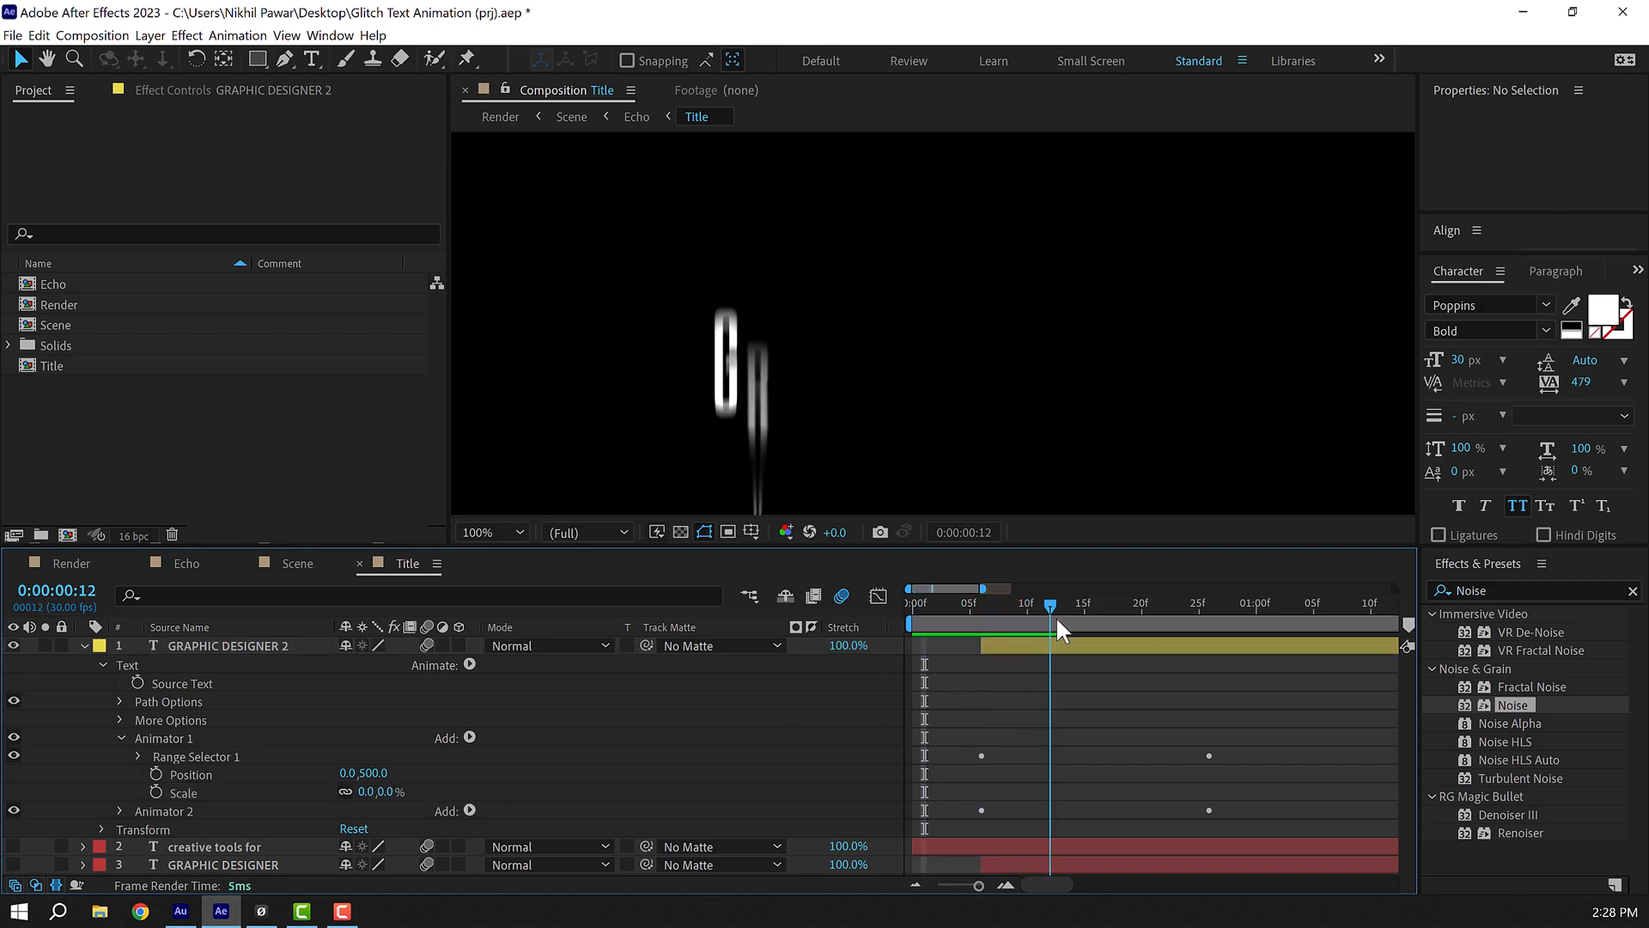
pyautogui.click(71, 562)
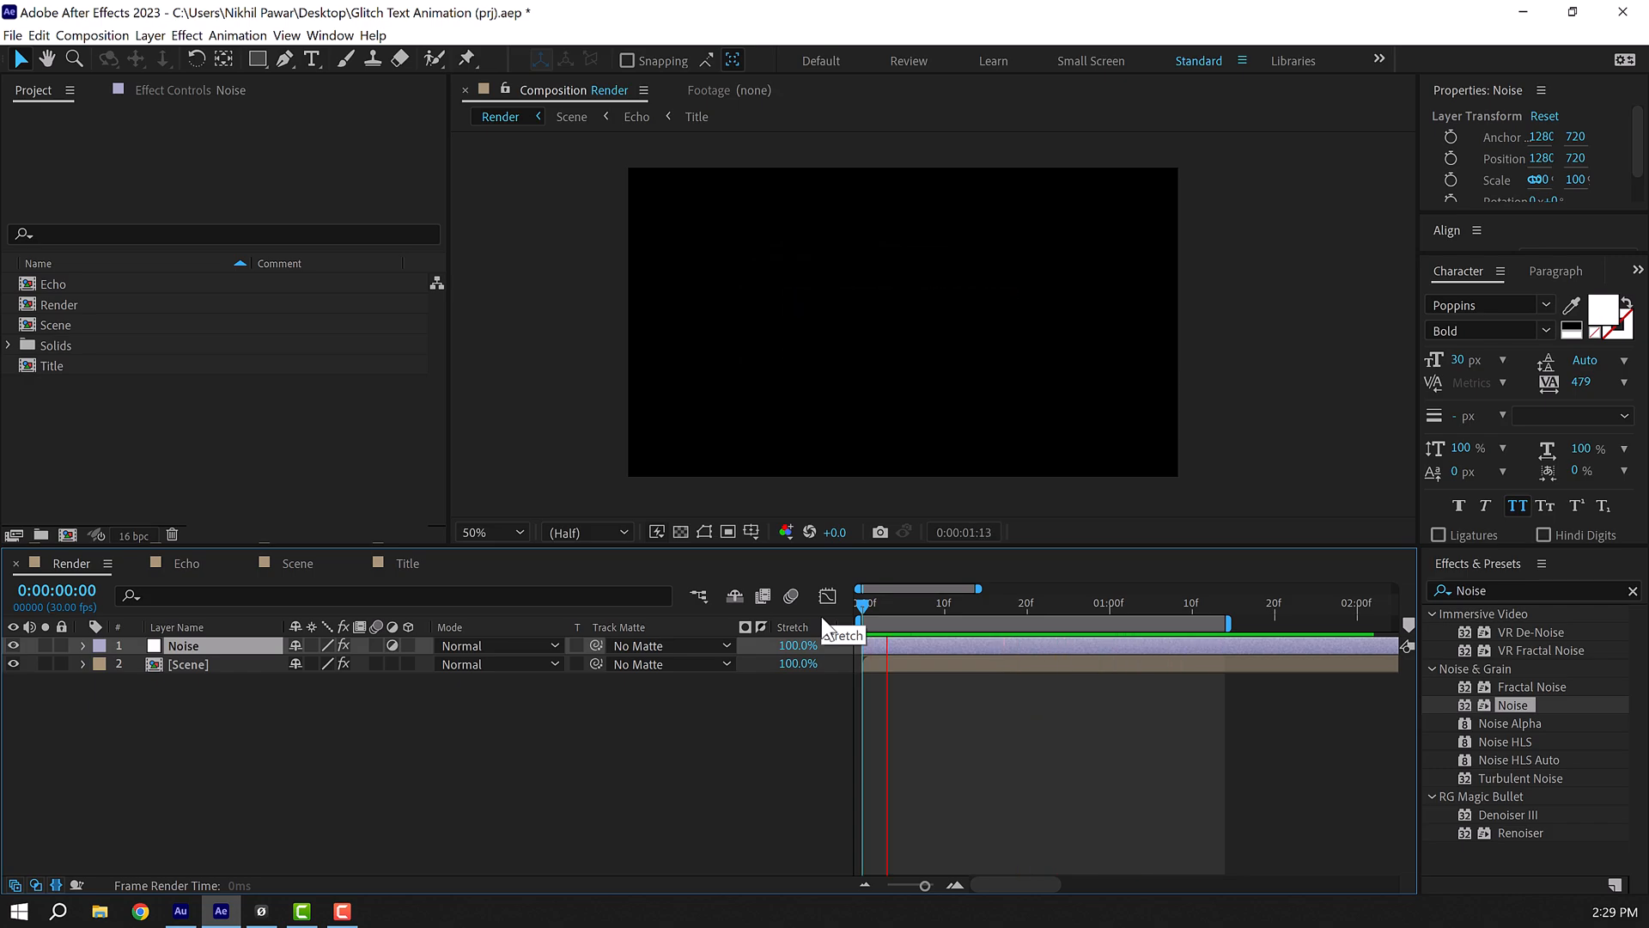
pyautogui.click(1021, 603)
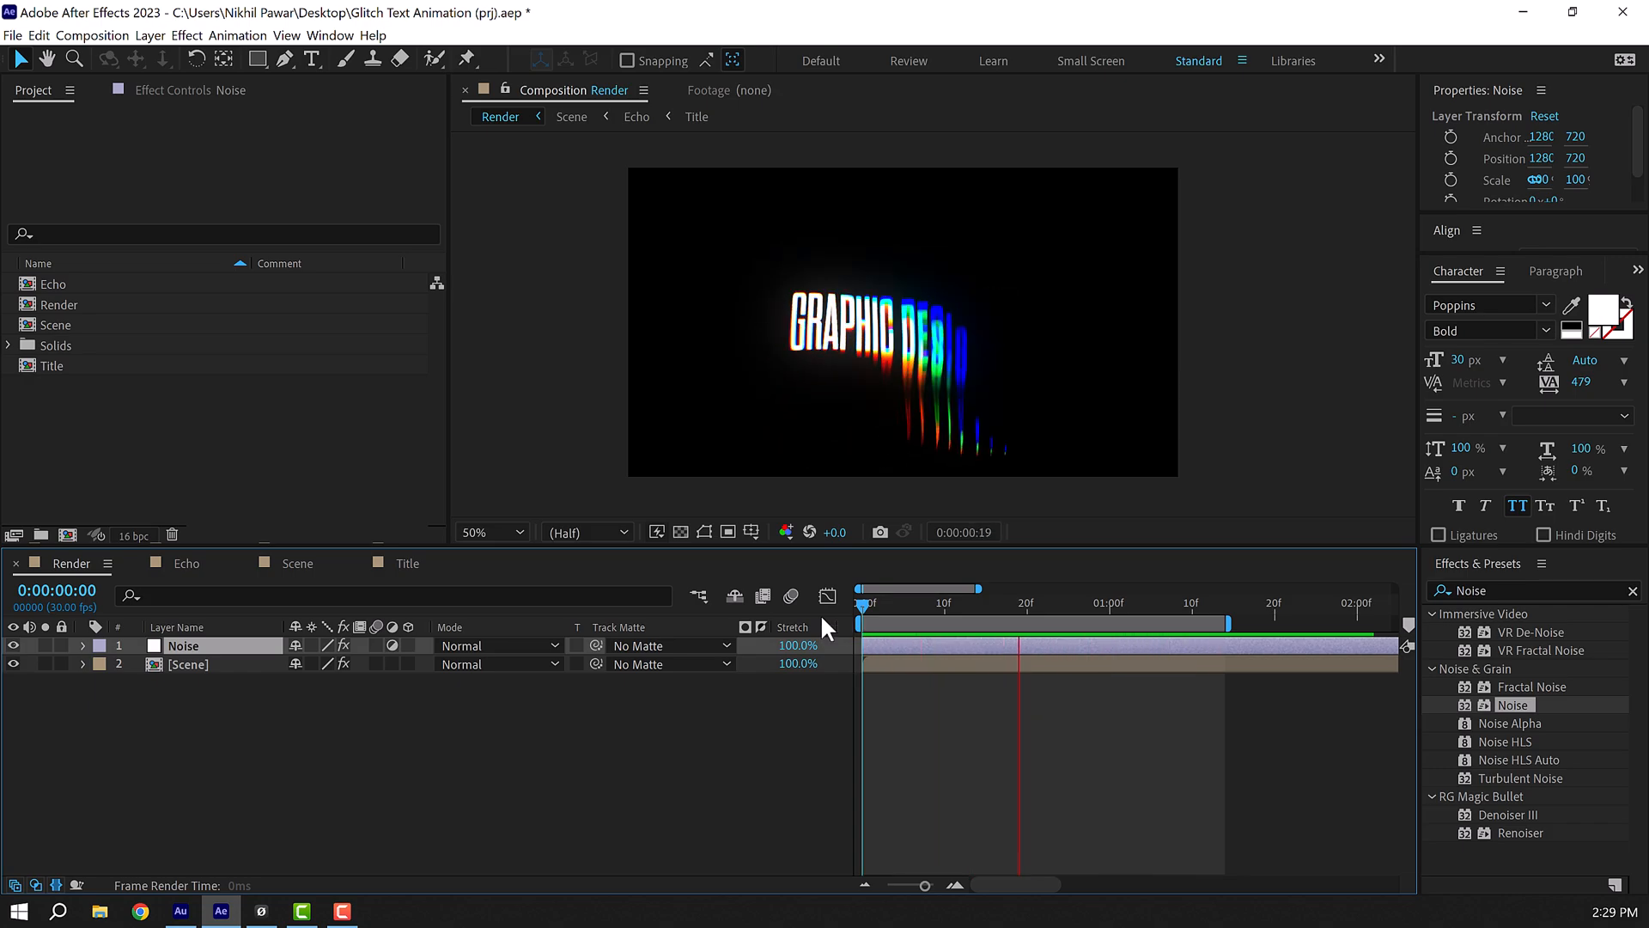
pyautogui.click(408, 563)
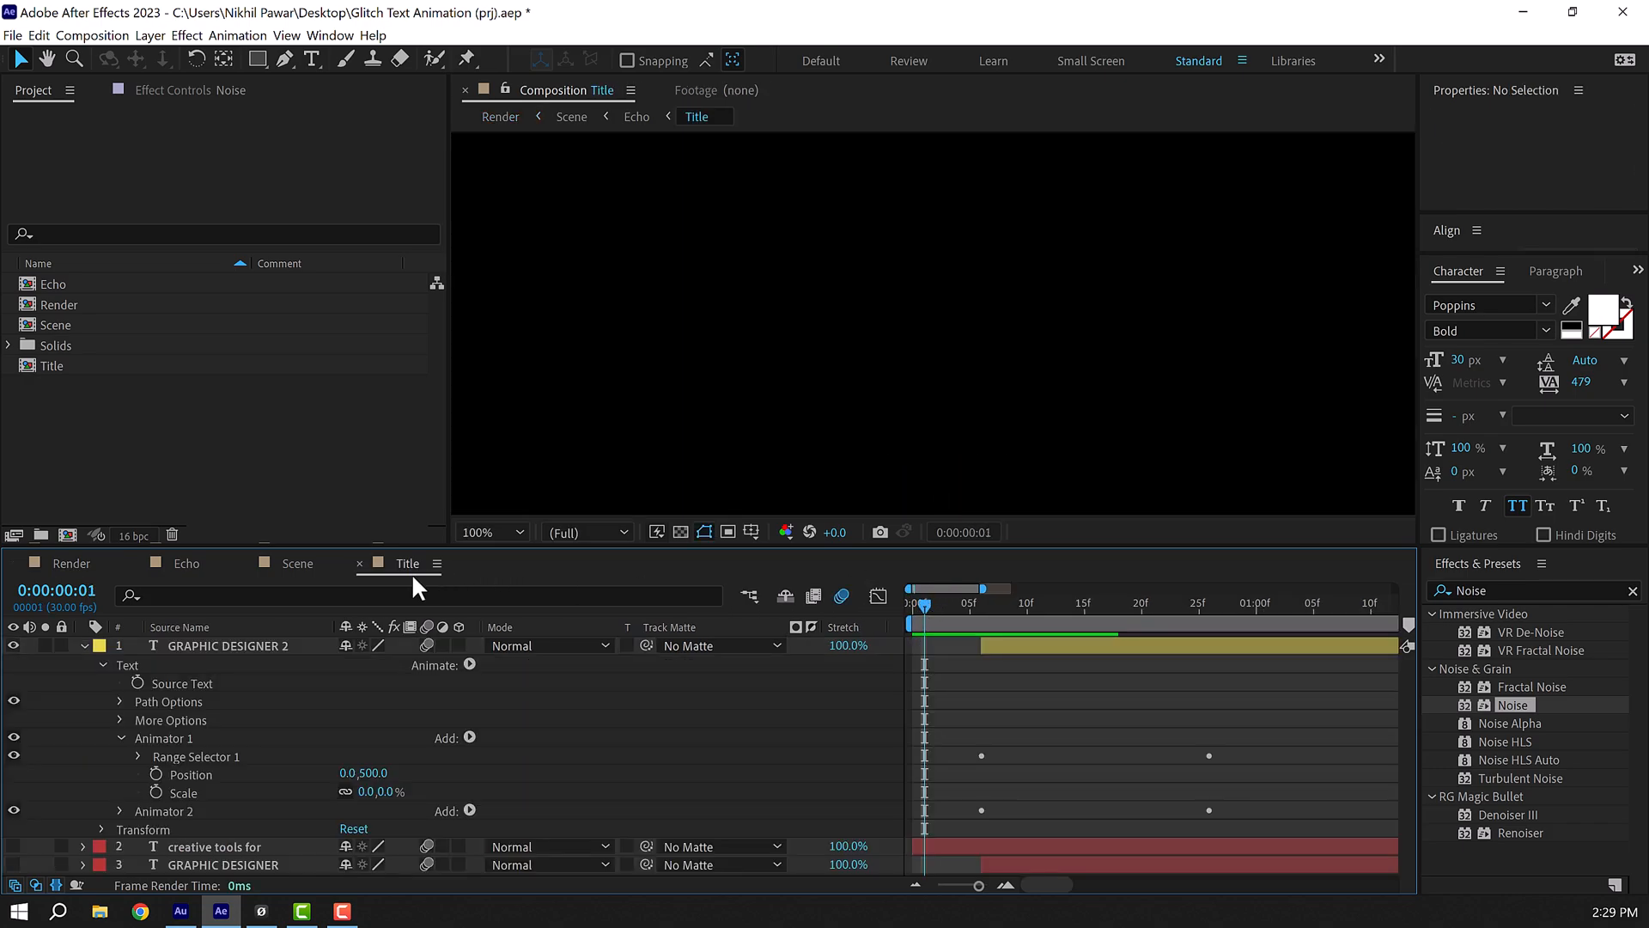
# Add Tracking to Animator 1 with a Tracking Amount of 132.
pyautogui.click(454, 737)
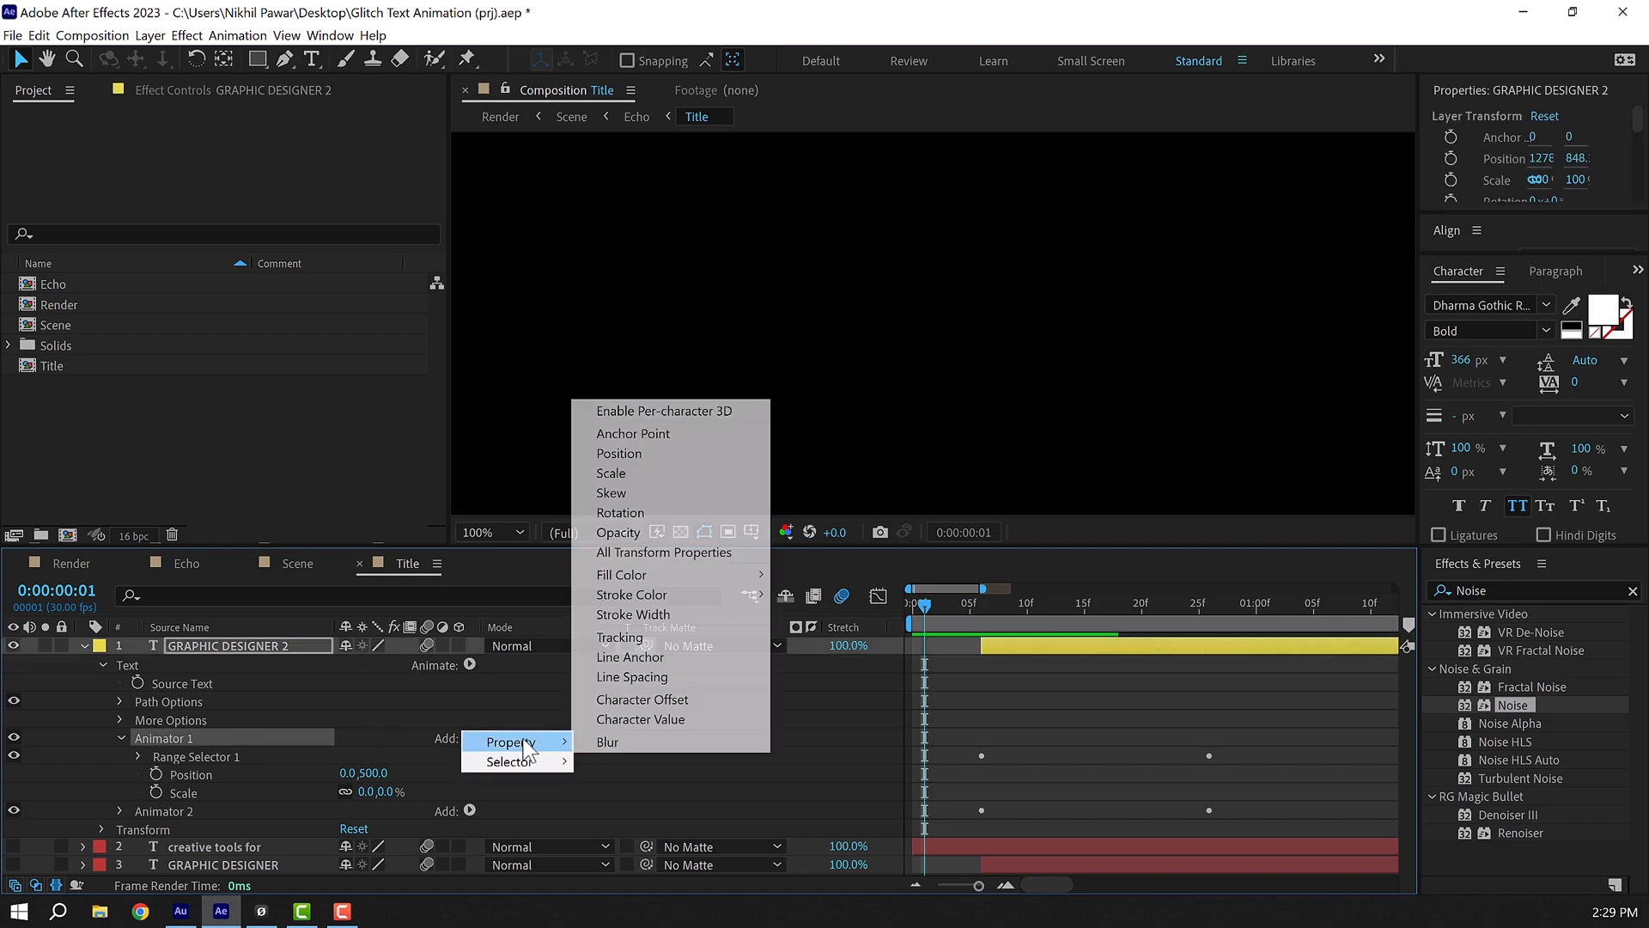
pyautogui.moveTo(620, 636)
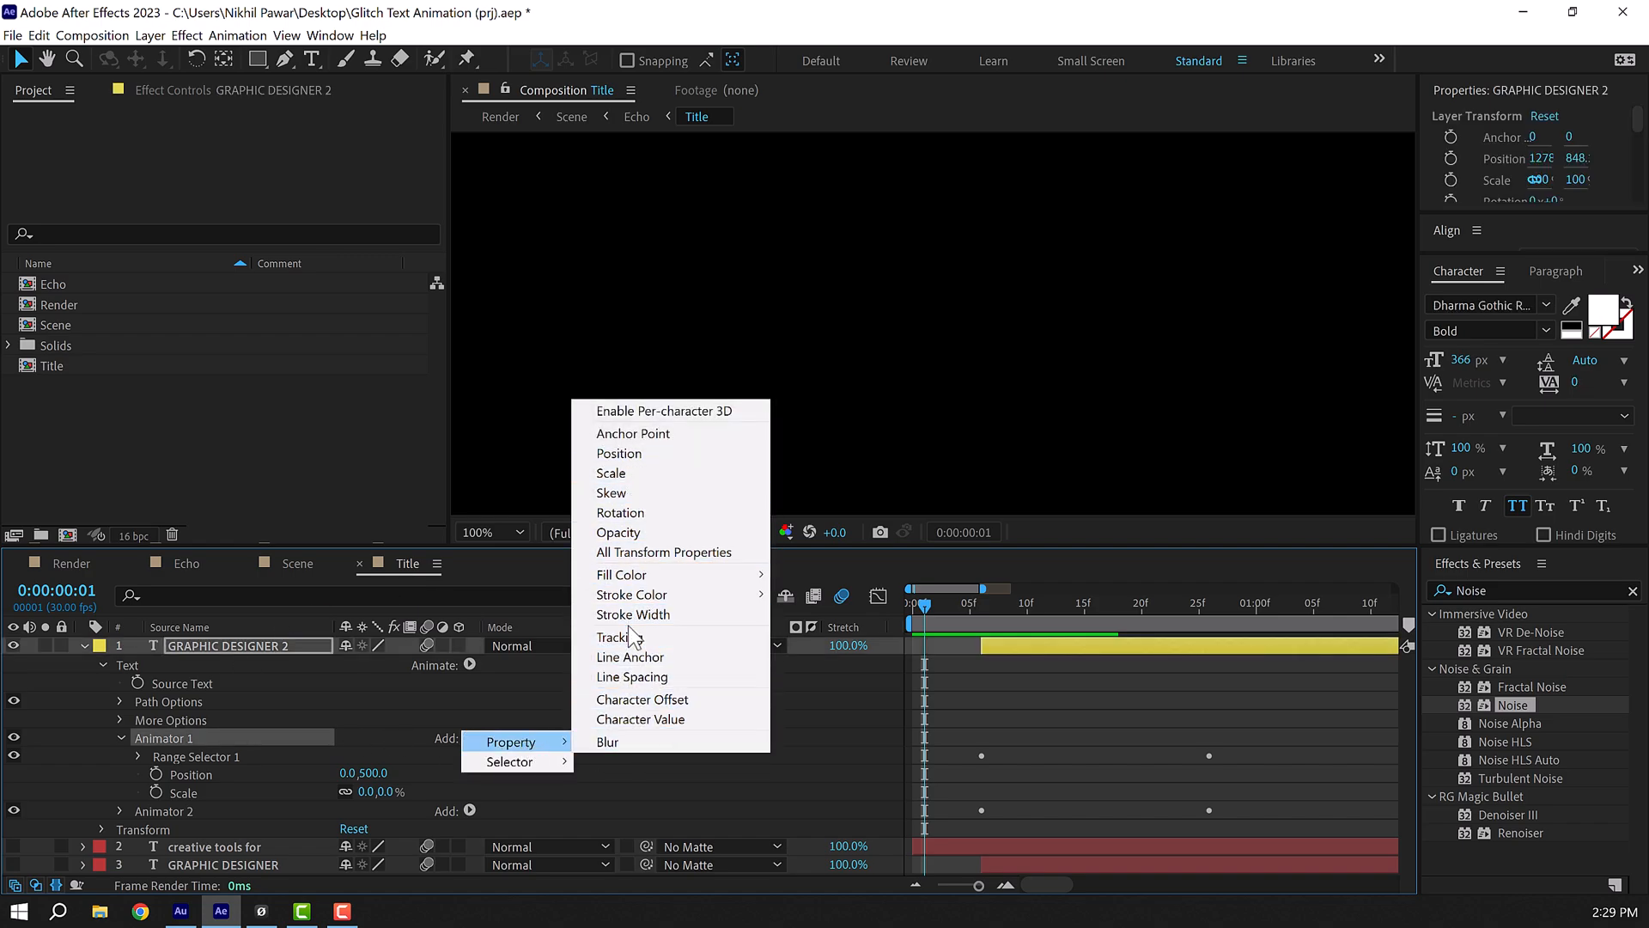
pyautogui.click(613, 636)
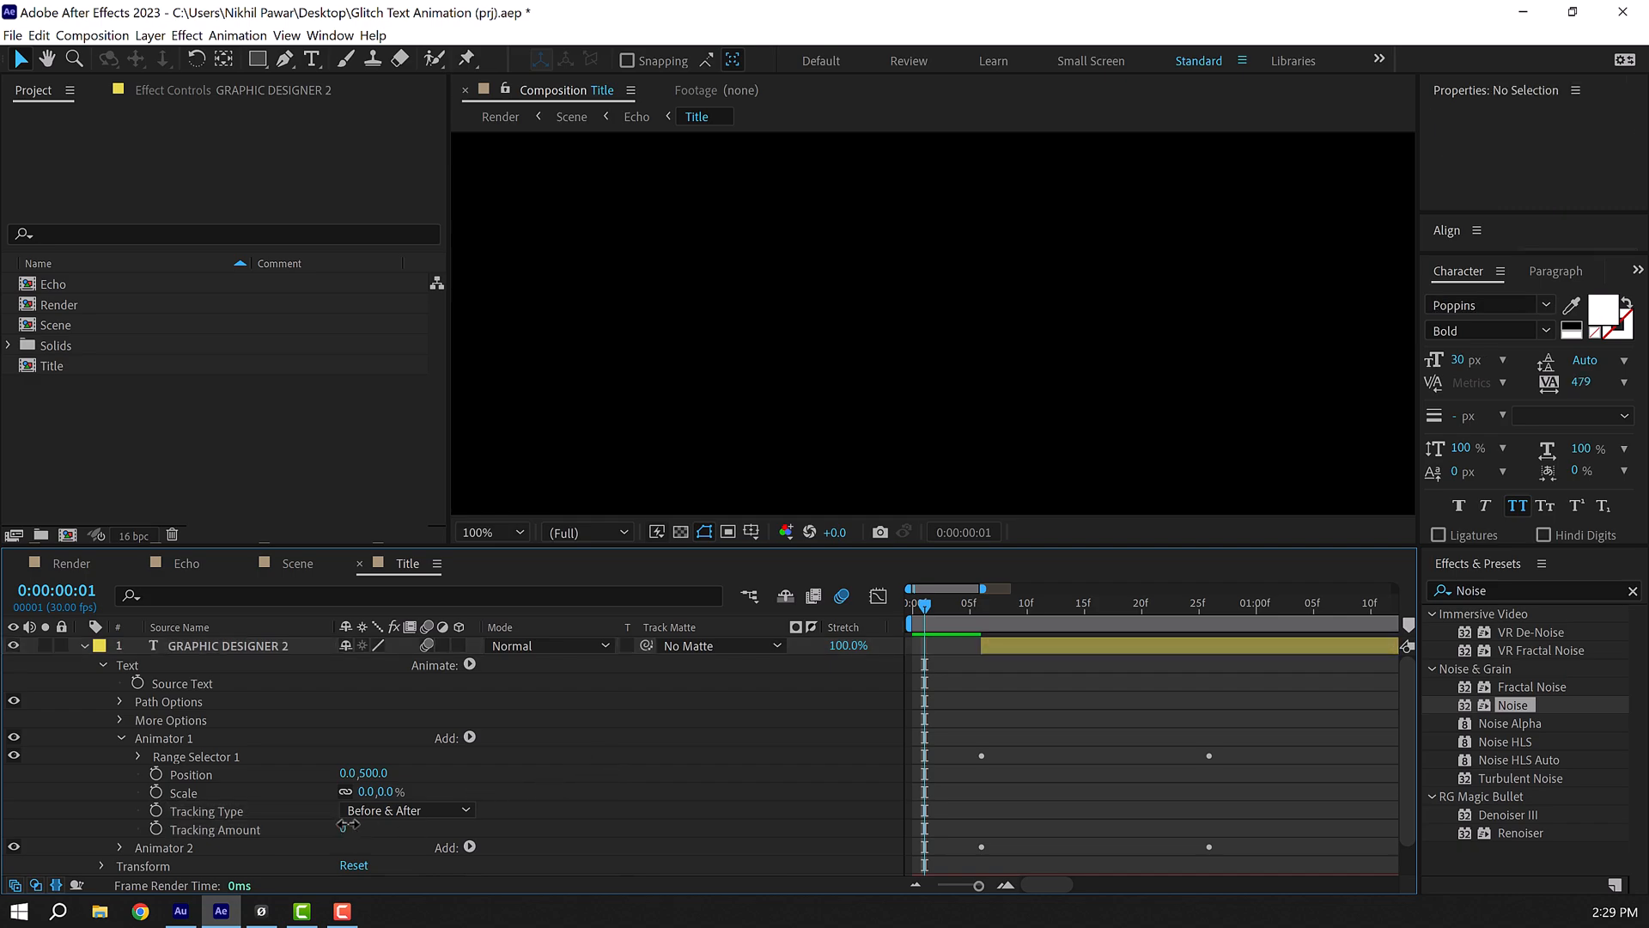
pyautogui.click(1004, 603)
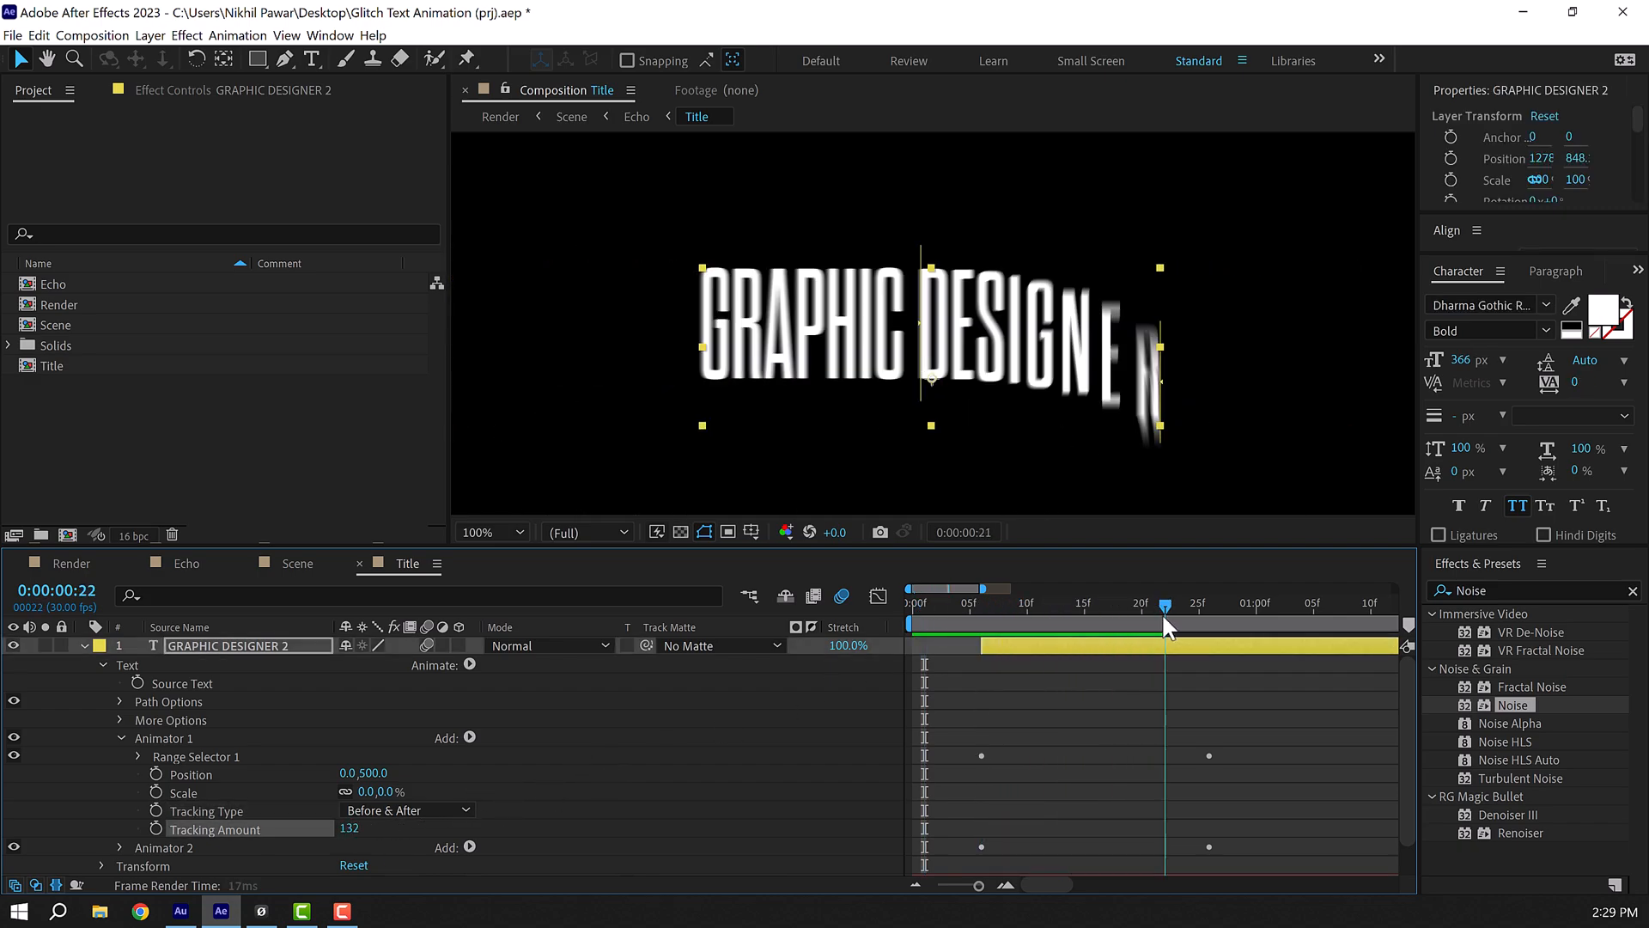
# Preview the tracking reveal in the Render comp, then return to Title.
pyautogui.click(501, 116)
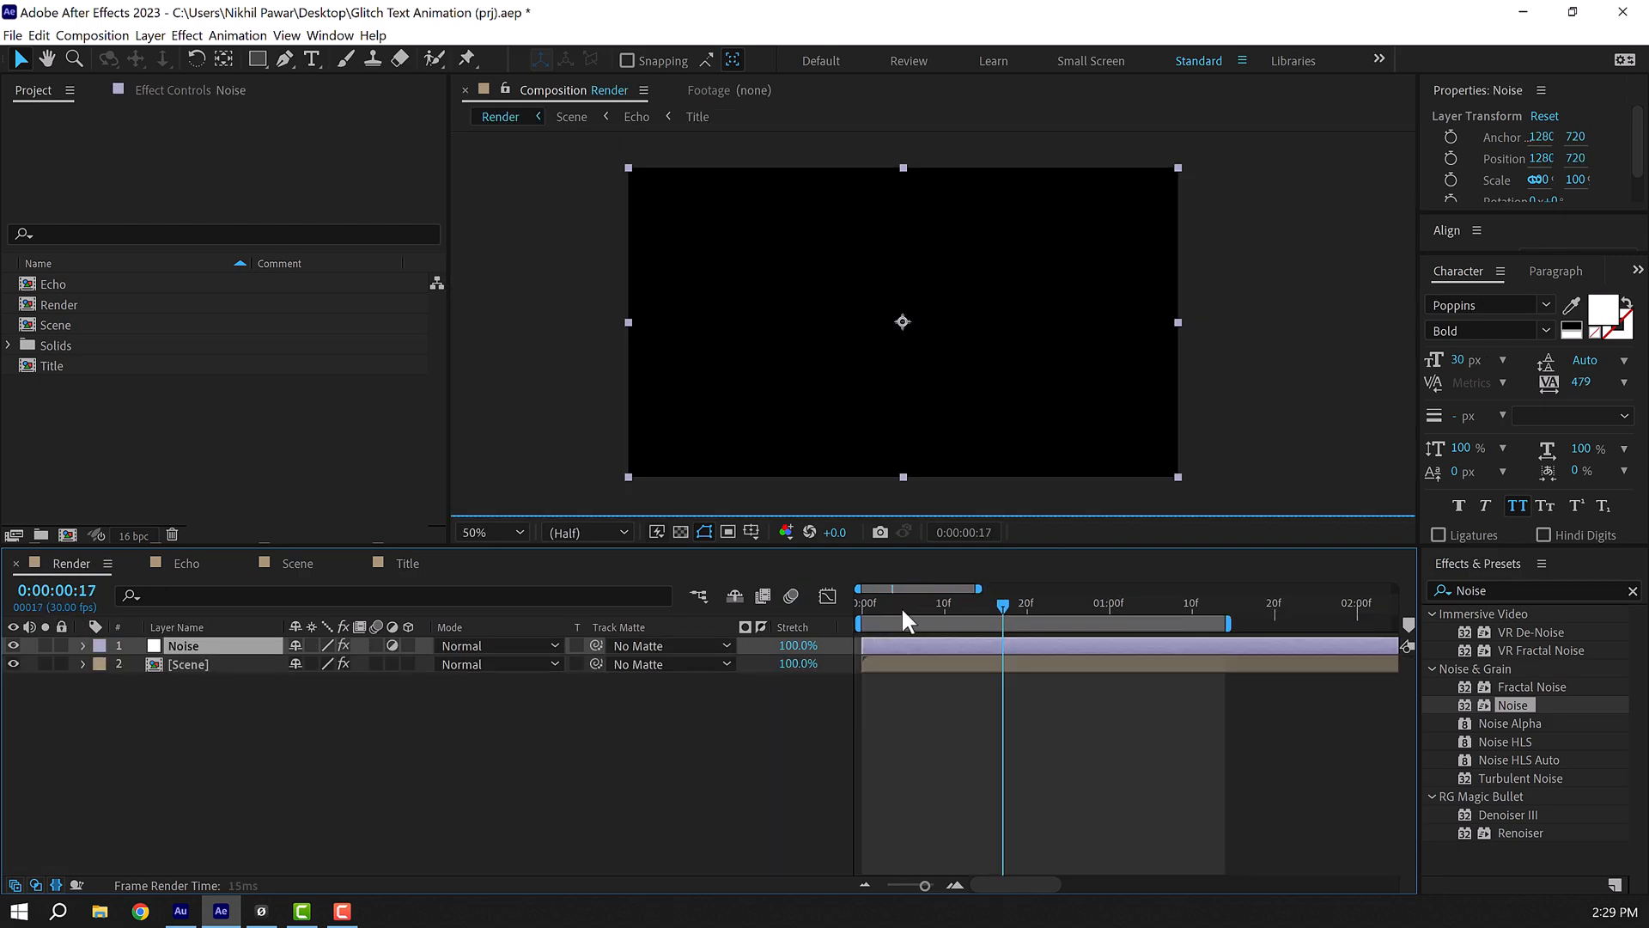
pyautogui.click(861, 587)
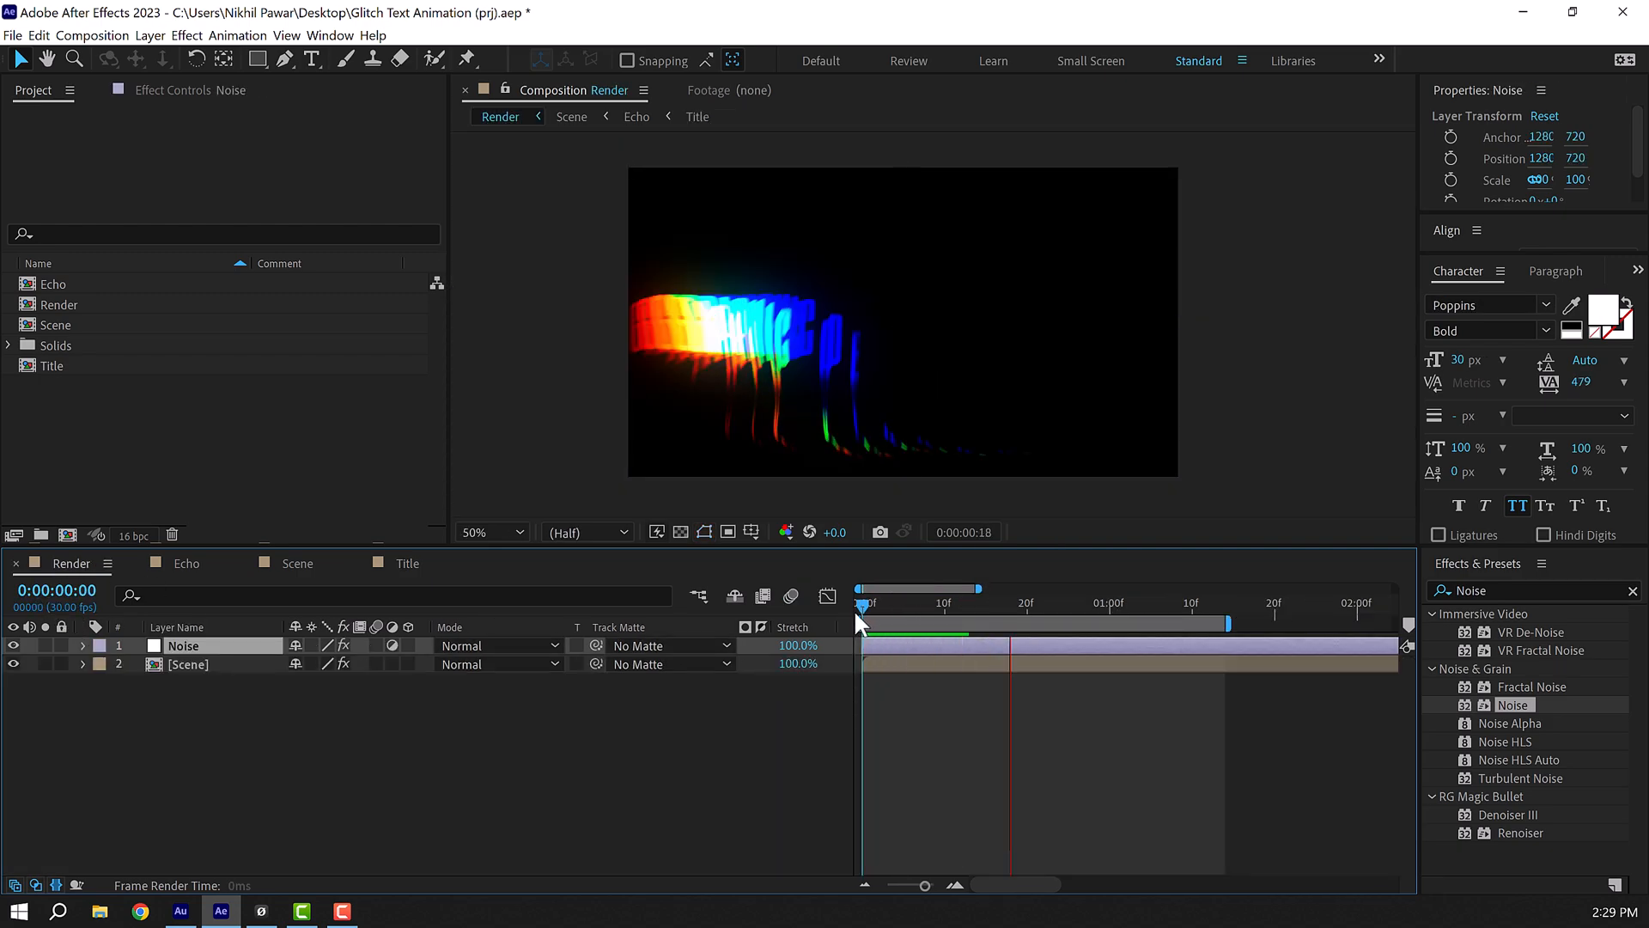
pyautogui.click(863, 603)
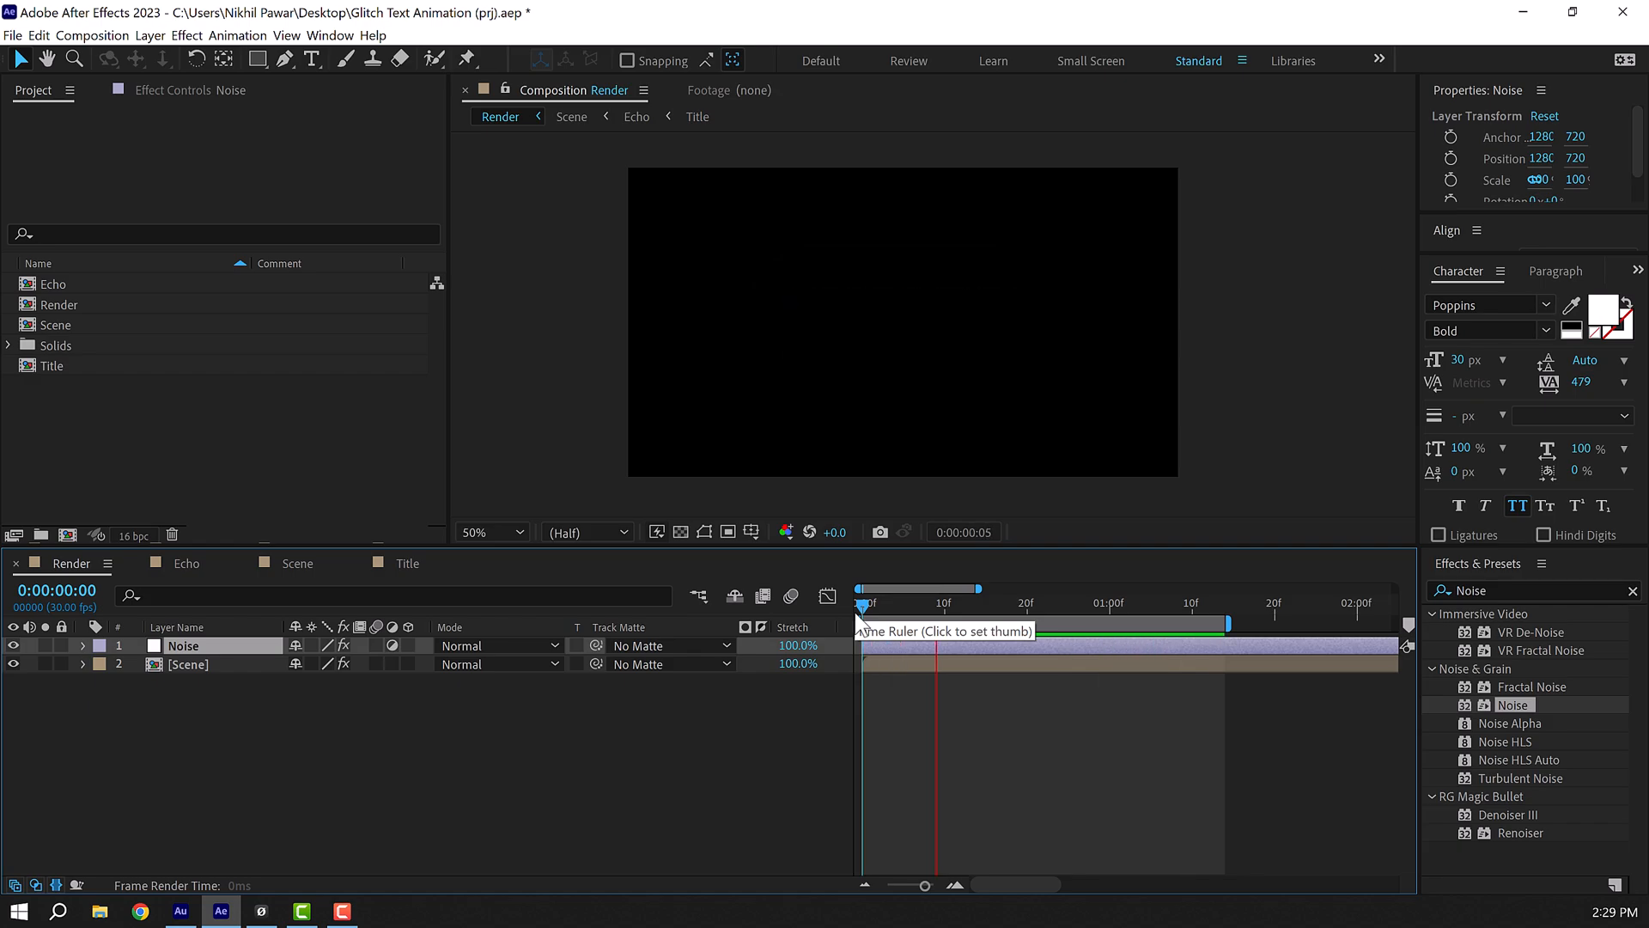
pyautogui.click(1064, 603)
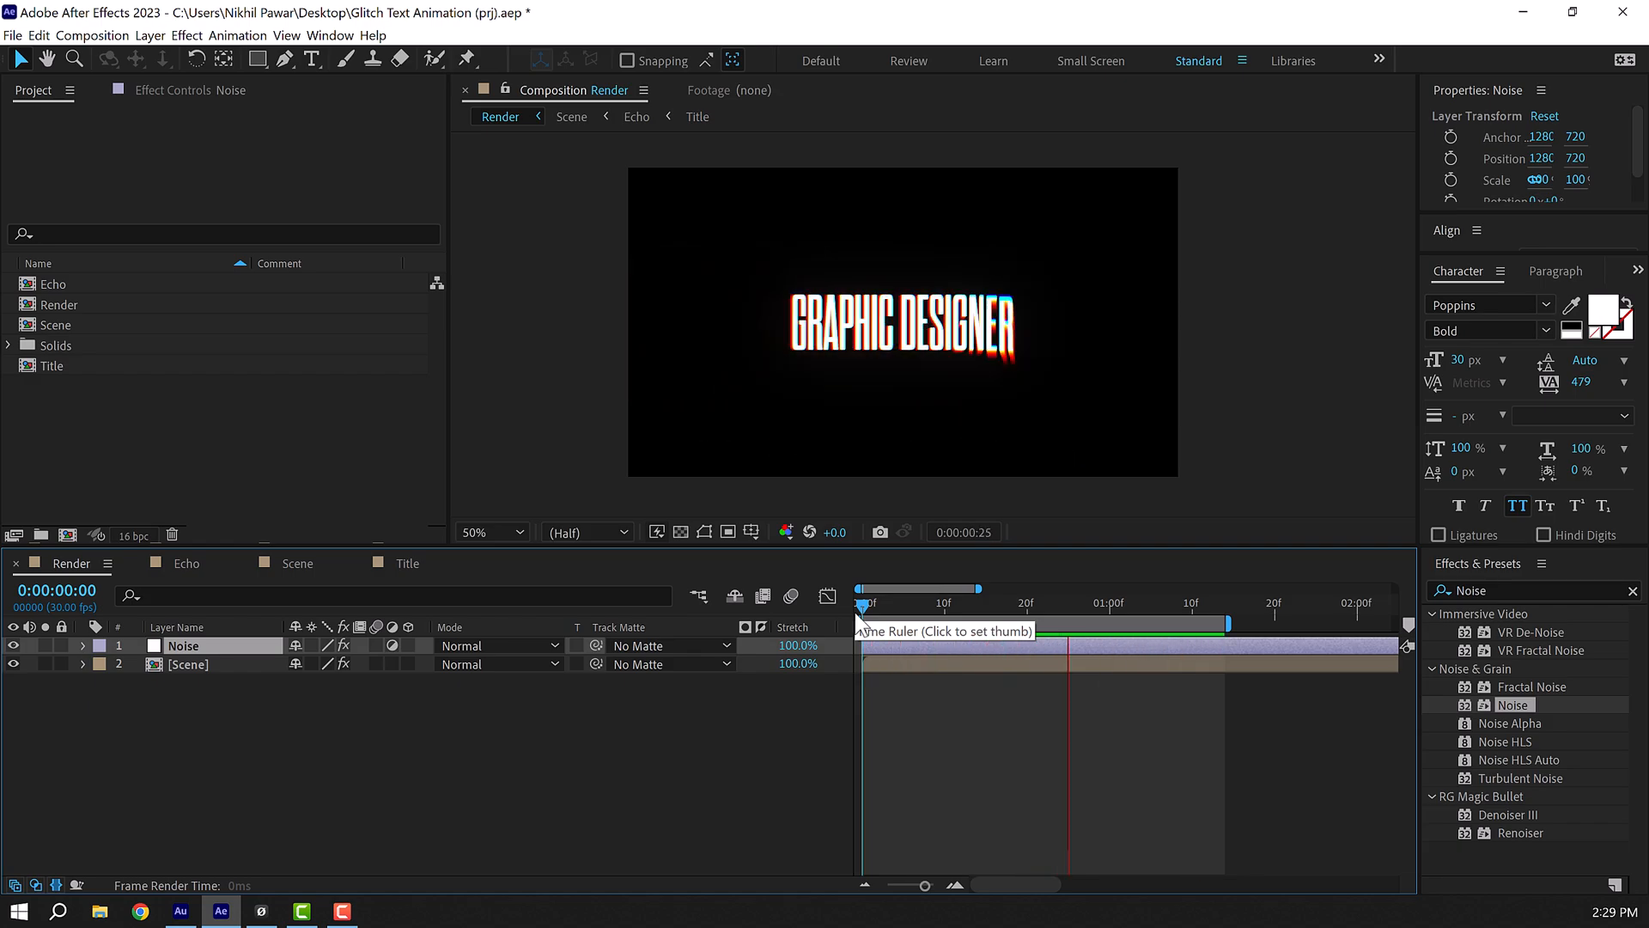
pyautogui.click(960, 603)
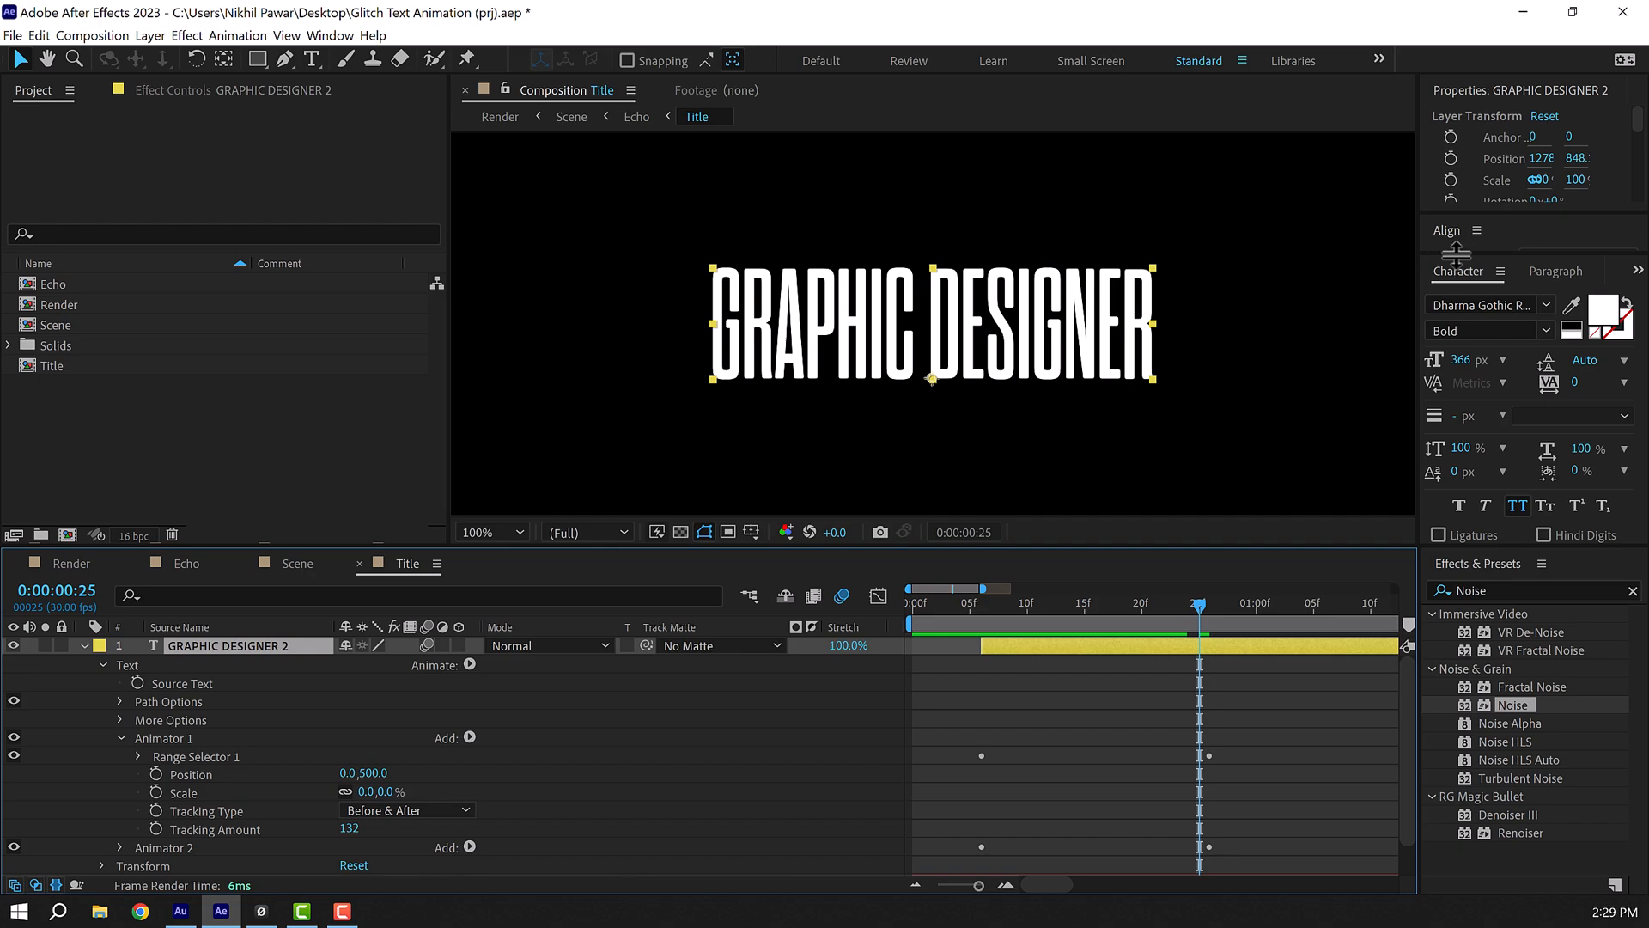
# Play the glitch reveal from the start in the Render comp, then stop playback.
pyautogui.click(1554, 272)
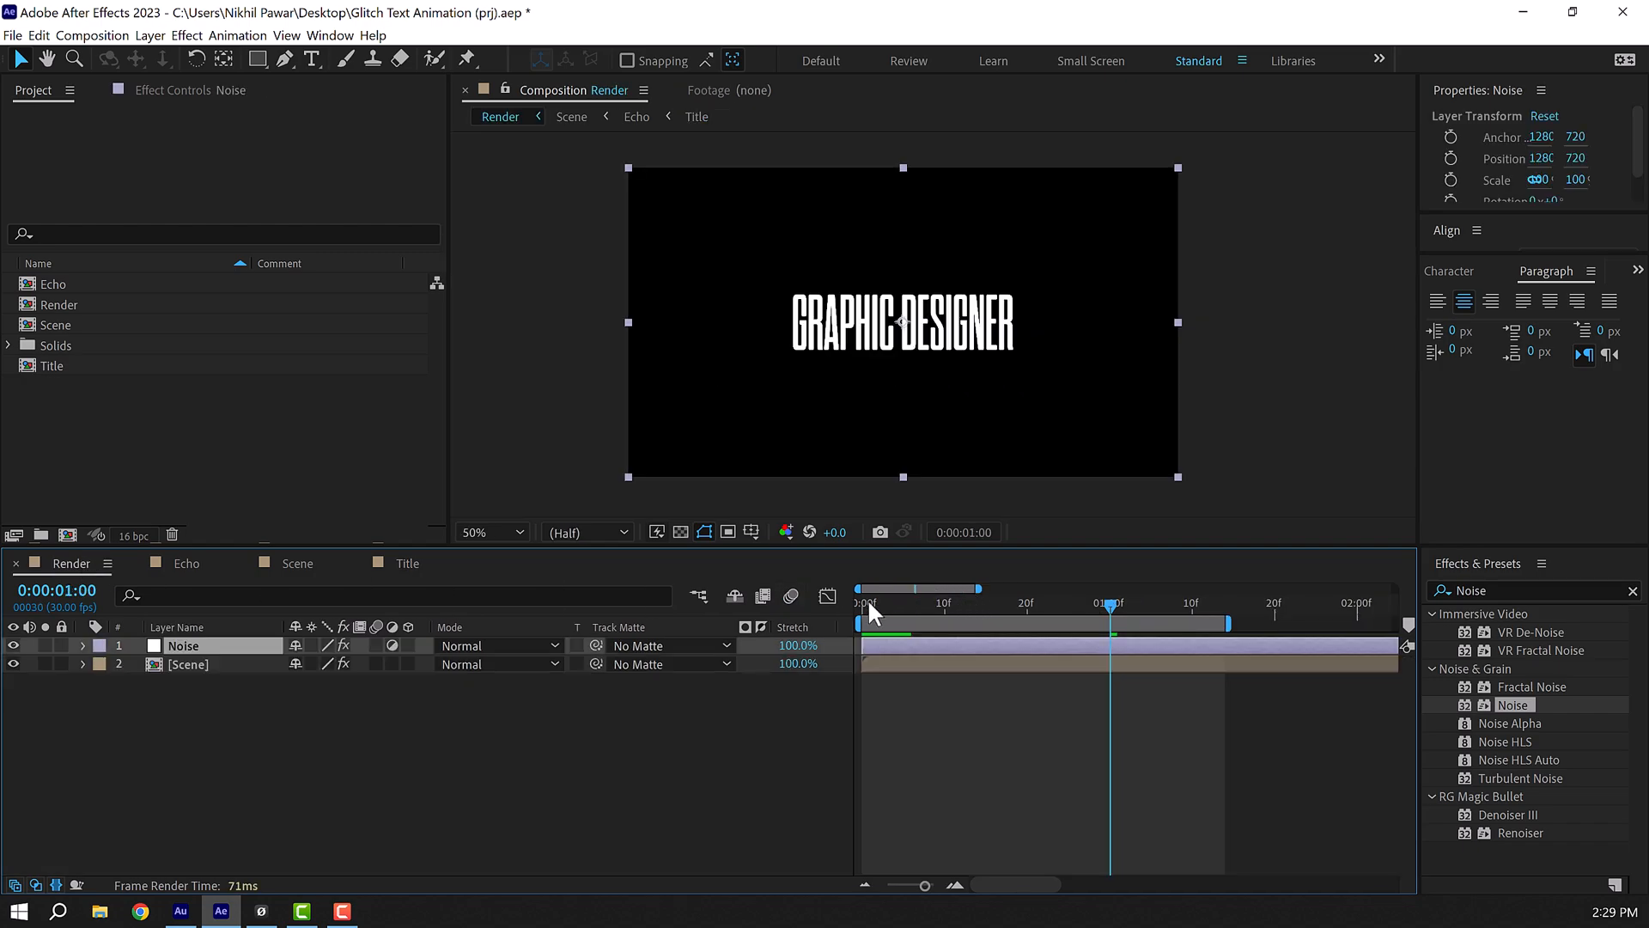
pyautogui.click(862, 603)
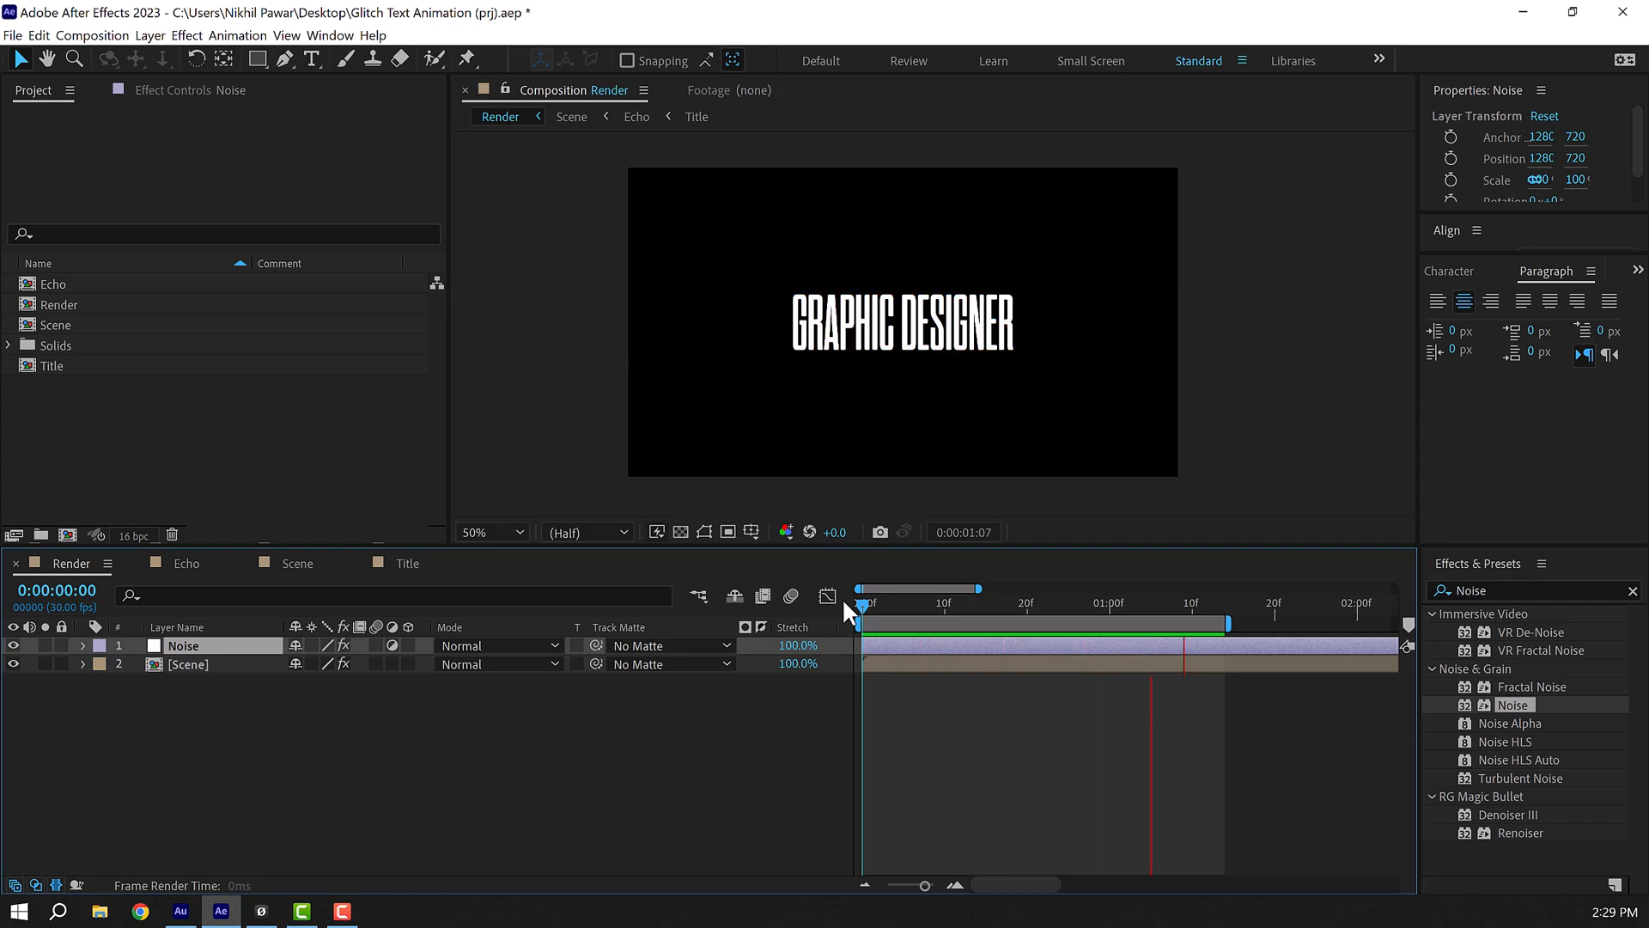
pyautogui.click(867, 603)
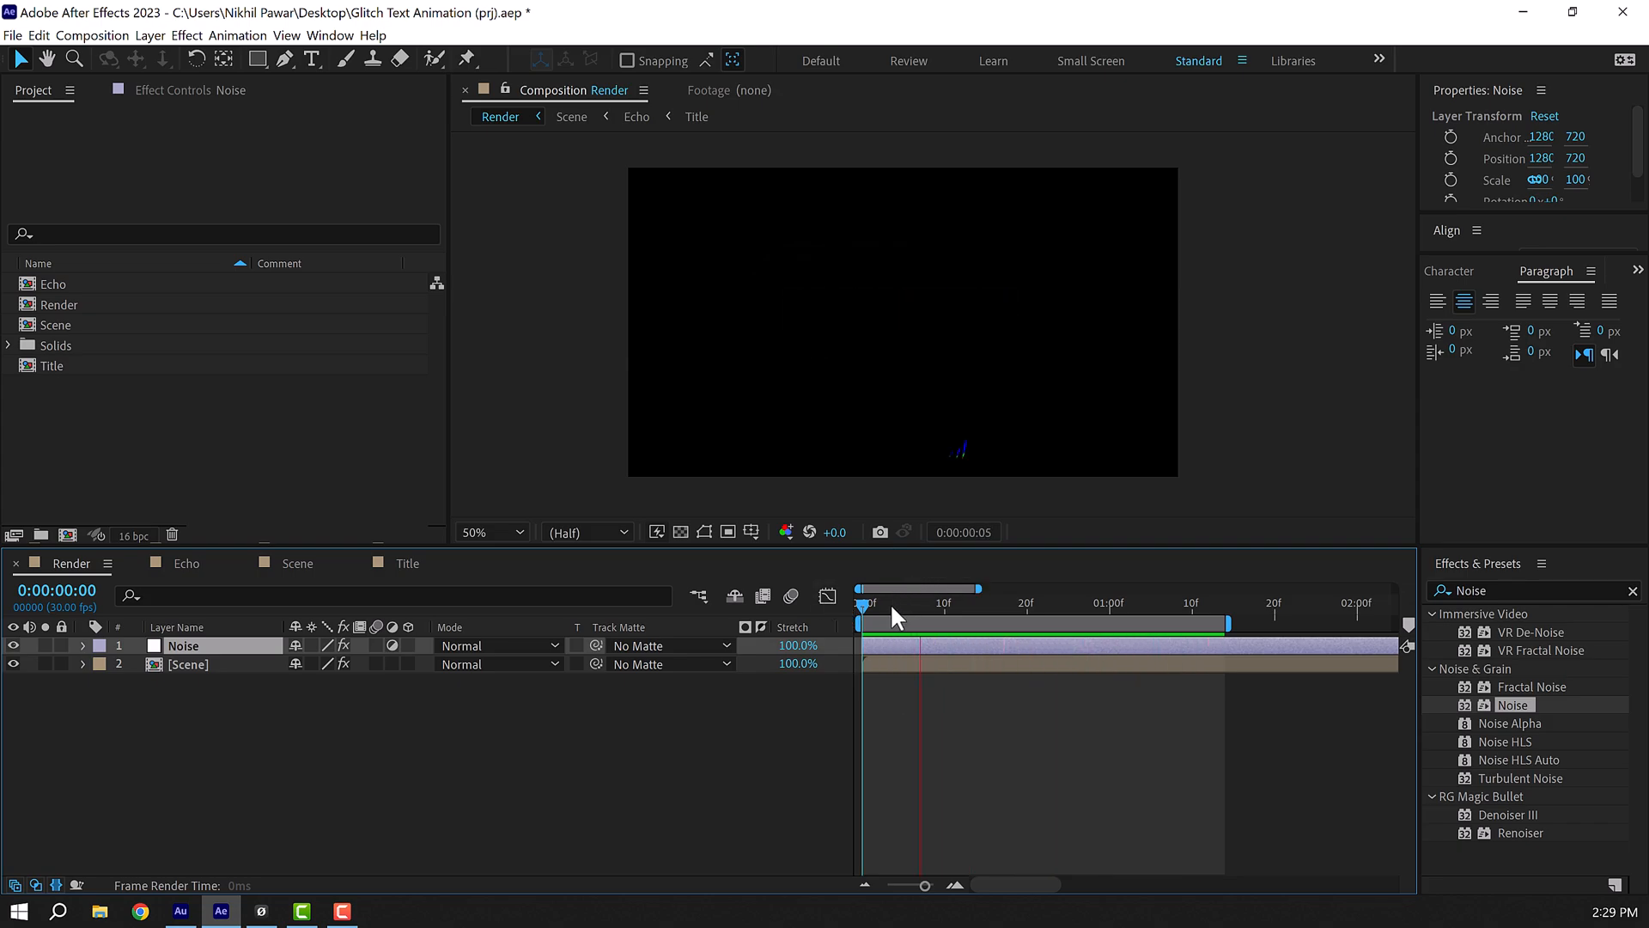
pyautogui.click(1094, 603)
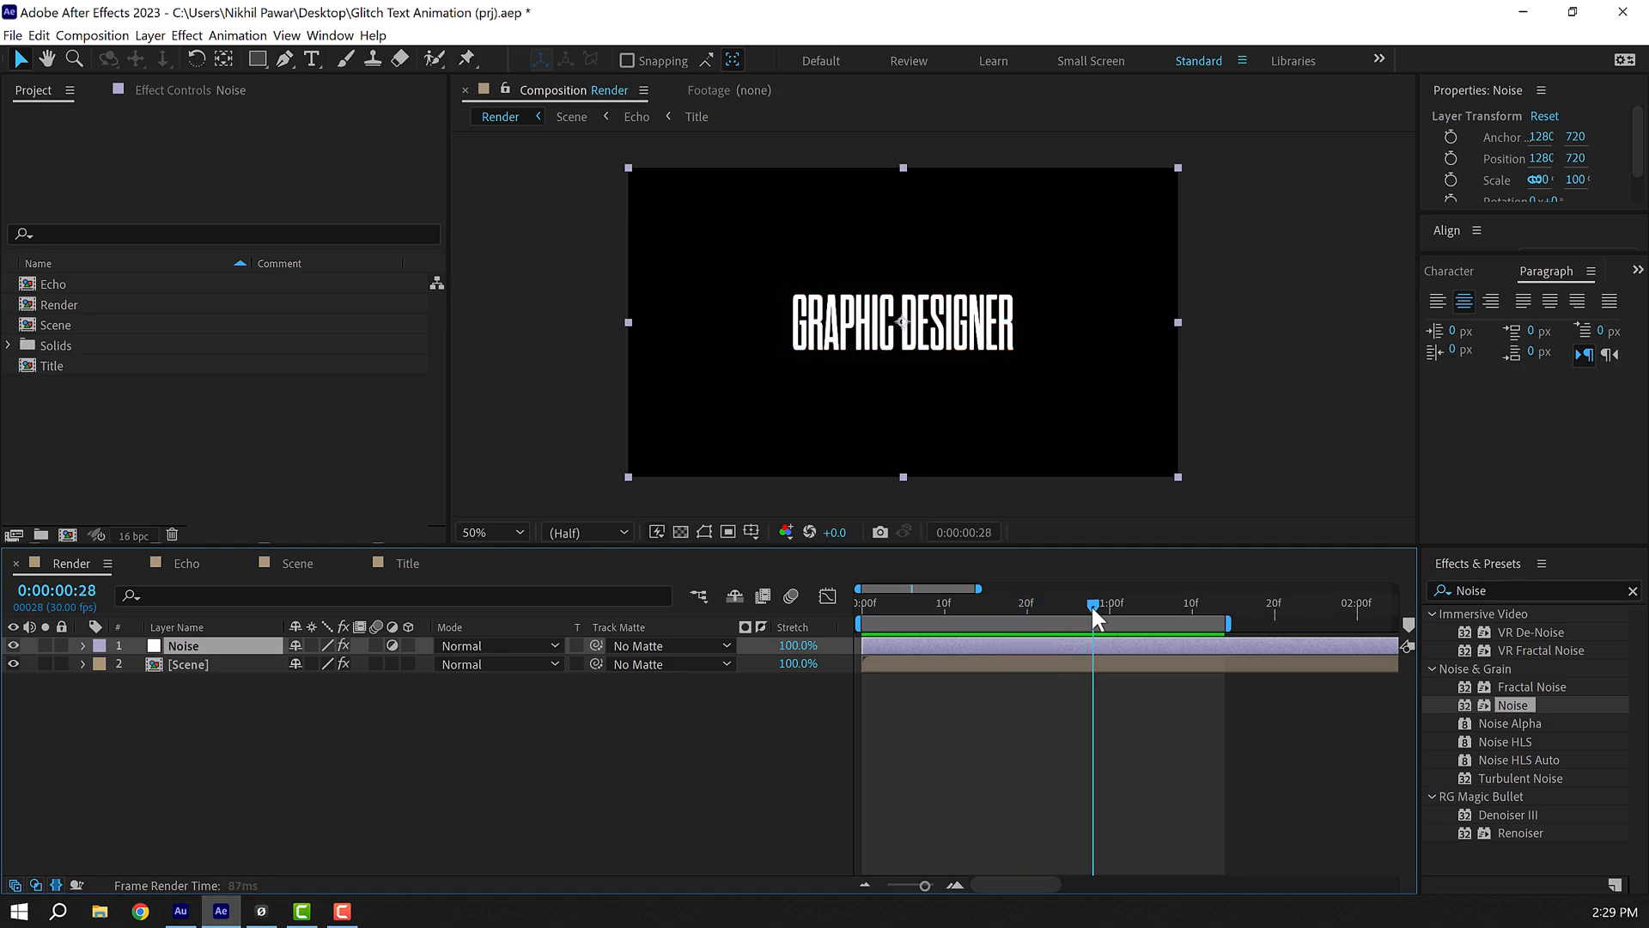